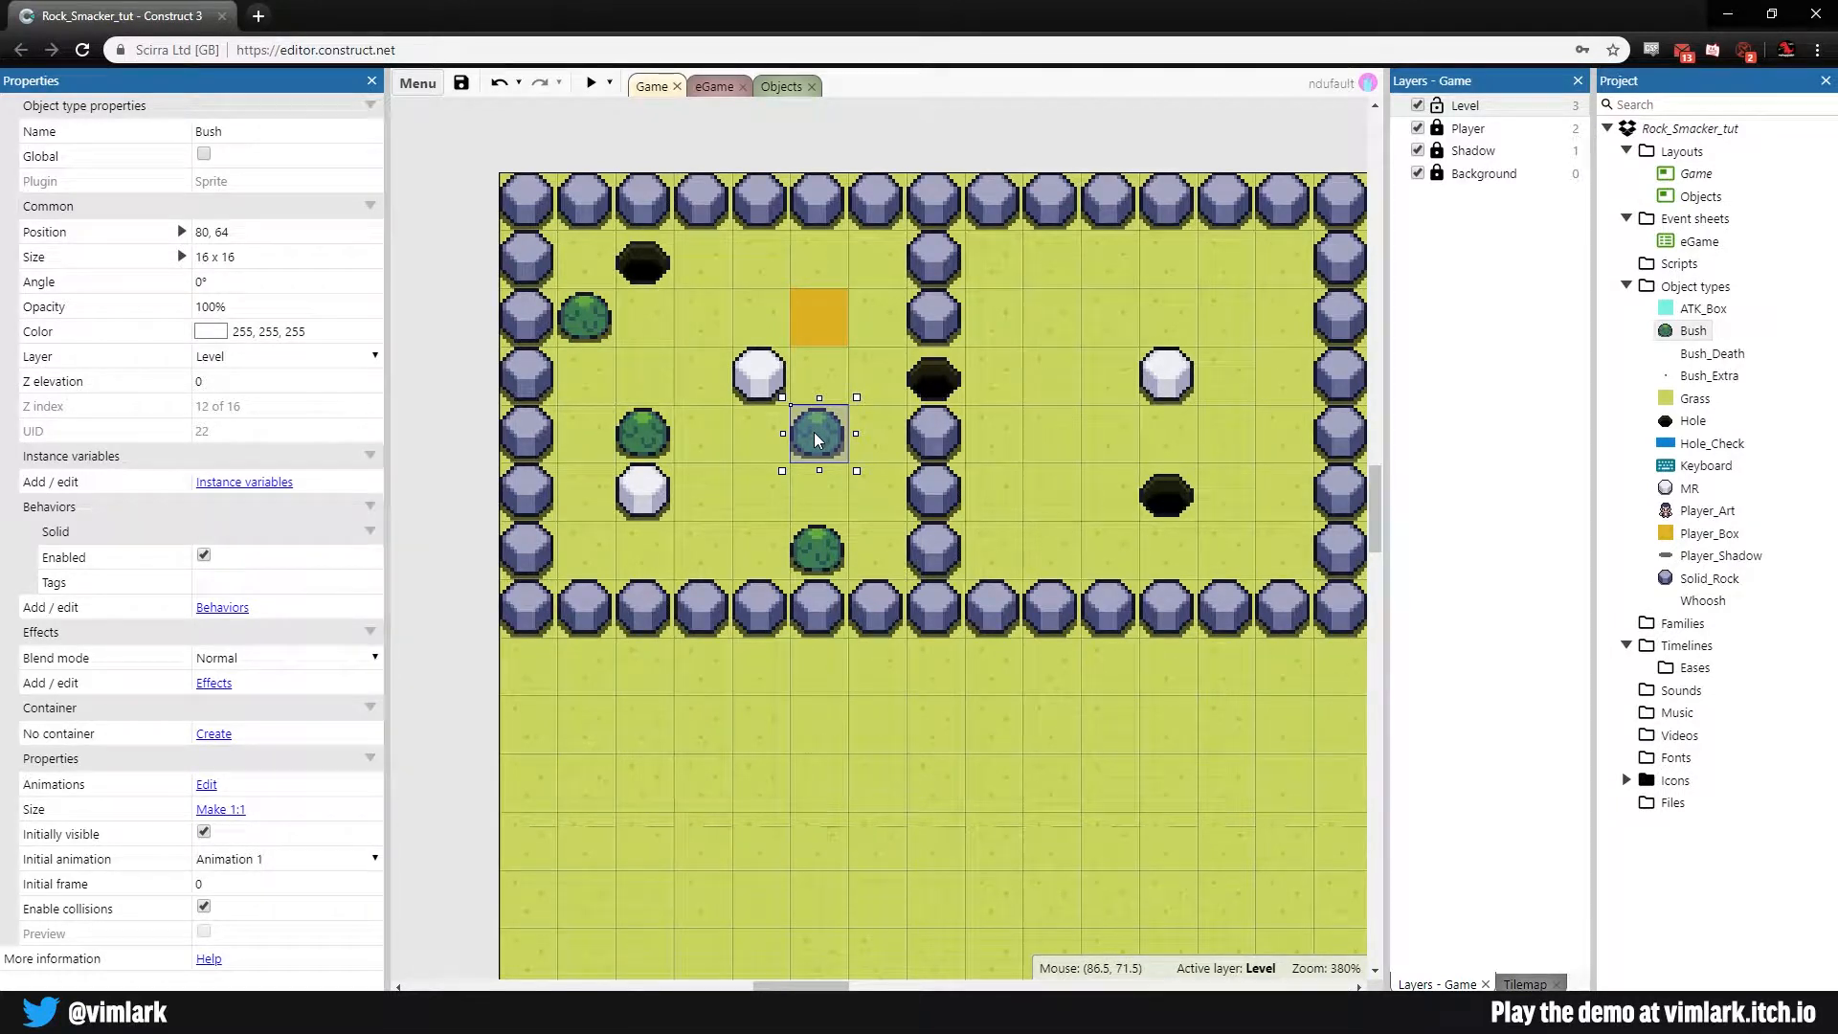
# Step: Drag the central Bush instance up toward the rock column and the upper-right room
pyautogui.moveTo(818, 431); pyautogui.dragTo(935, 375)
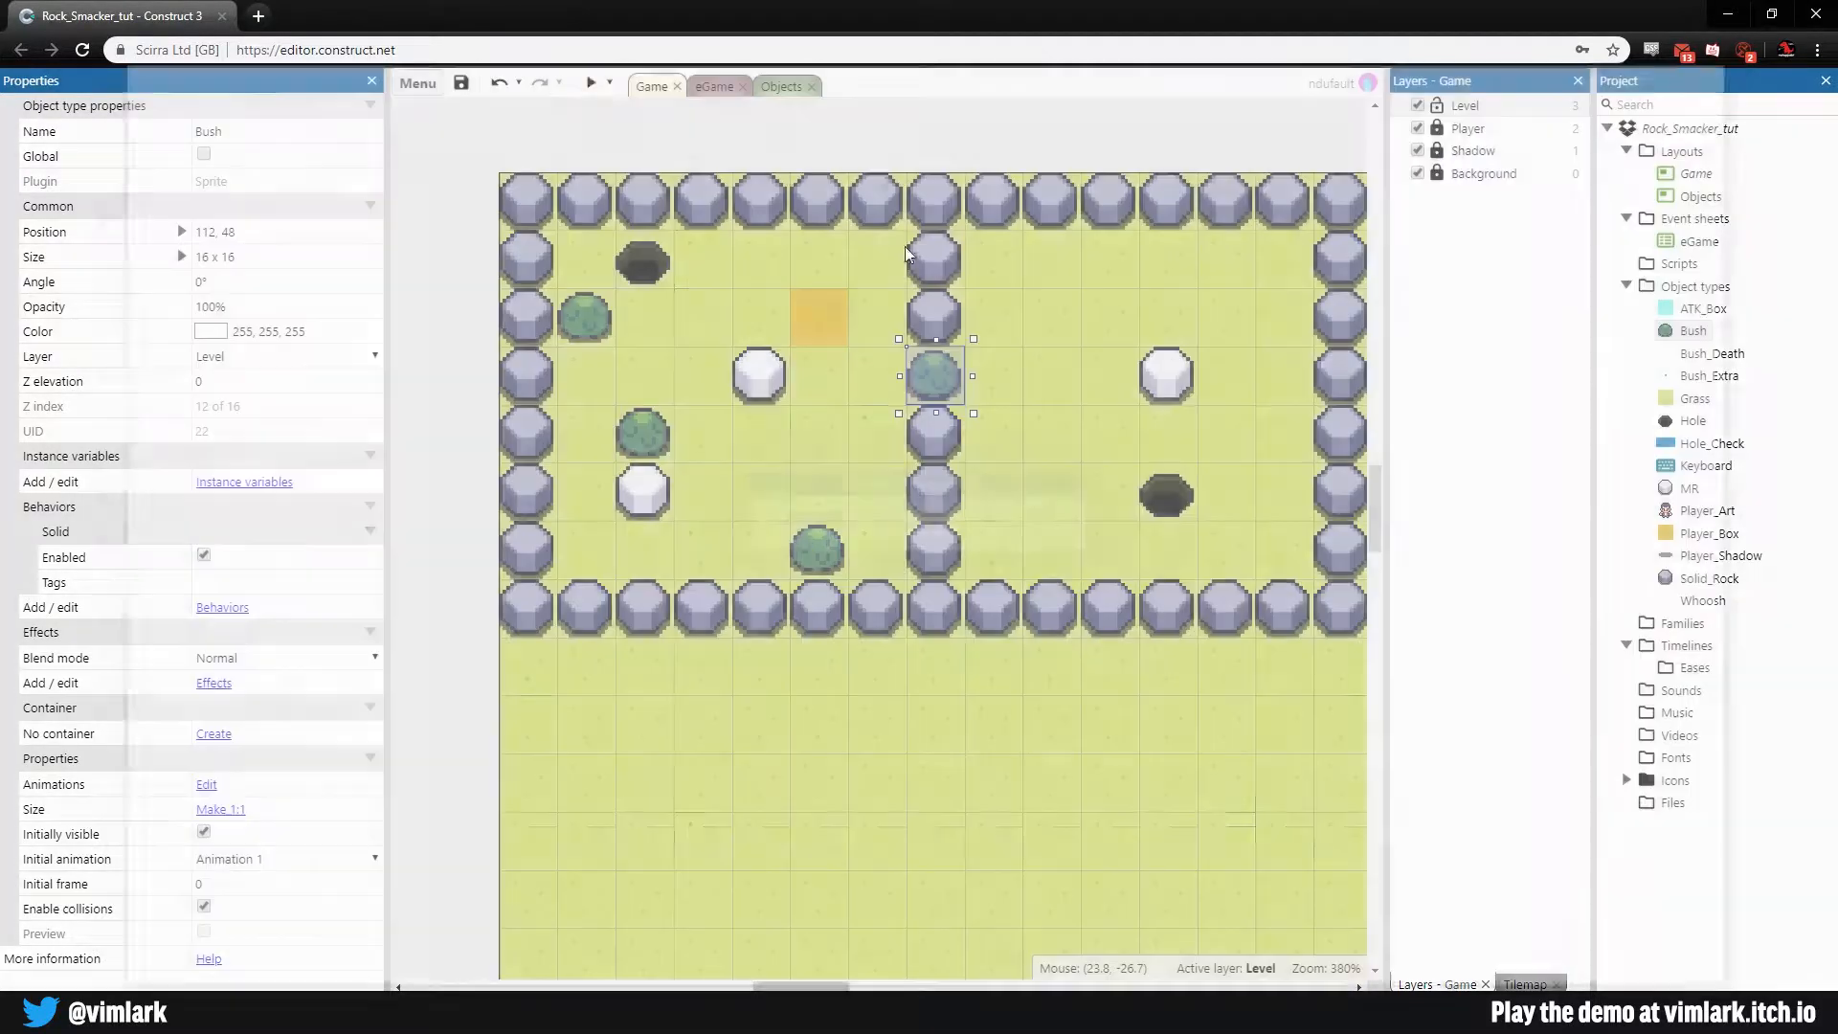
pyautogui.click(595, 82)
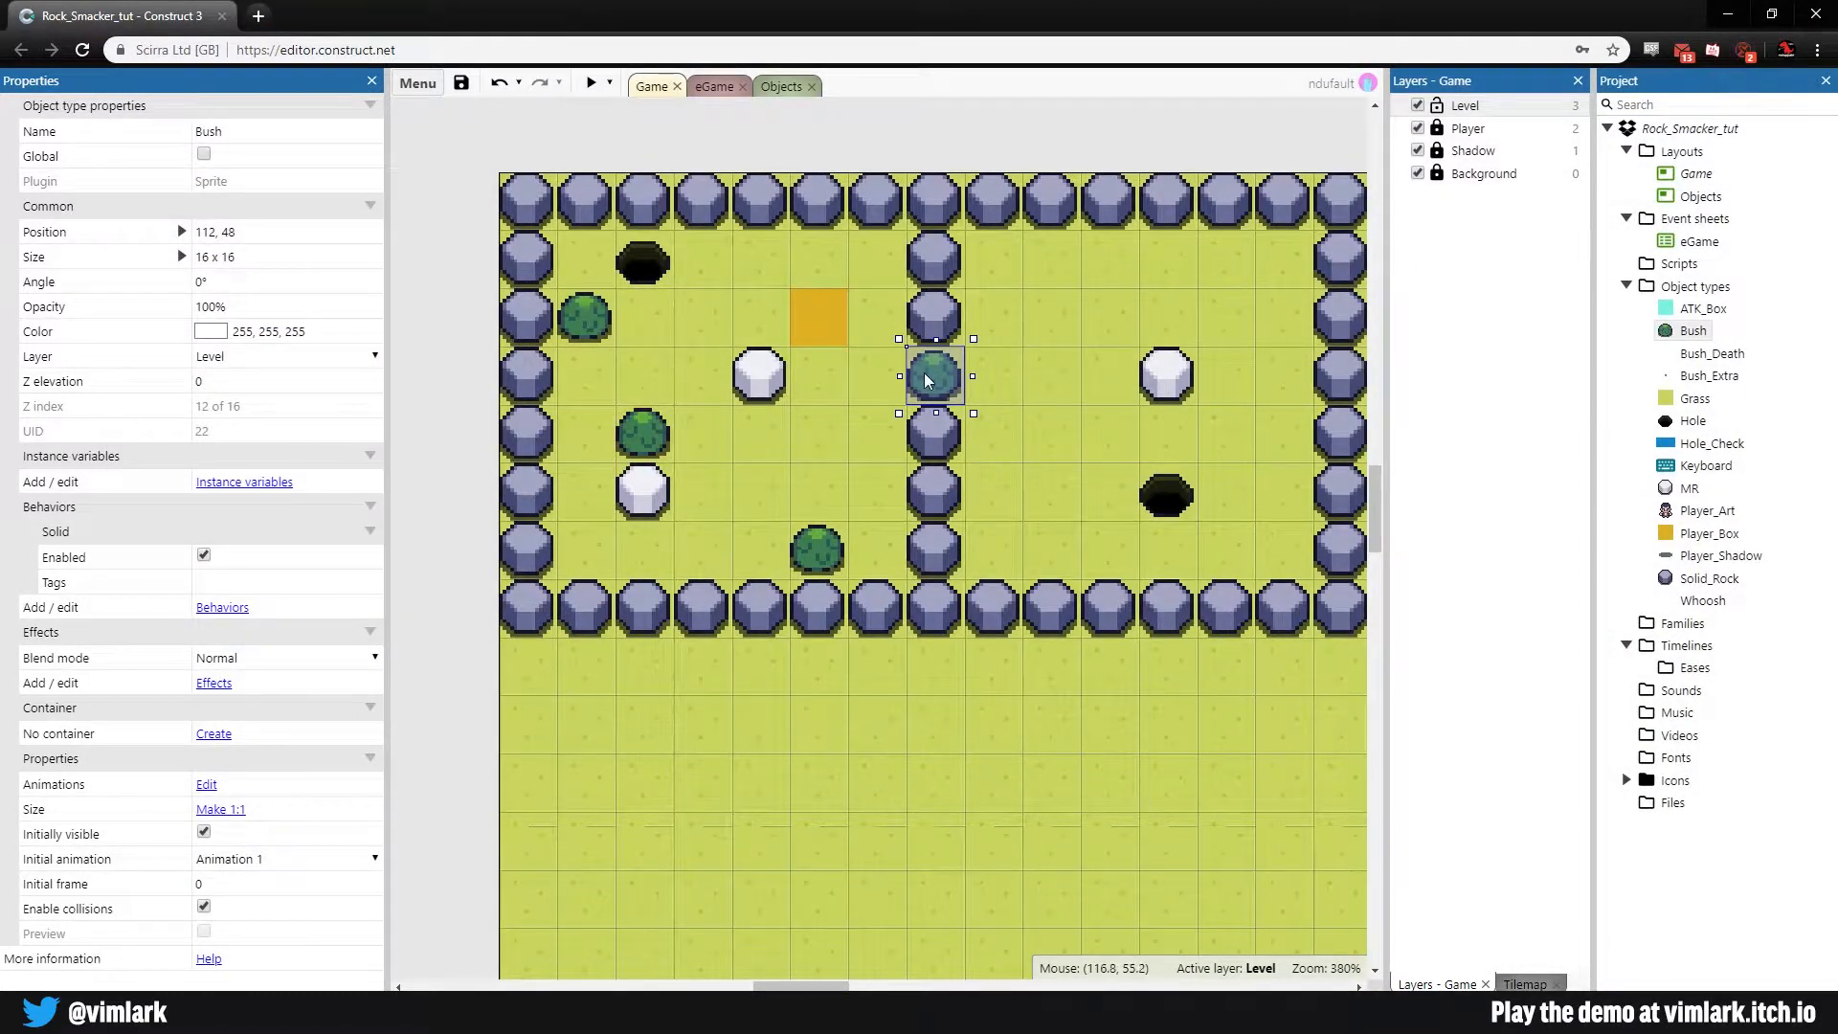
pyautogui.moveTo(934, 377); pyautogui.dragTo(1050, 316)
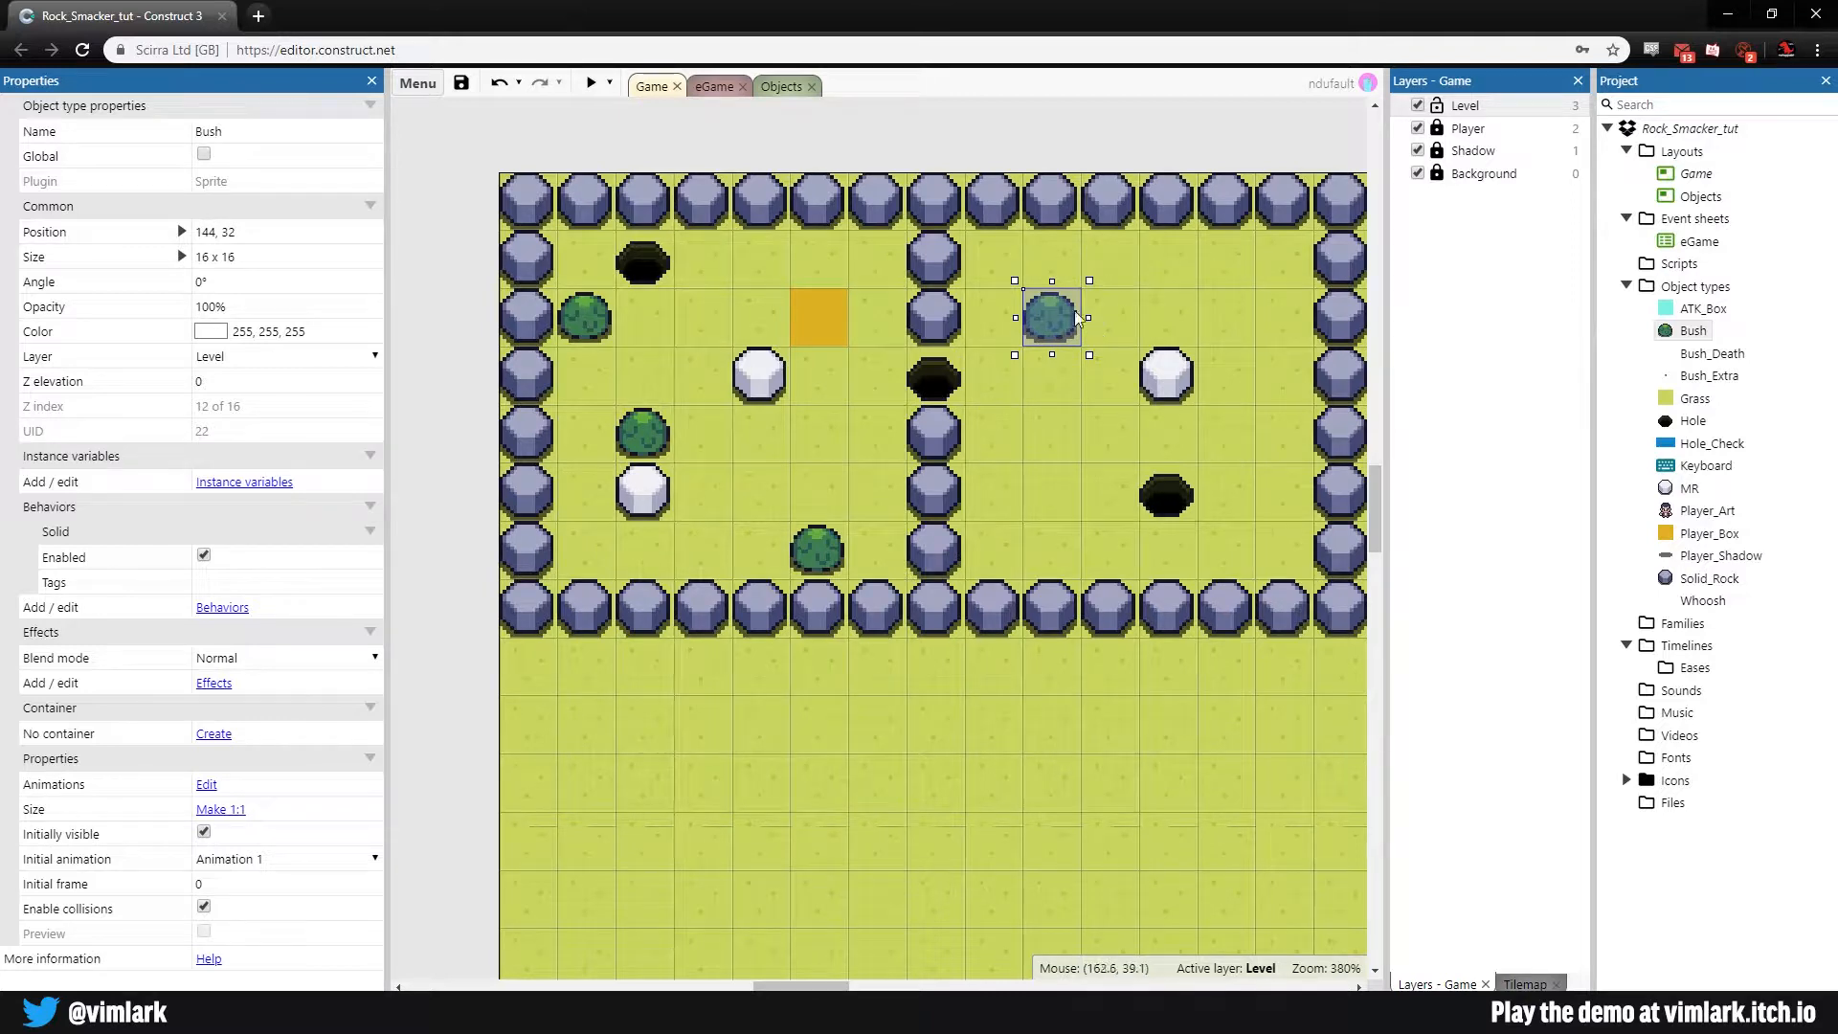
pyautogui.moveTo(1049, 316); pyautogui.dragTo(932, 378)
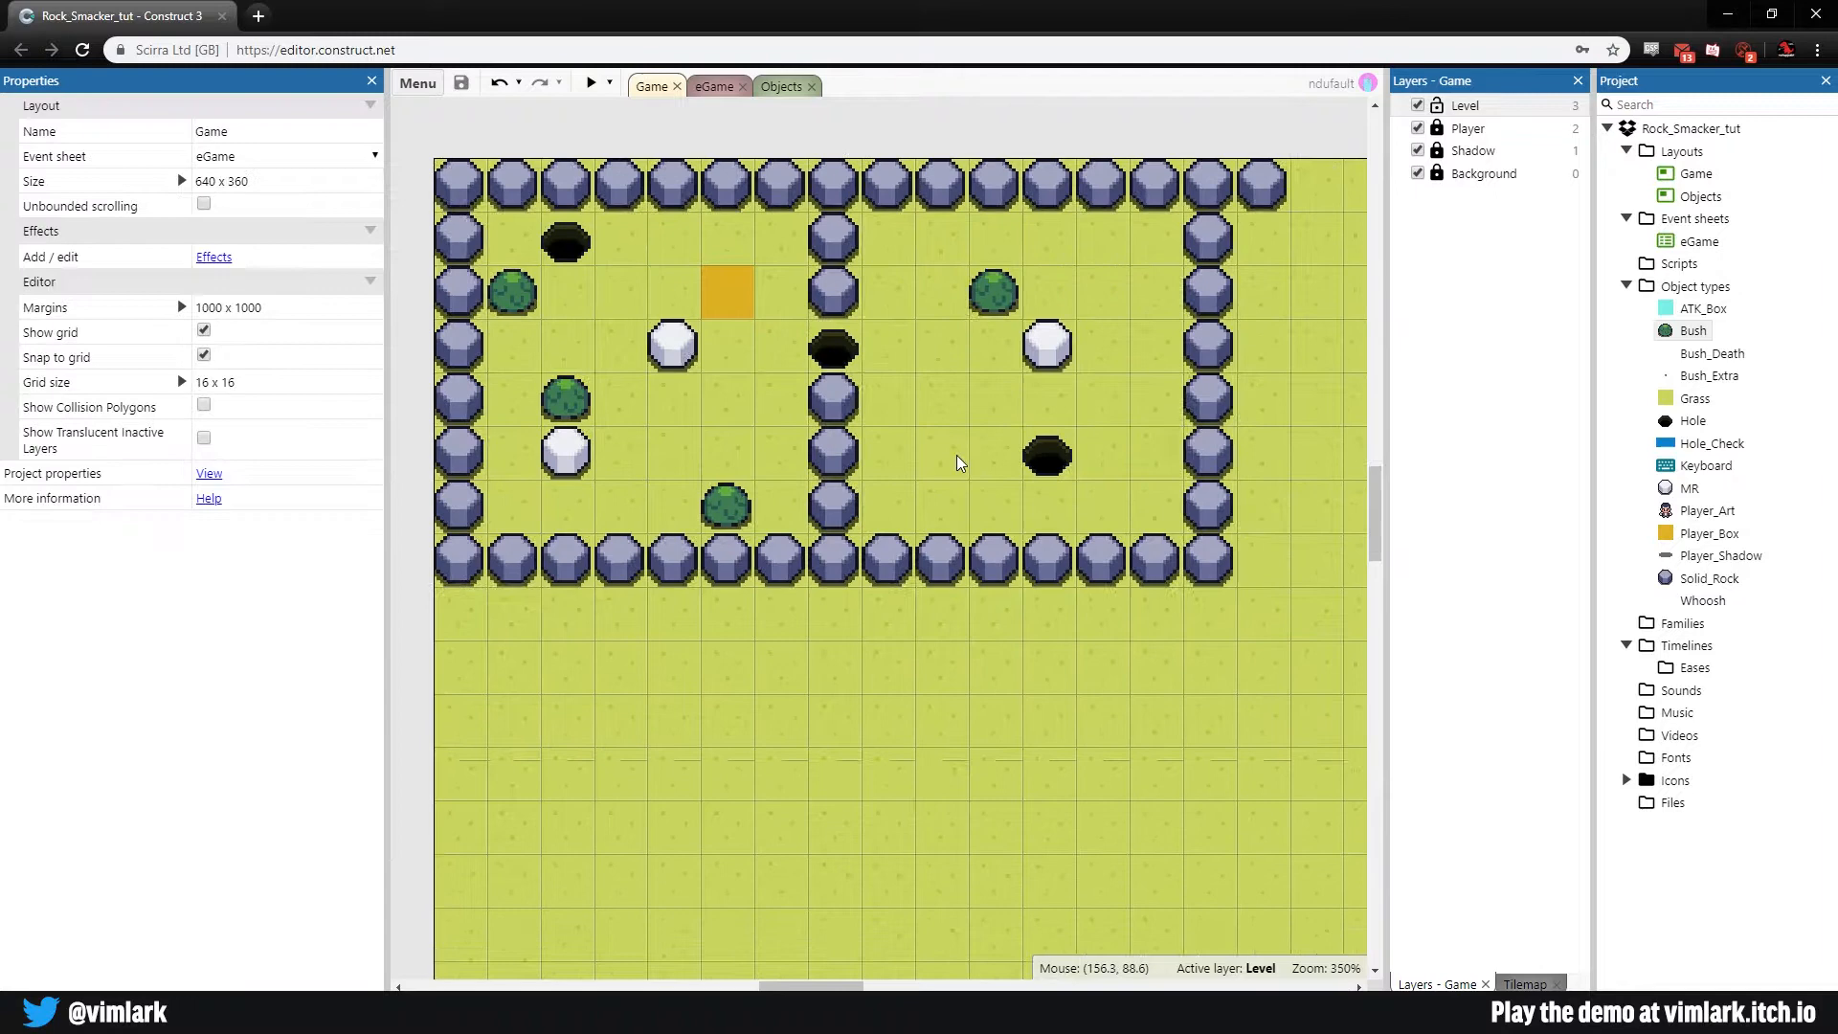
# Step: Extend the bottom Solid_Rock wall rightward and resize the side wall to close the border
pyautogui.click(846, 559)
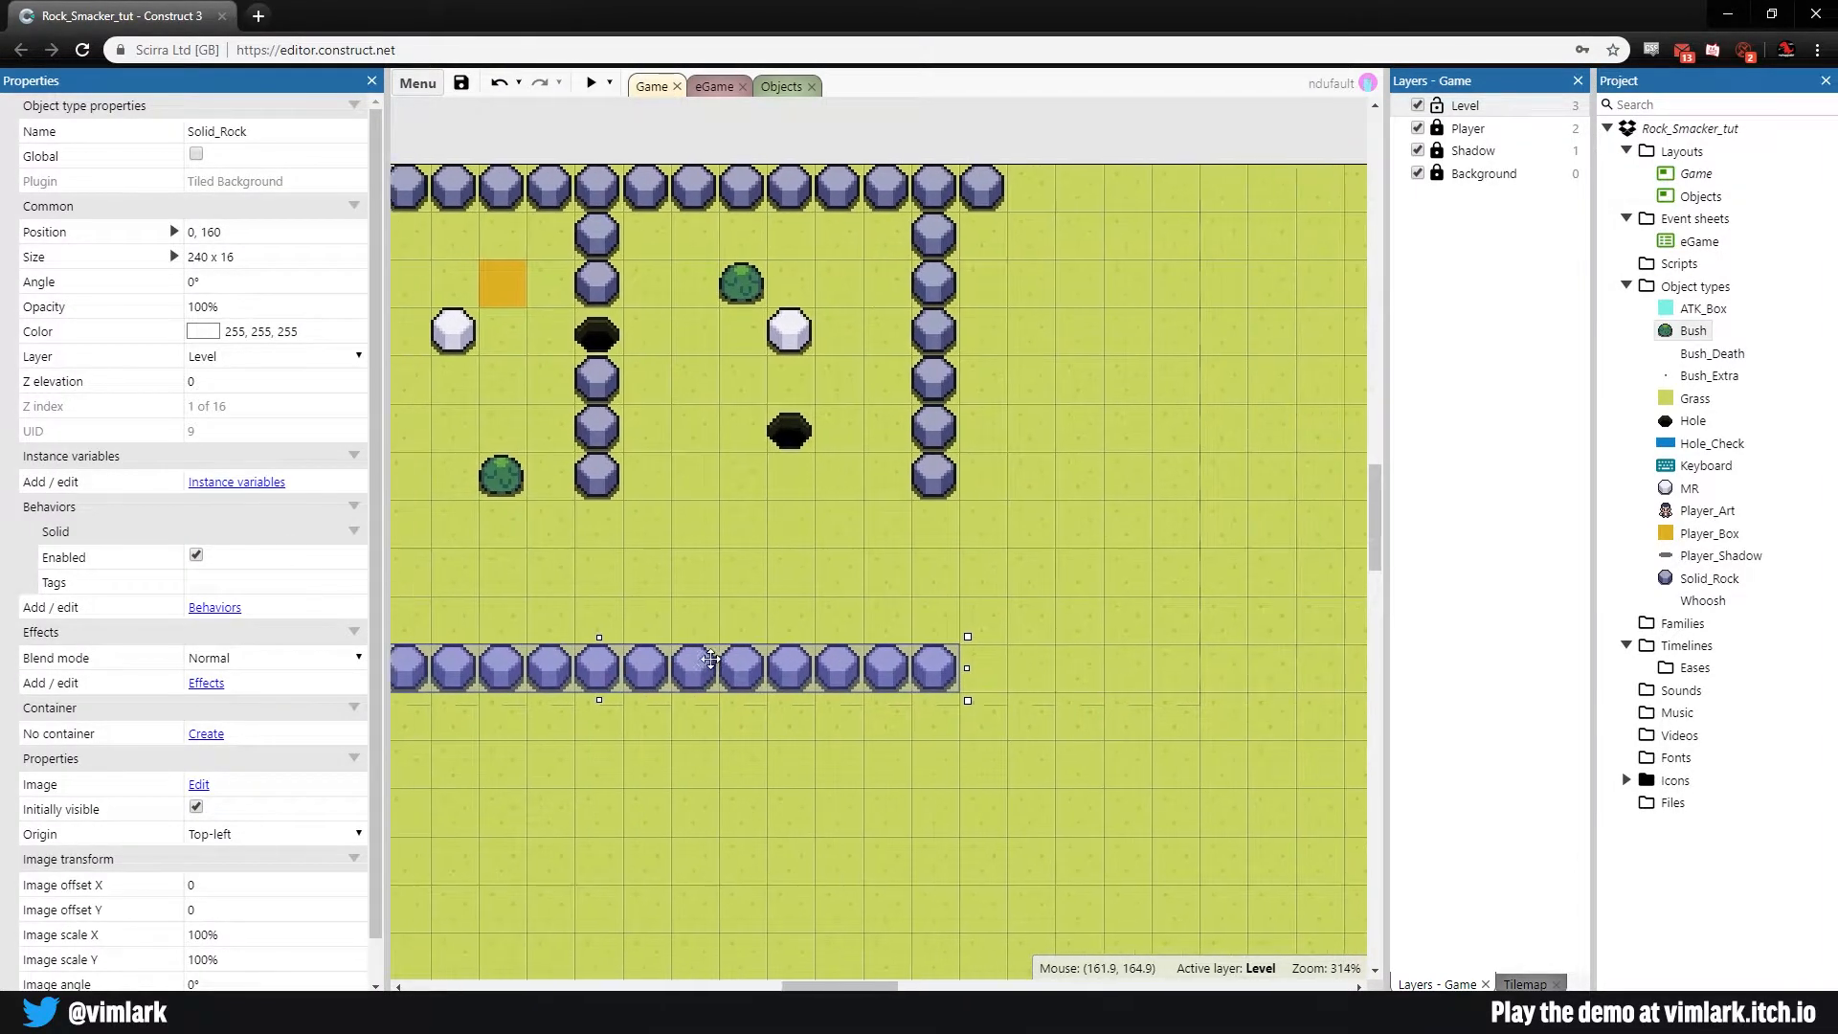
pyautogui.moveTo(967, 669); pyautogui.dragTo(1183, 668)
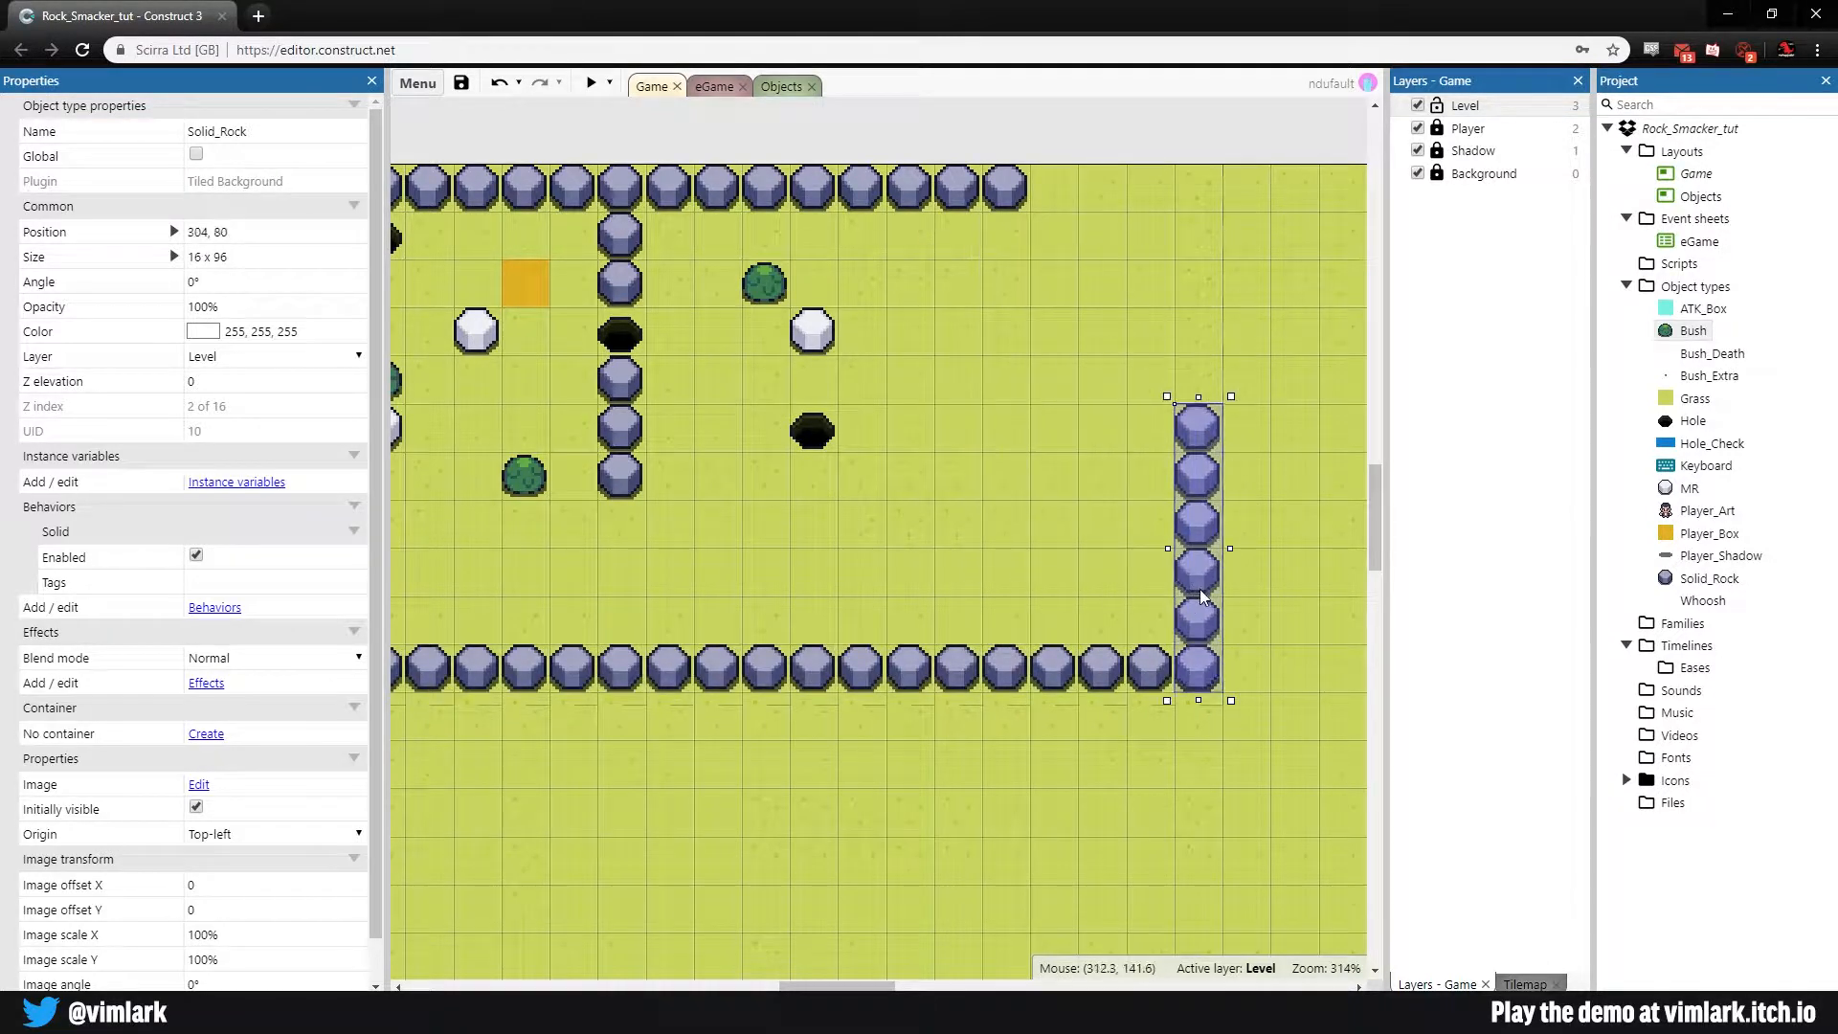
pyautogui.moveTo(1199, 396); pyautogui.dragTo(1199, 205)
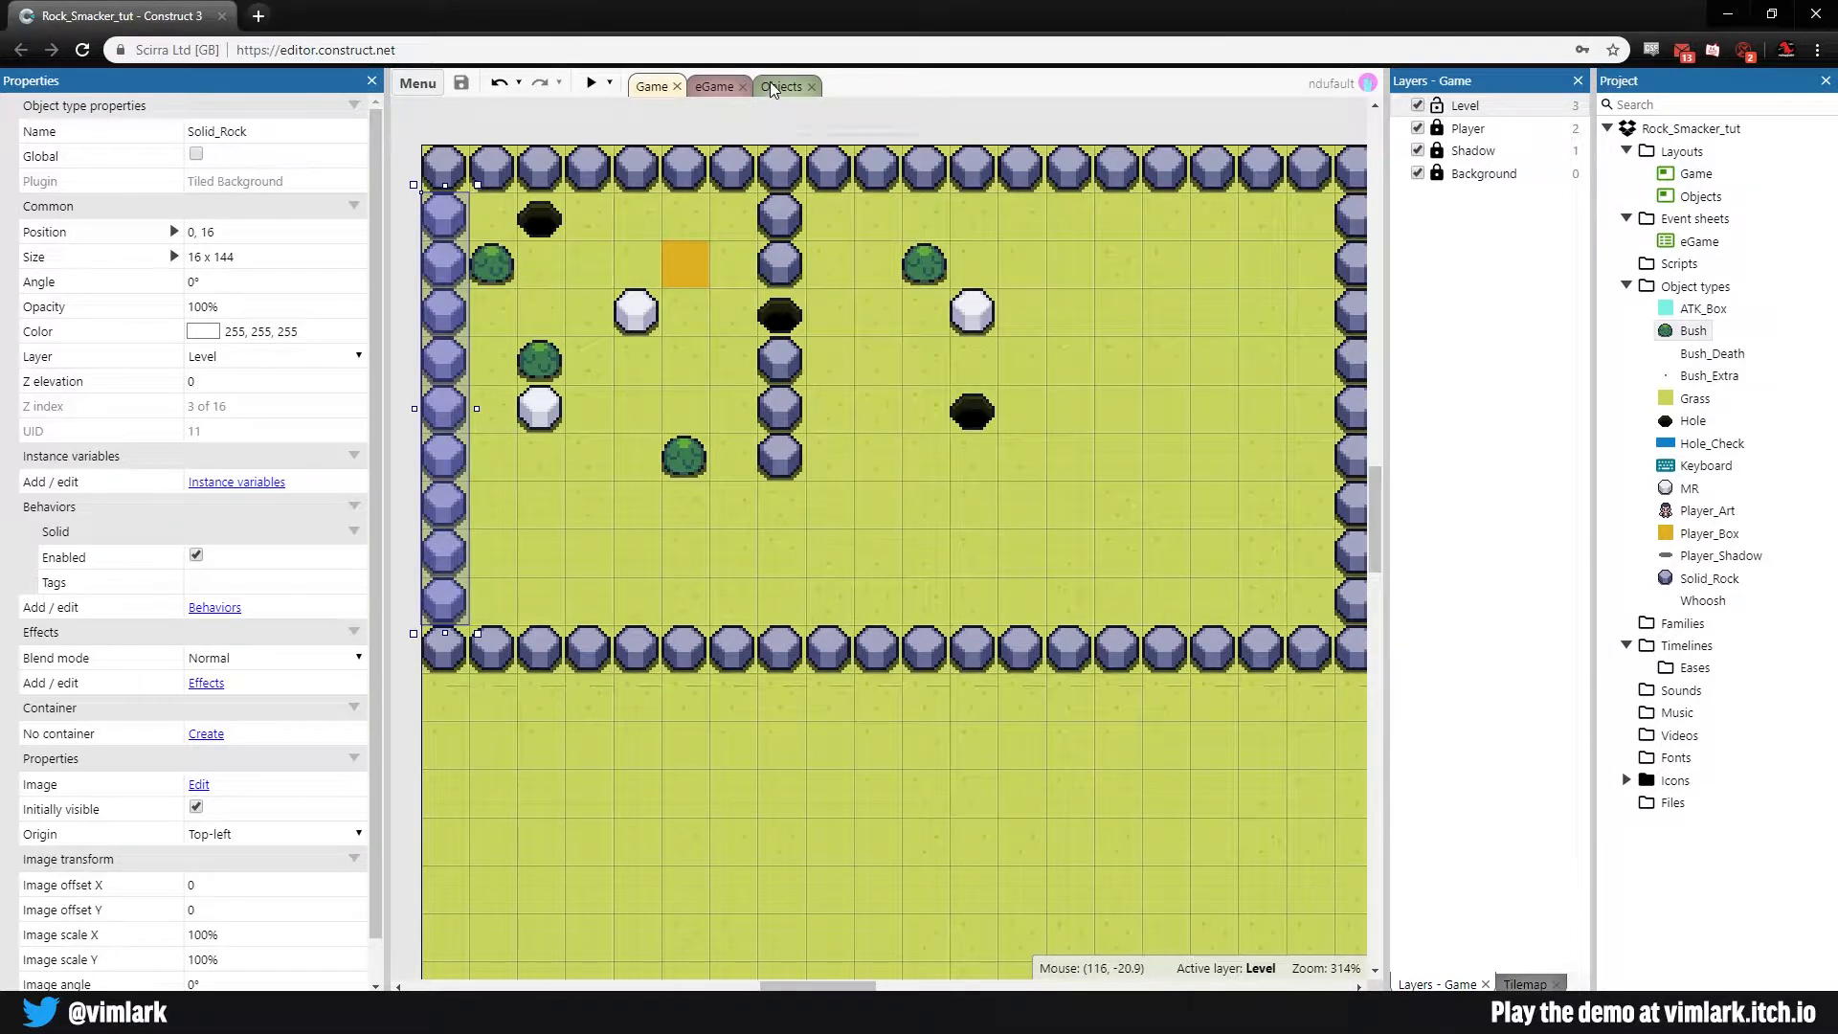
# Step: Insert a new Sprite object named Sign_Post from the Objects layout
pyautogui.click(782, 86)
pyautogui.write('Sign')
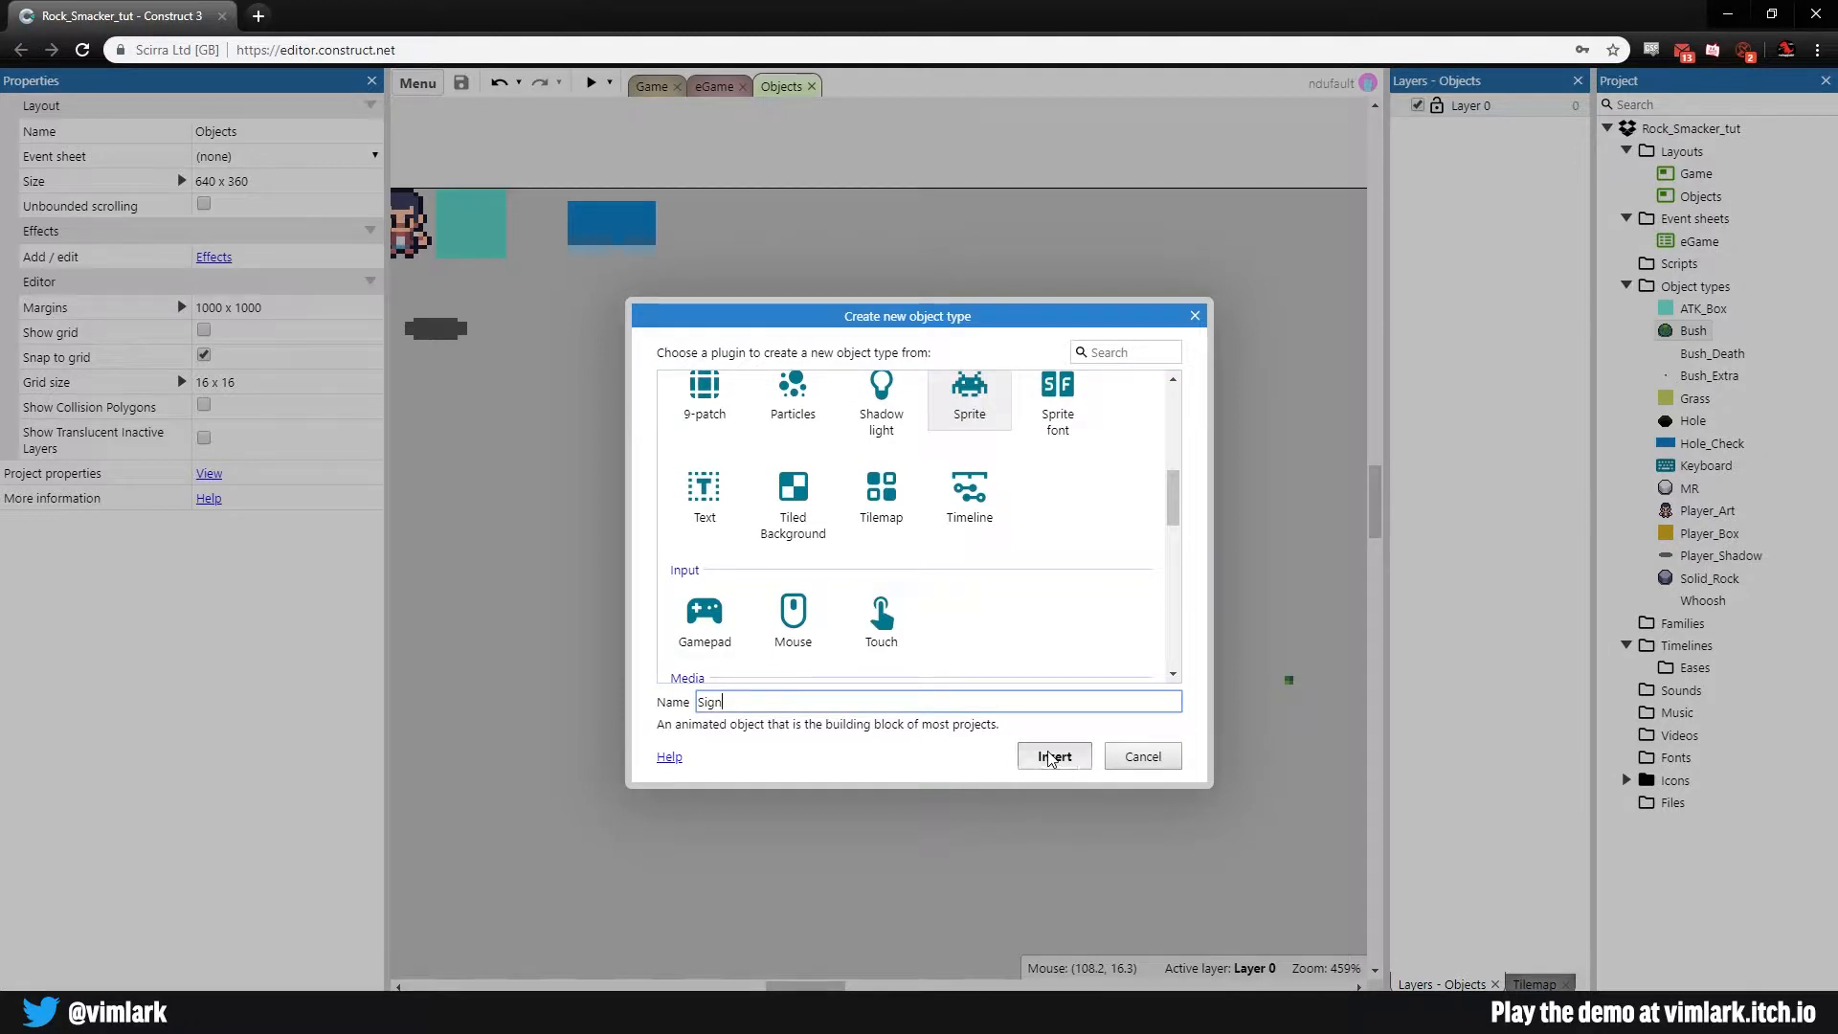
pyautogui.click(1051, 756)
pyautogui.write('R')
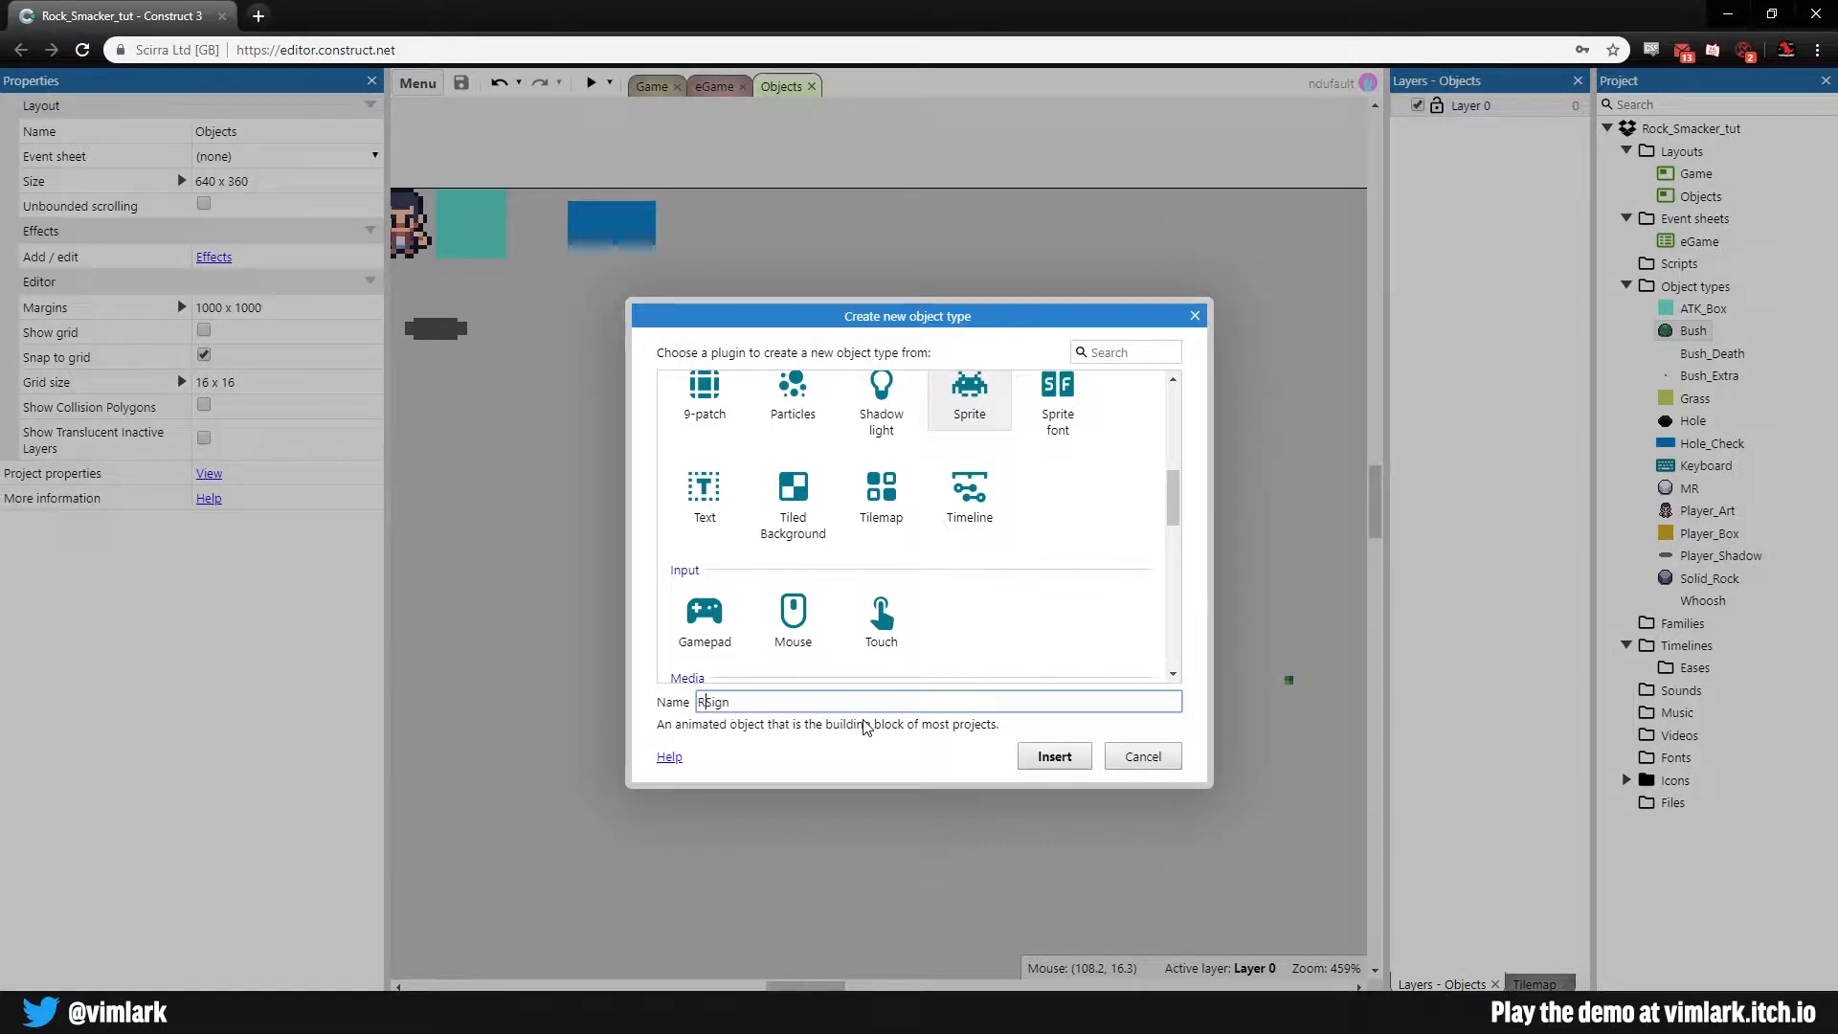
pyautogui.write('Sign_Post')
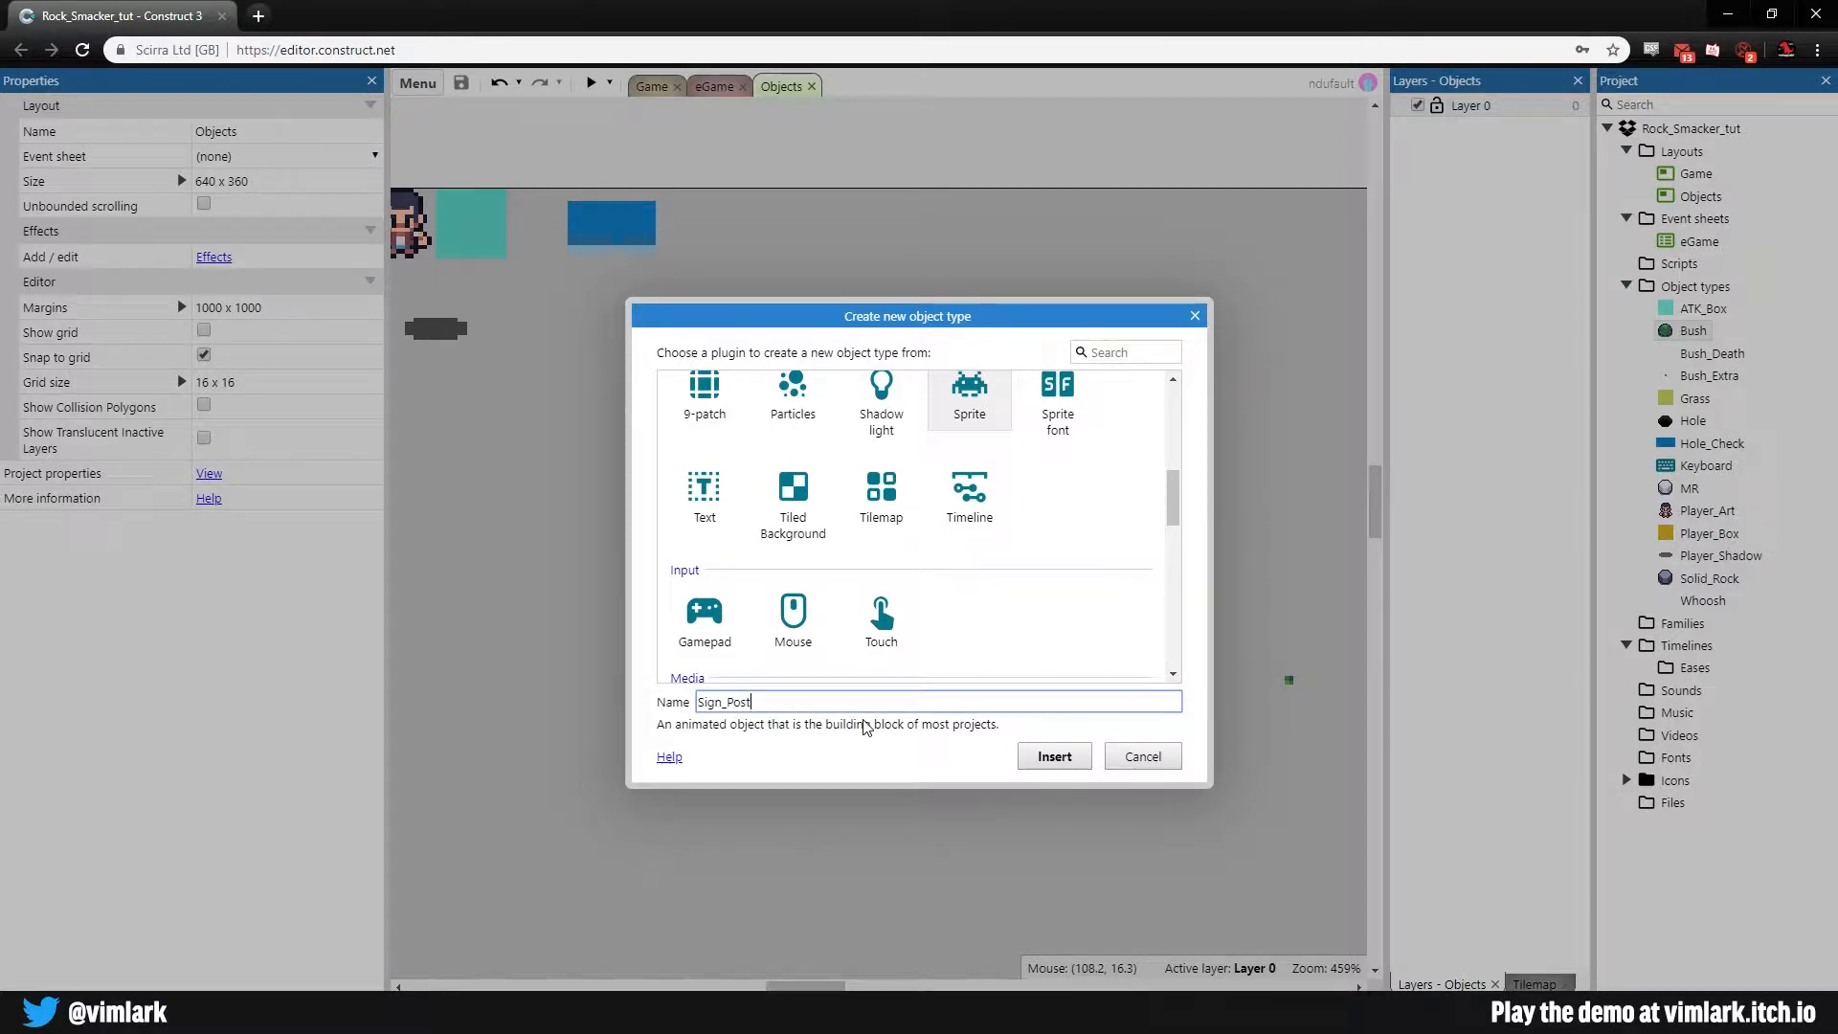
pyautogui.click(1051, 755)
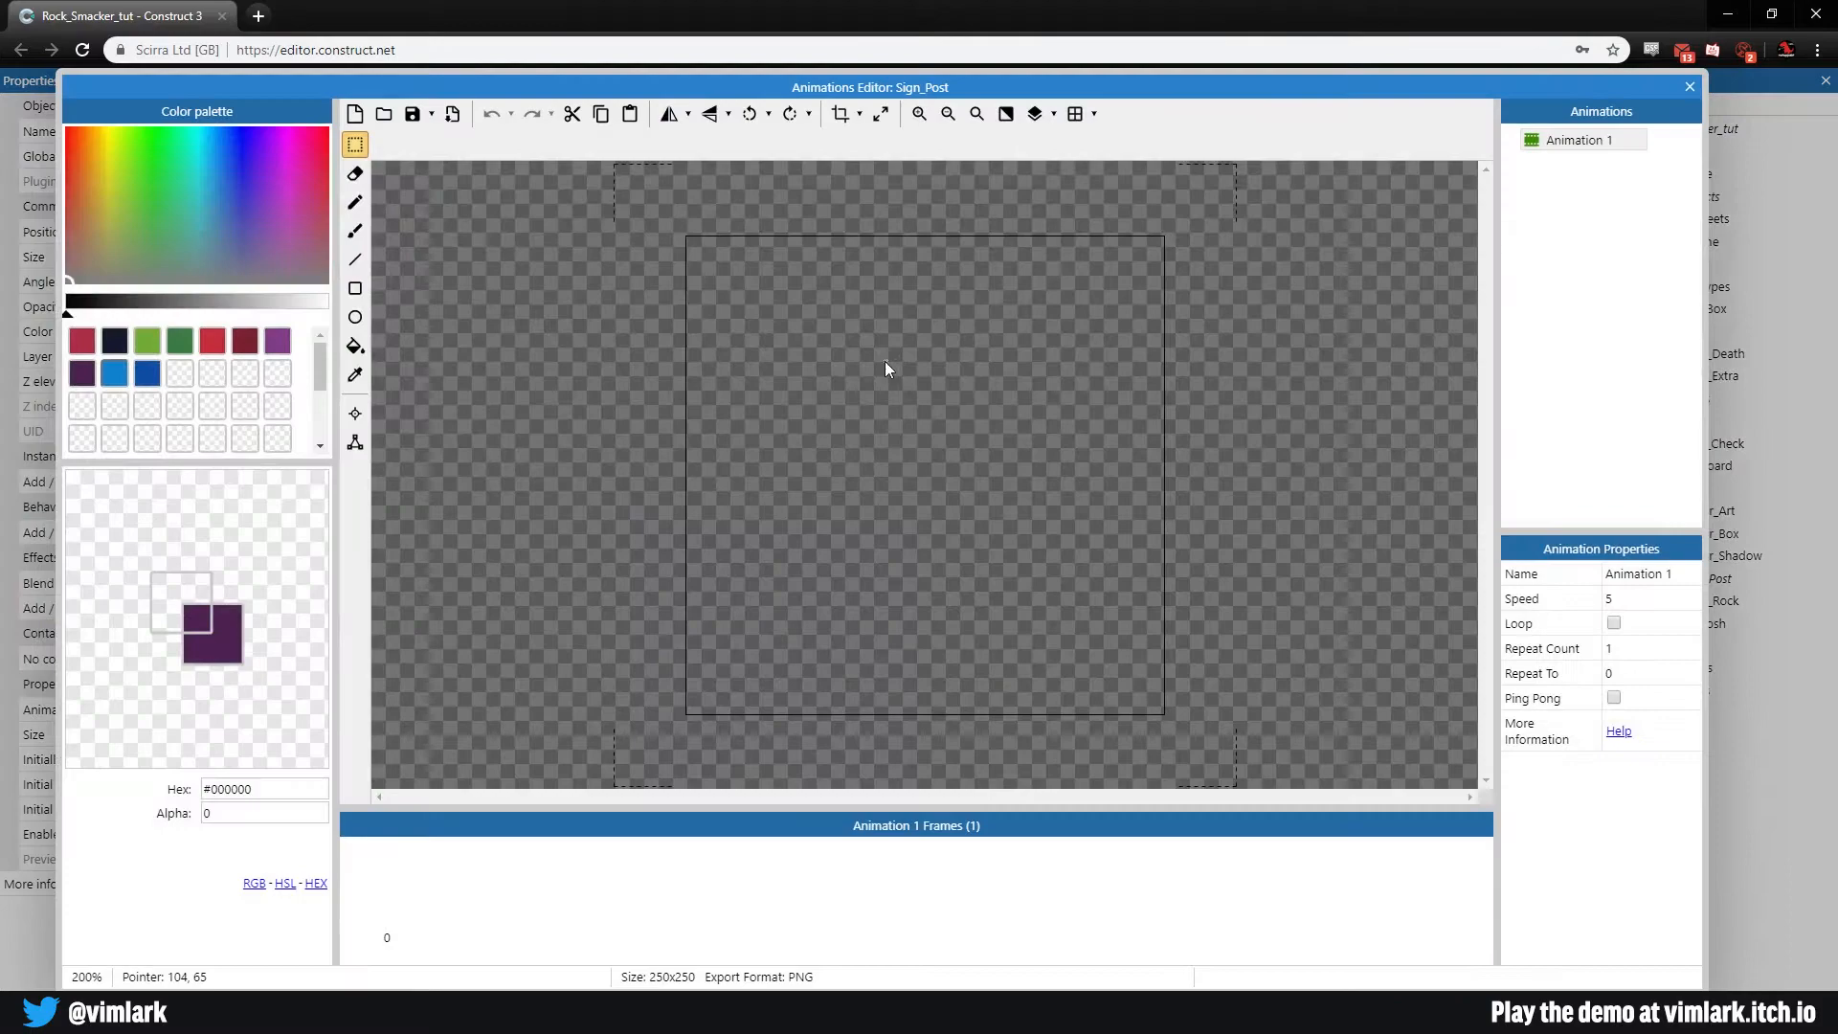
pyautogui.moveTo(383, 113)
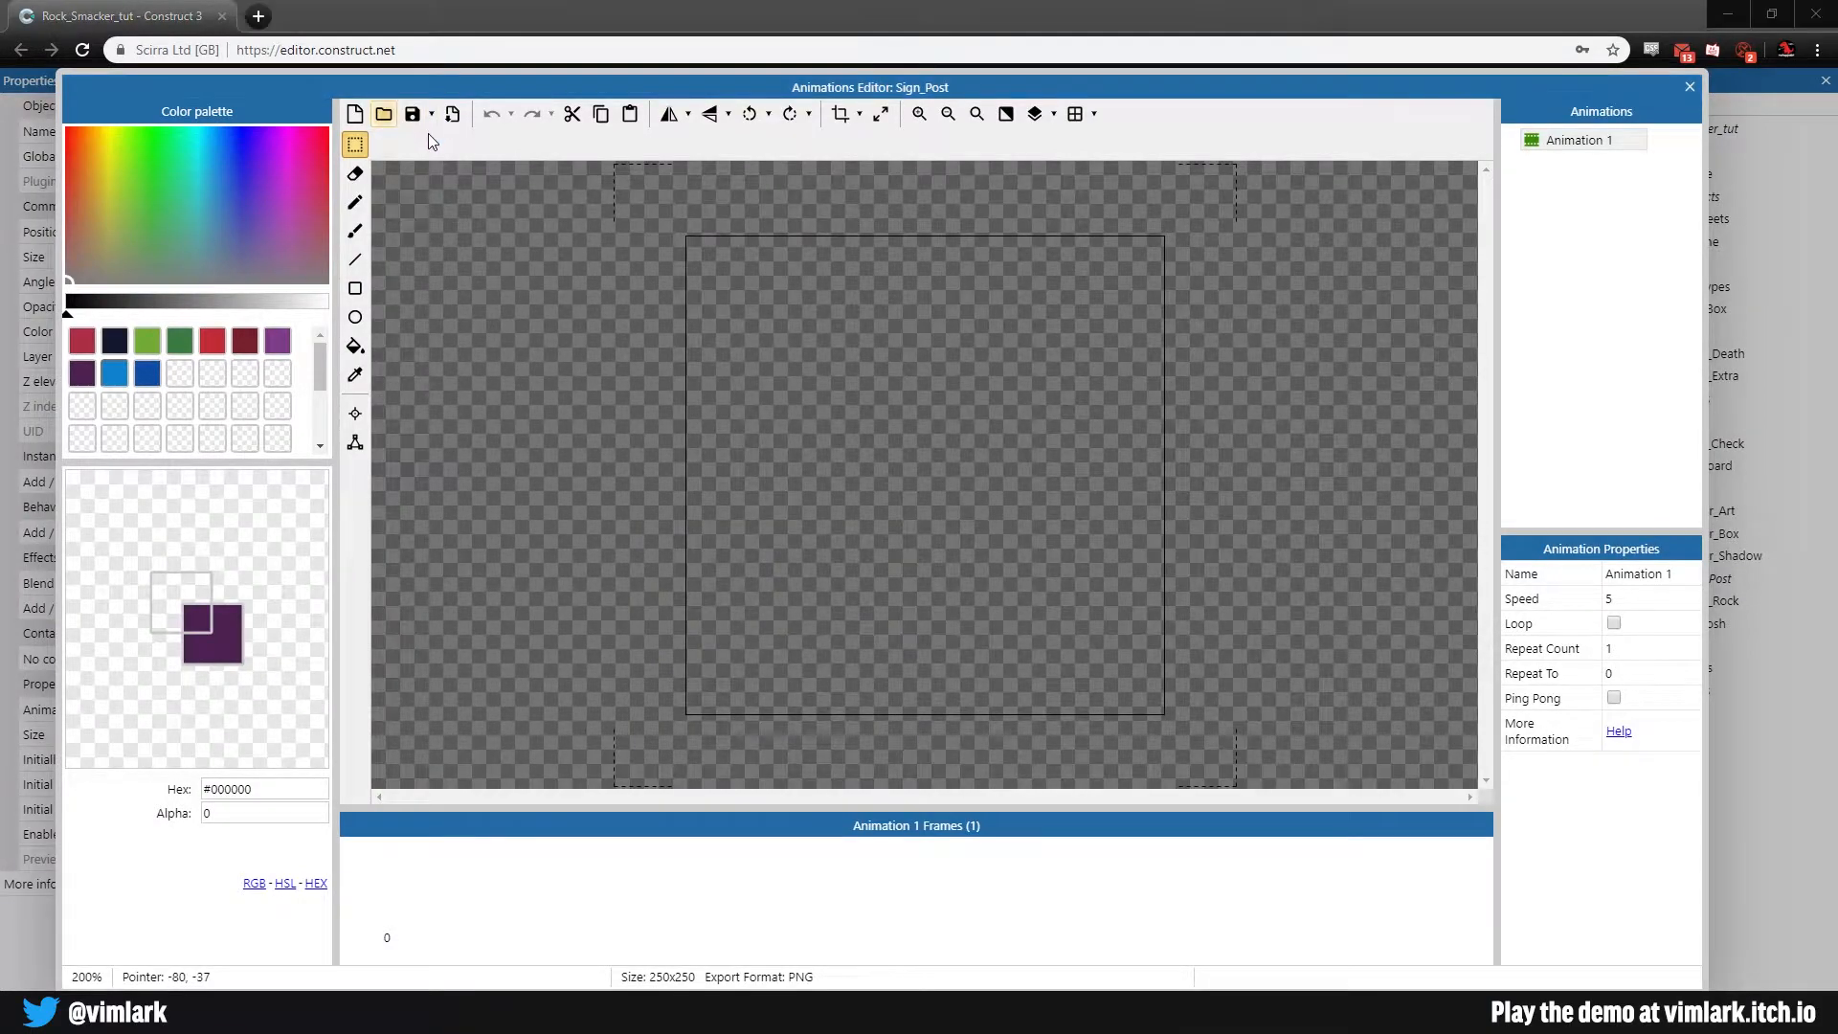
# Step: Import Sign.png from the Other > Misc folder as the animation frame image
pyautogui.click(383, 113)
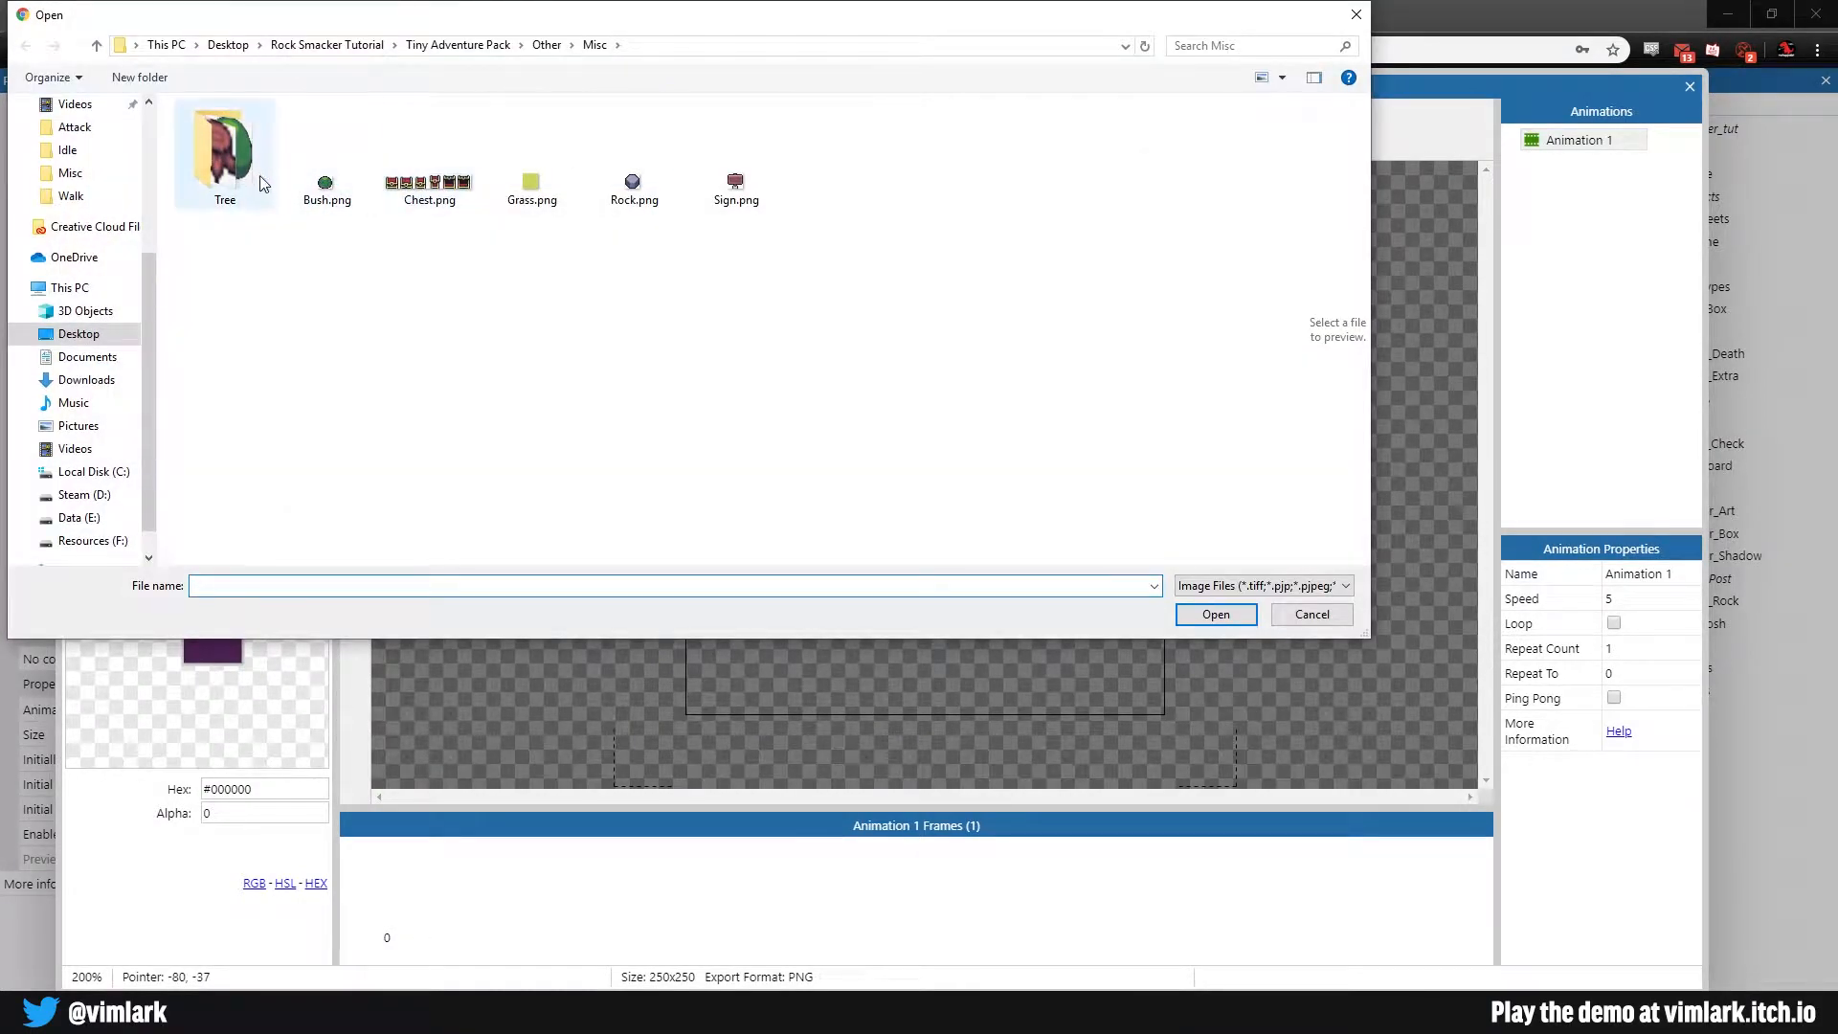
pyautogui.click(546, 45)
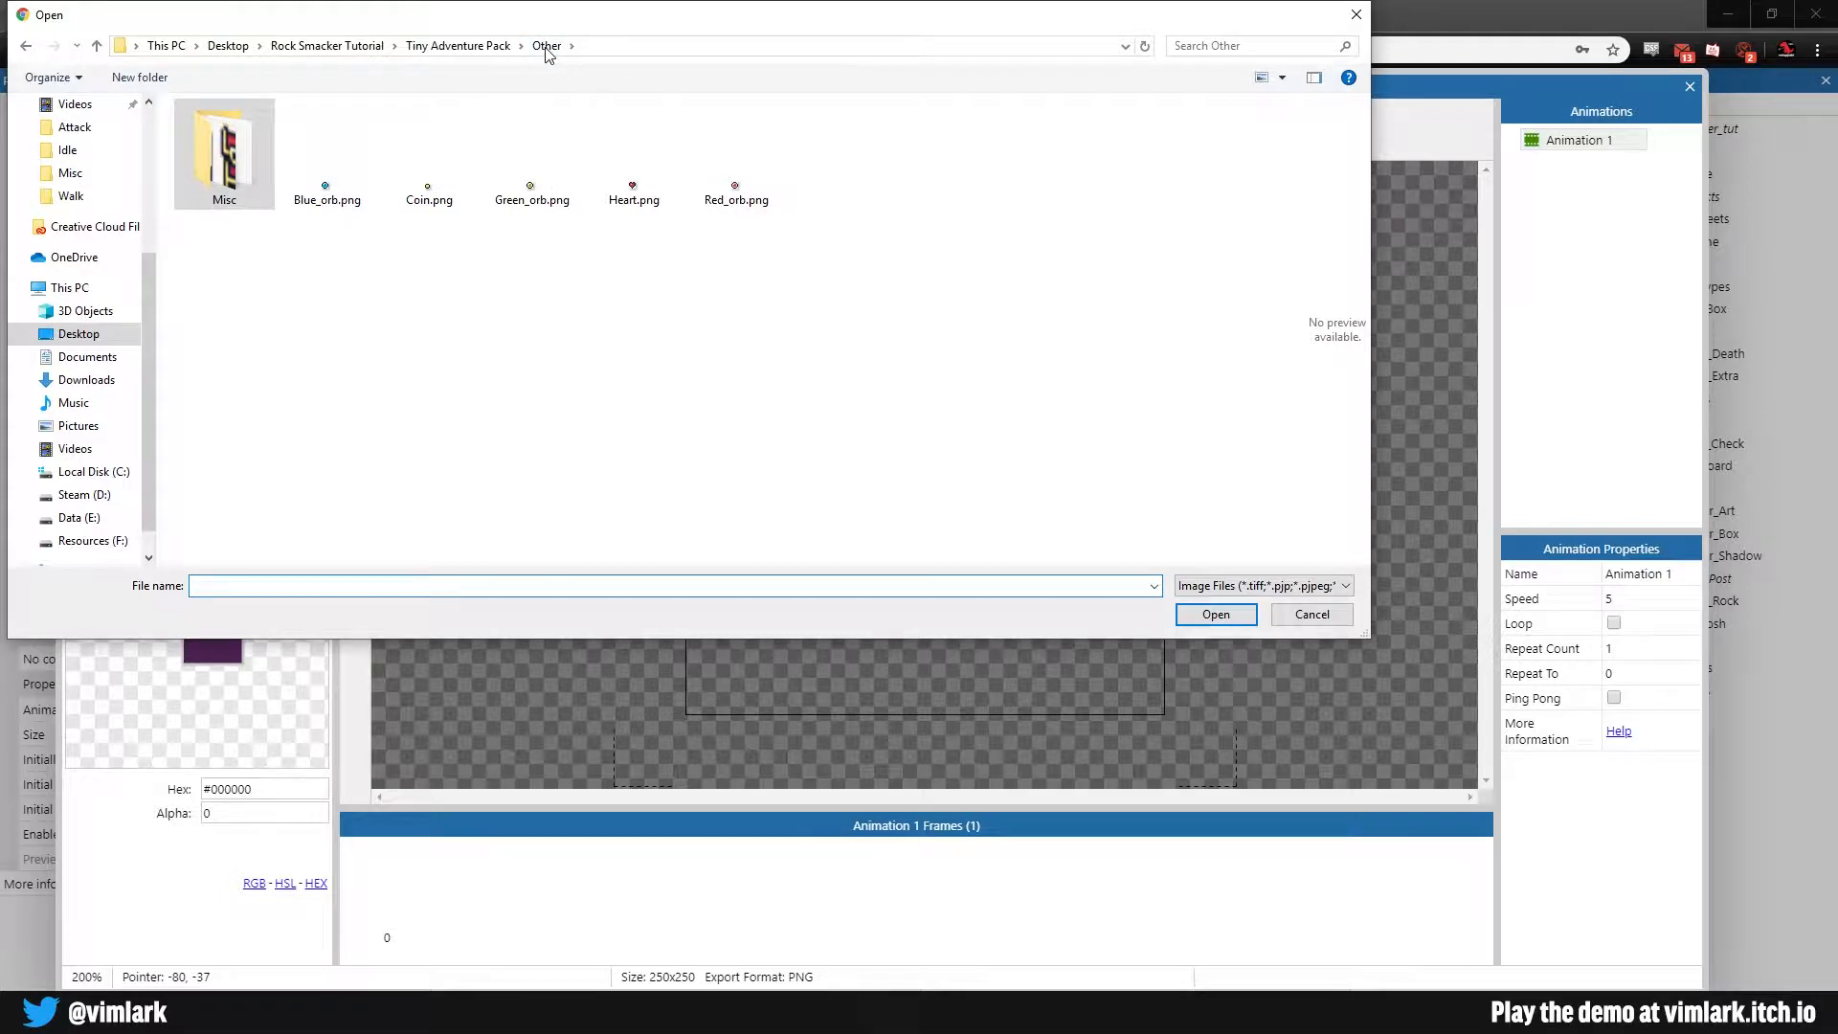
pyautogui.doubleClick(222, 148)
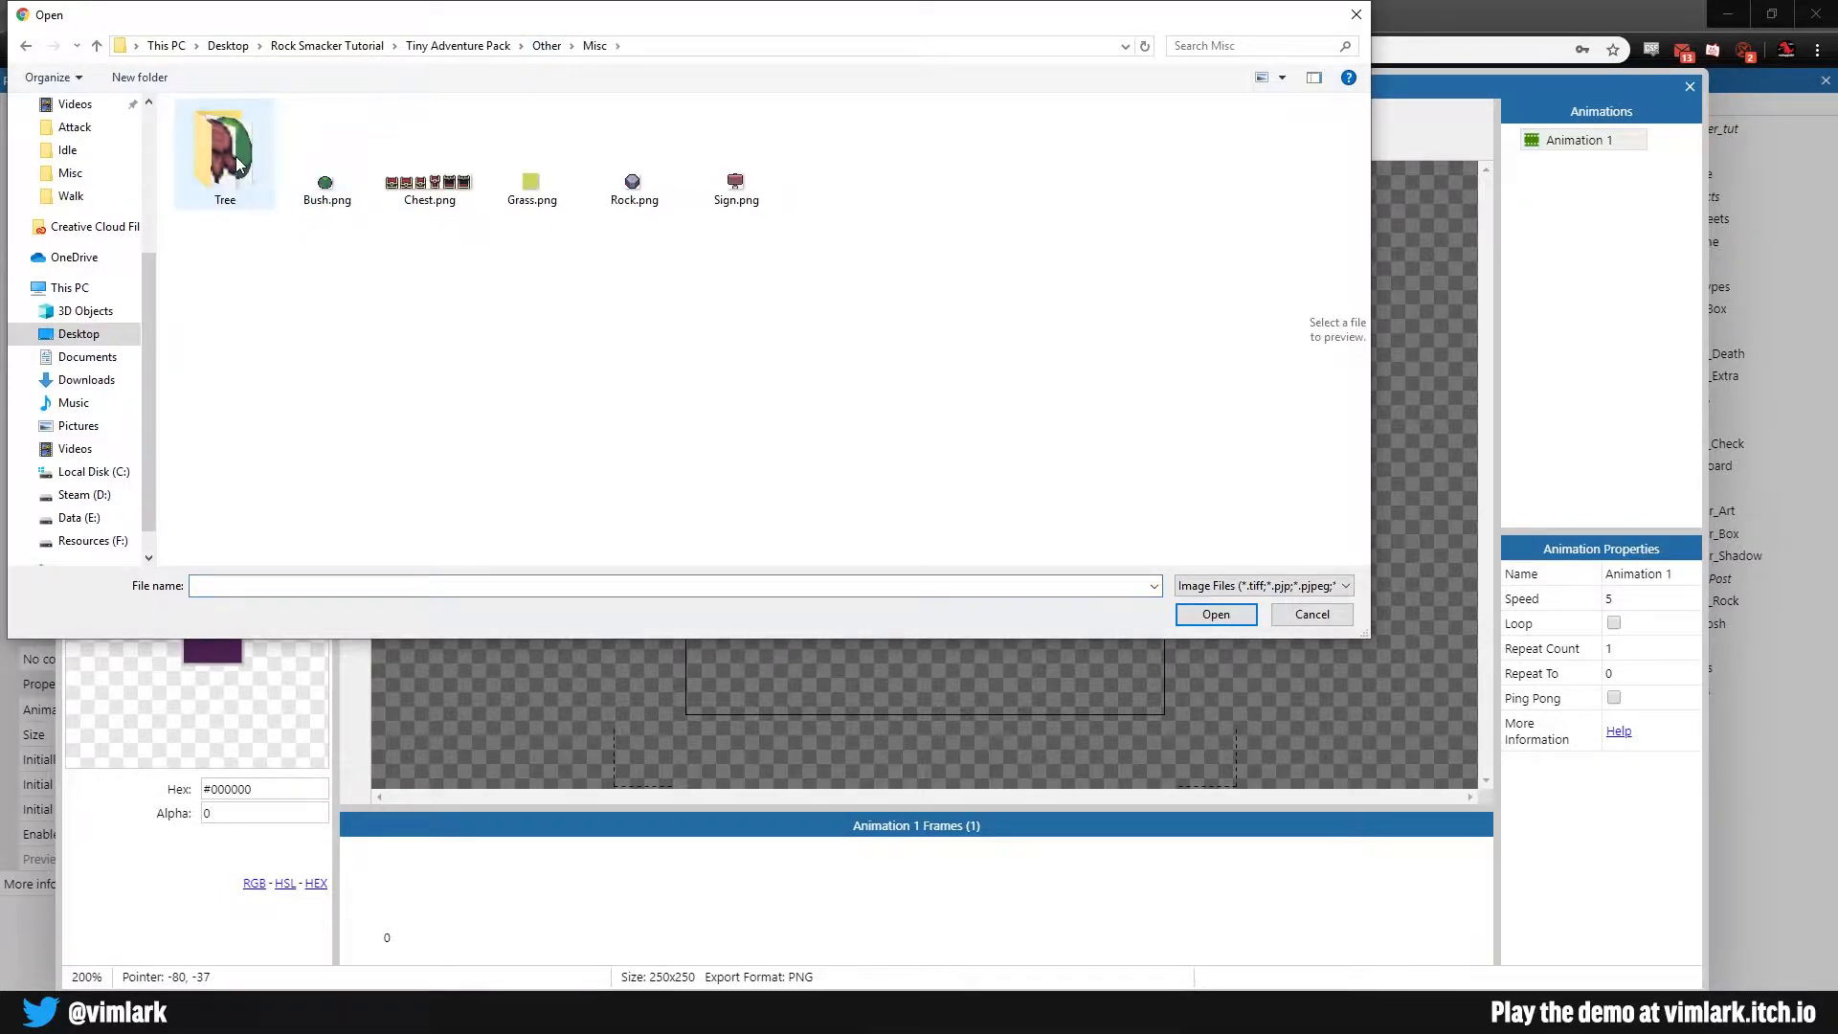
pyautogui.click(735, 153)
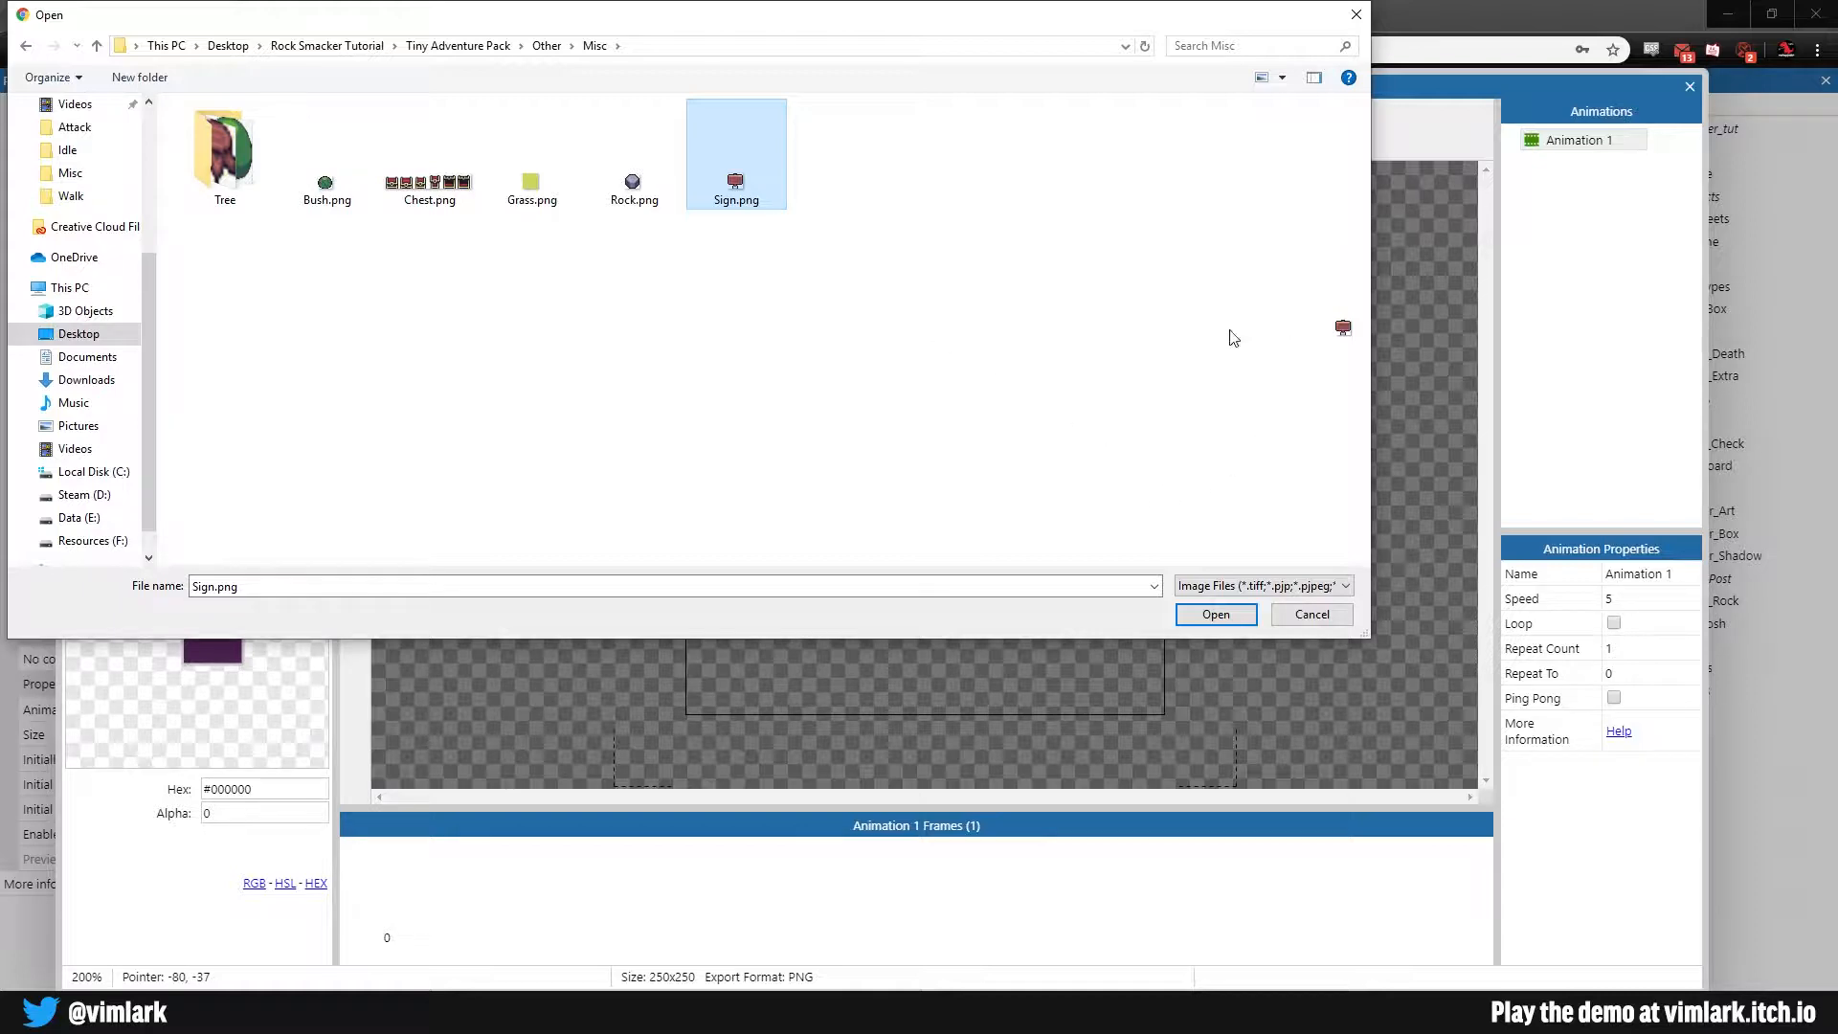
pyautogui.click(1214, 615)
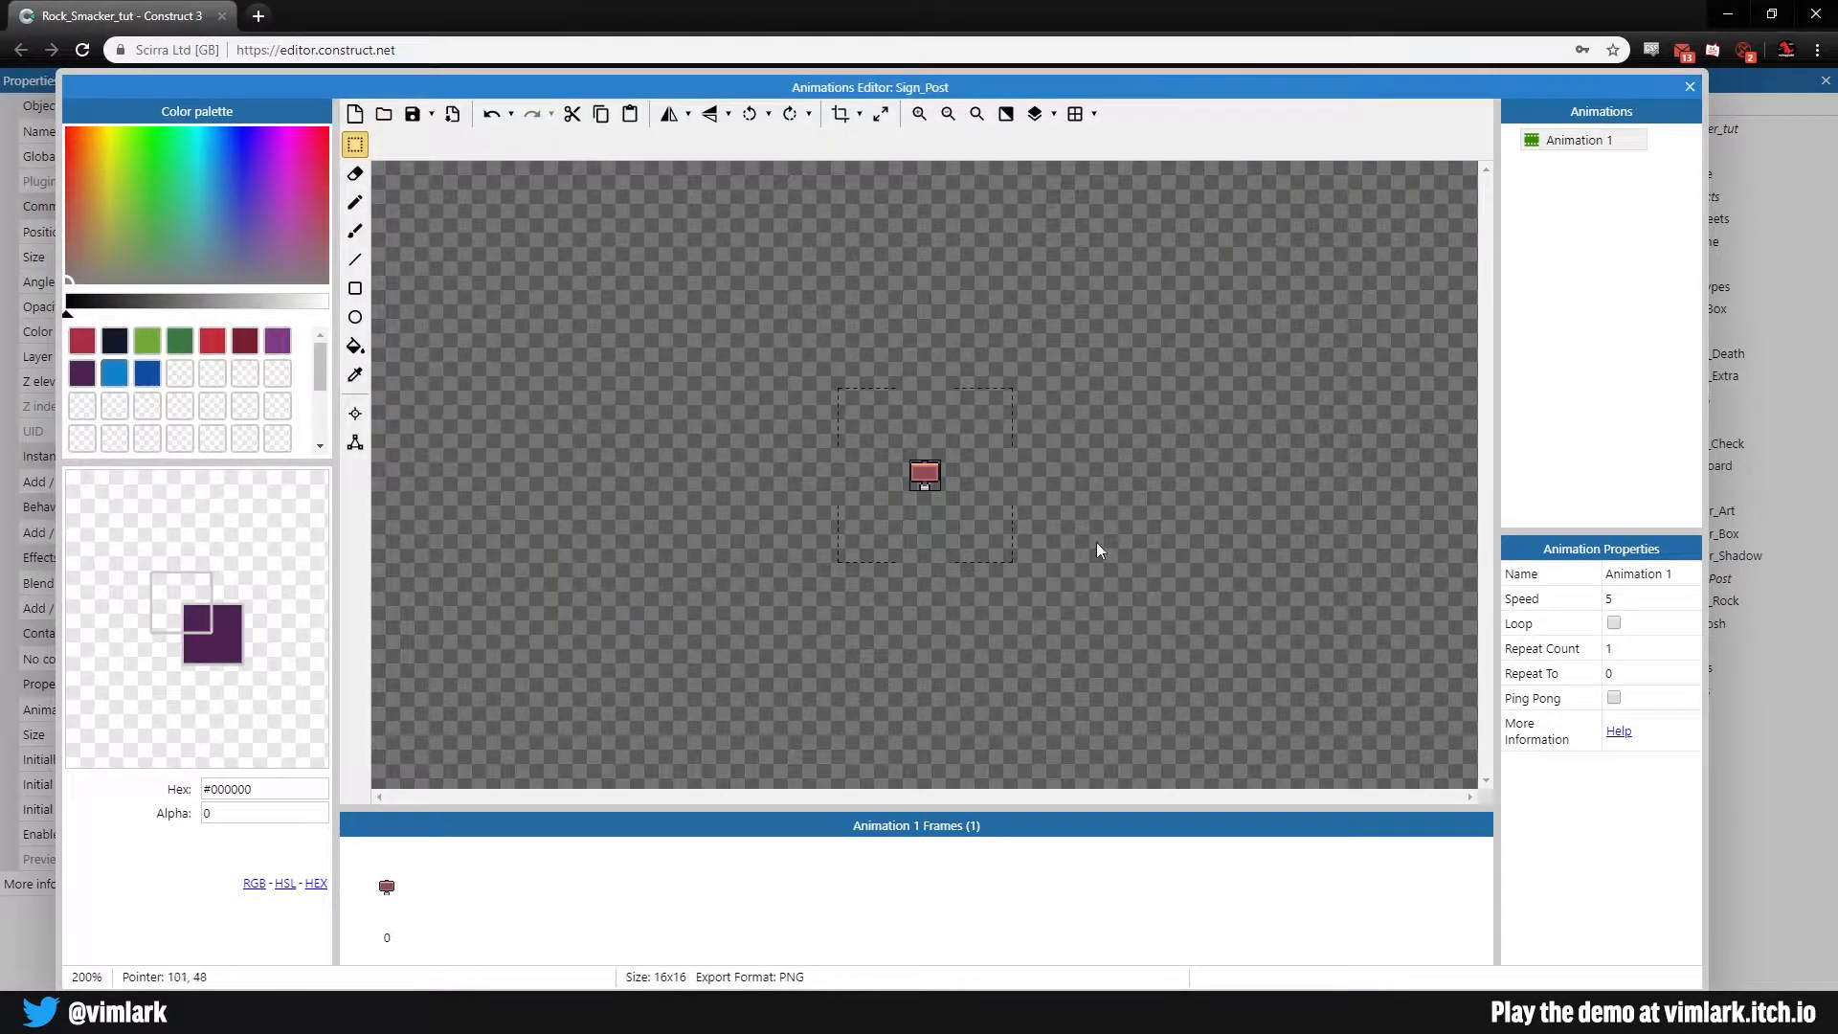
# Step: Zoom in and reshape the sign's collision polygon from the right-click menu
pyautogui.click(881, 113)
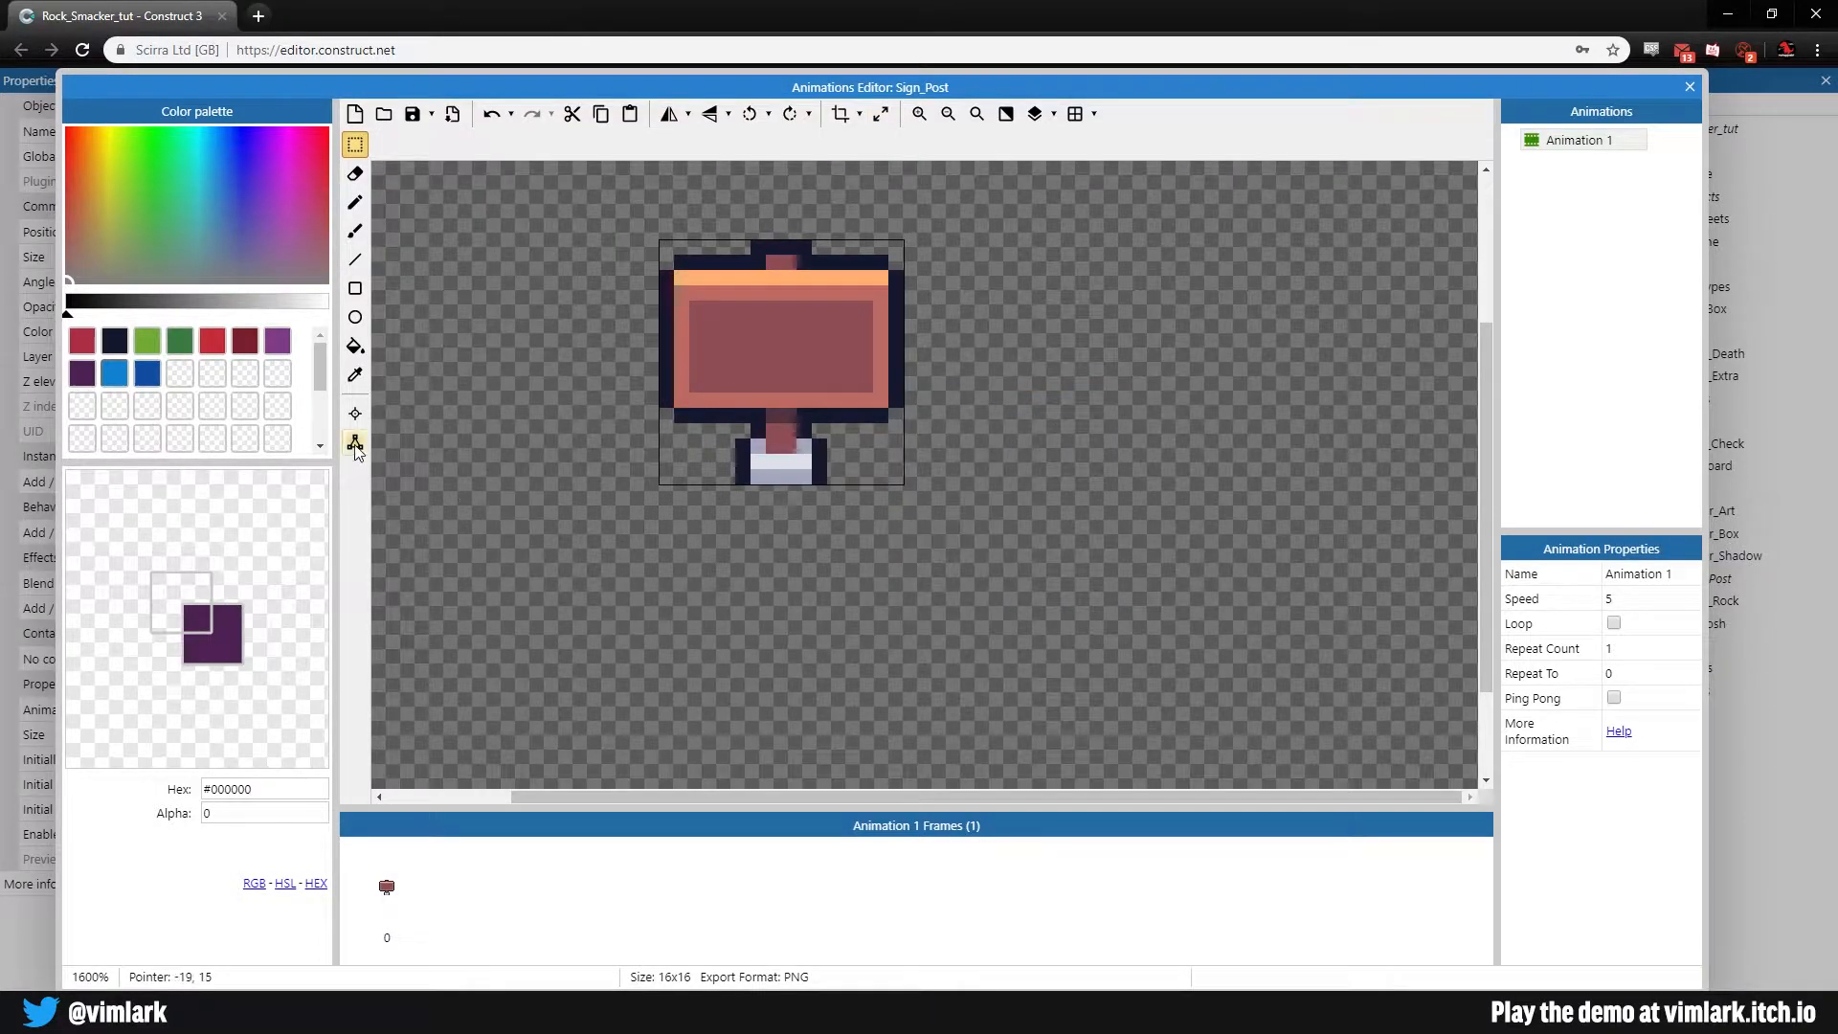
pyautogui.rightClick(742, 387)
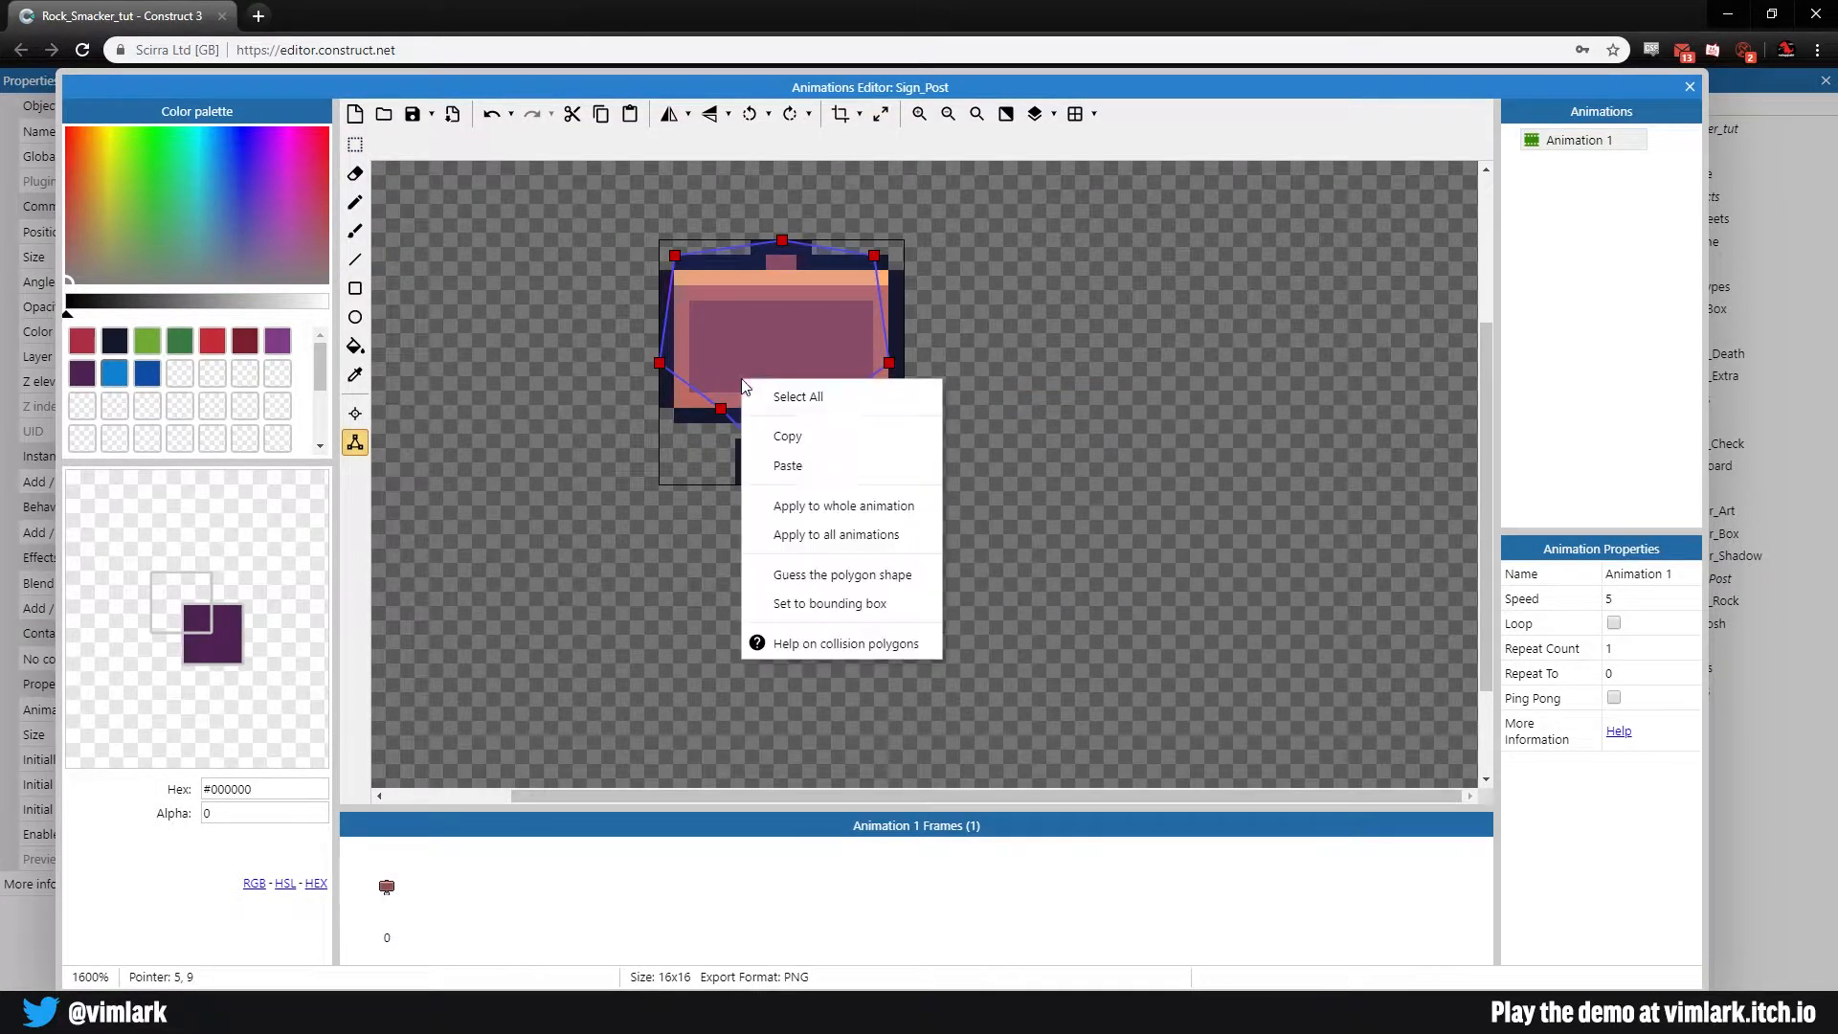
pyautogui.click(827, 603)
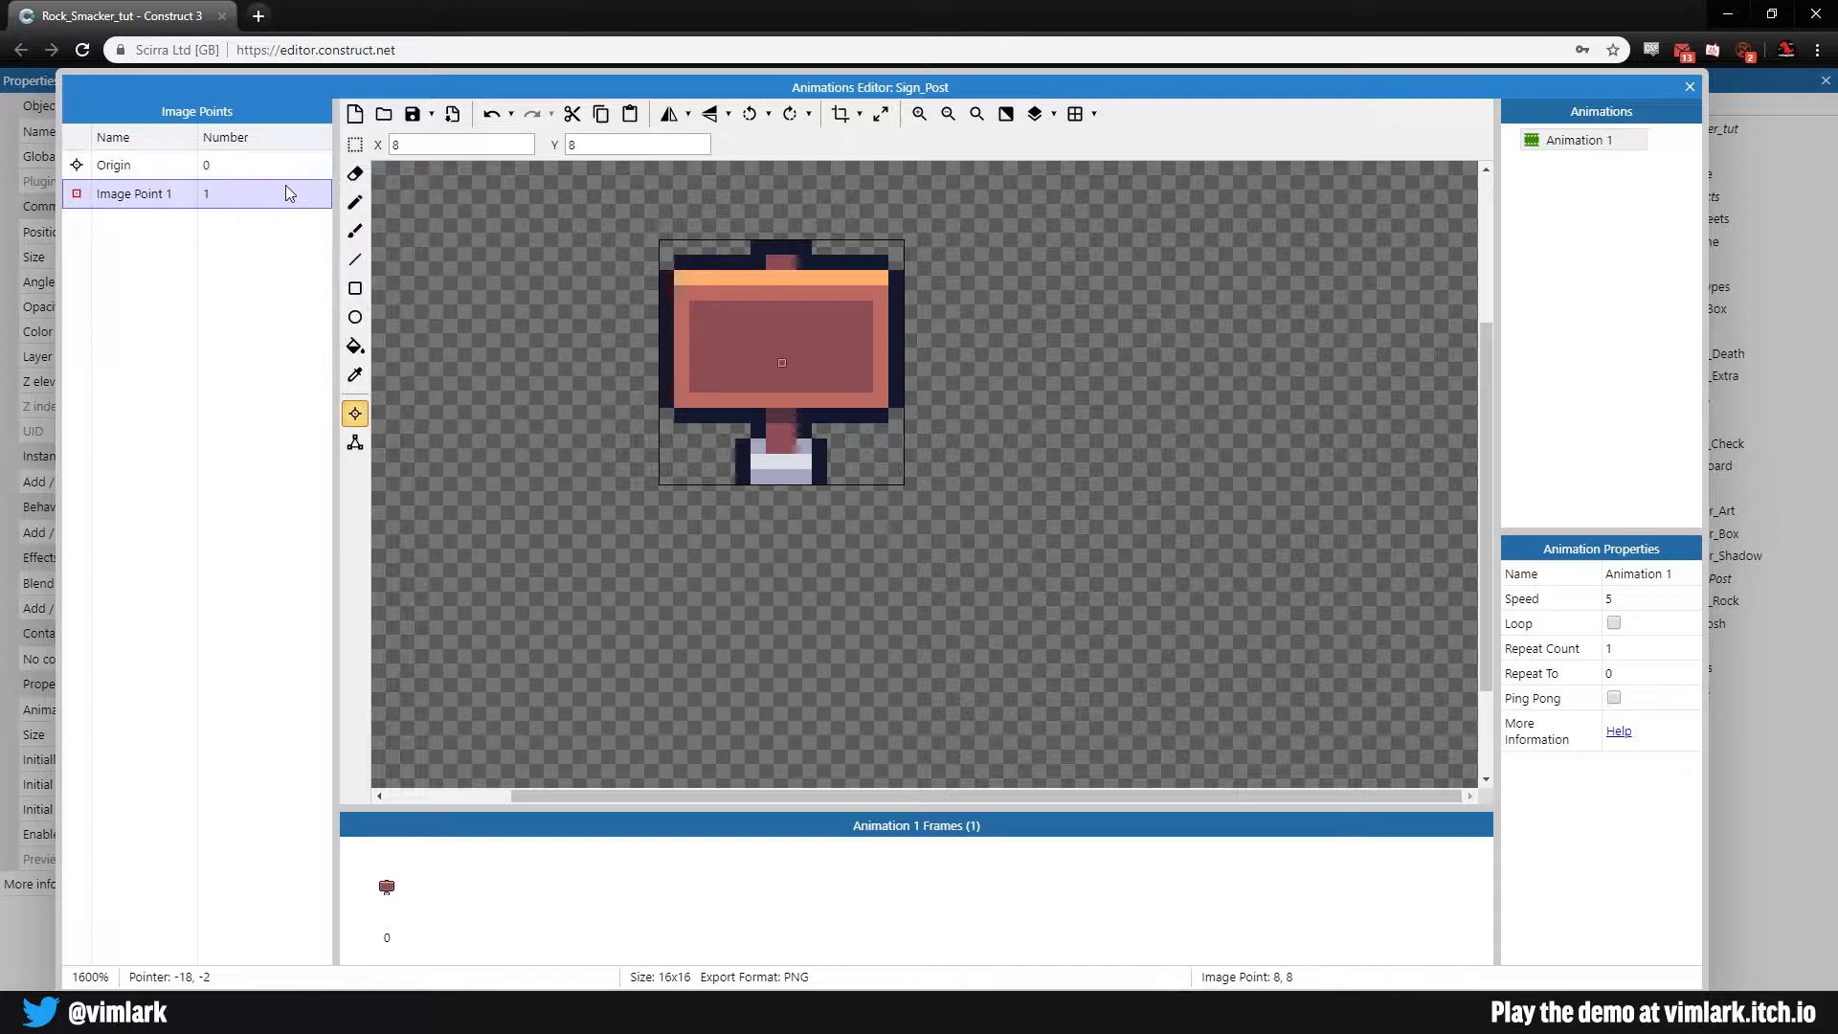
pyautogui.moveTo(325, 193)
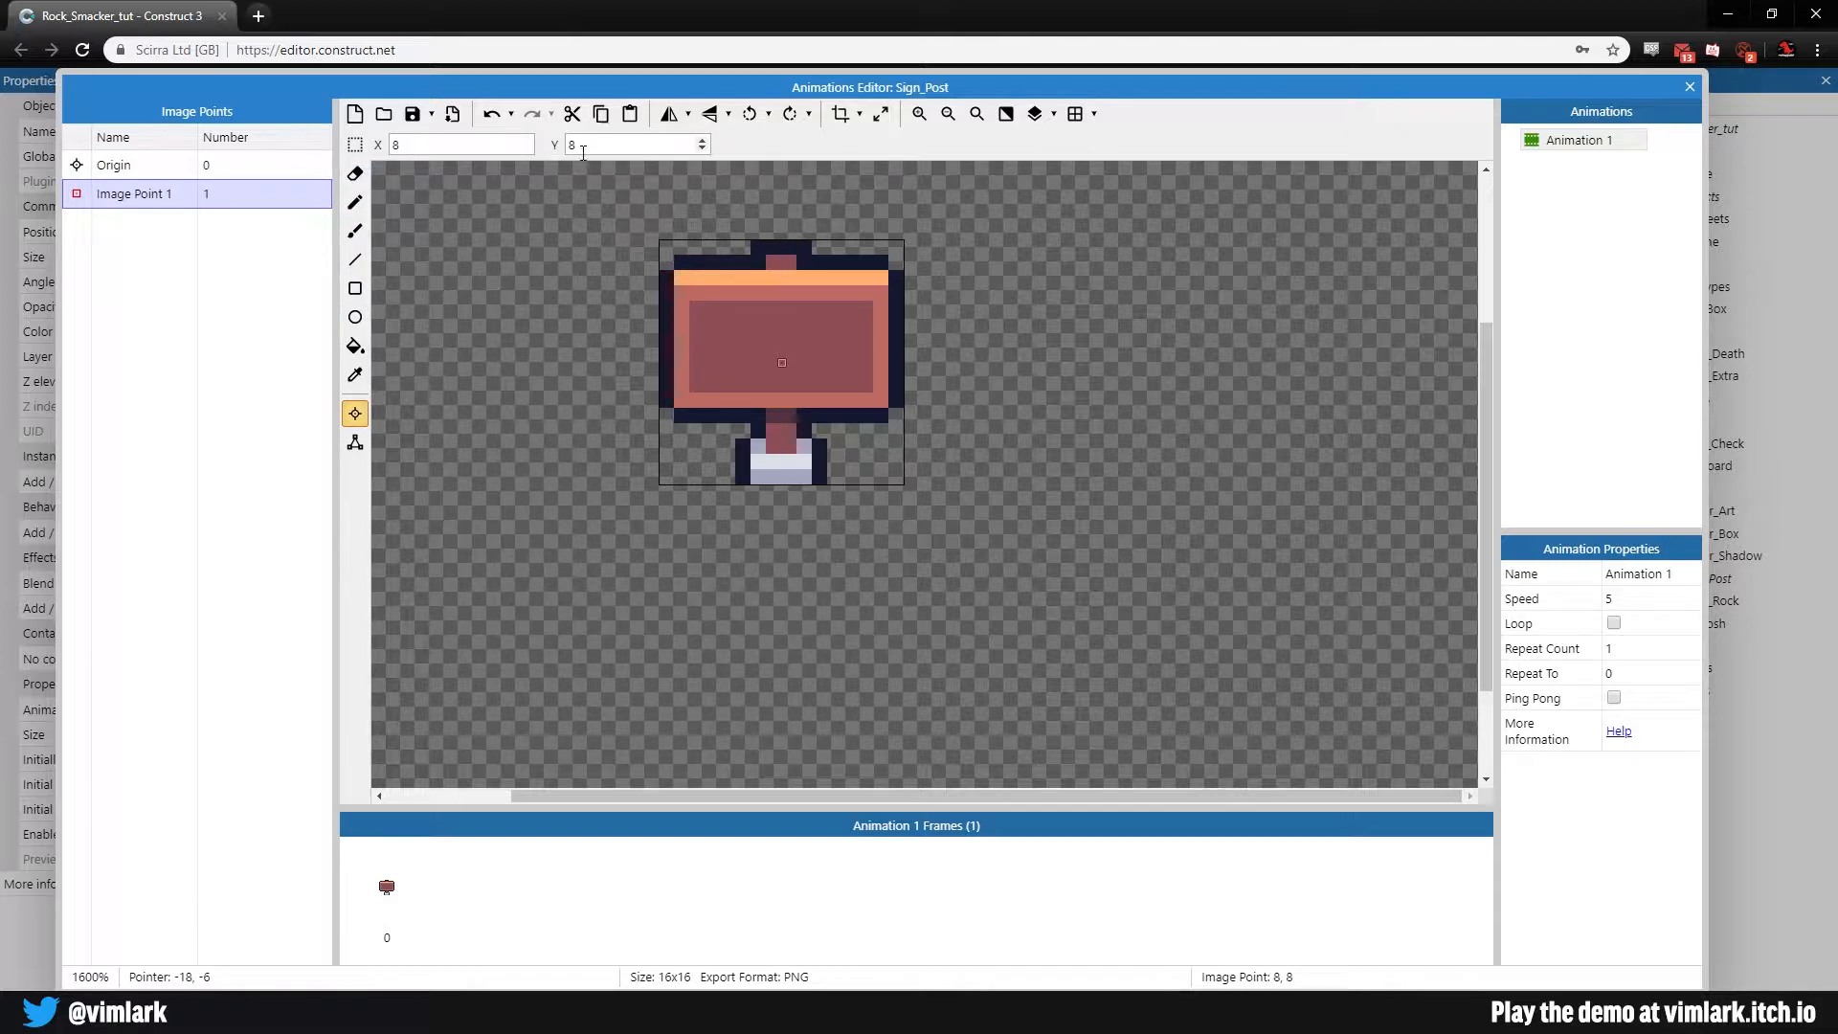
# Step: Set Image Point 1's Y to -3, add Image Point 2, and check the origin point
pyautogui.write('-3')
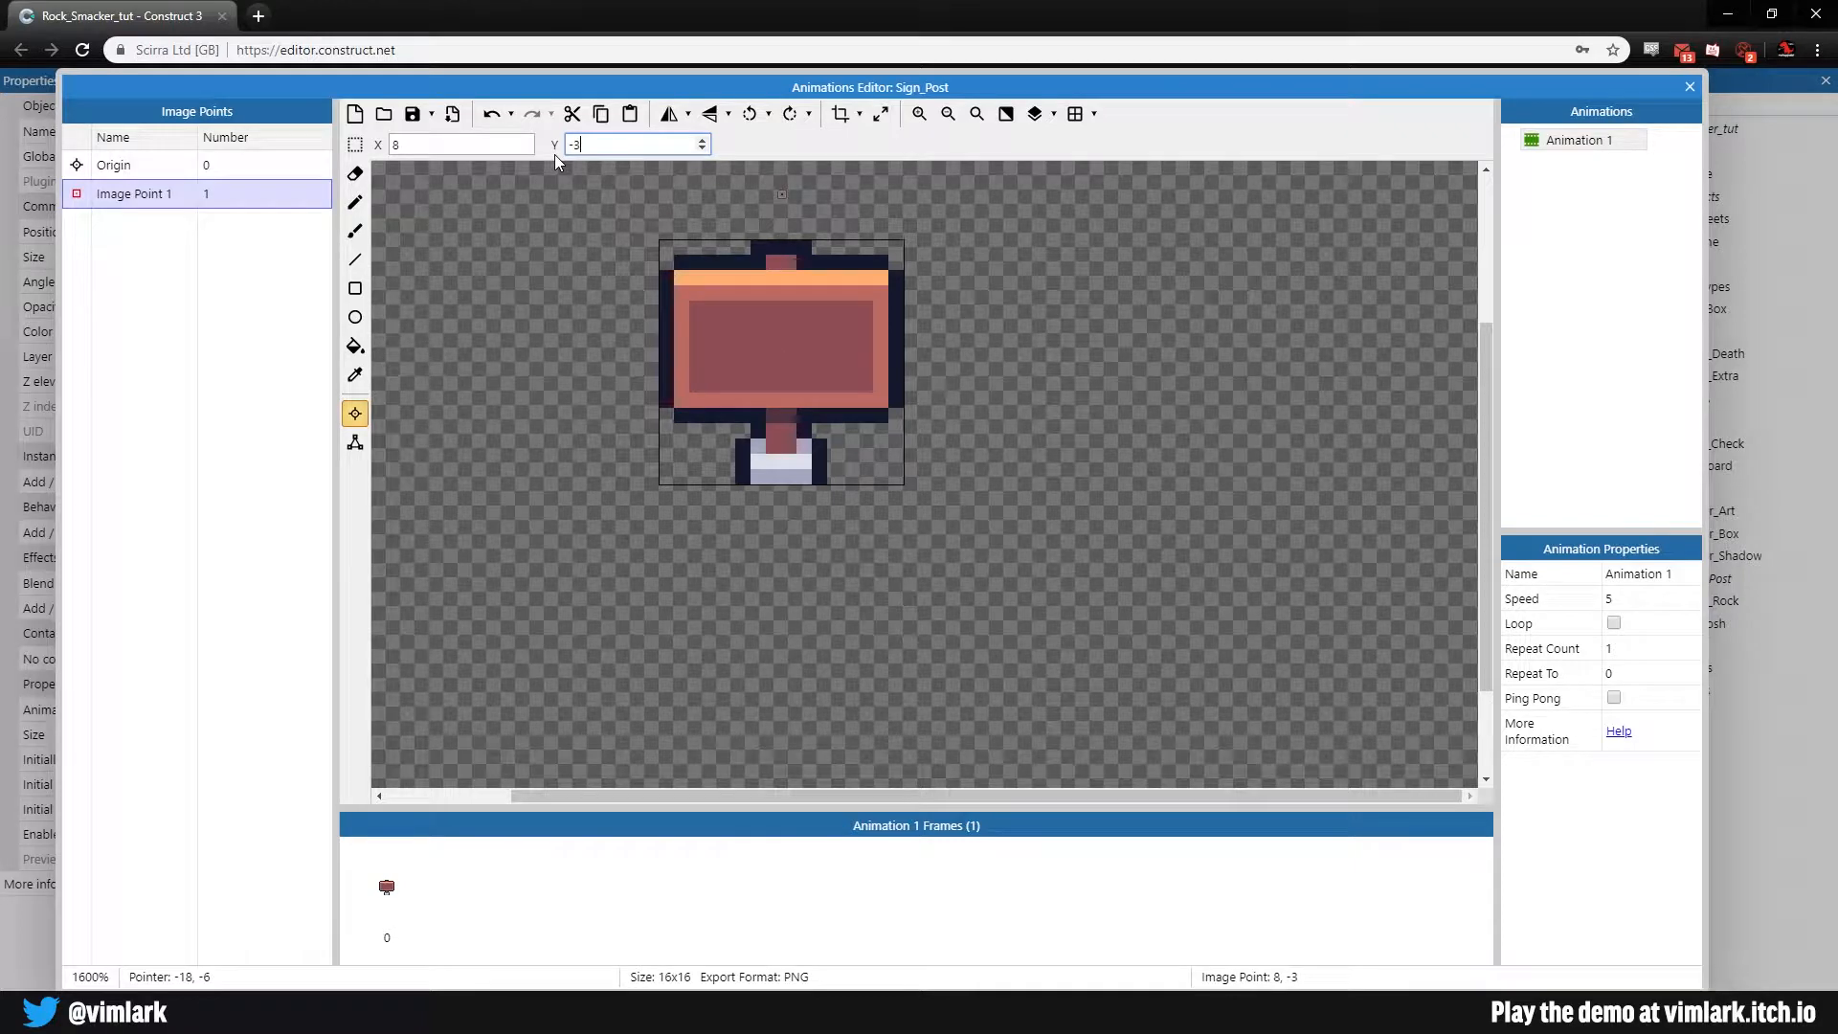
pyautogui.moveTo(764, 192)
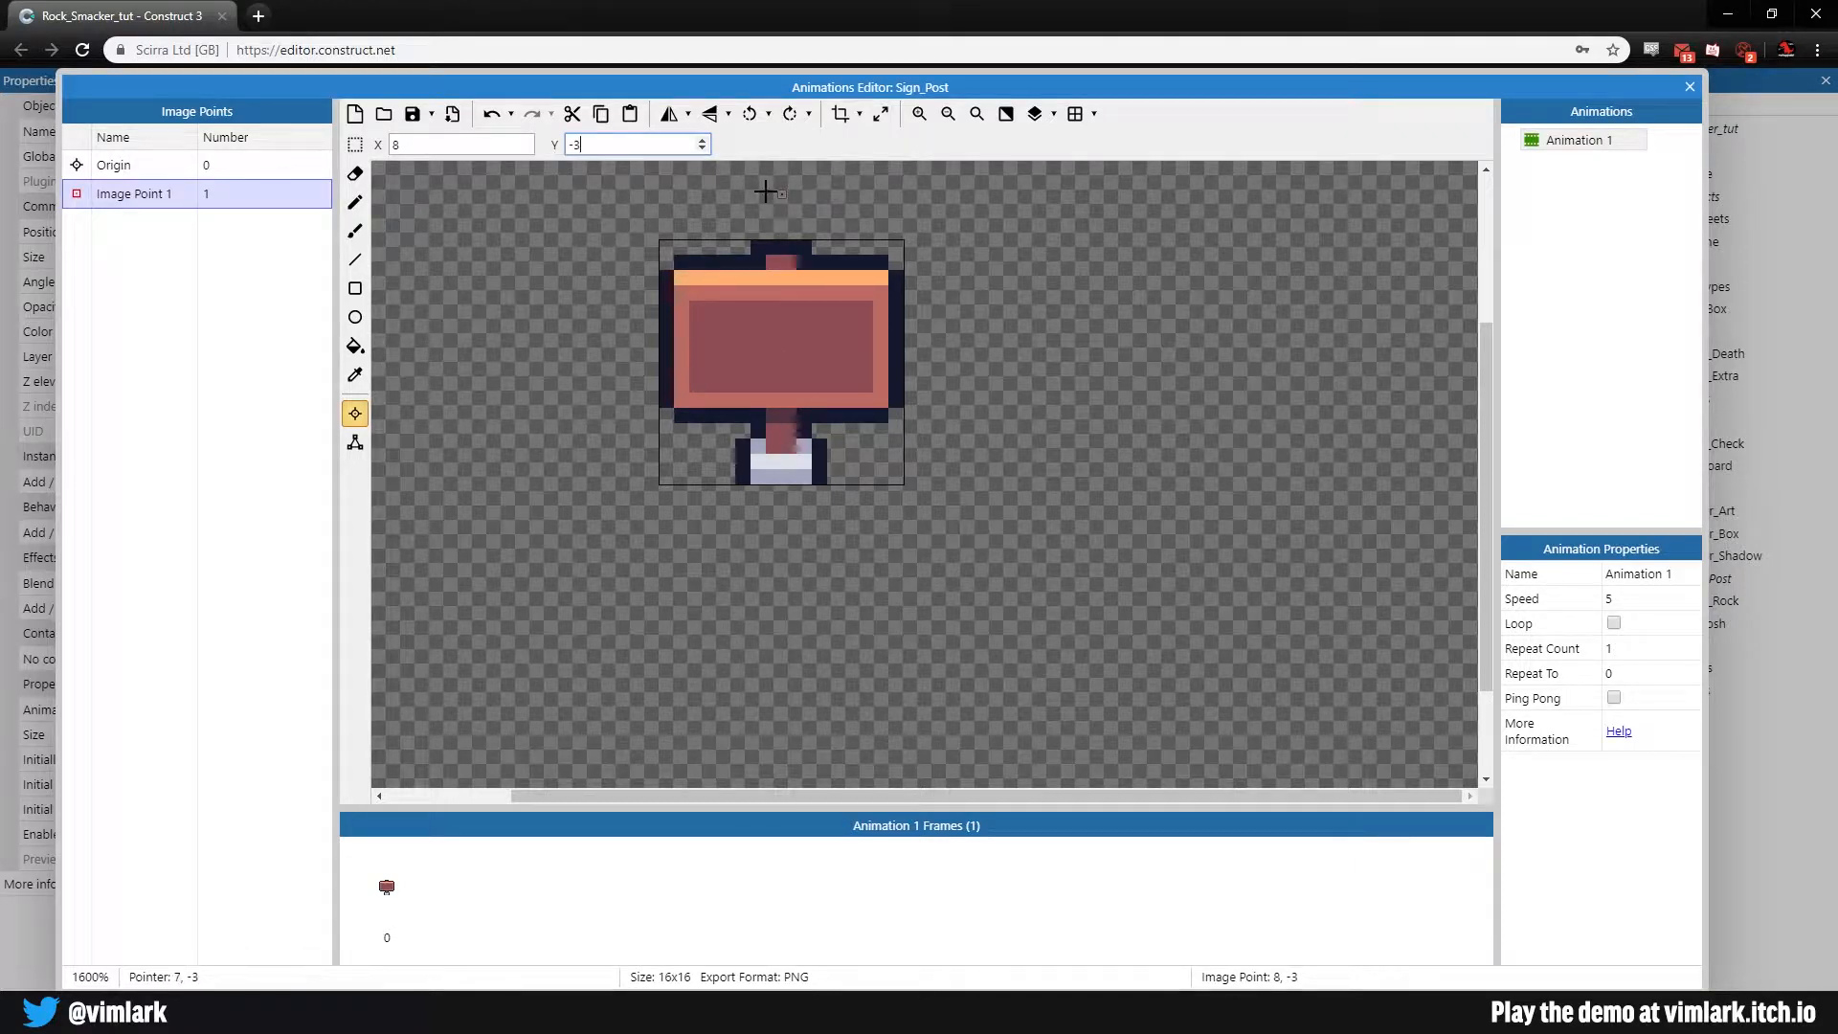
pyautogui.rightClick(134, 193)
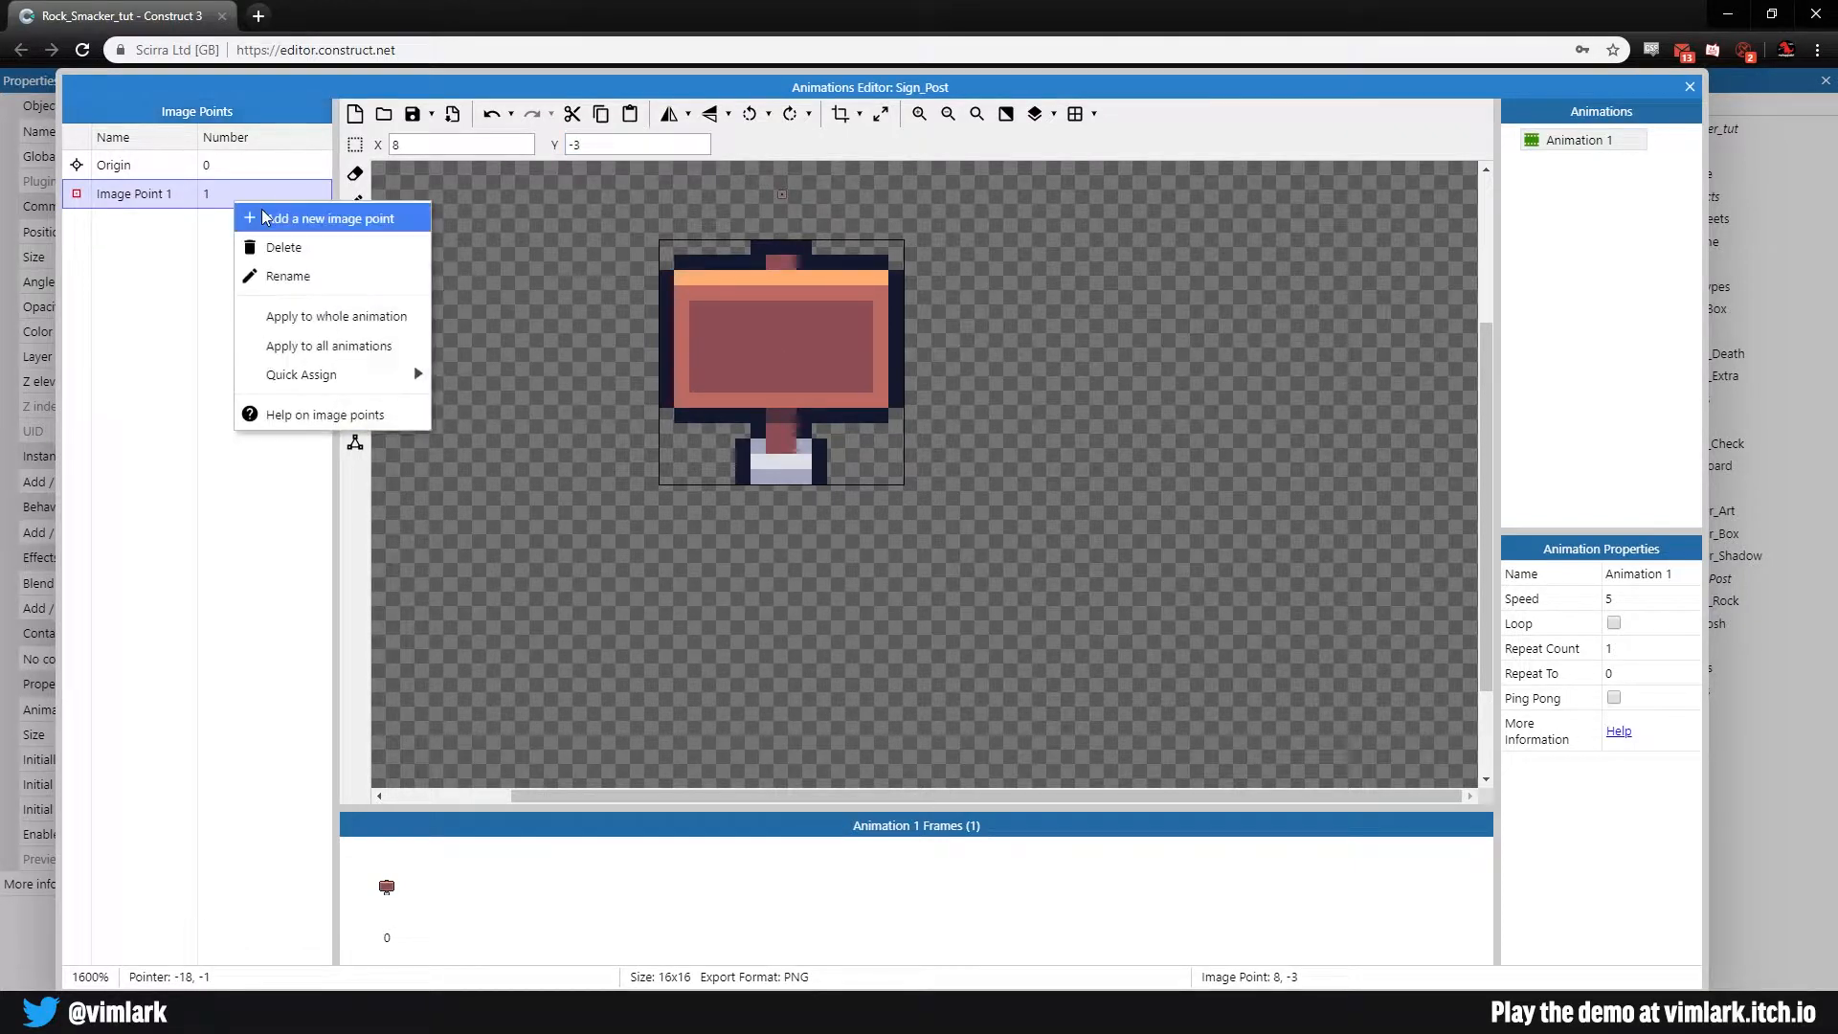
pyautogui.click(331, 218)
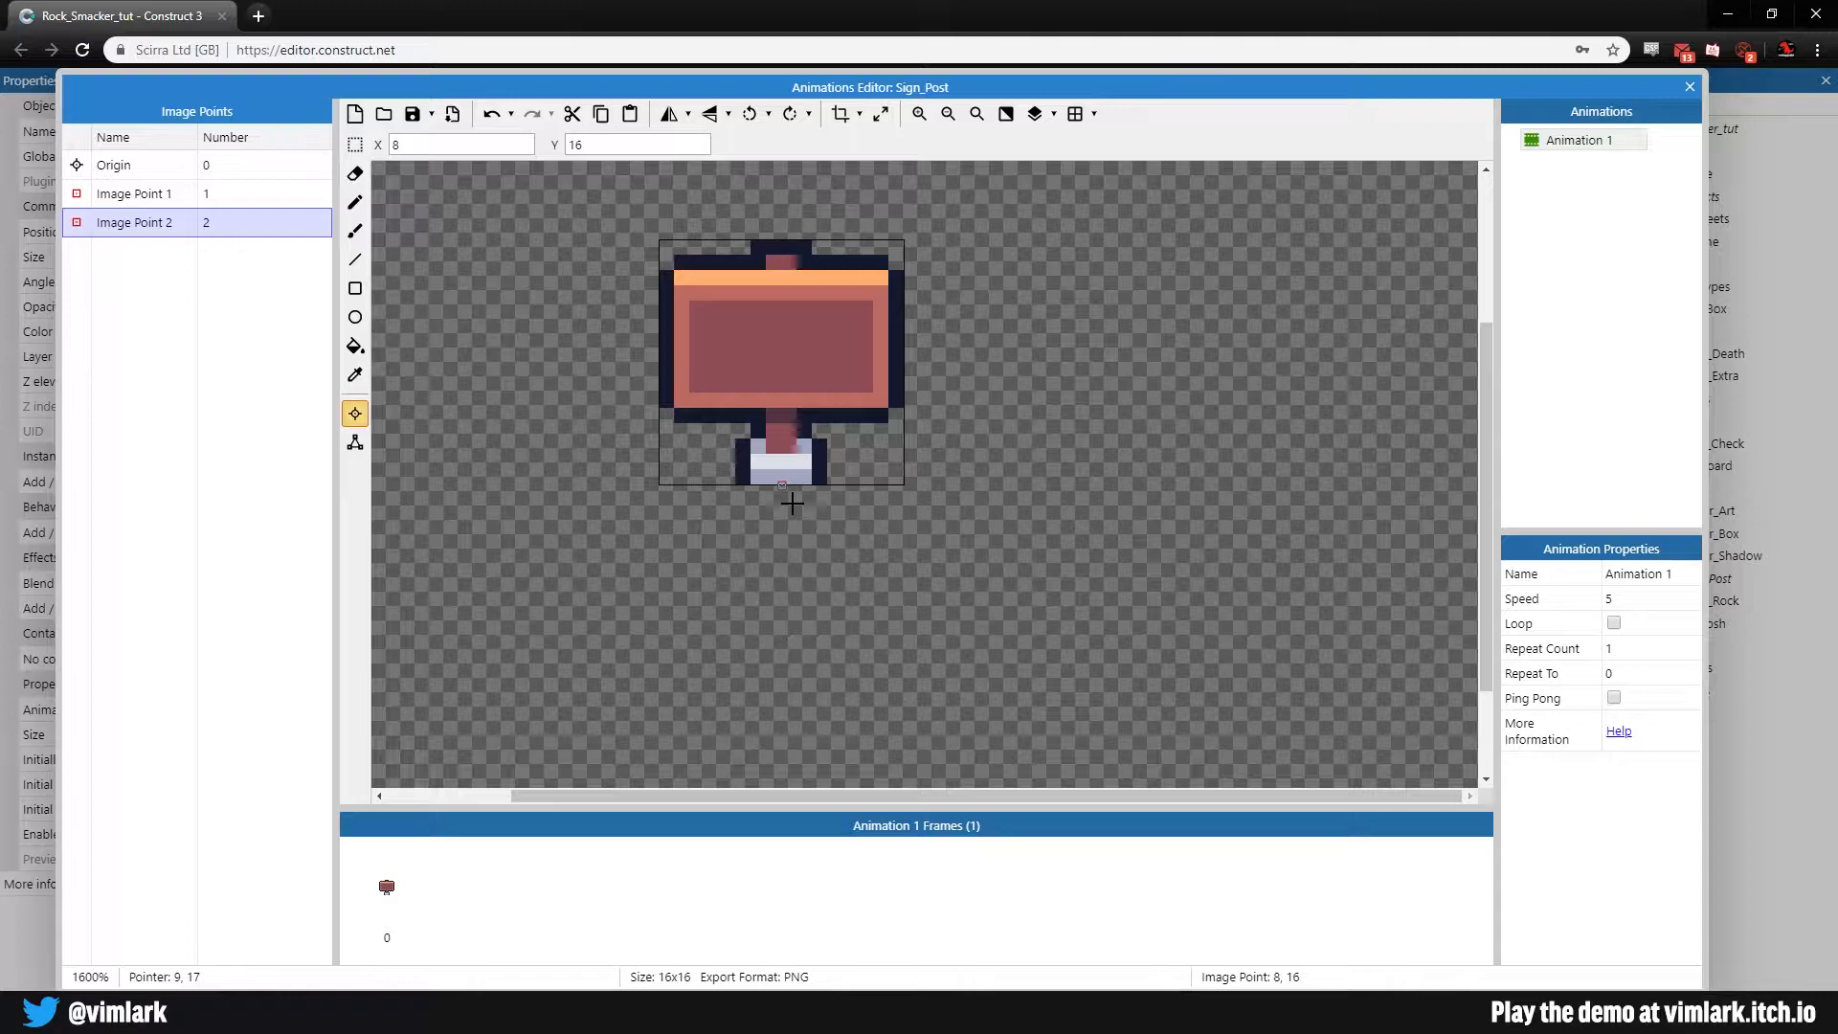
pyautogui.moveTo(854, 462)
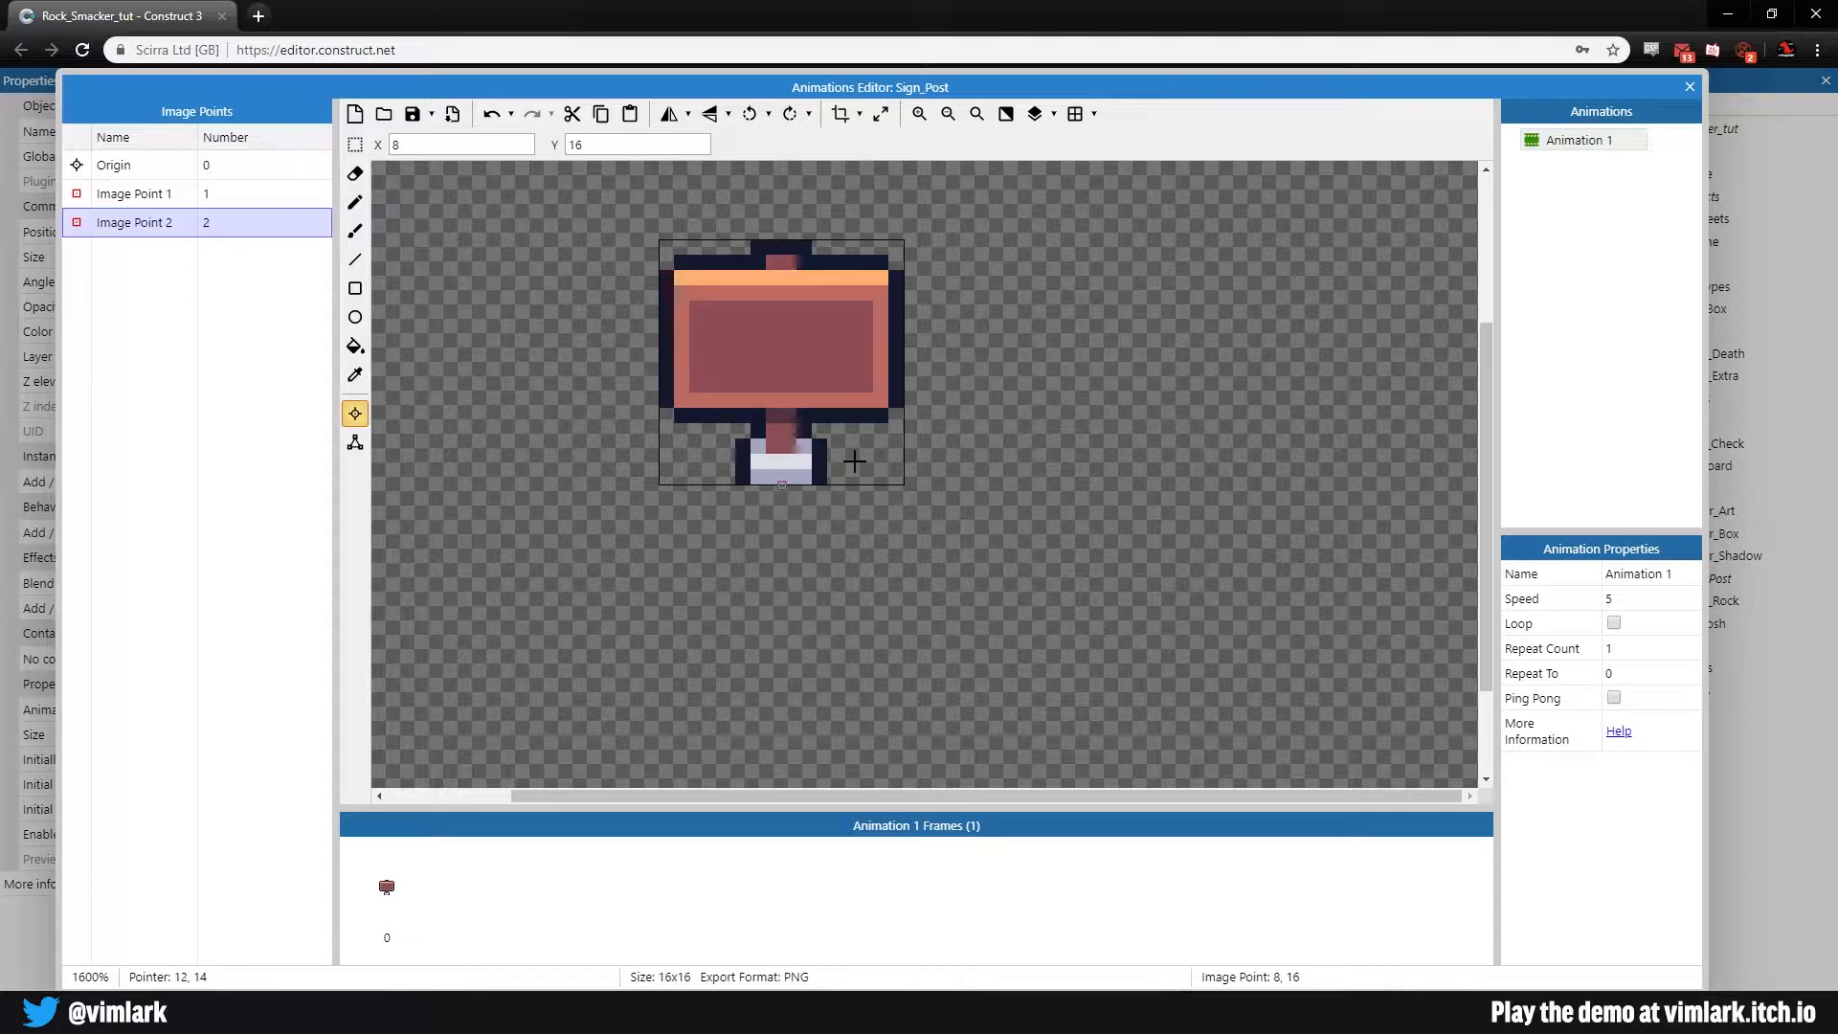
pyautogui.moveTo(1149, 259)
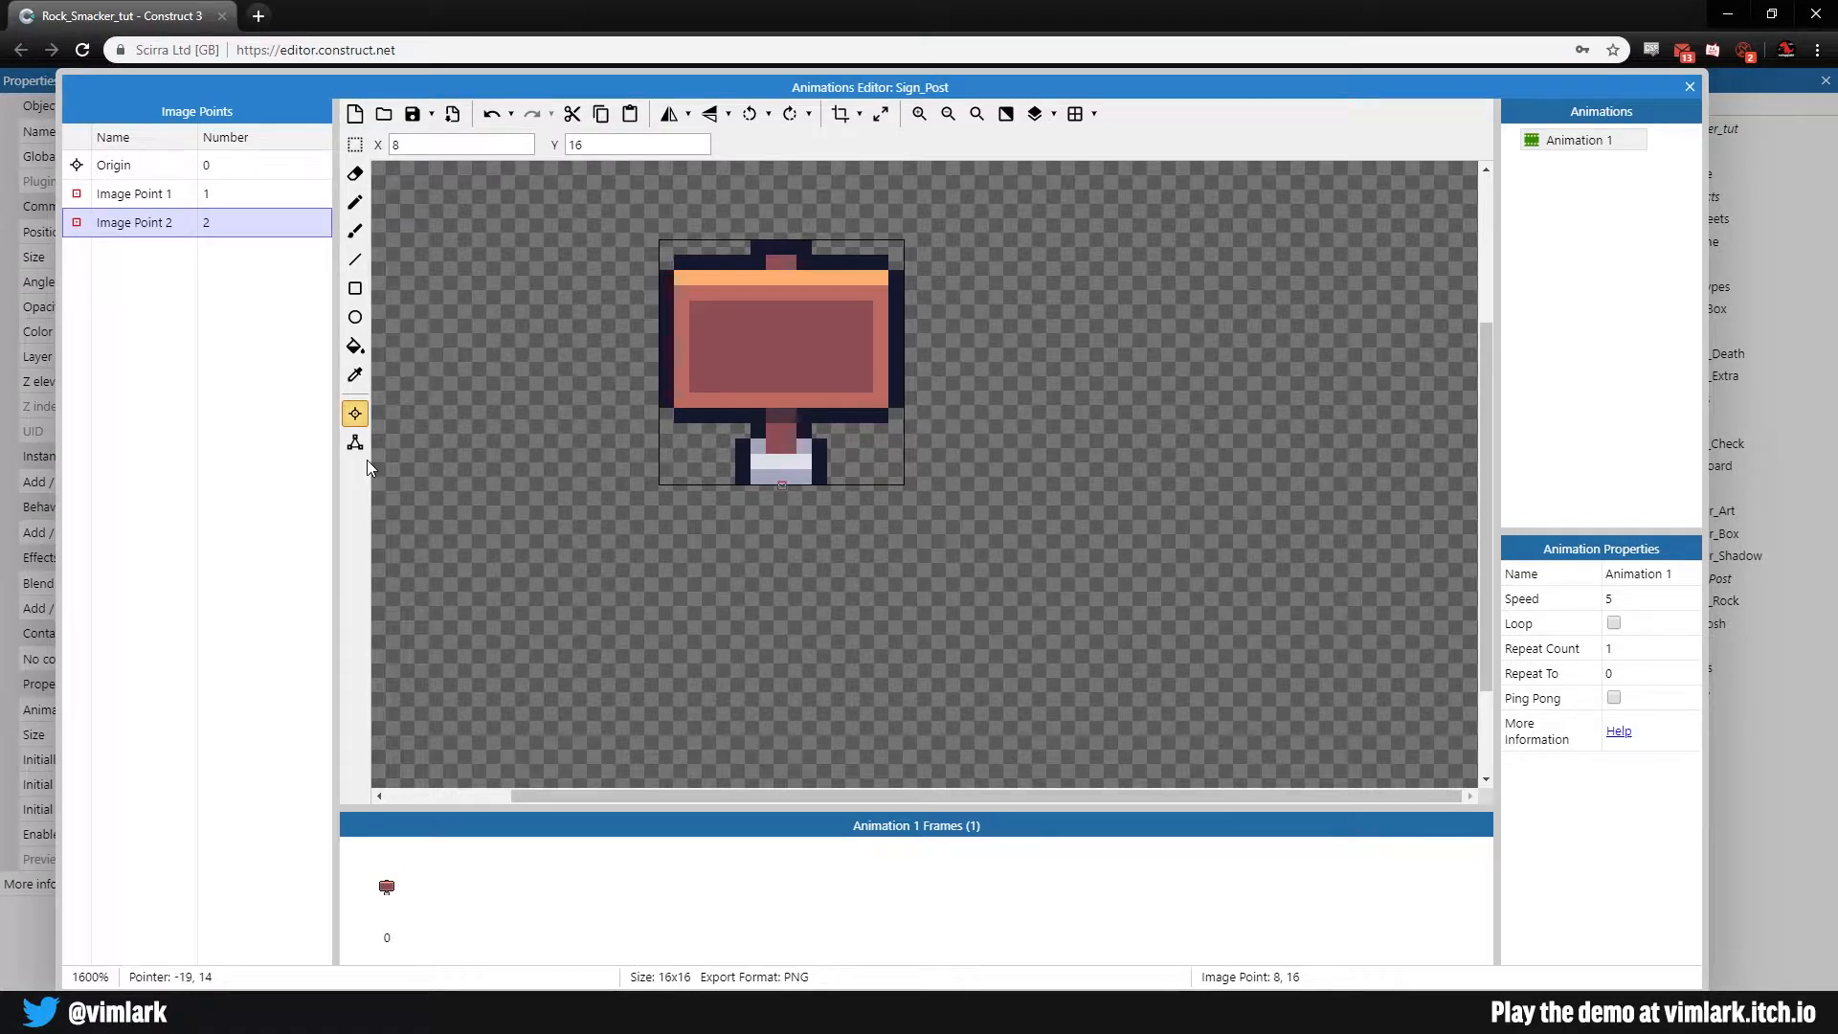
pyautogui.click(113, 164)
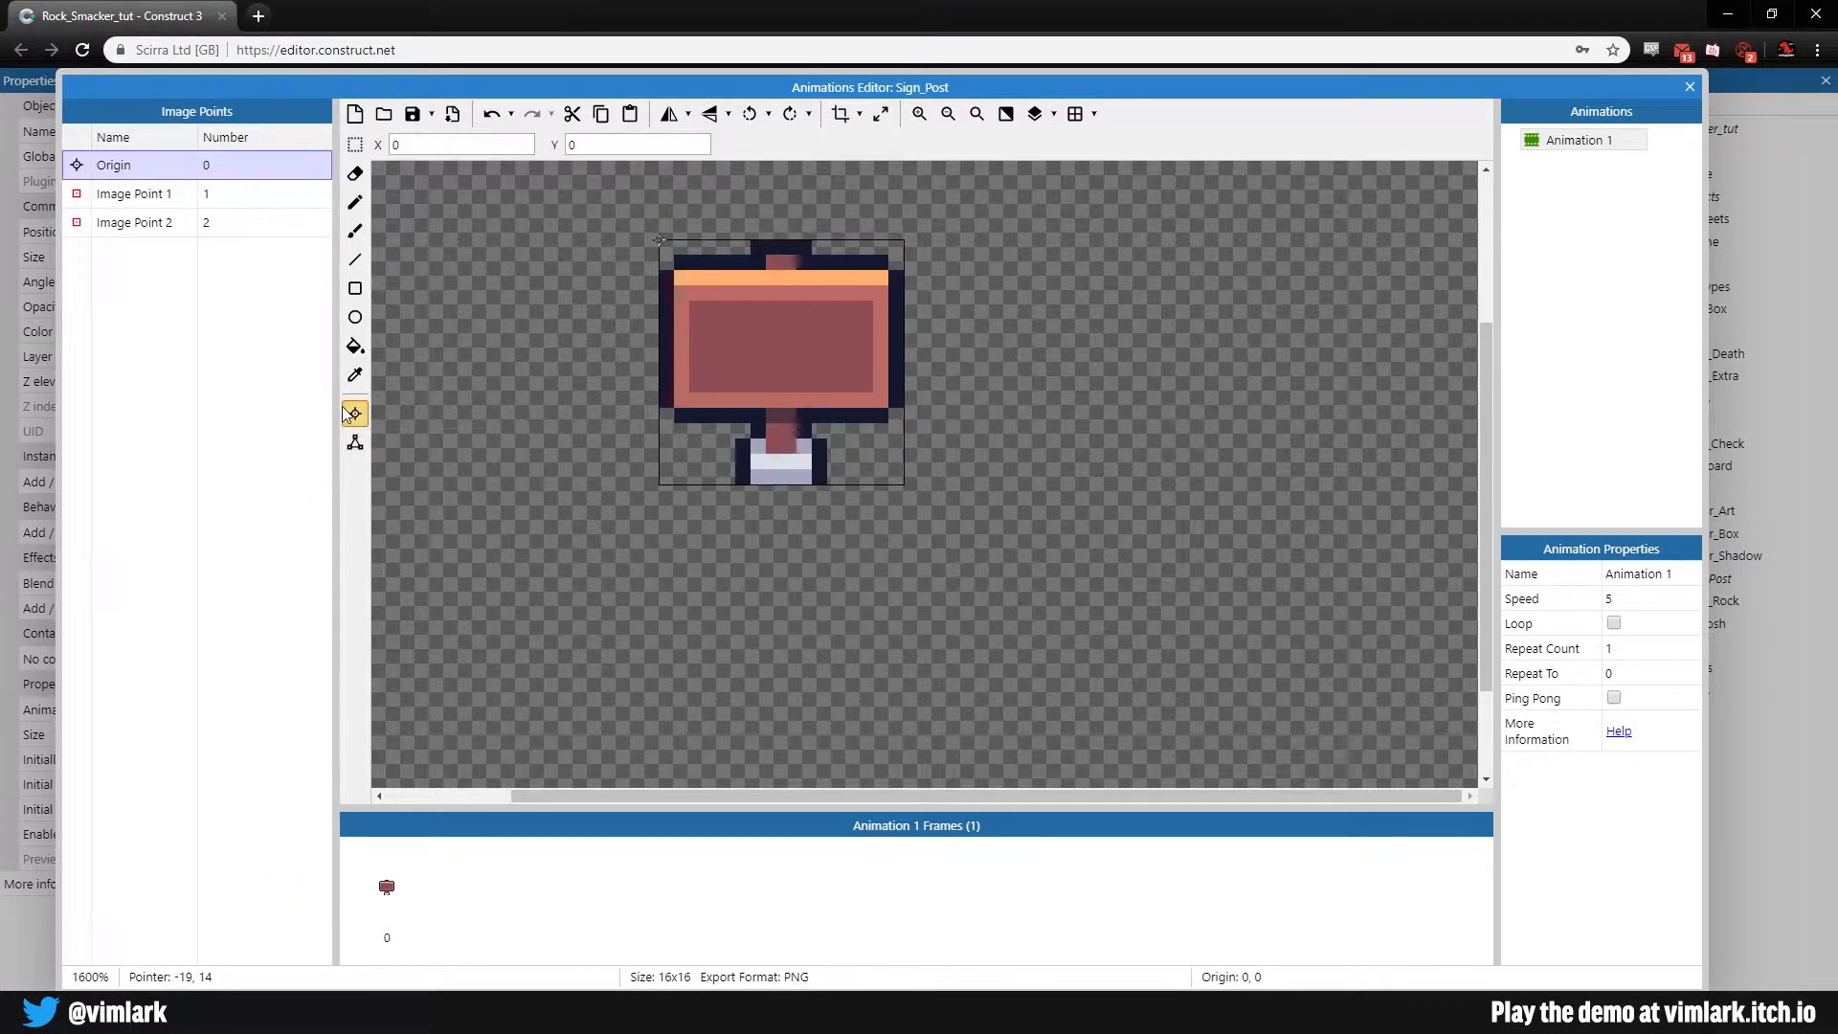
pyautogui.click(384, 887)
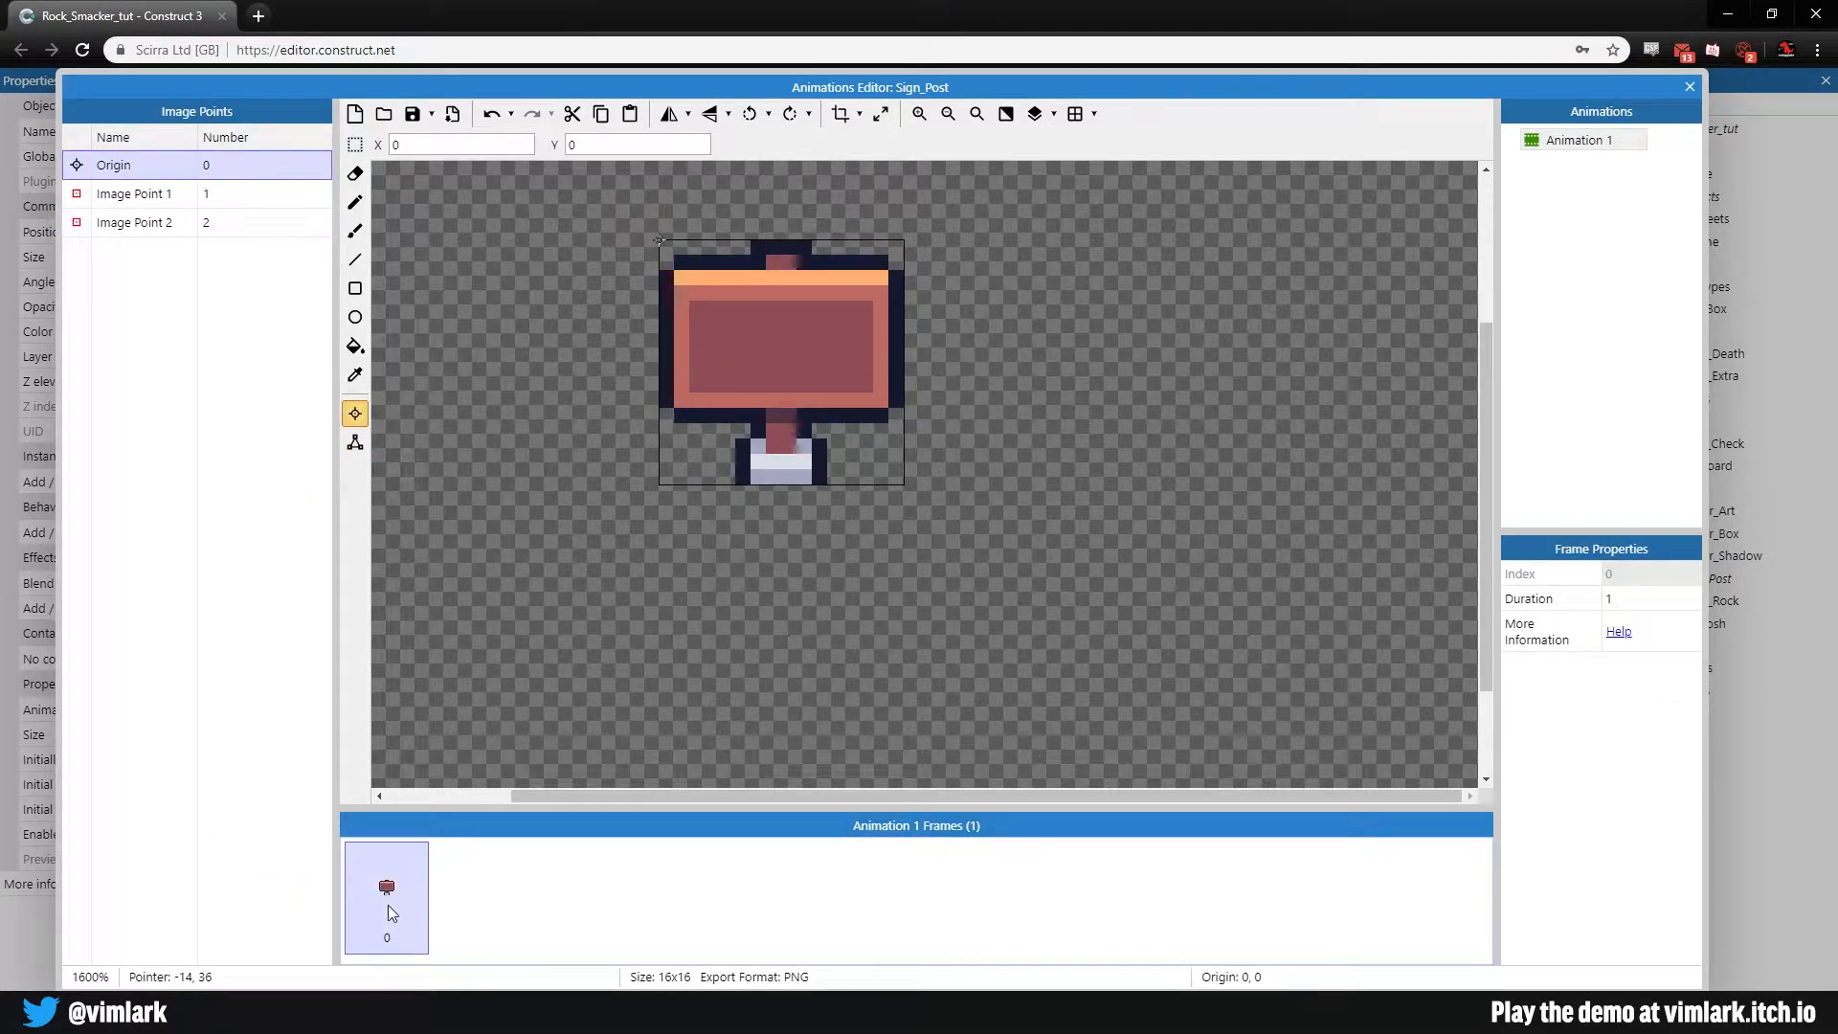
# Step: Duplicate frame 0 so the animation has a second frame
pyautogui.rightClick(385, 896)
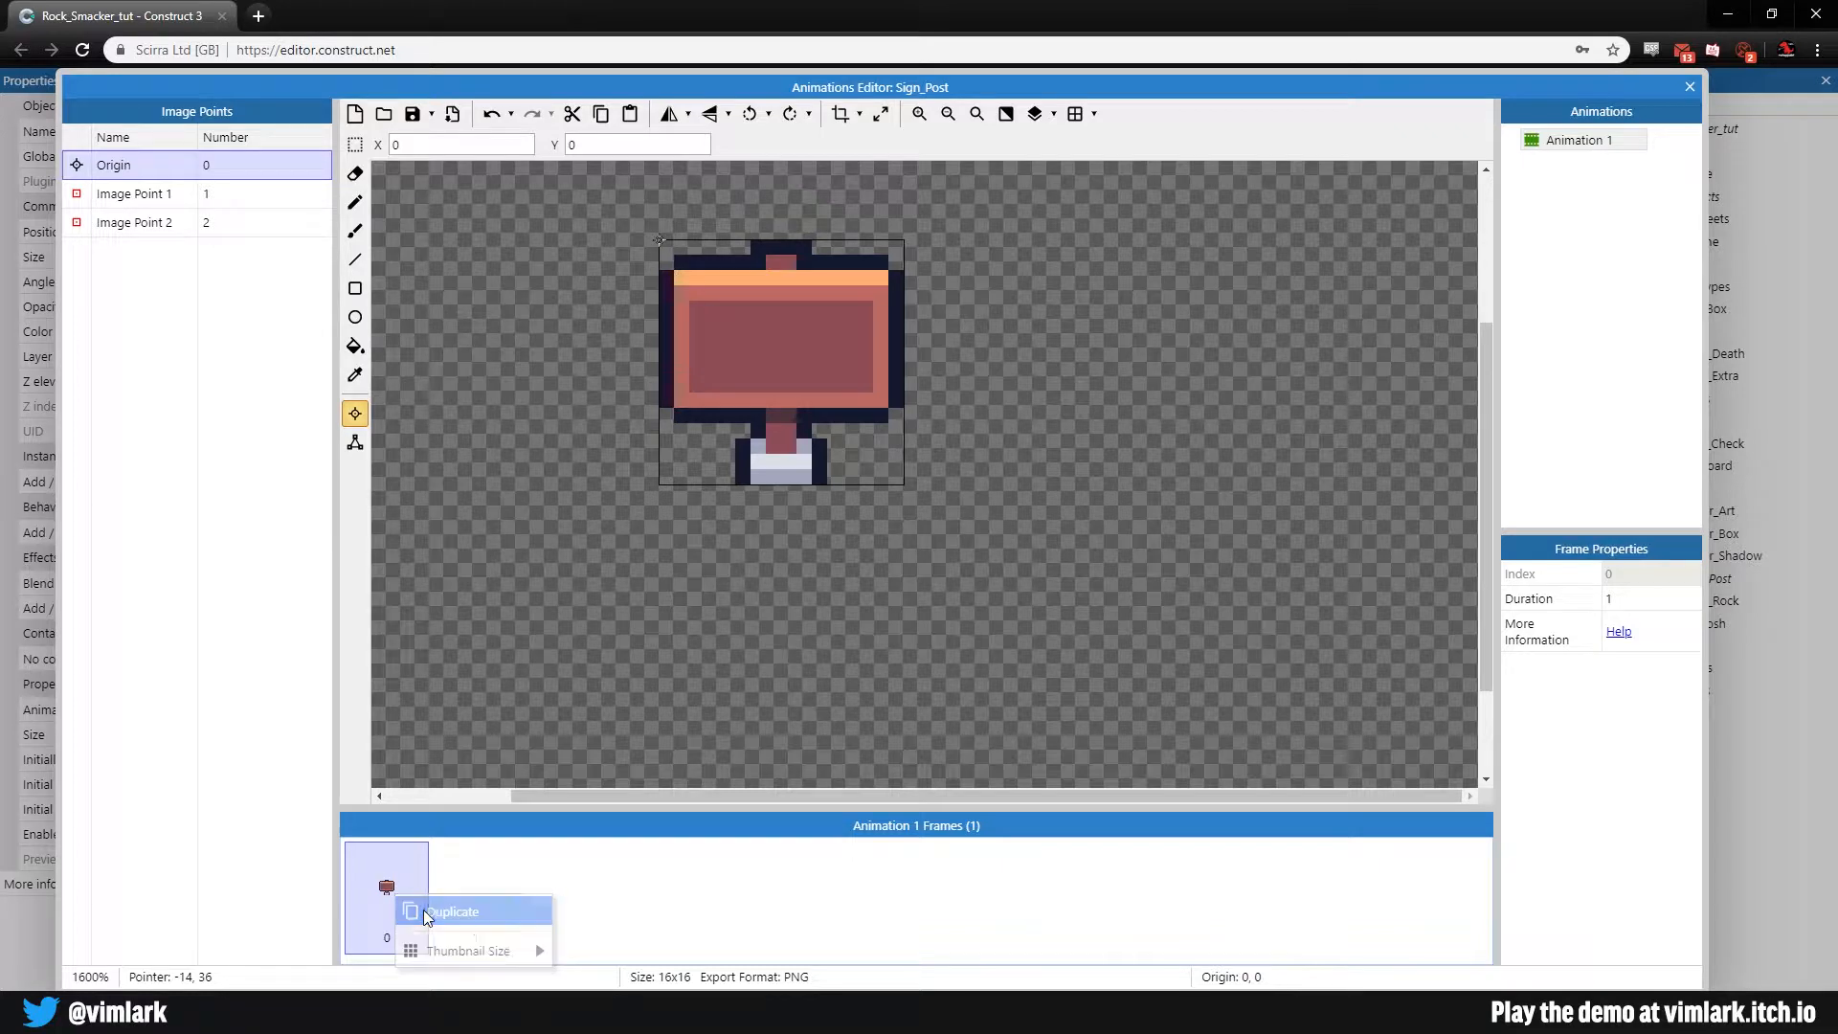
pyautogui.click(452, 911)
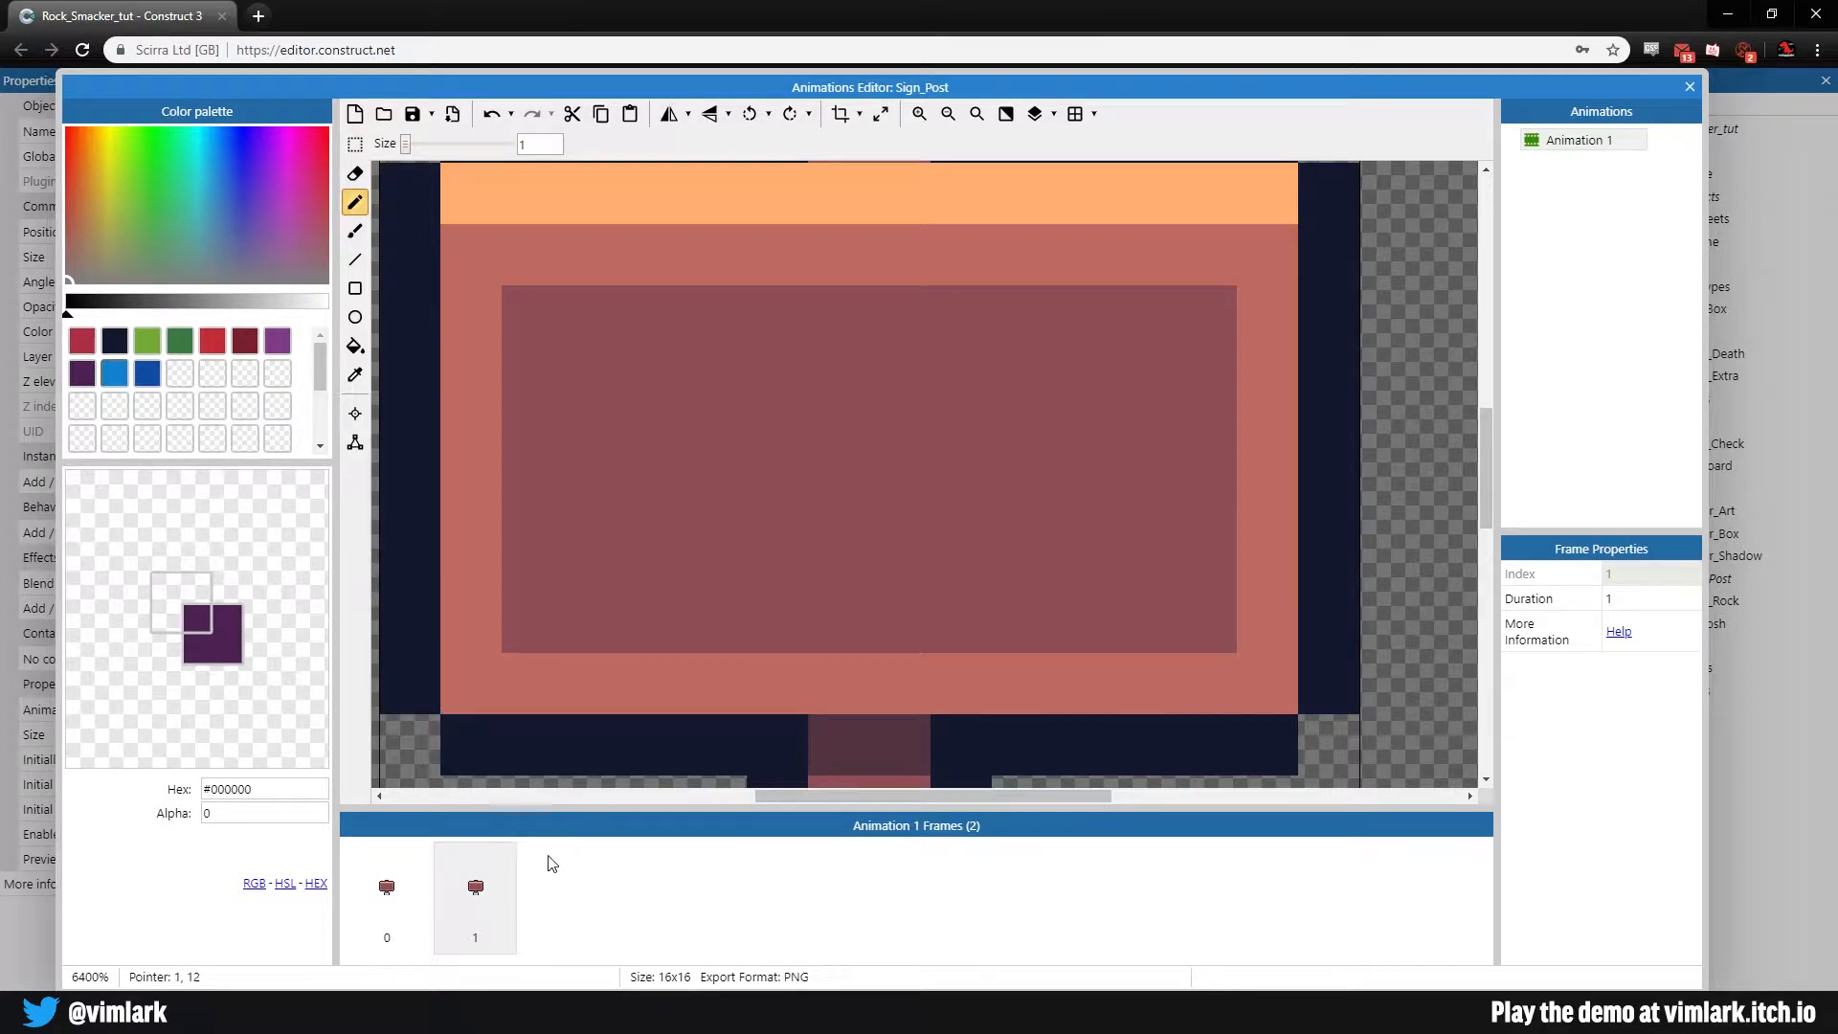
# Step: With the dark navy pencil, draw the symbol's bottom bar and lower-left block on frame 1
pyautogui.click(474, 896)
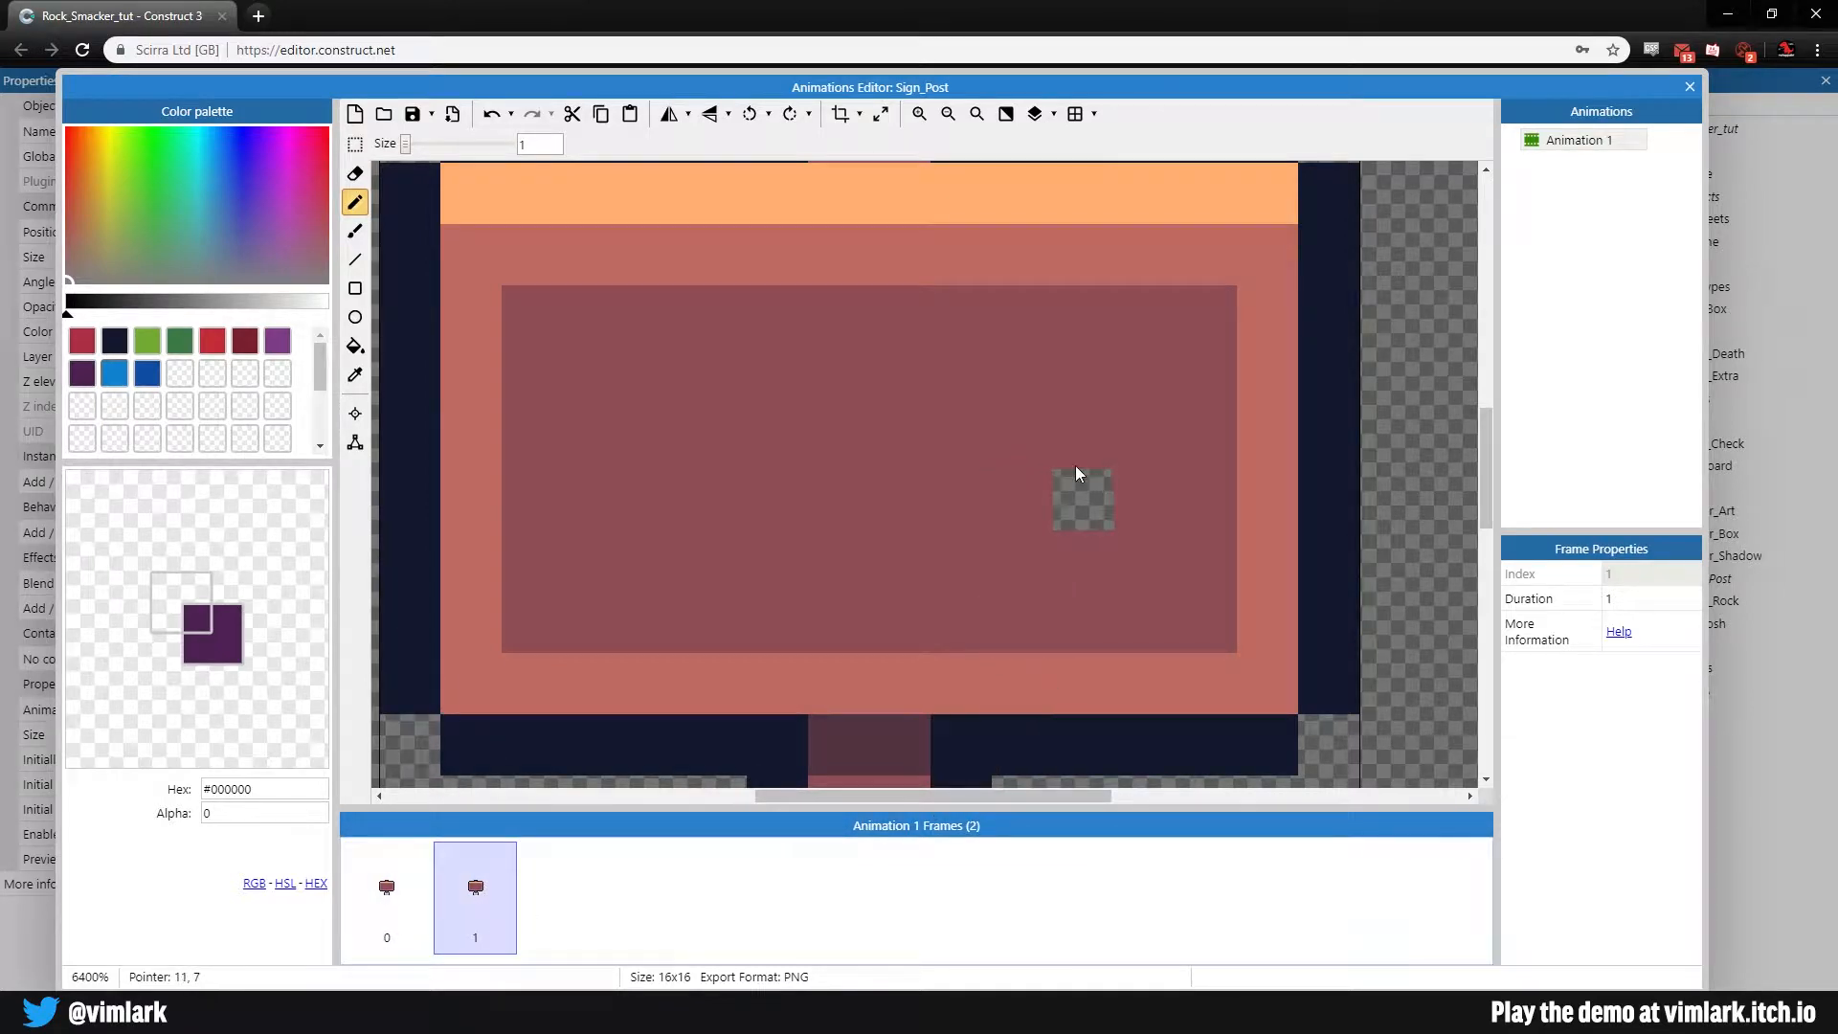
pyautogui.click(357, 376)
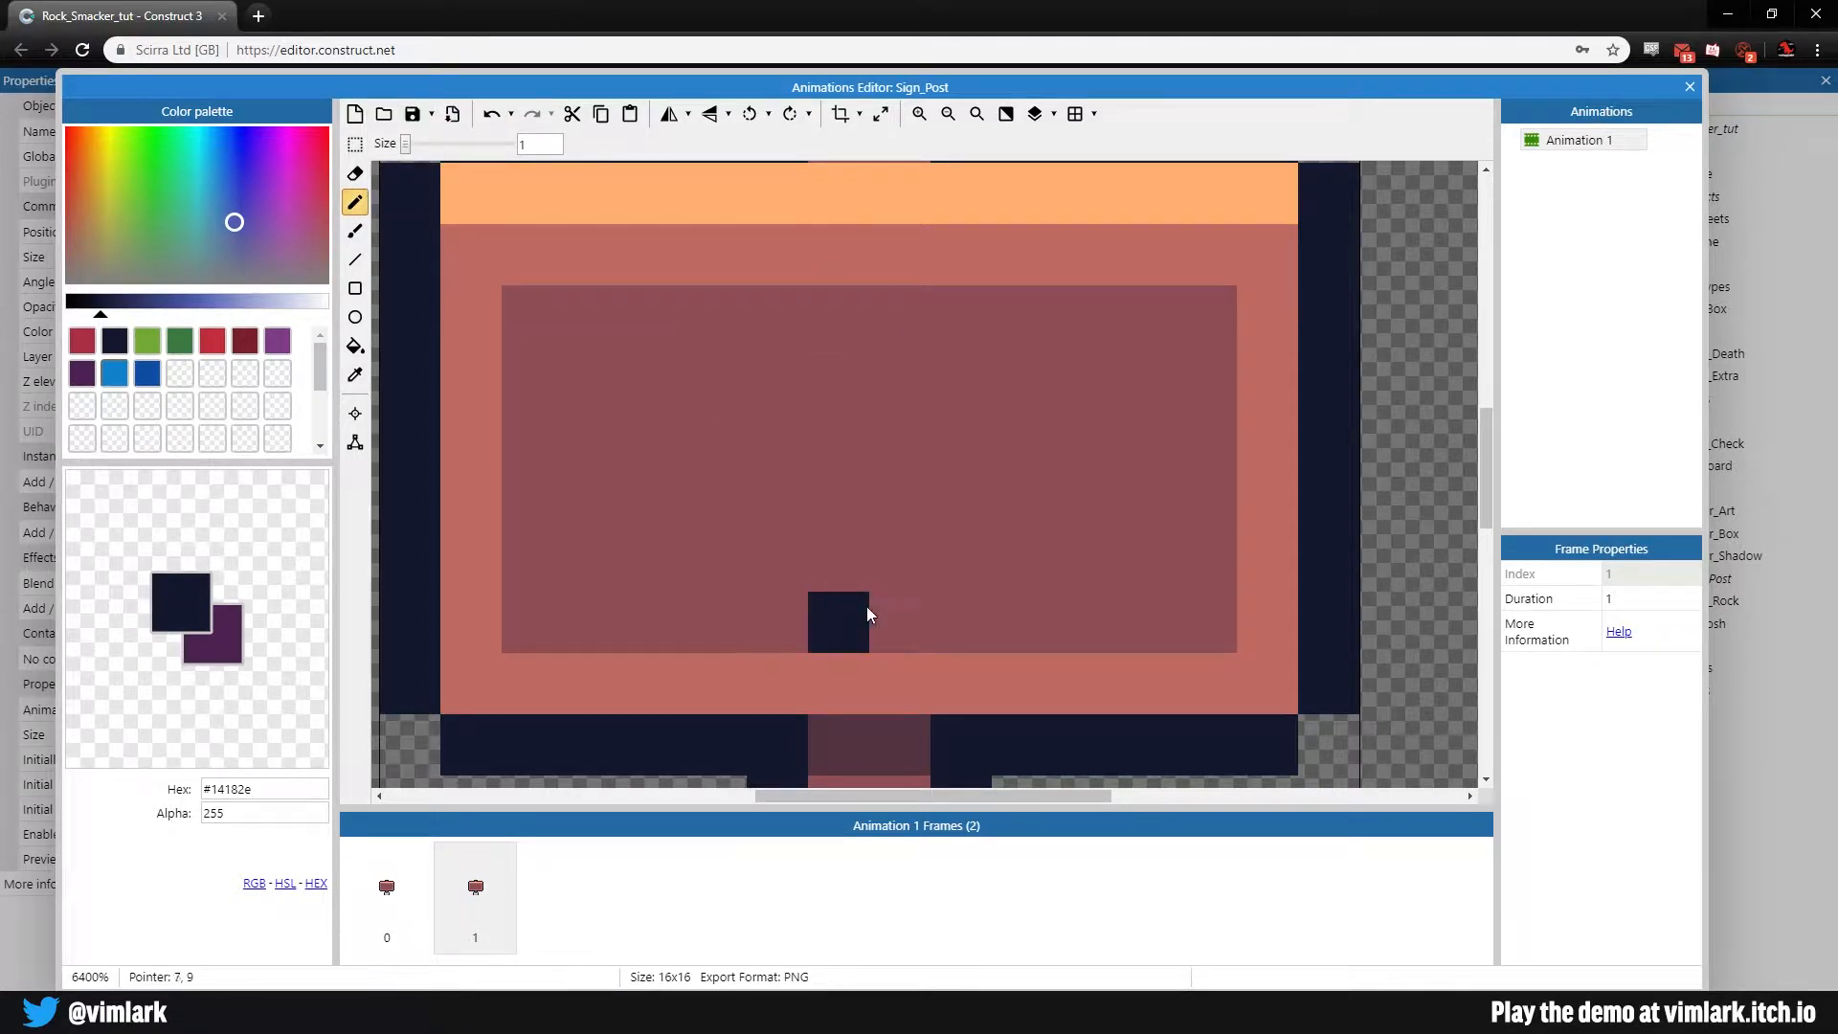
pyautogui.moveTo(836, 615); pyautogui.dragTo(900, 621)
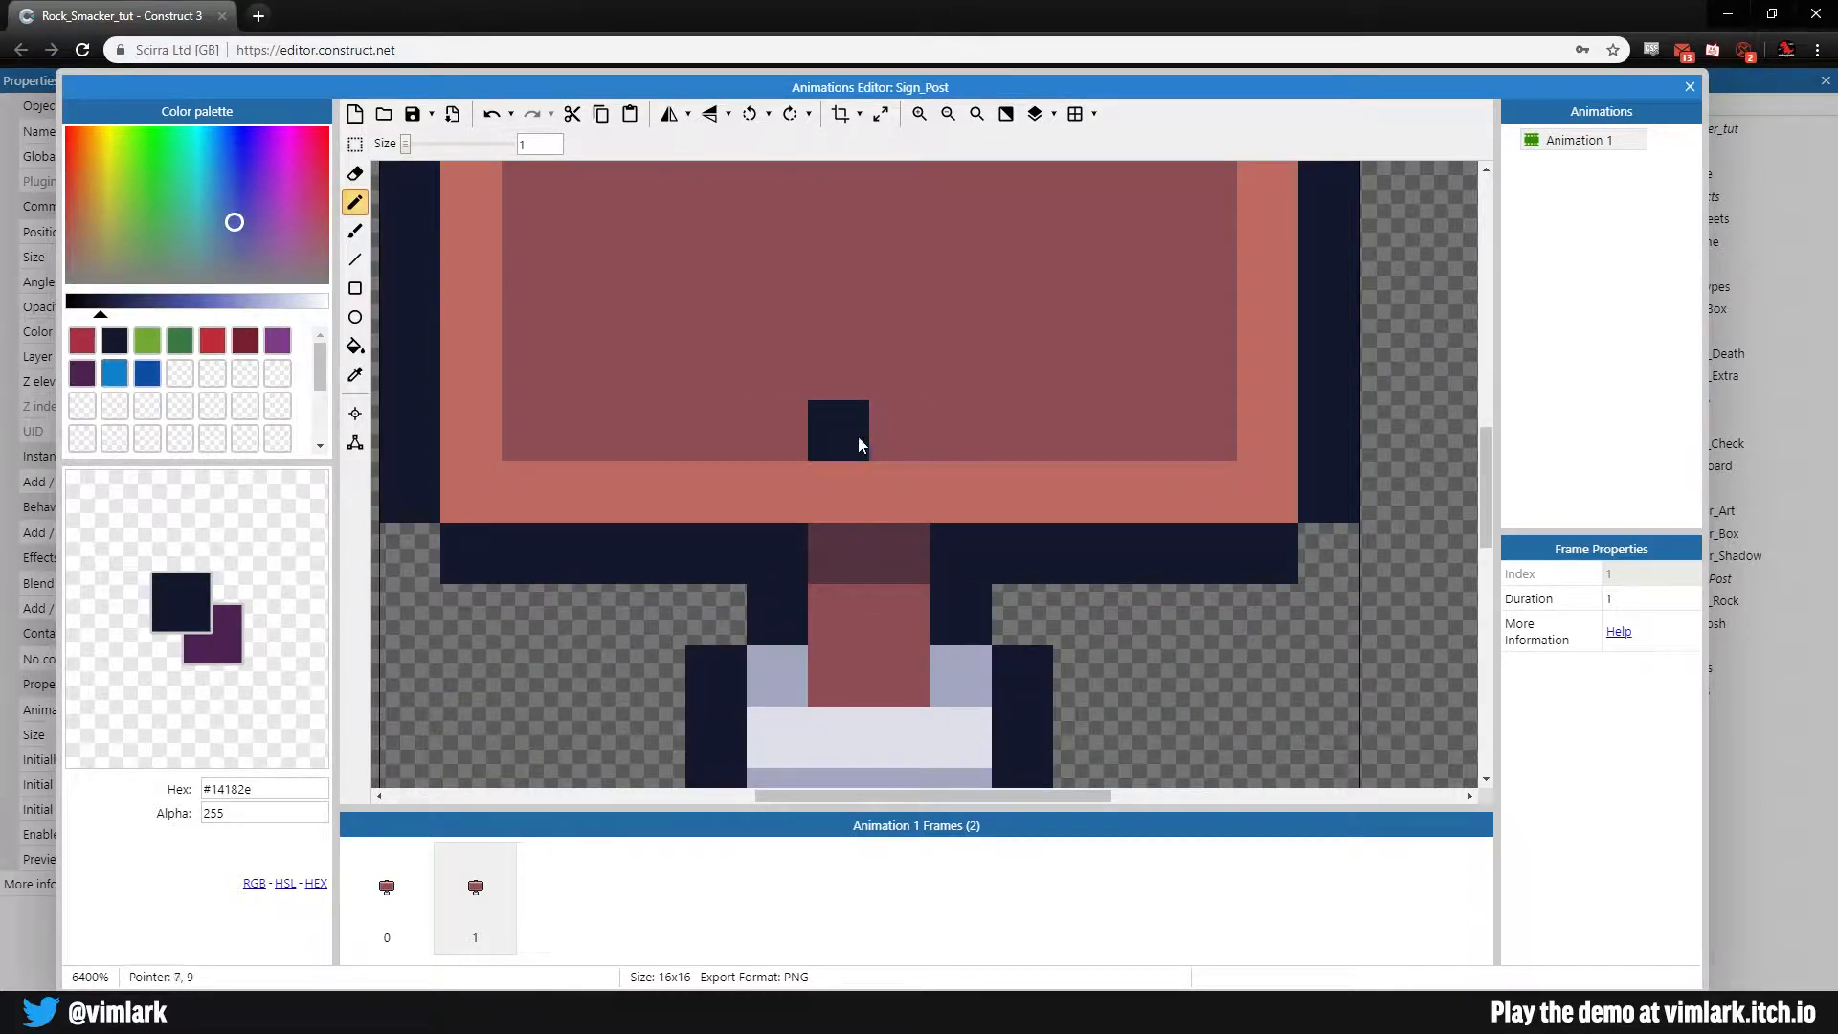
pyautogui.click(867, 427)
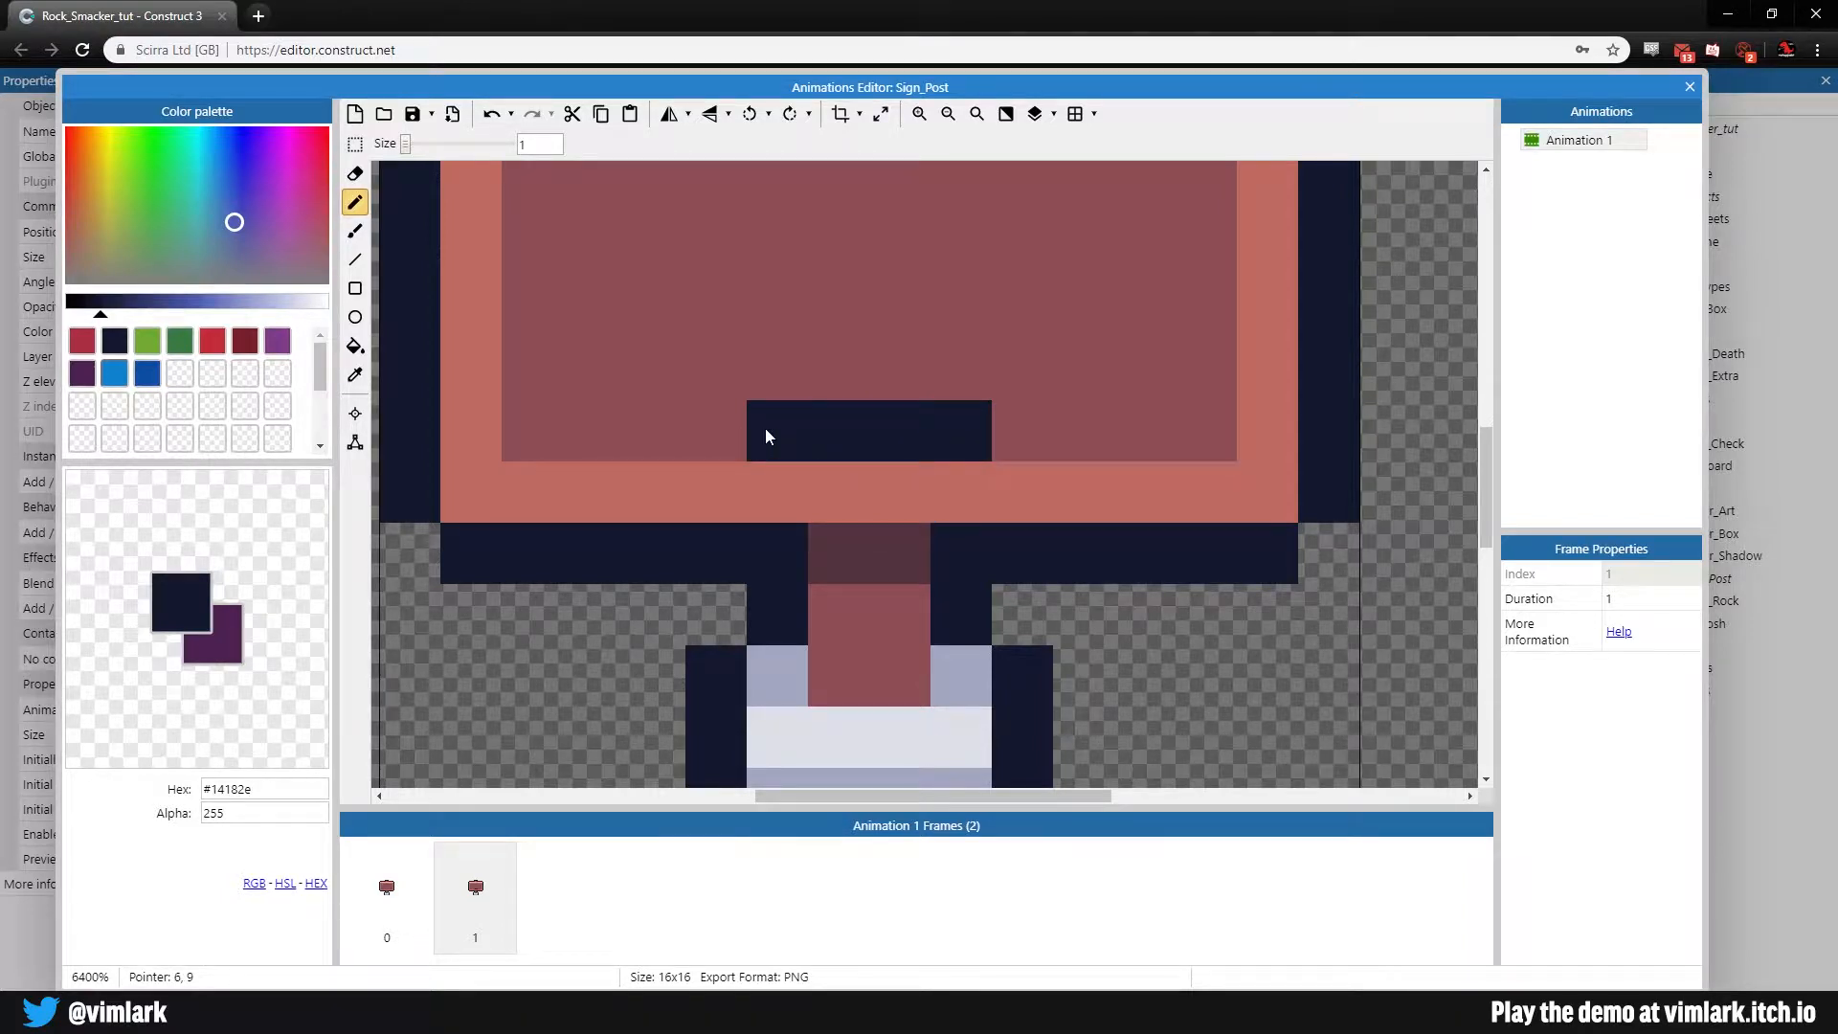
pyautogui.moveTo(802, 439)
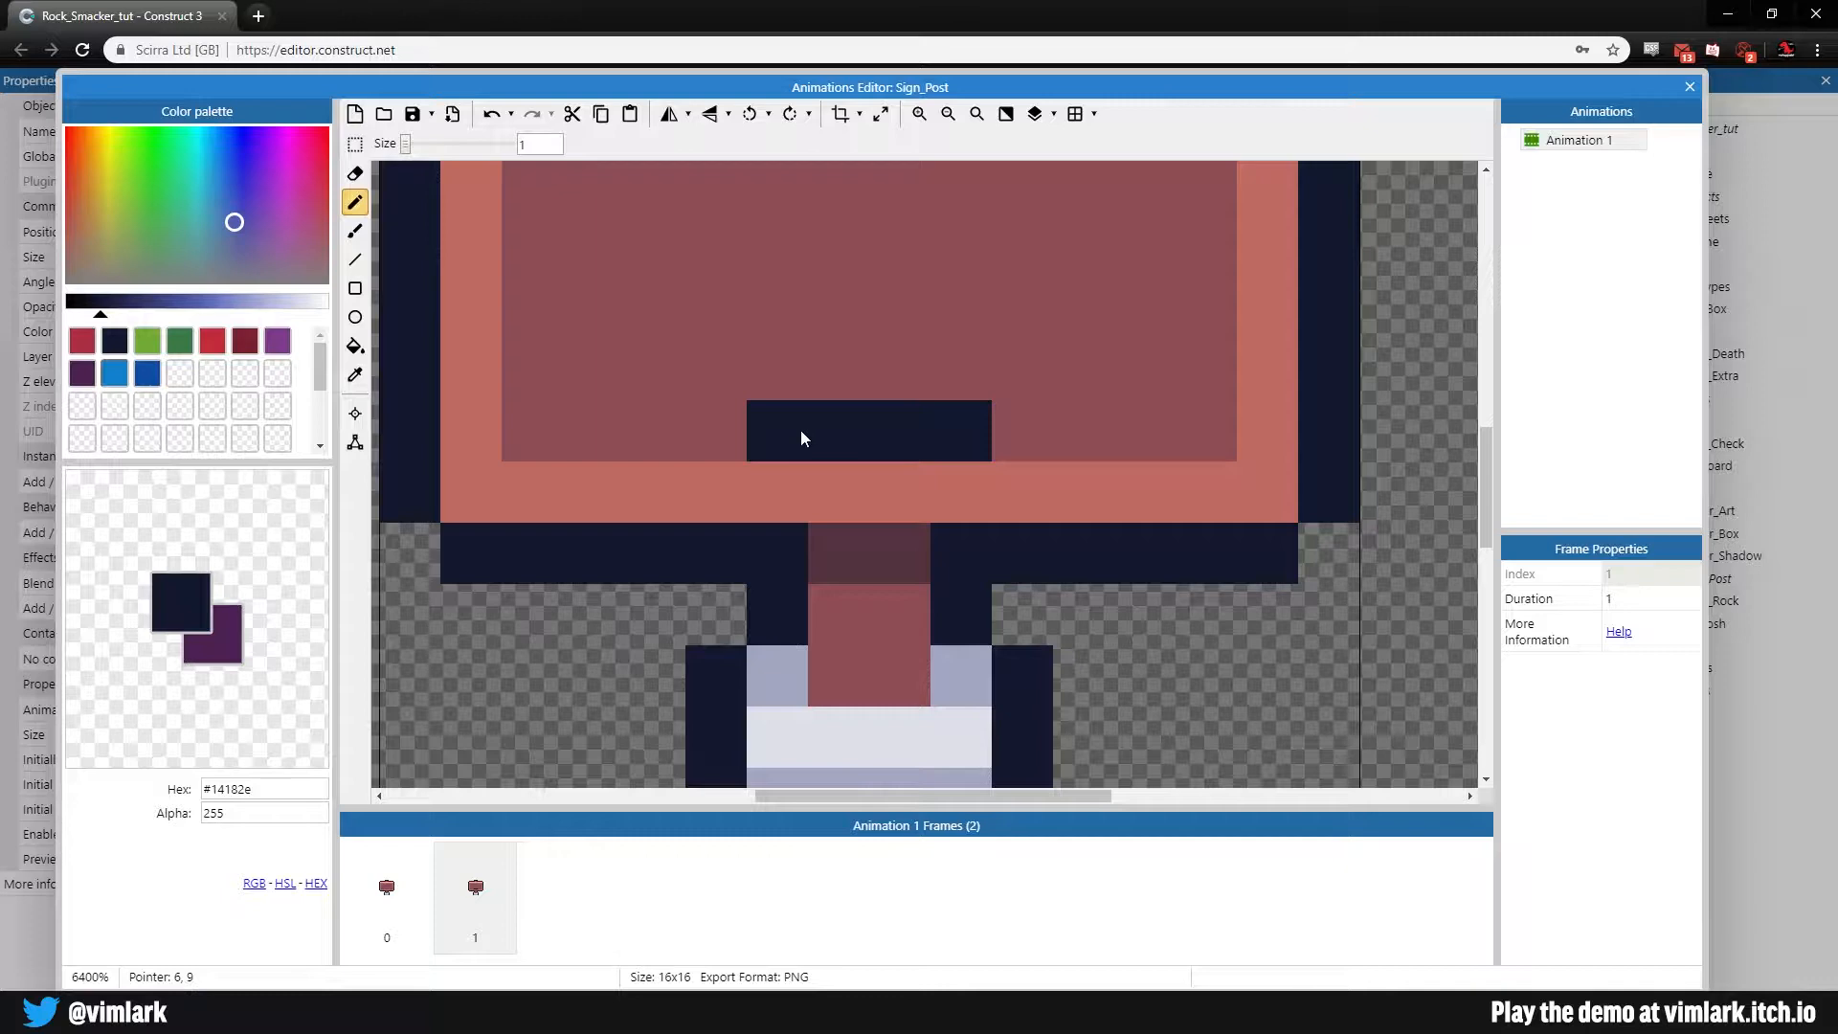
pyautogui.moveTo(816, 446)
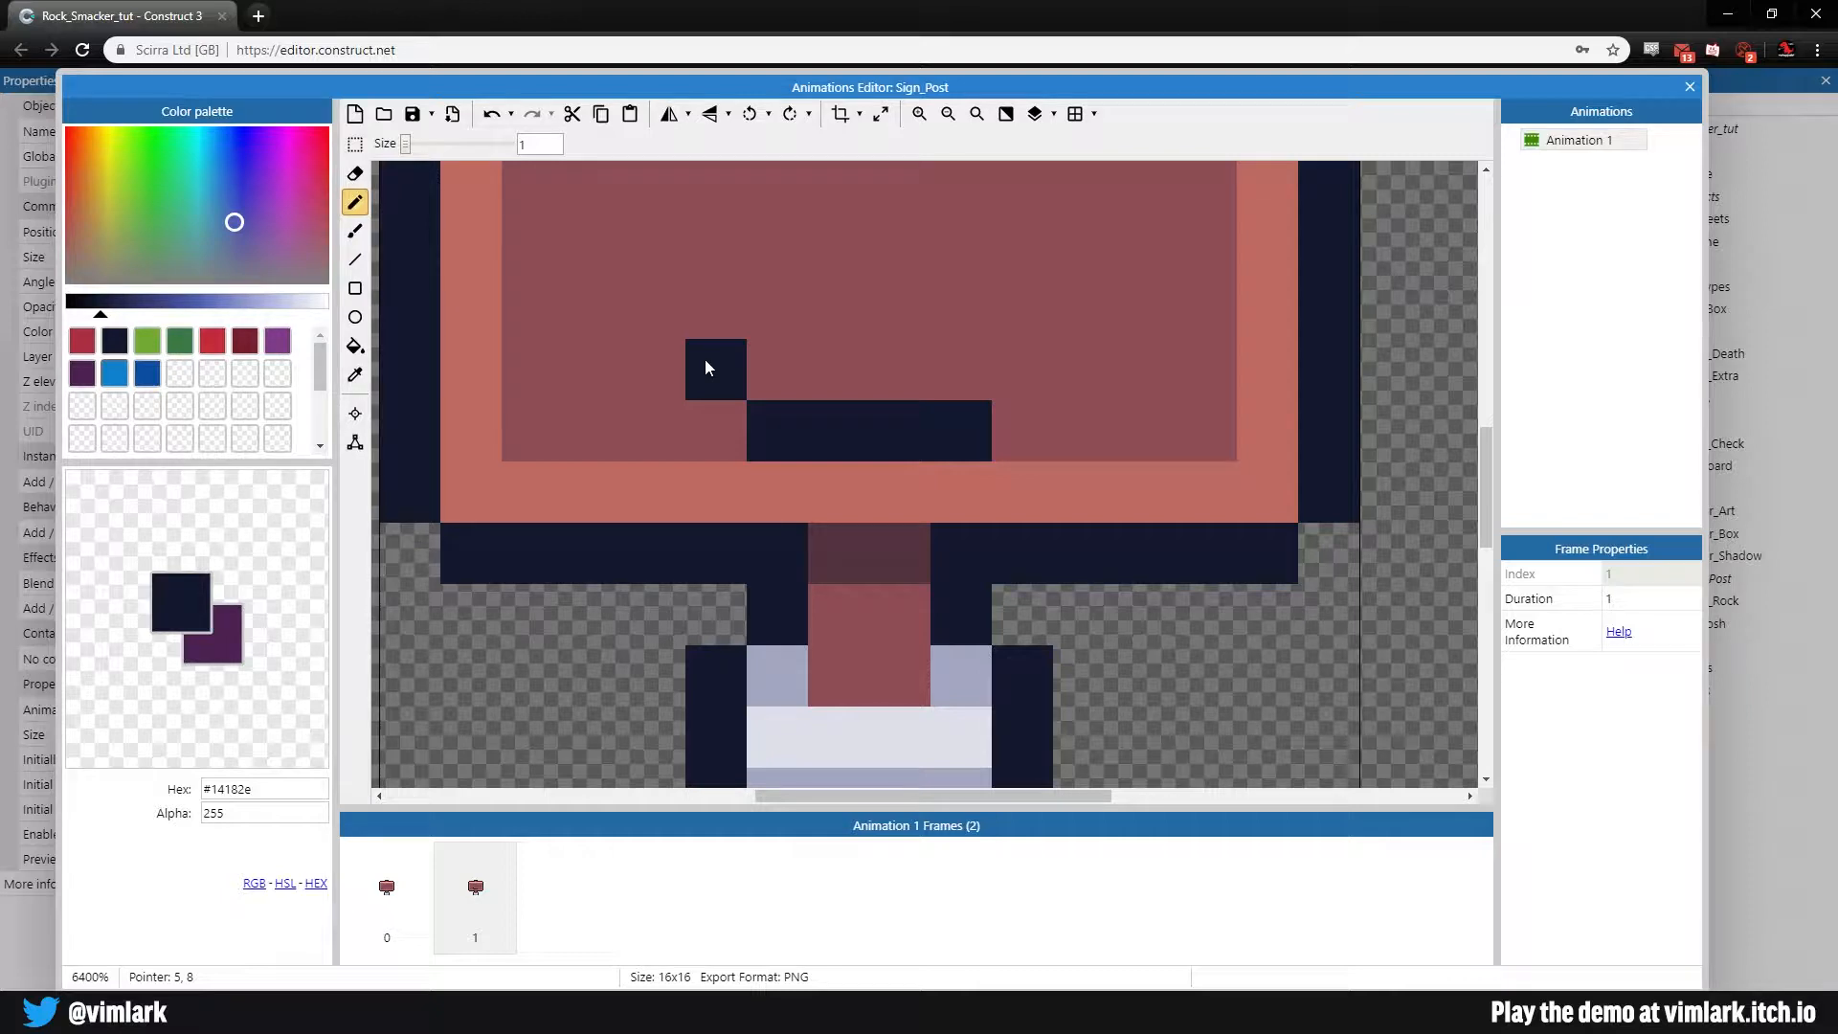
pyautogui.click(653, 308)
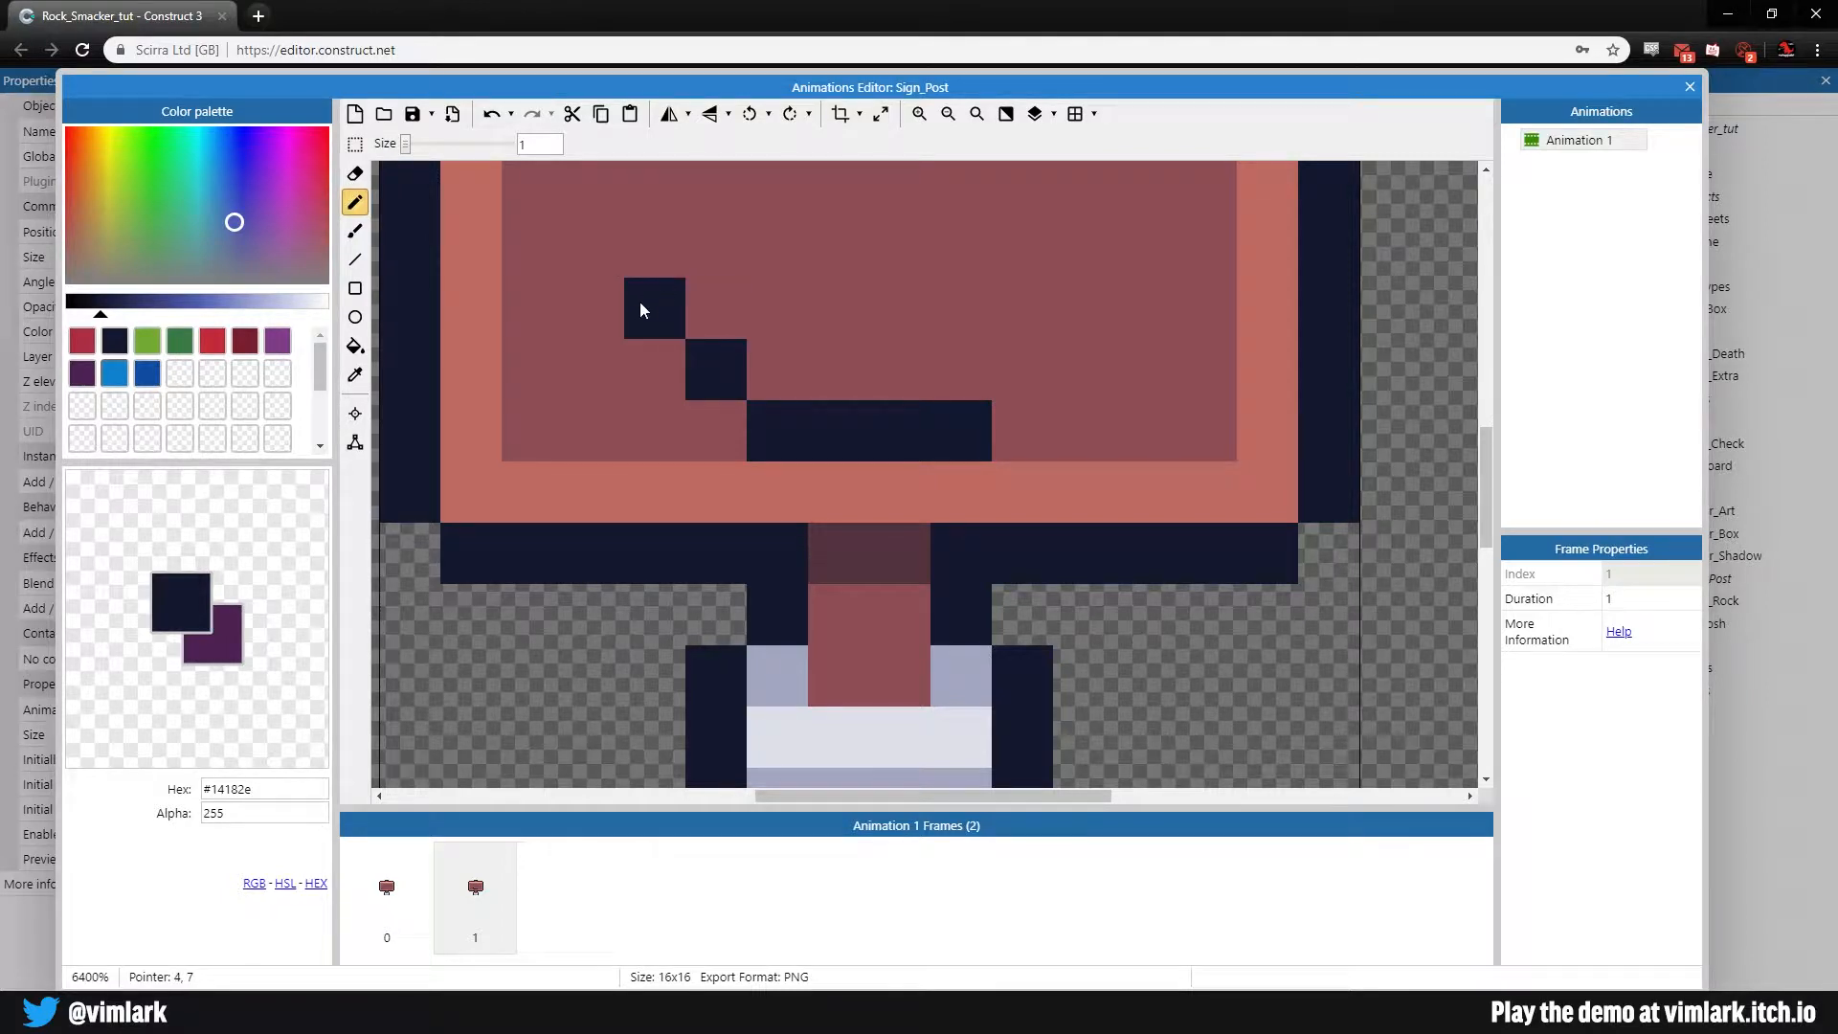
pyautogui.click(655, 431)
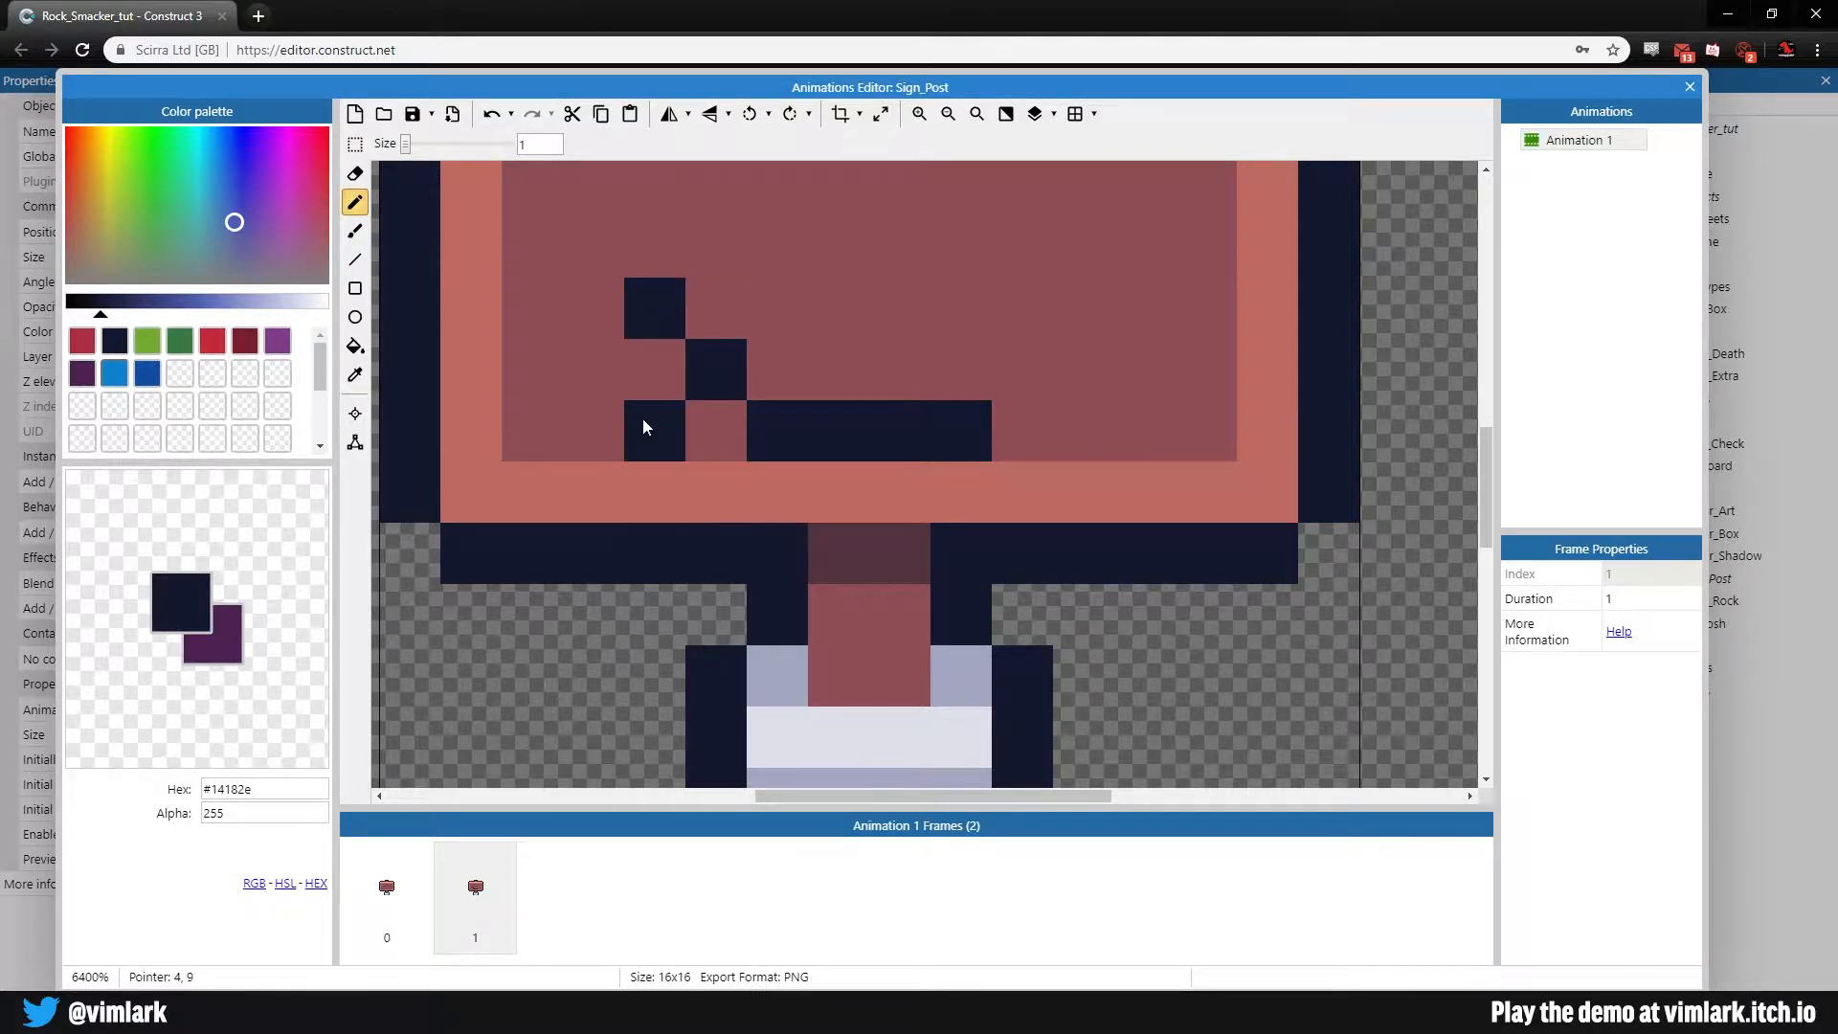
pyautogui.click(707, 308)
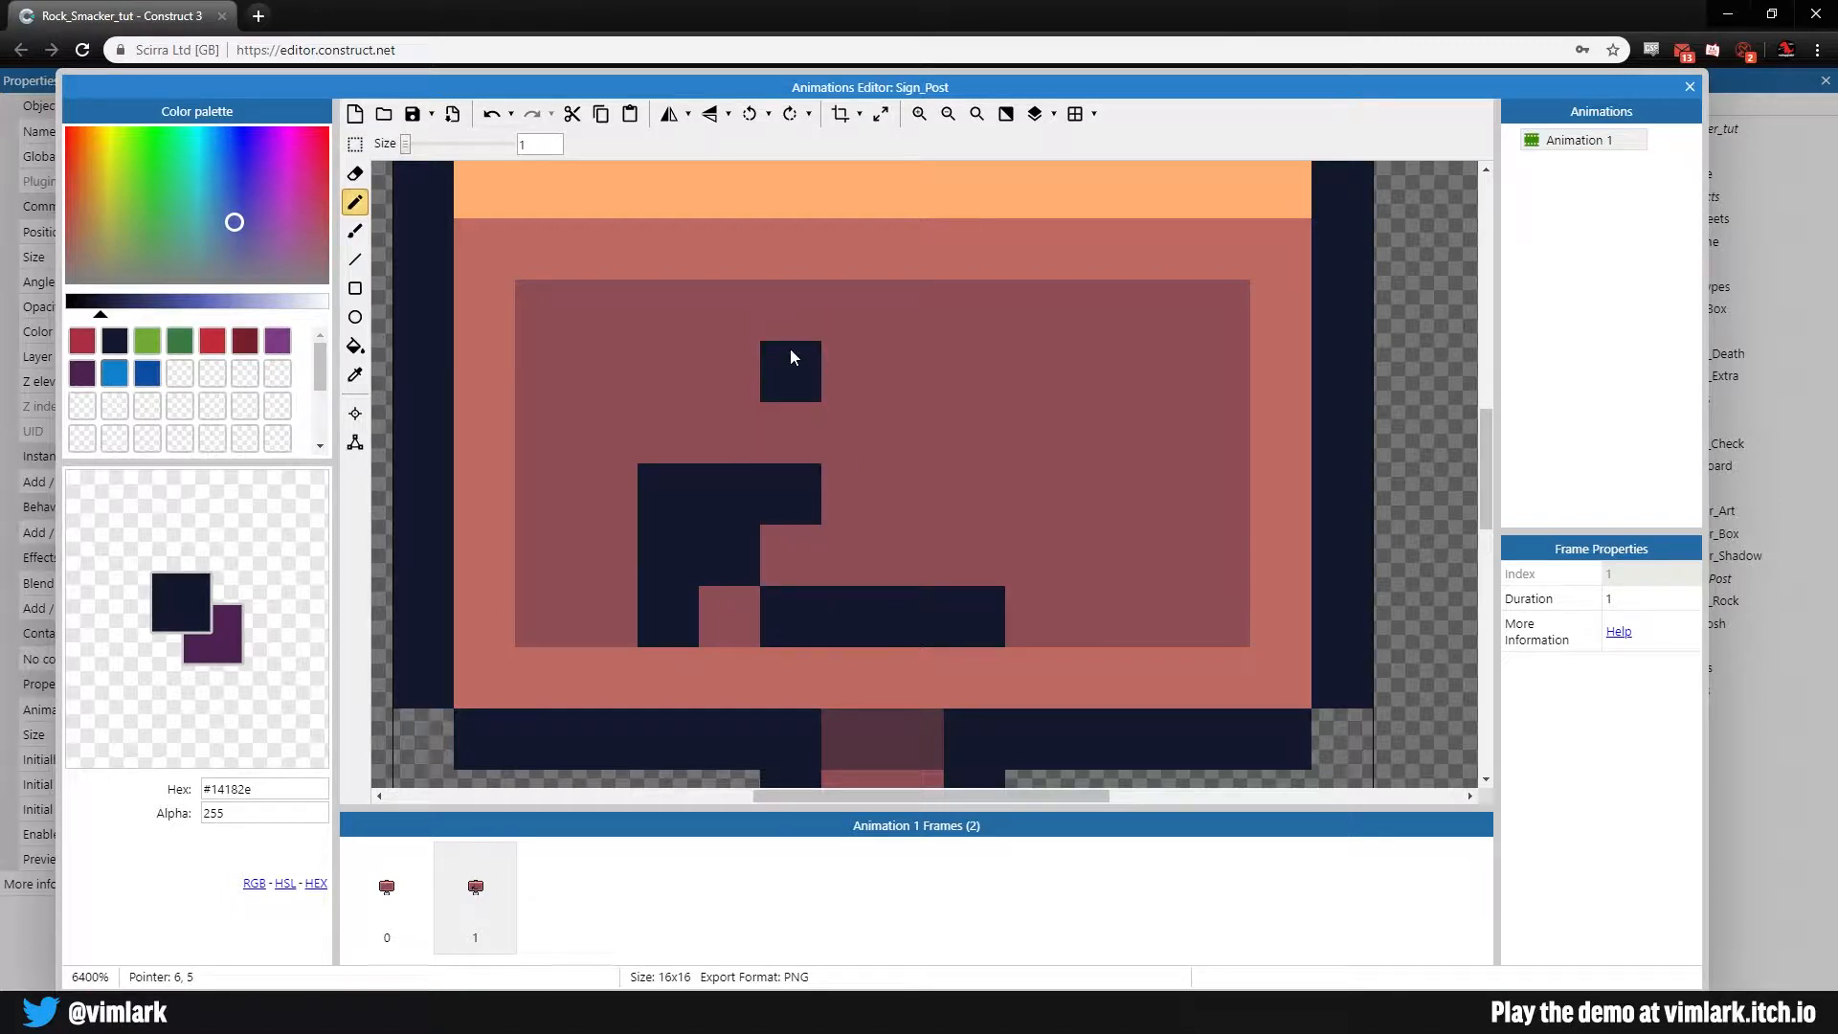
# Step: Draw the symbol's top bar and right-hand stroke
pyautogui.moveTo(790, 370); pyautogui.dragTo(980, 370)
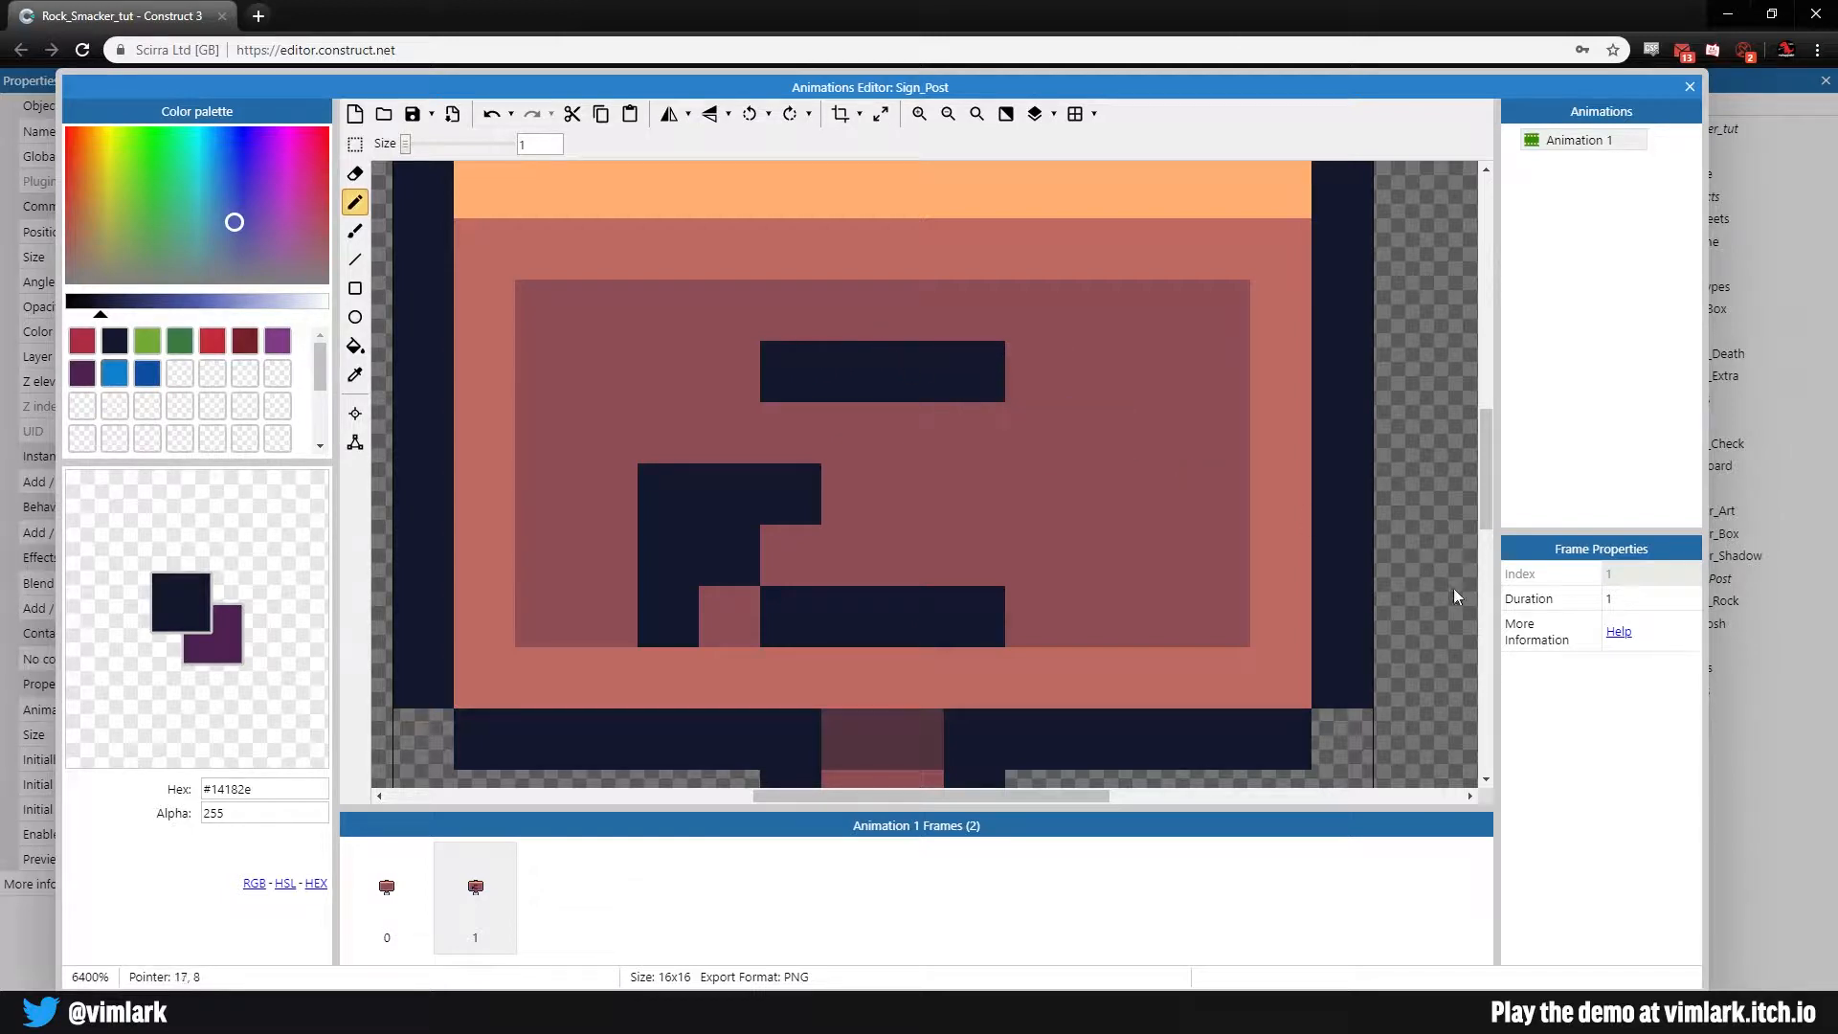
pyautogui.click(1096, 486)
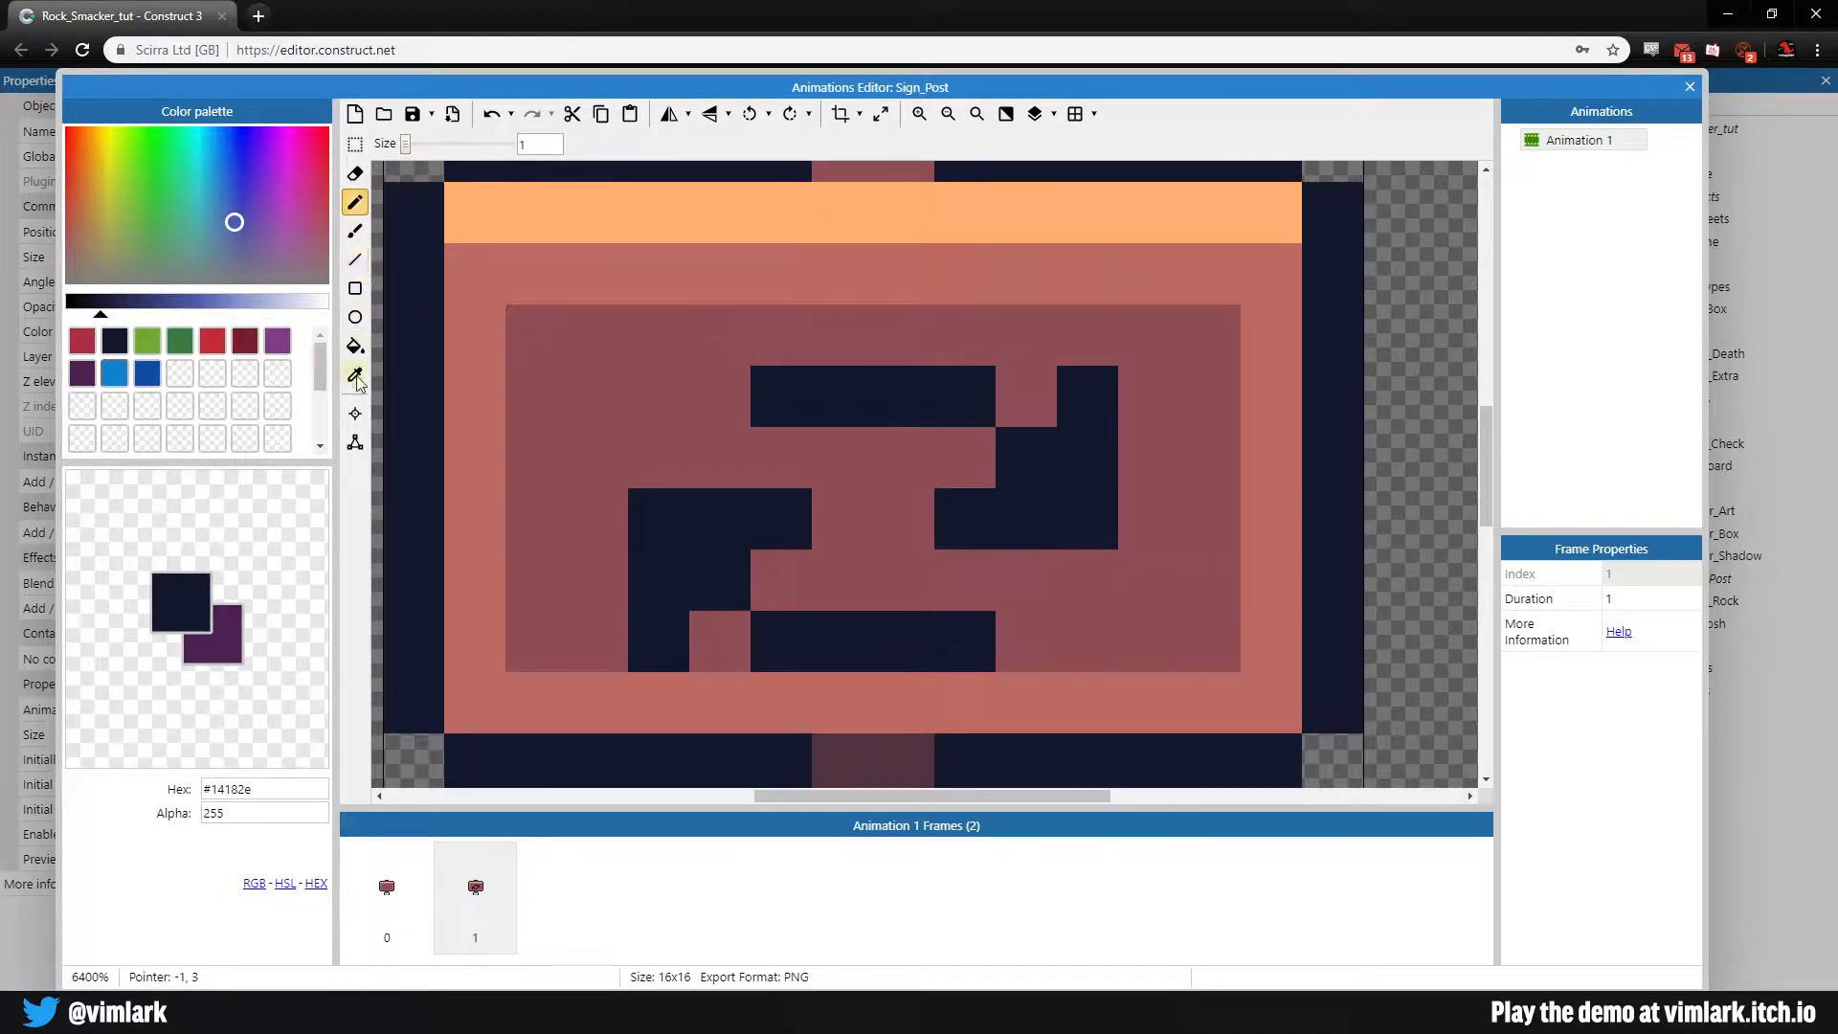
# Step: Sample the light orange stripe colour and paint highlight pixels above the symbol
pyautogui.click(475, 212)
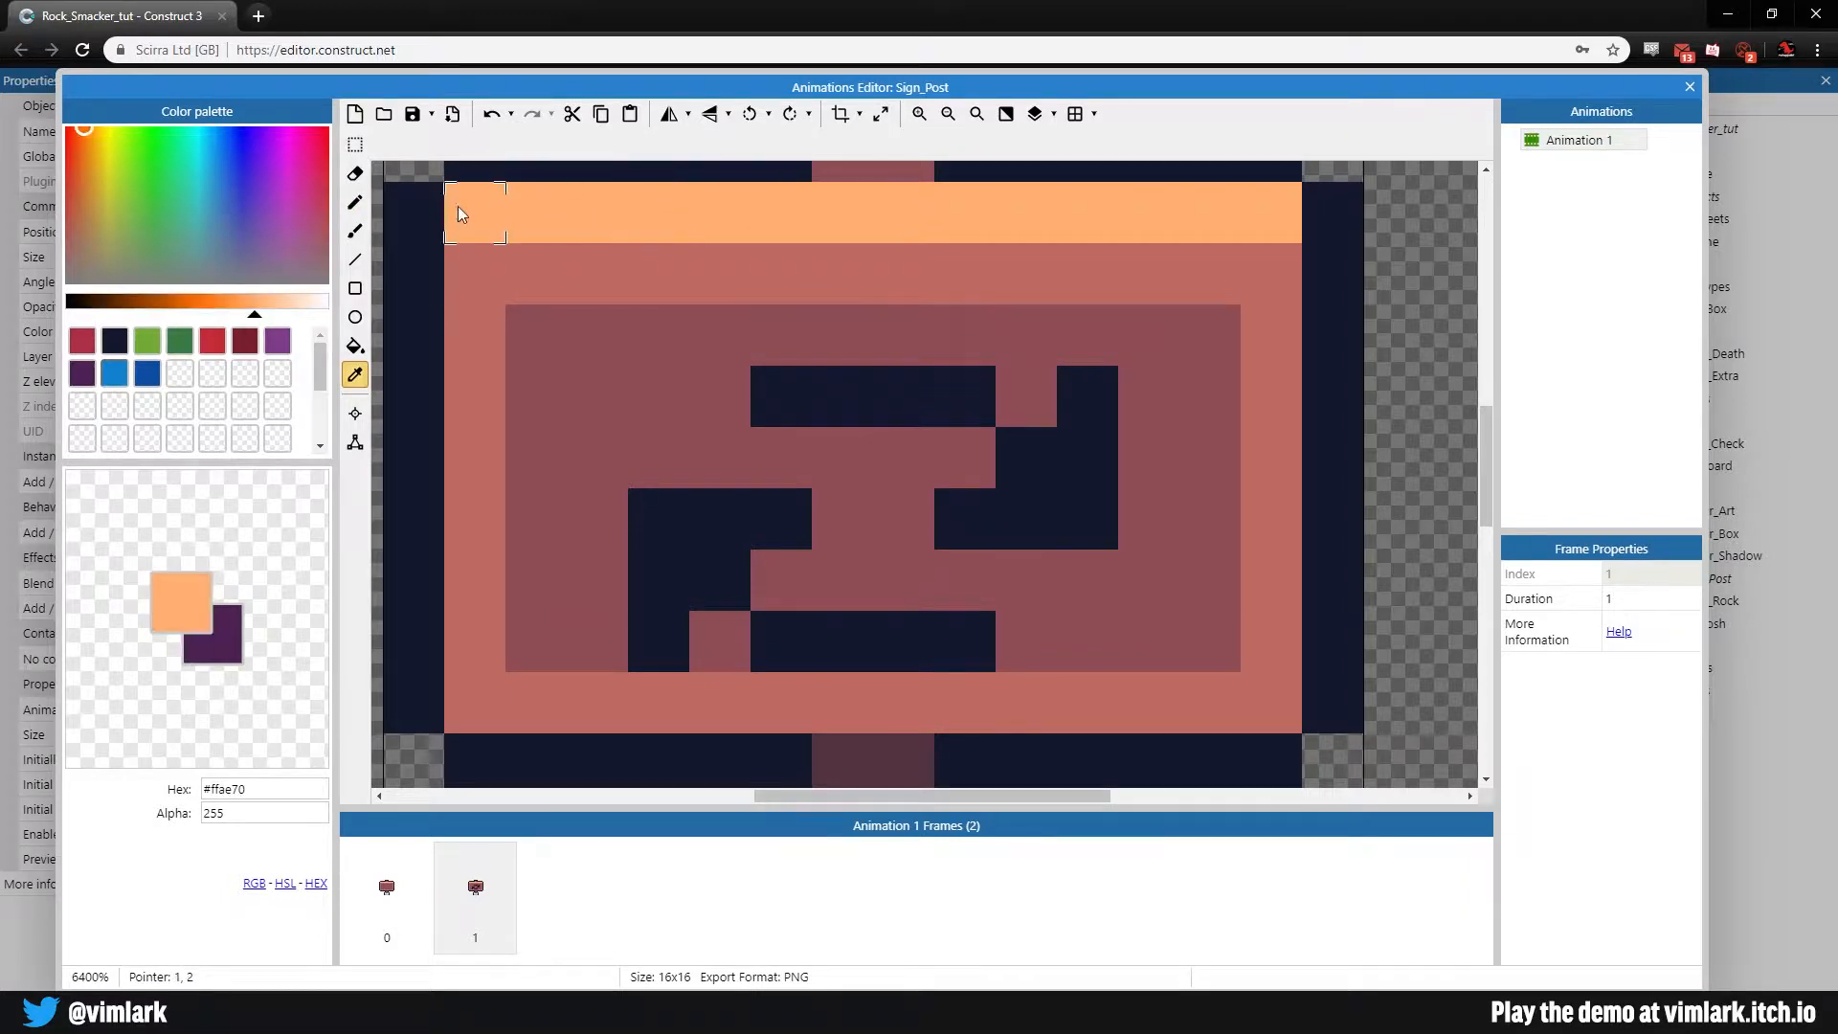
pyautogui.click(356, 201)
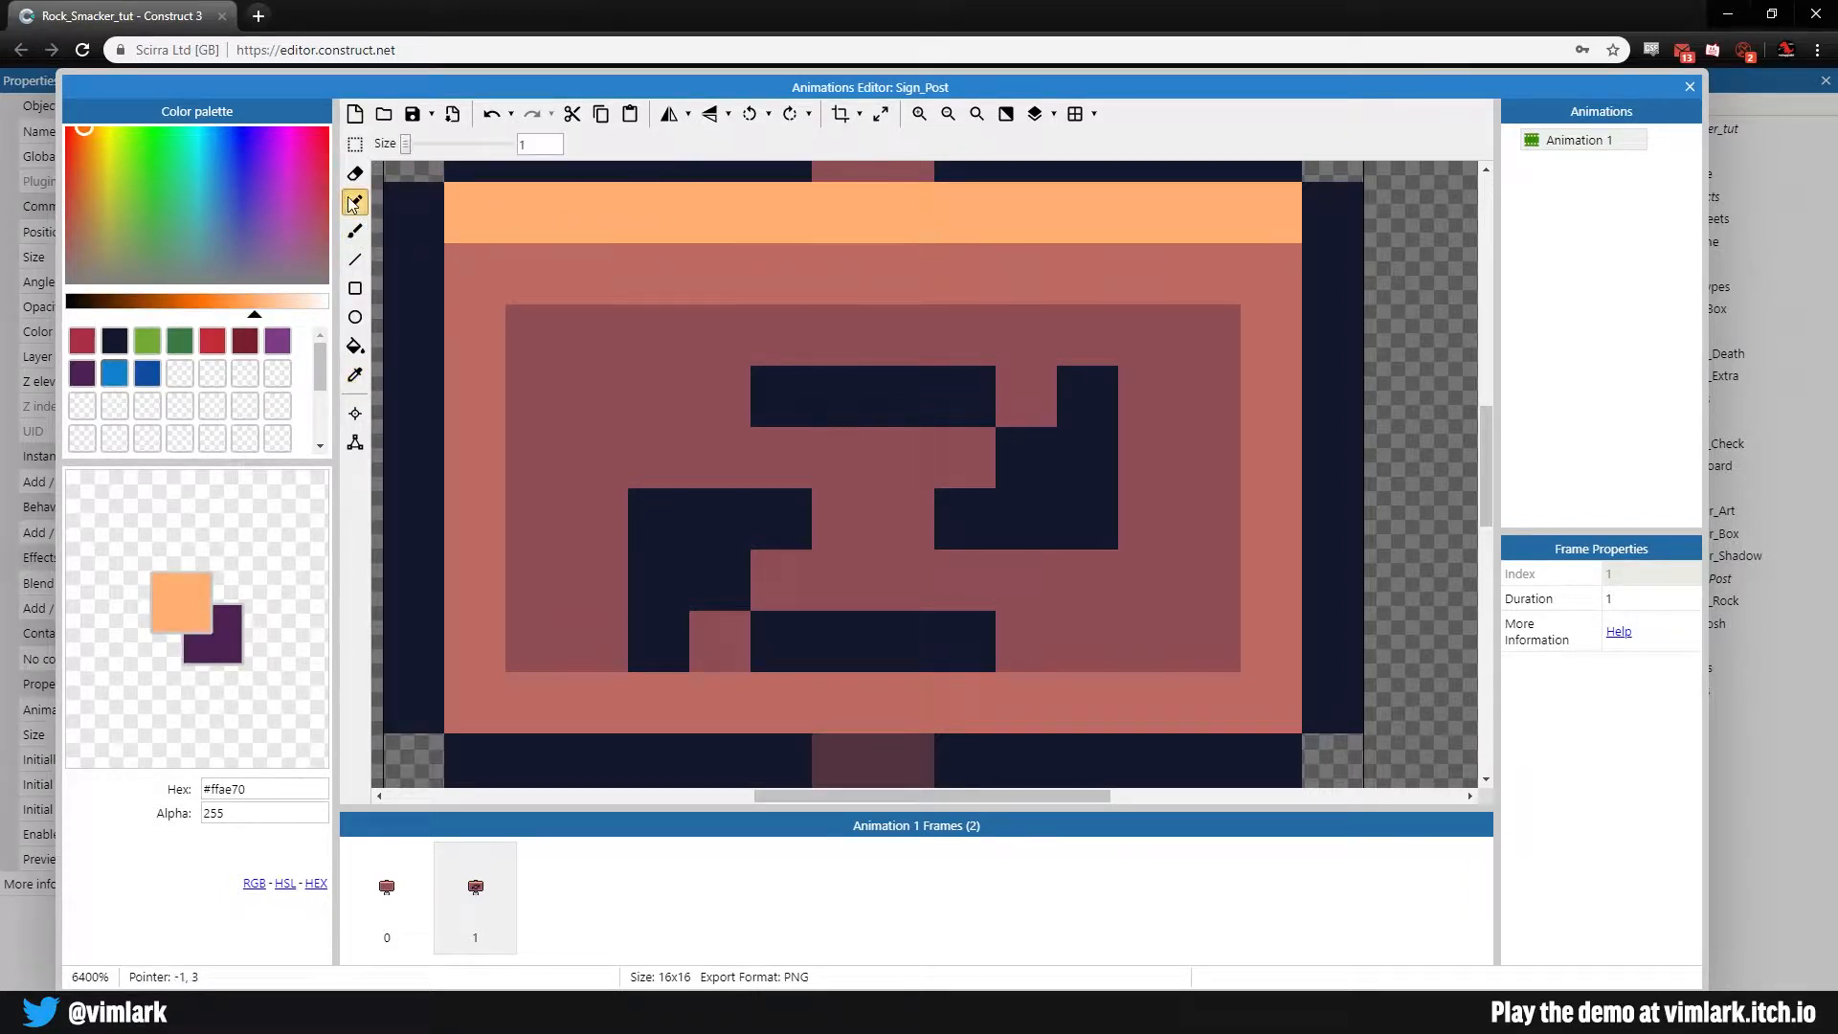
pyautogui.click(839, 337)
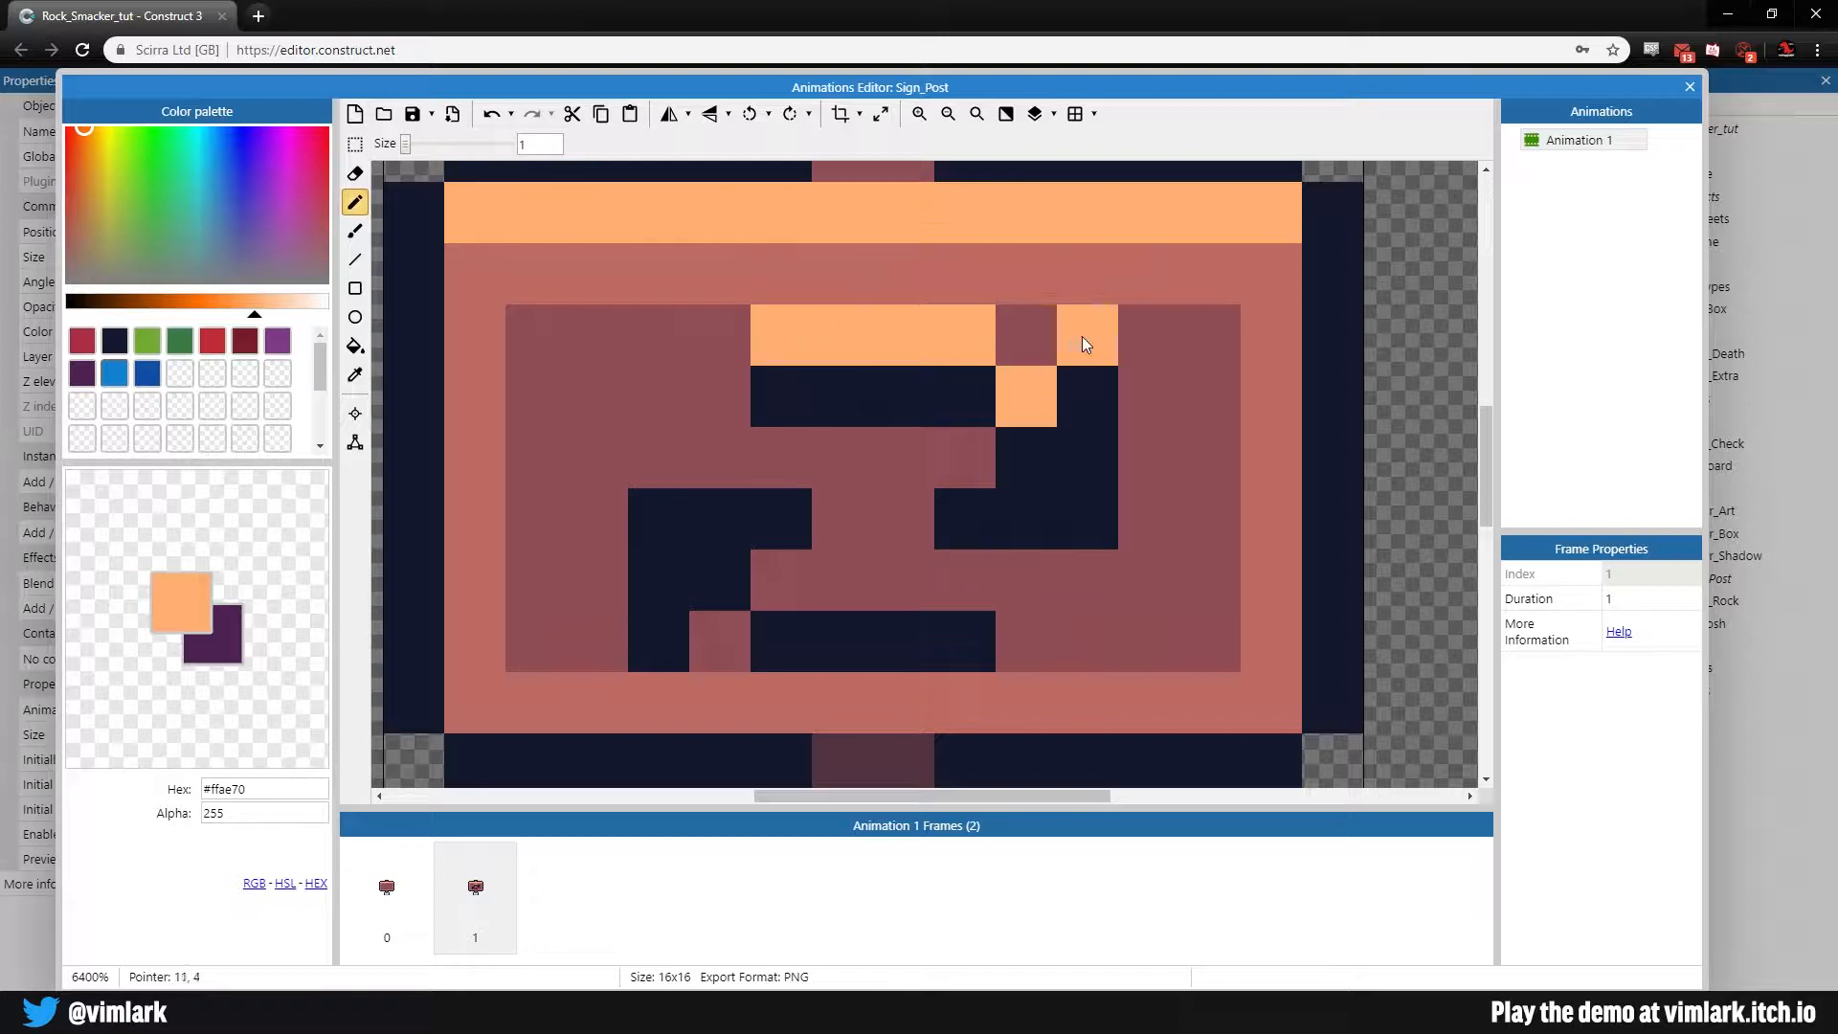
pyautogui.click(657, 456)
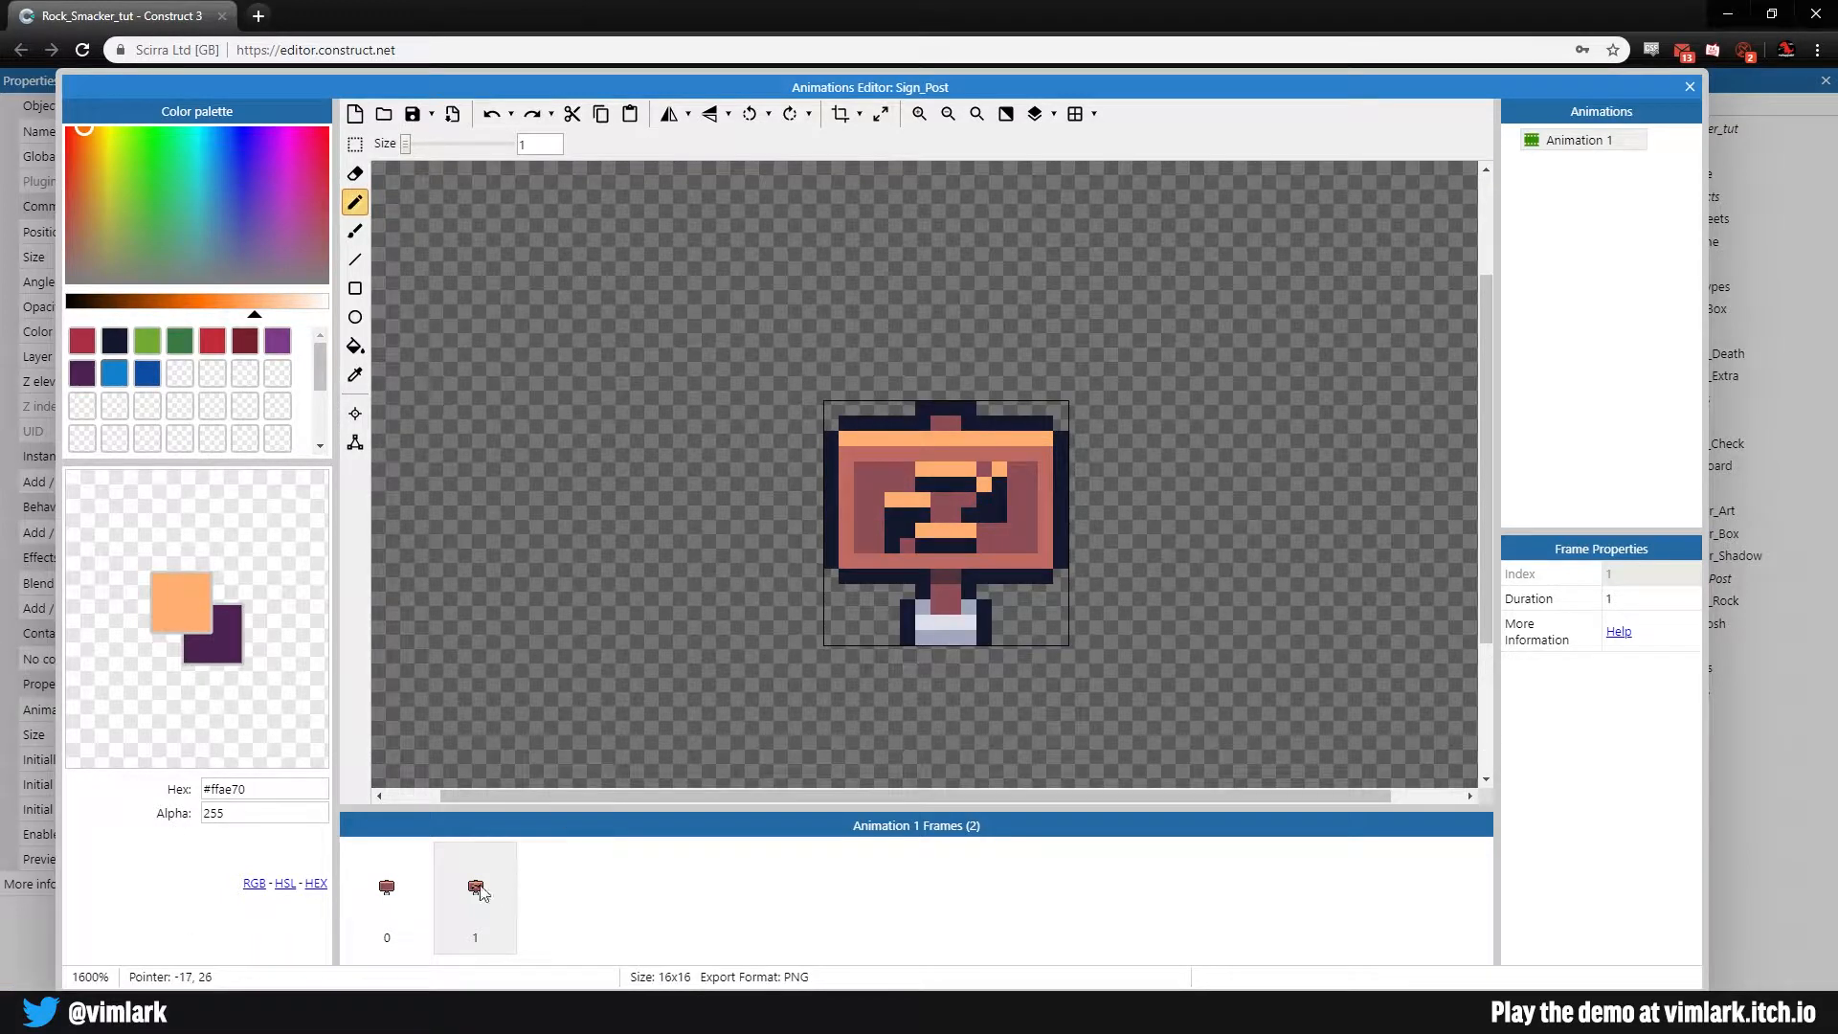
# Step: Review both frames and set Animation 1's speed to 0
pyautogui.click(385, 894)
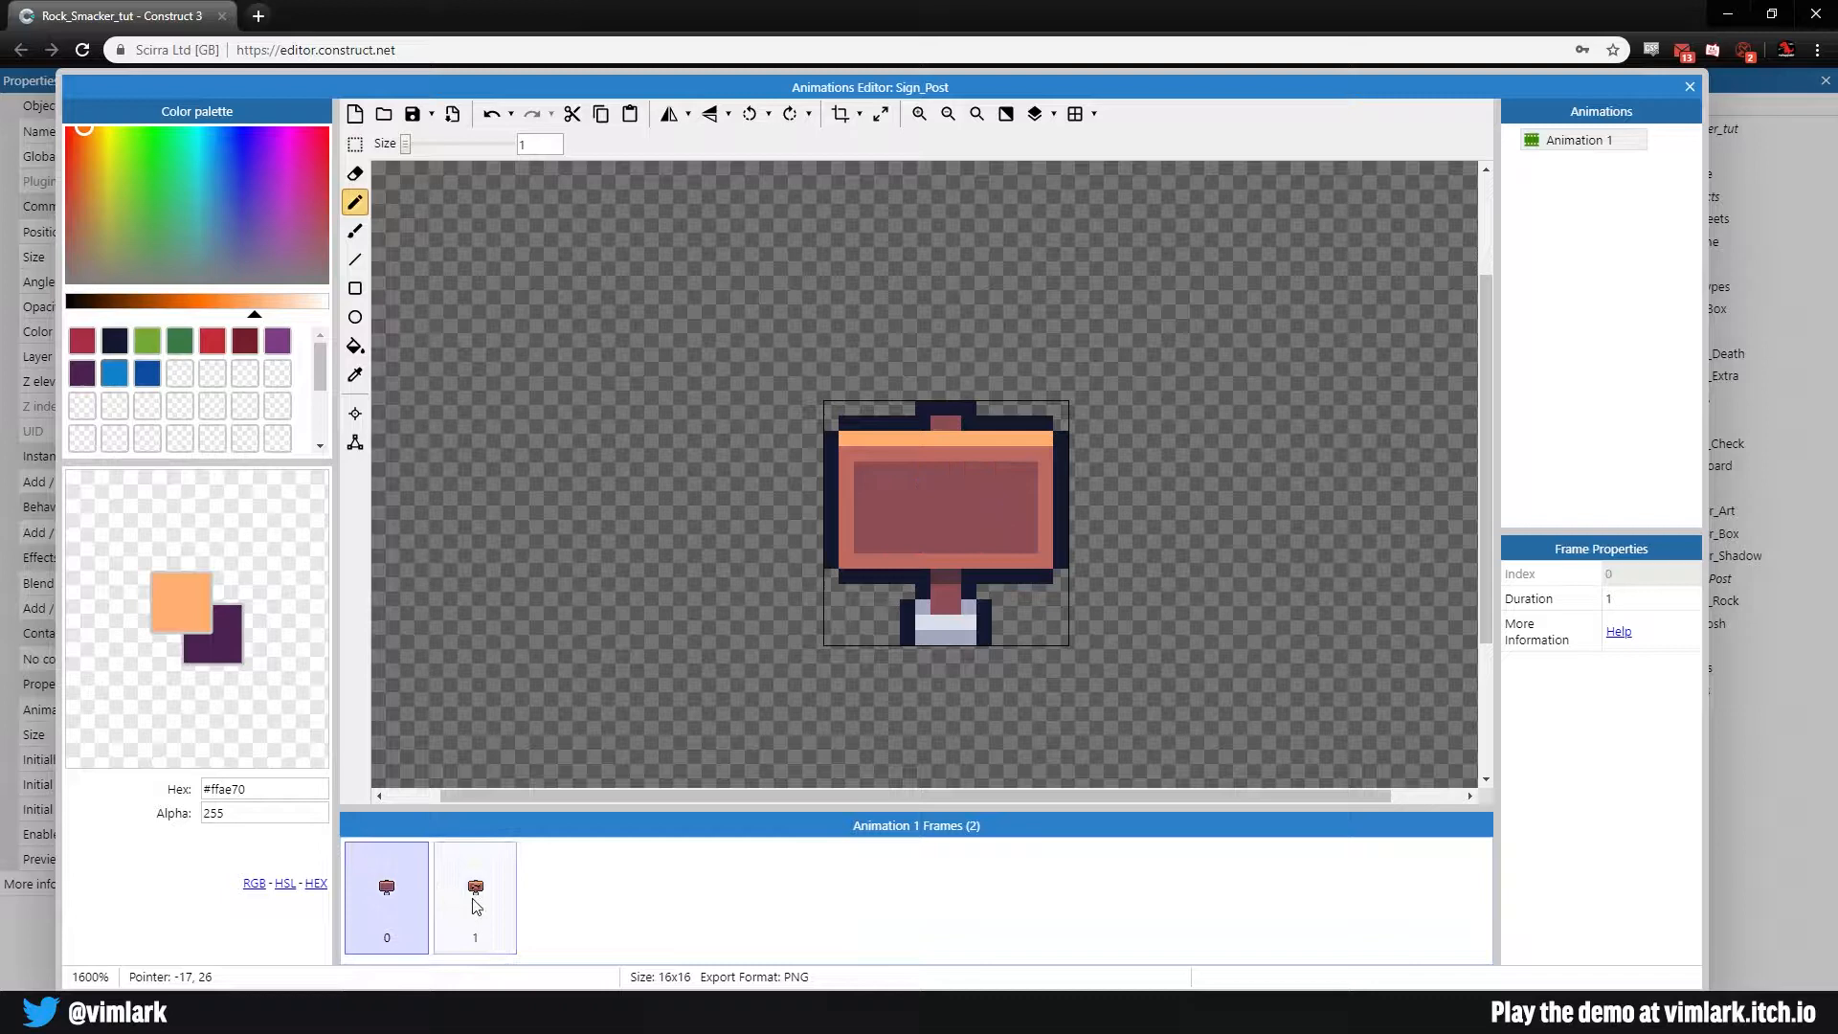
pyautogui.click(385, 896)
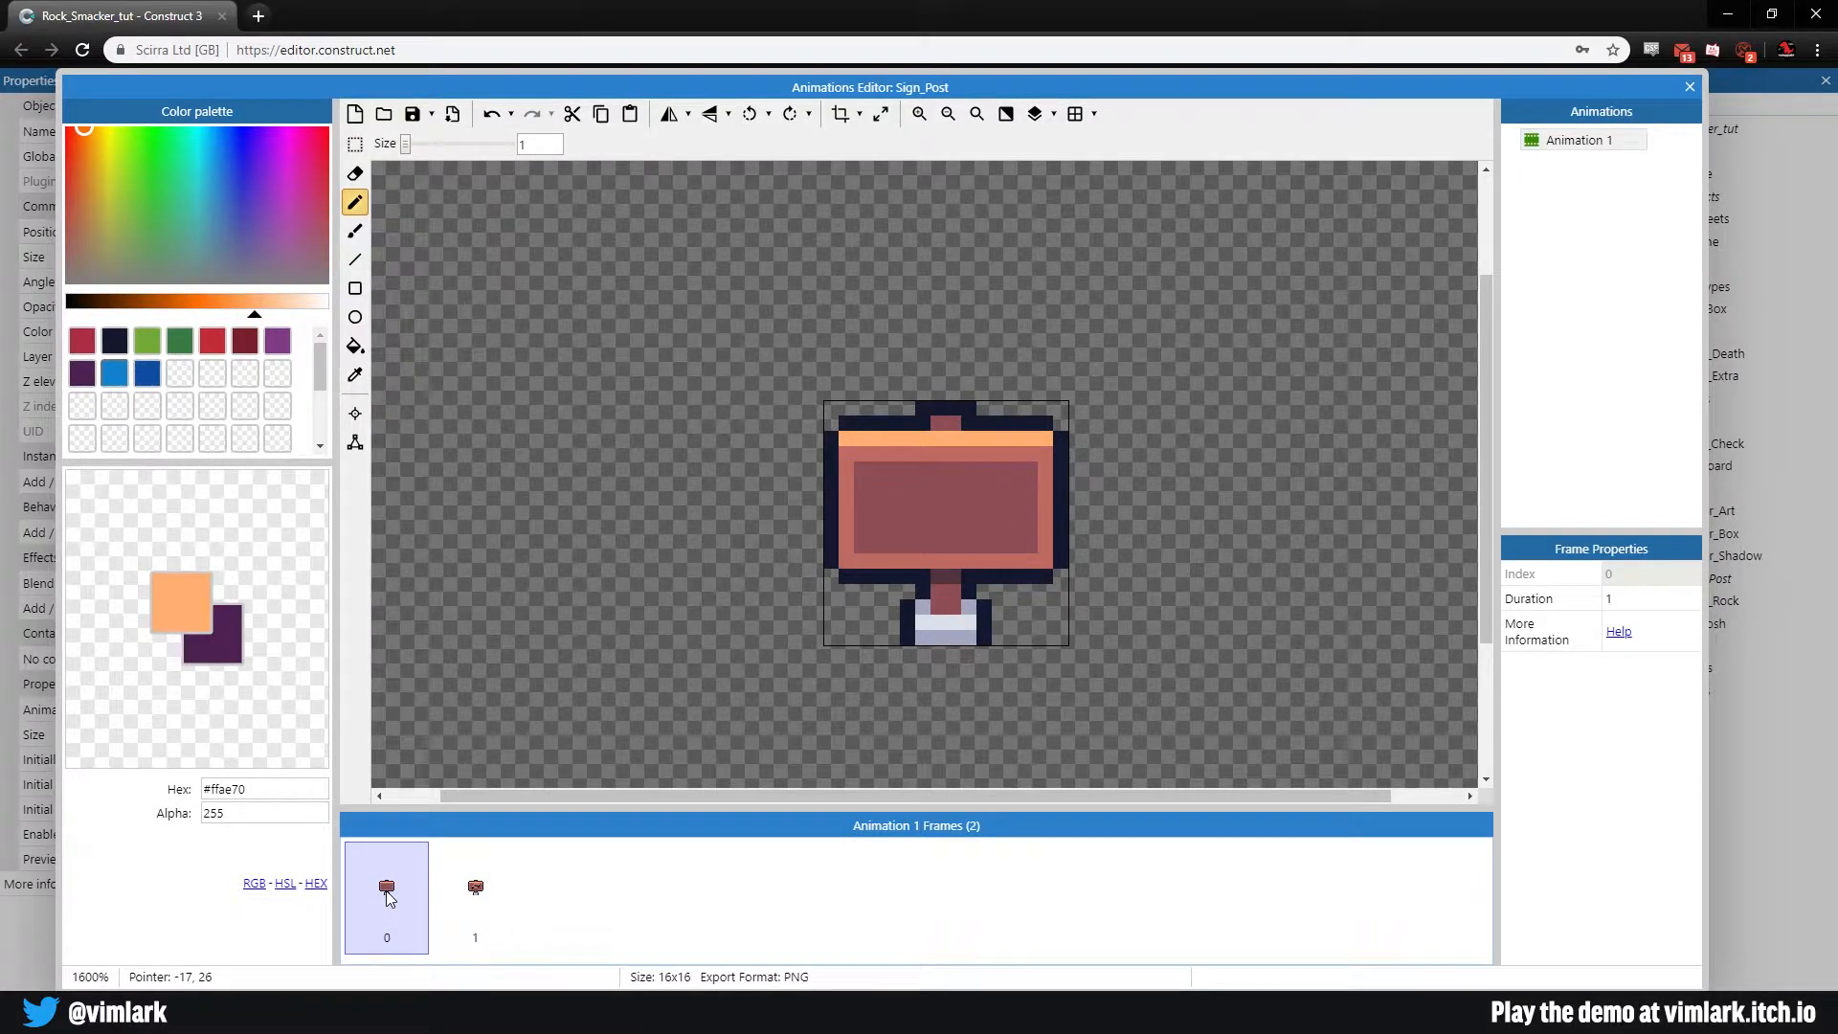
pyautogui.click(1584, 140)
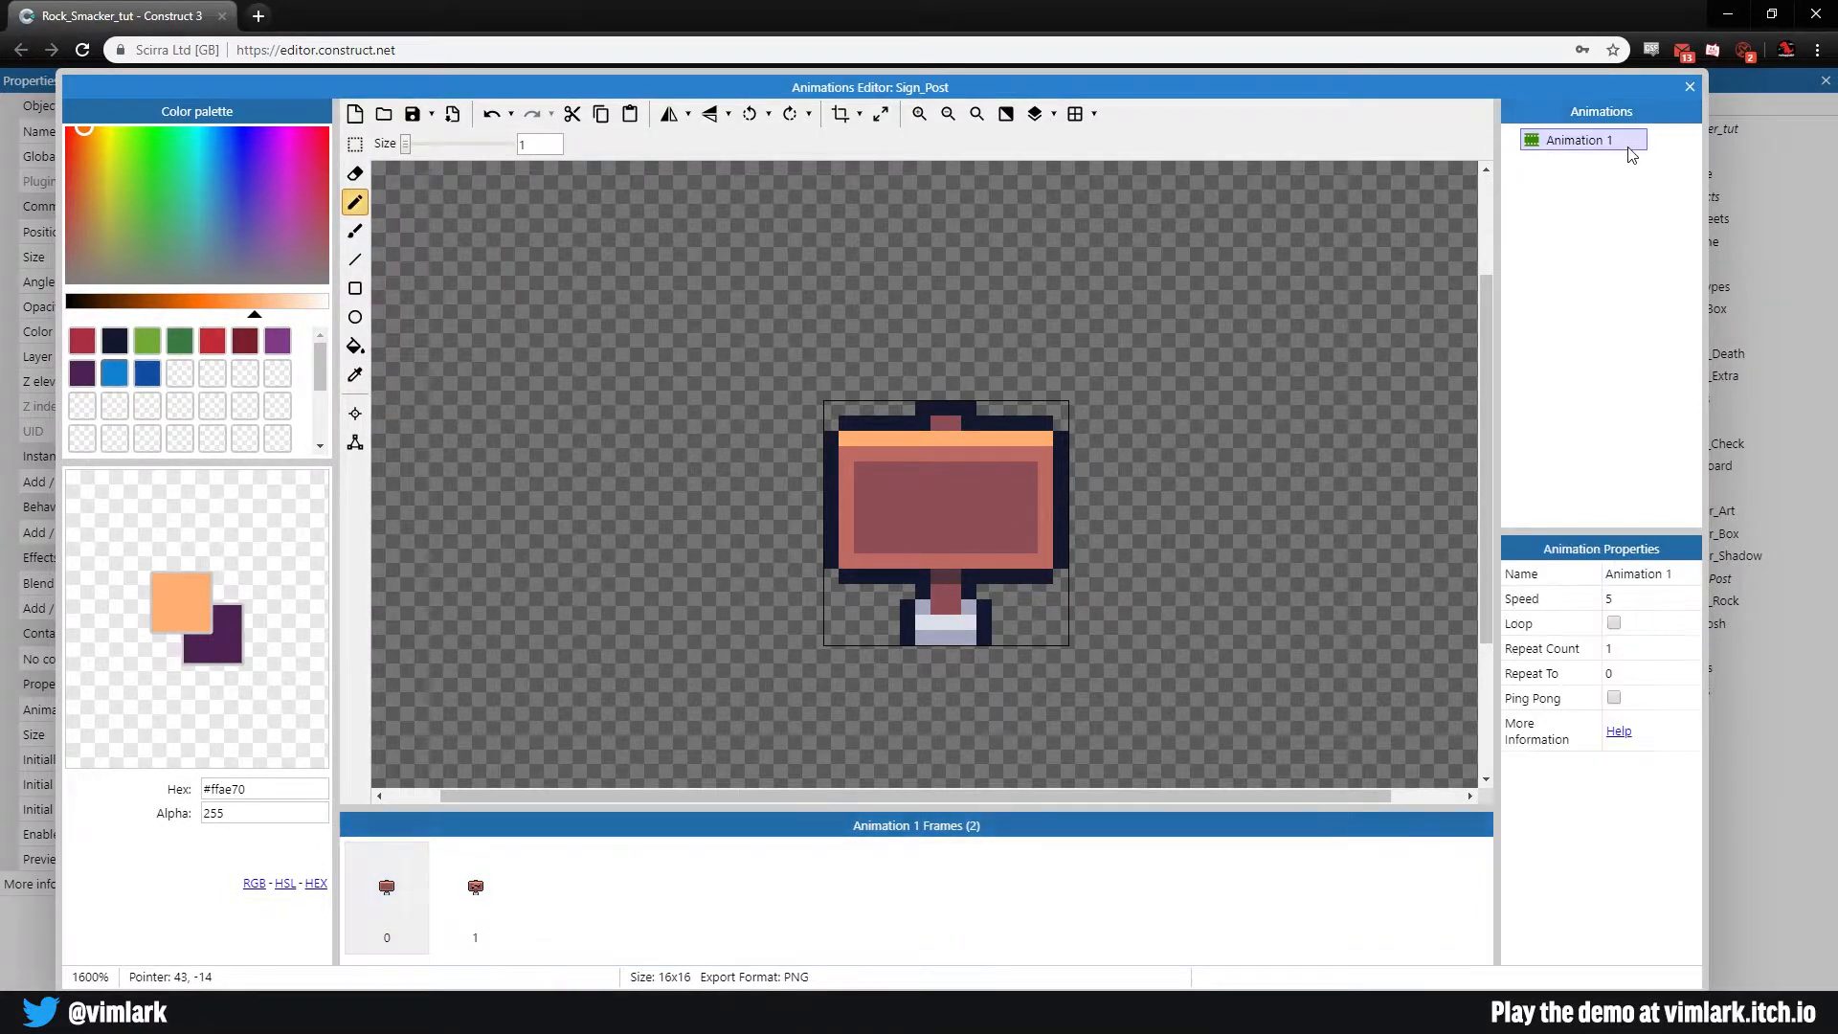
pyautogui.click(1647, 597)
pyautogui.write('0')
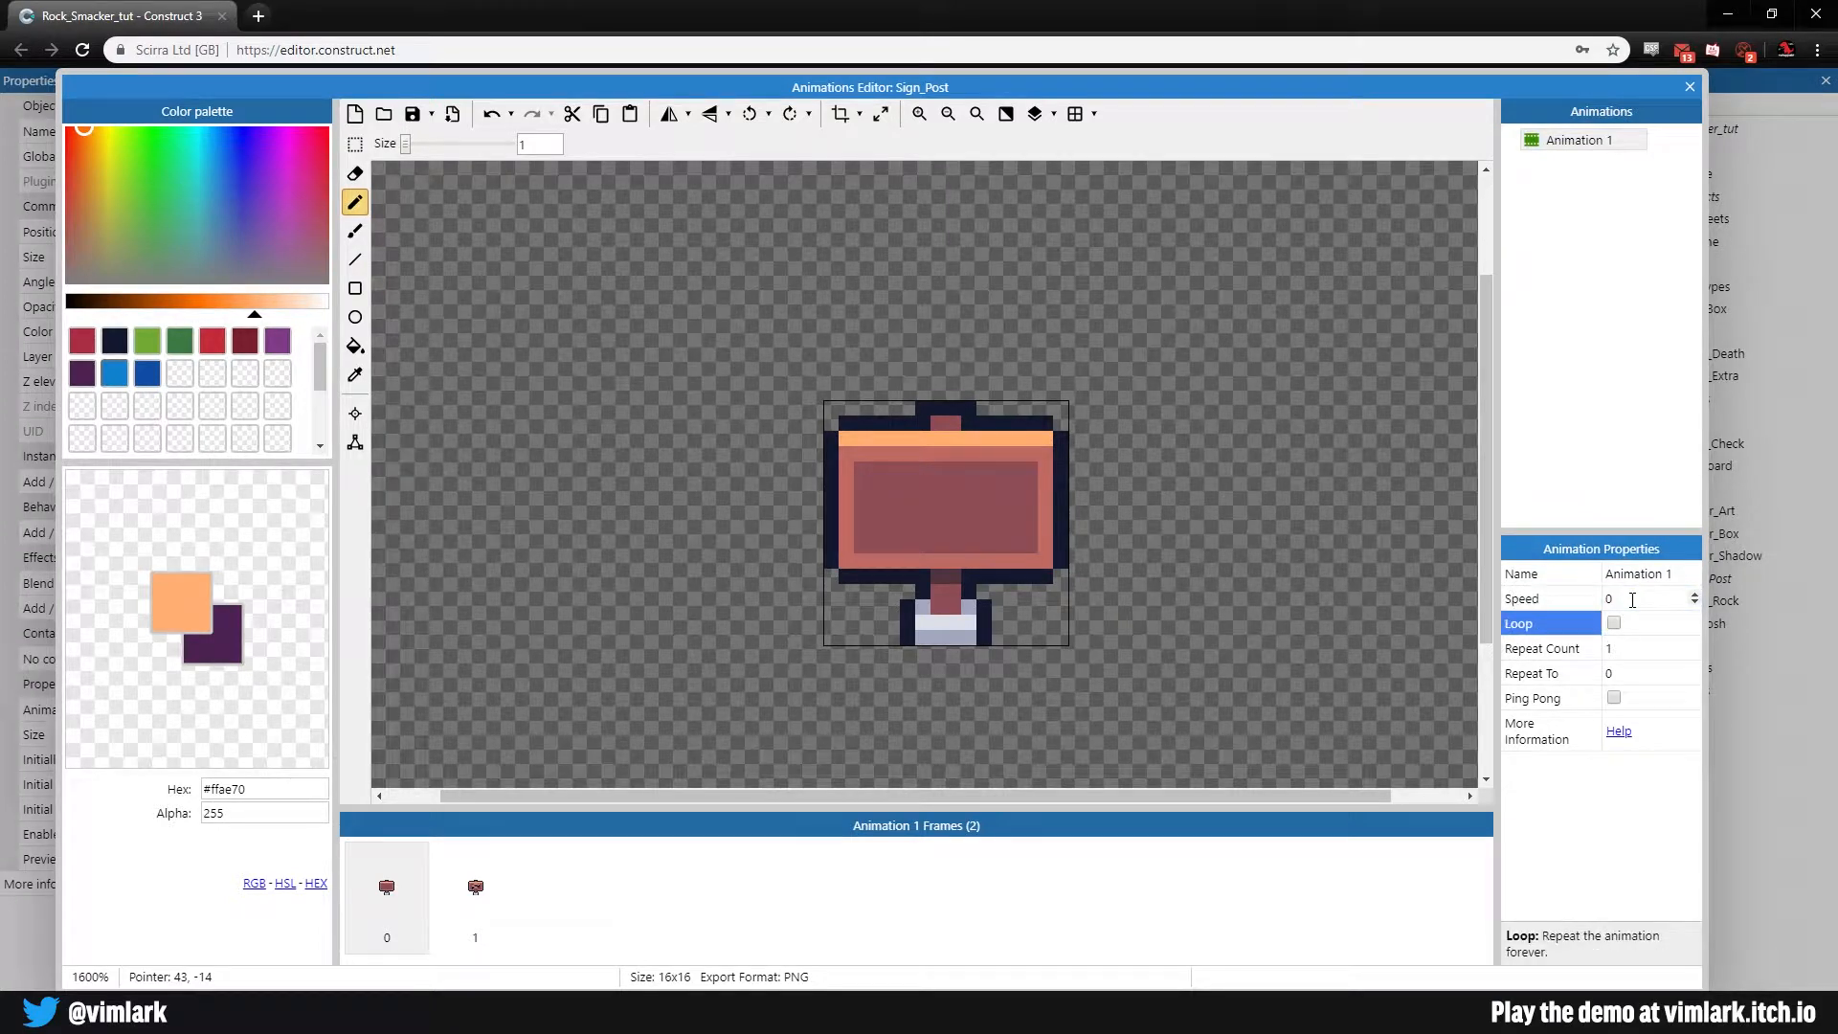
pyautogui.click(473, 896)
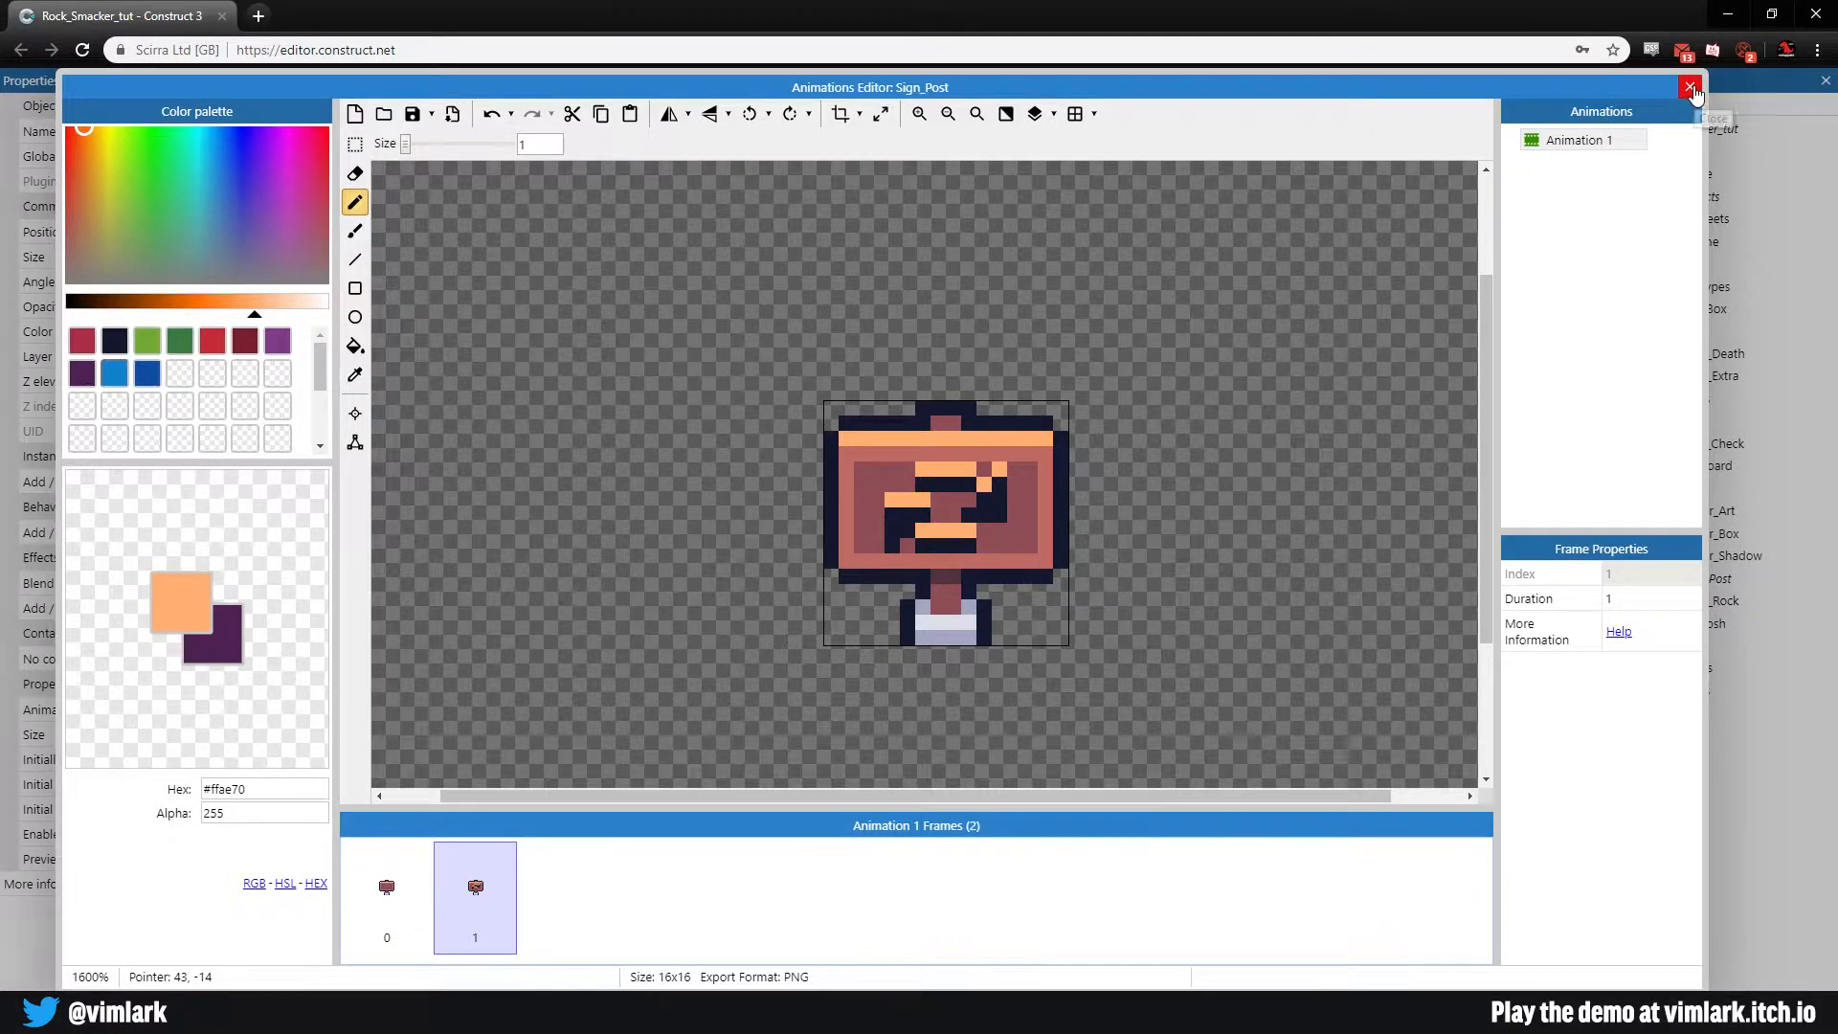
# Step: Close the Sign_Post artwork and insert a new Sprite named Sign_Shadow
pyautogui.click(1691, 86)
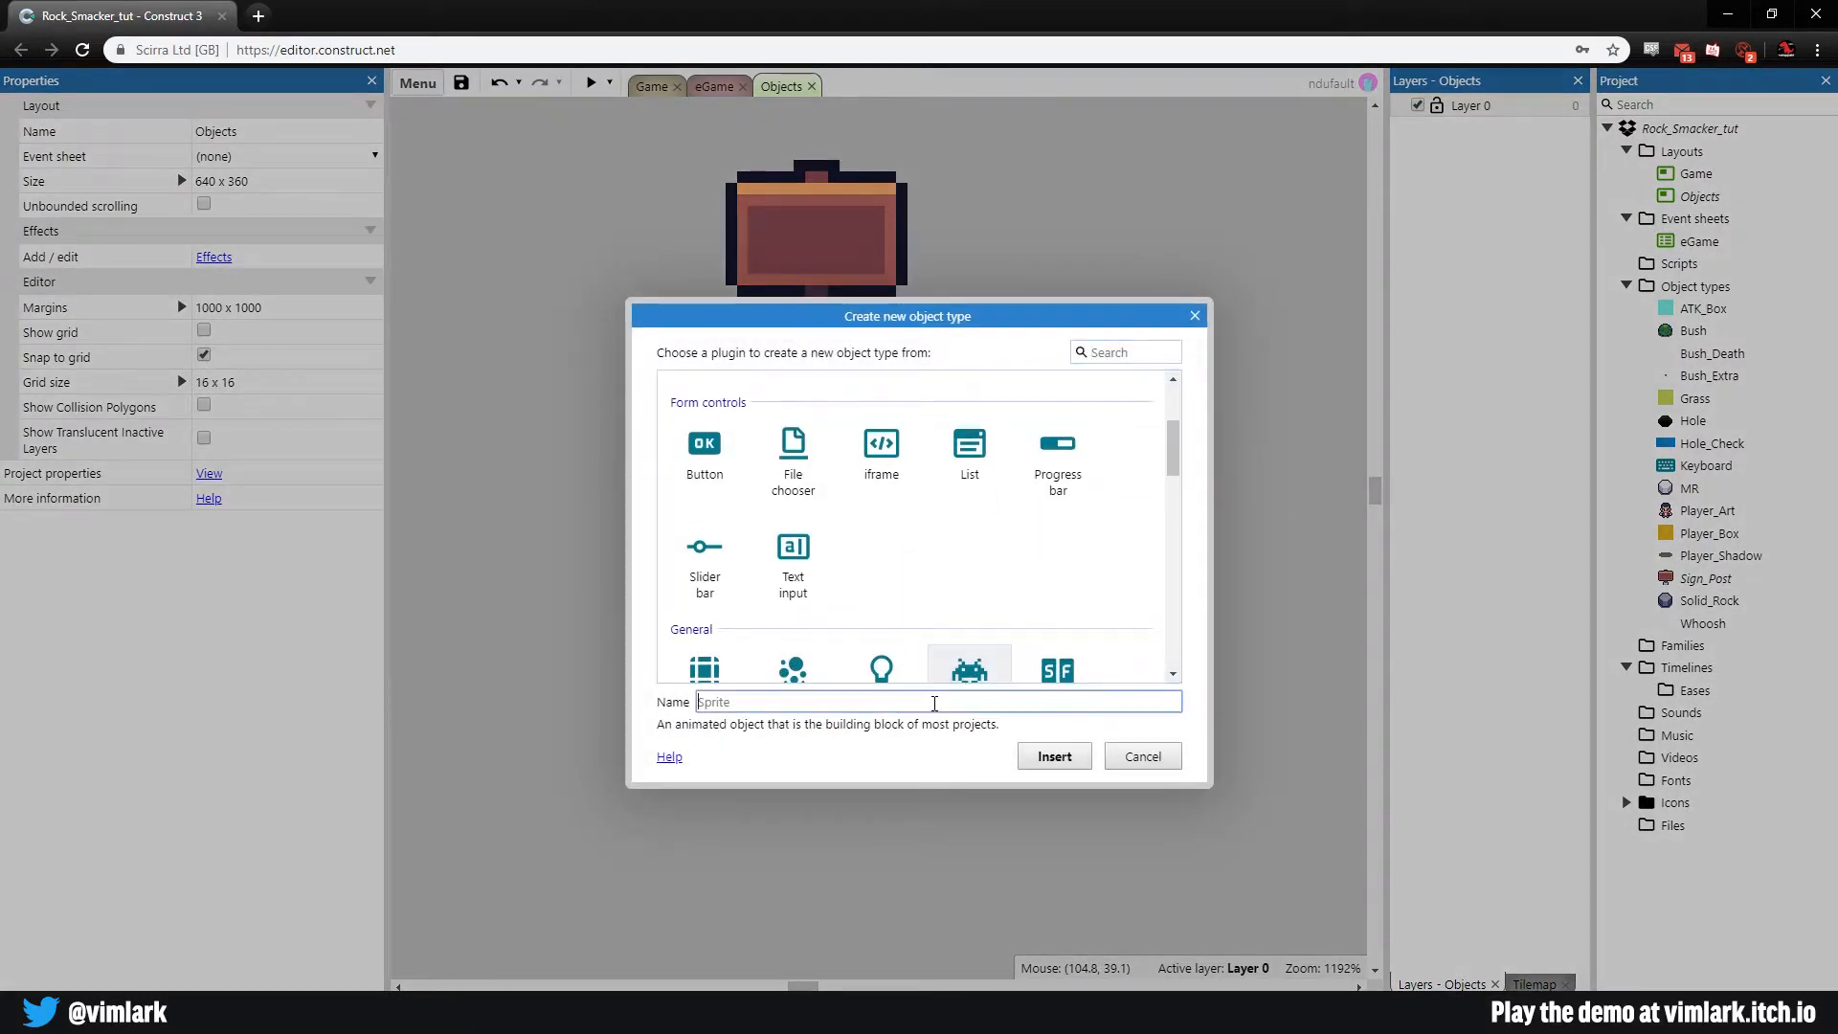
pyautogui.write('Sign_Shadow')
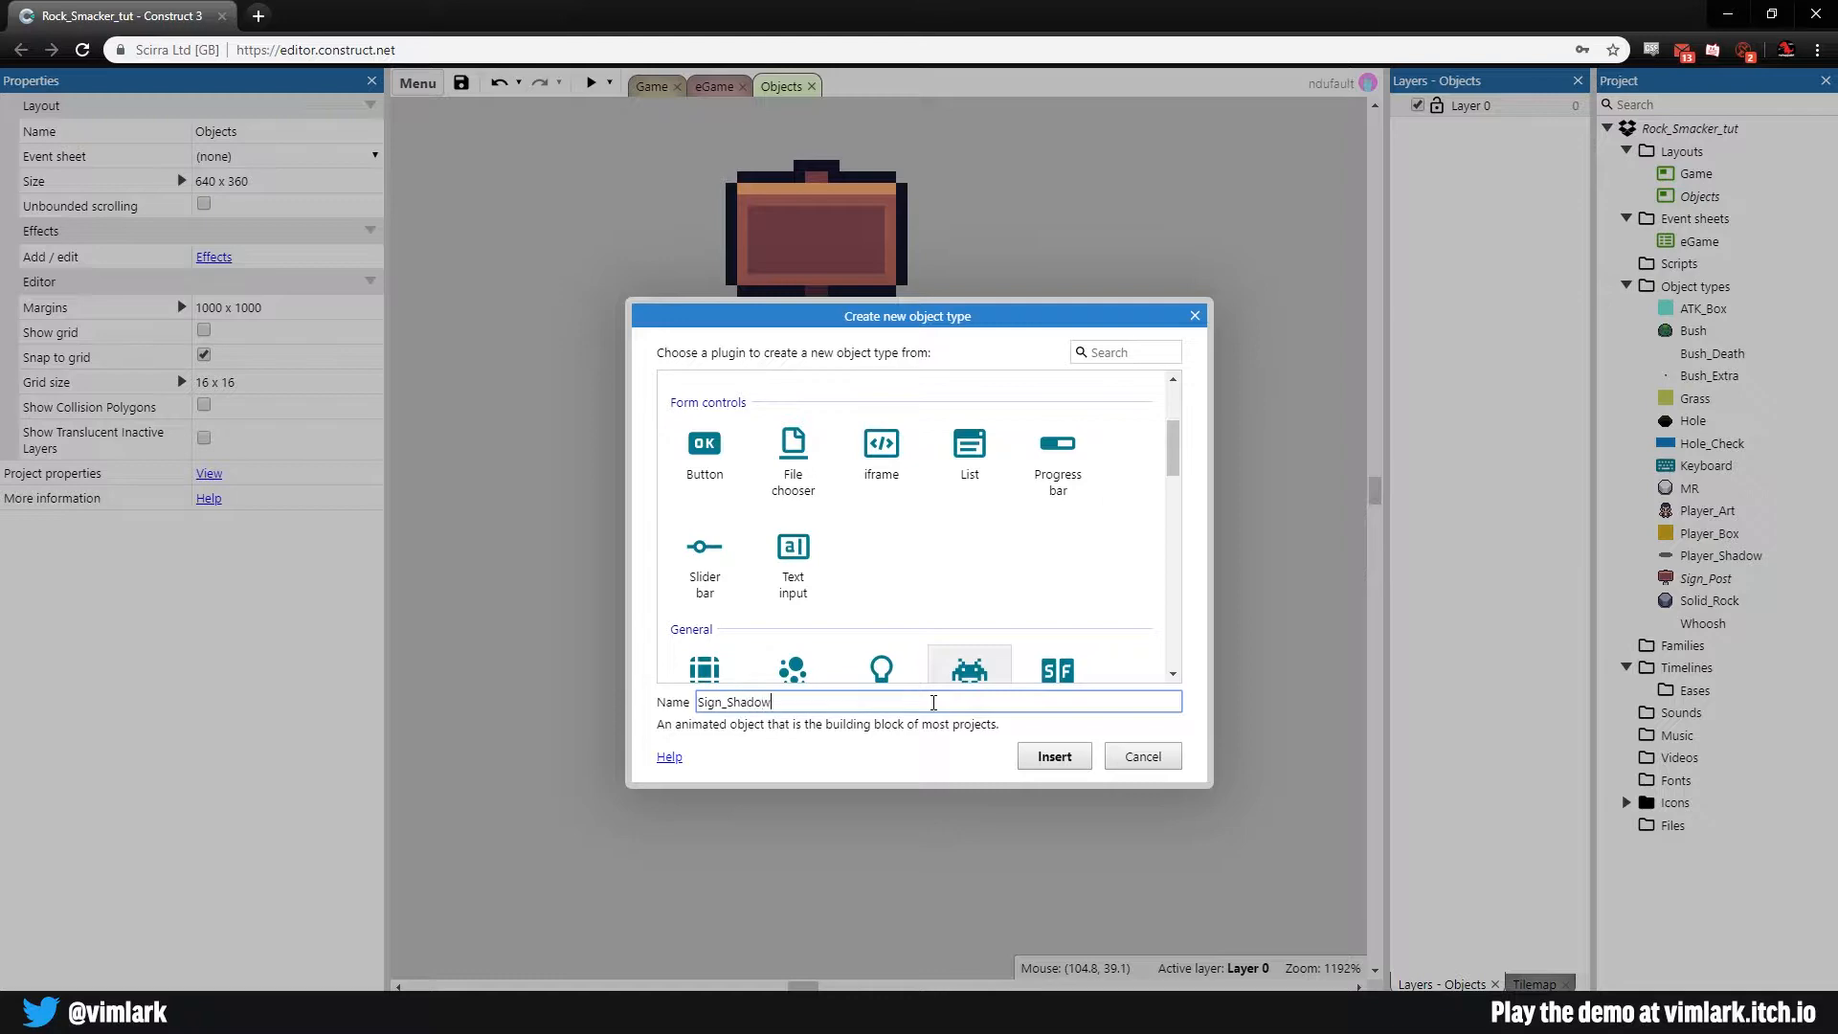
pyautogui.click(1052, 757)
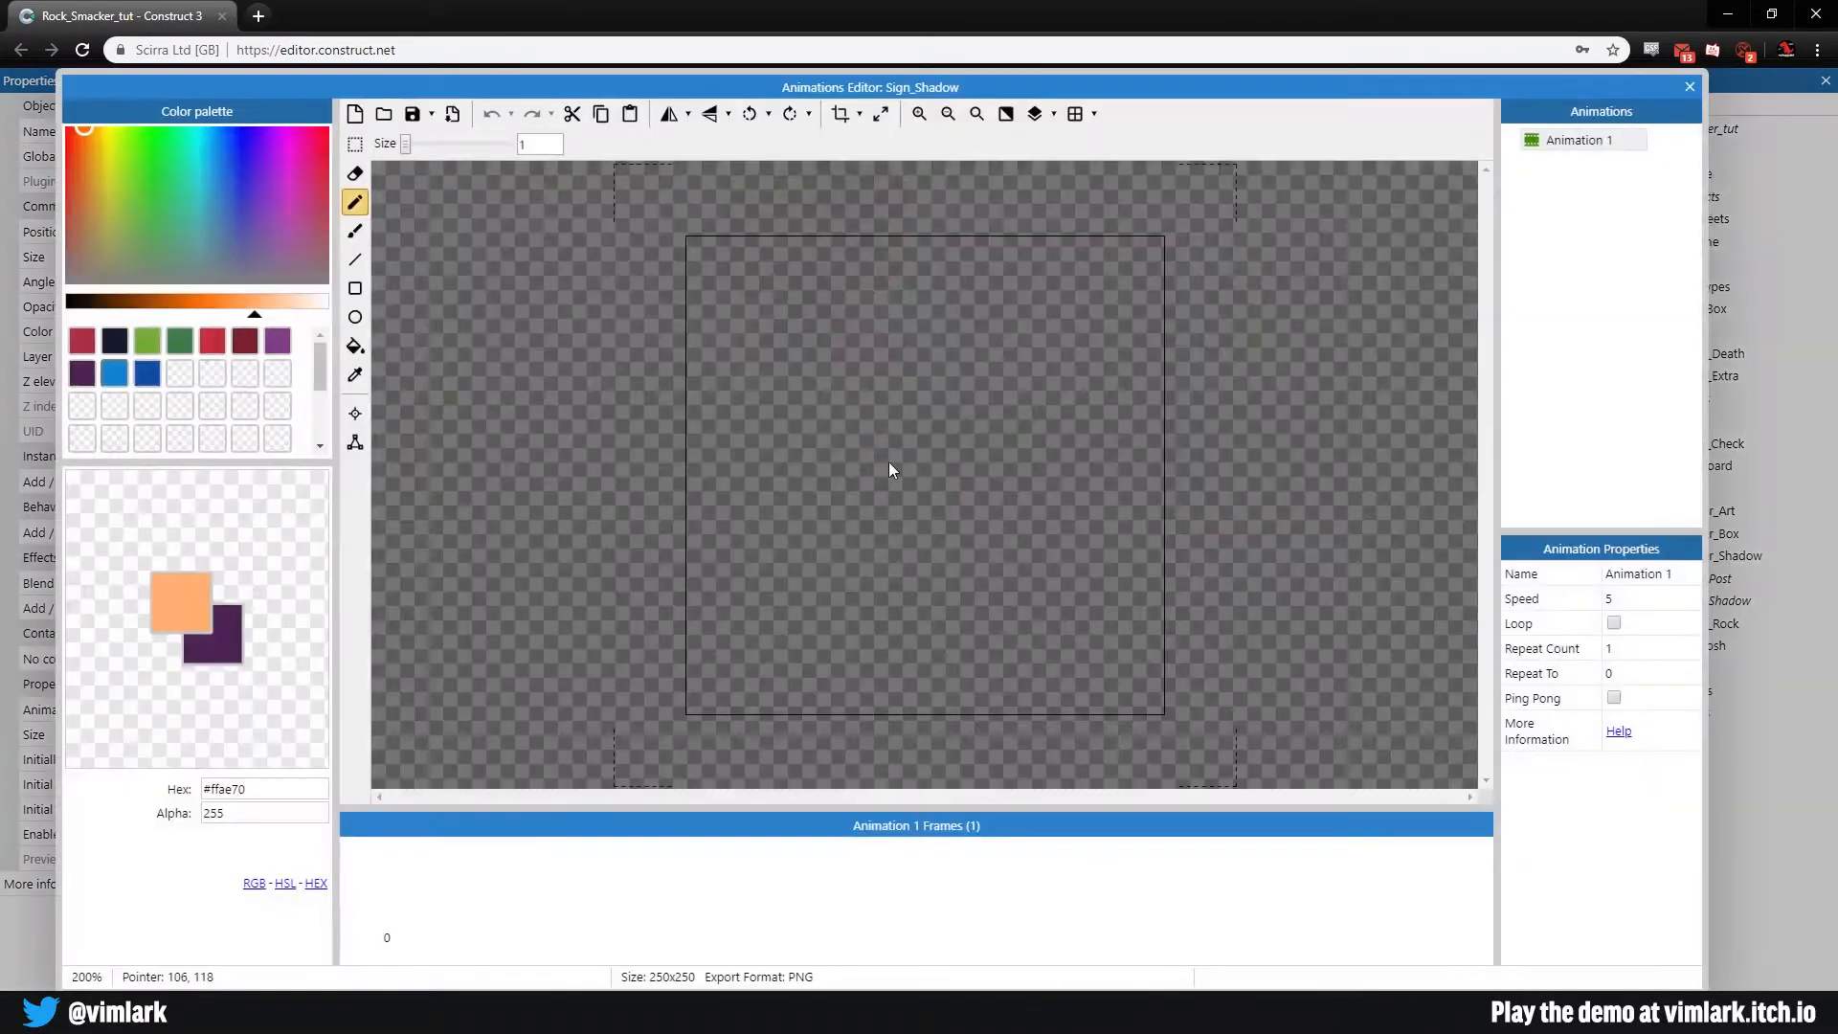
# Step: Resize the Sign_Shadow image canvas to 16 by 6 pixels and pick black as the colour
pyautogui.click(841, 113)
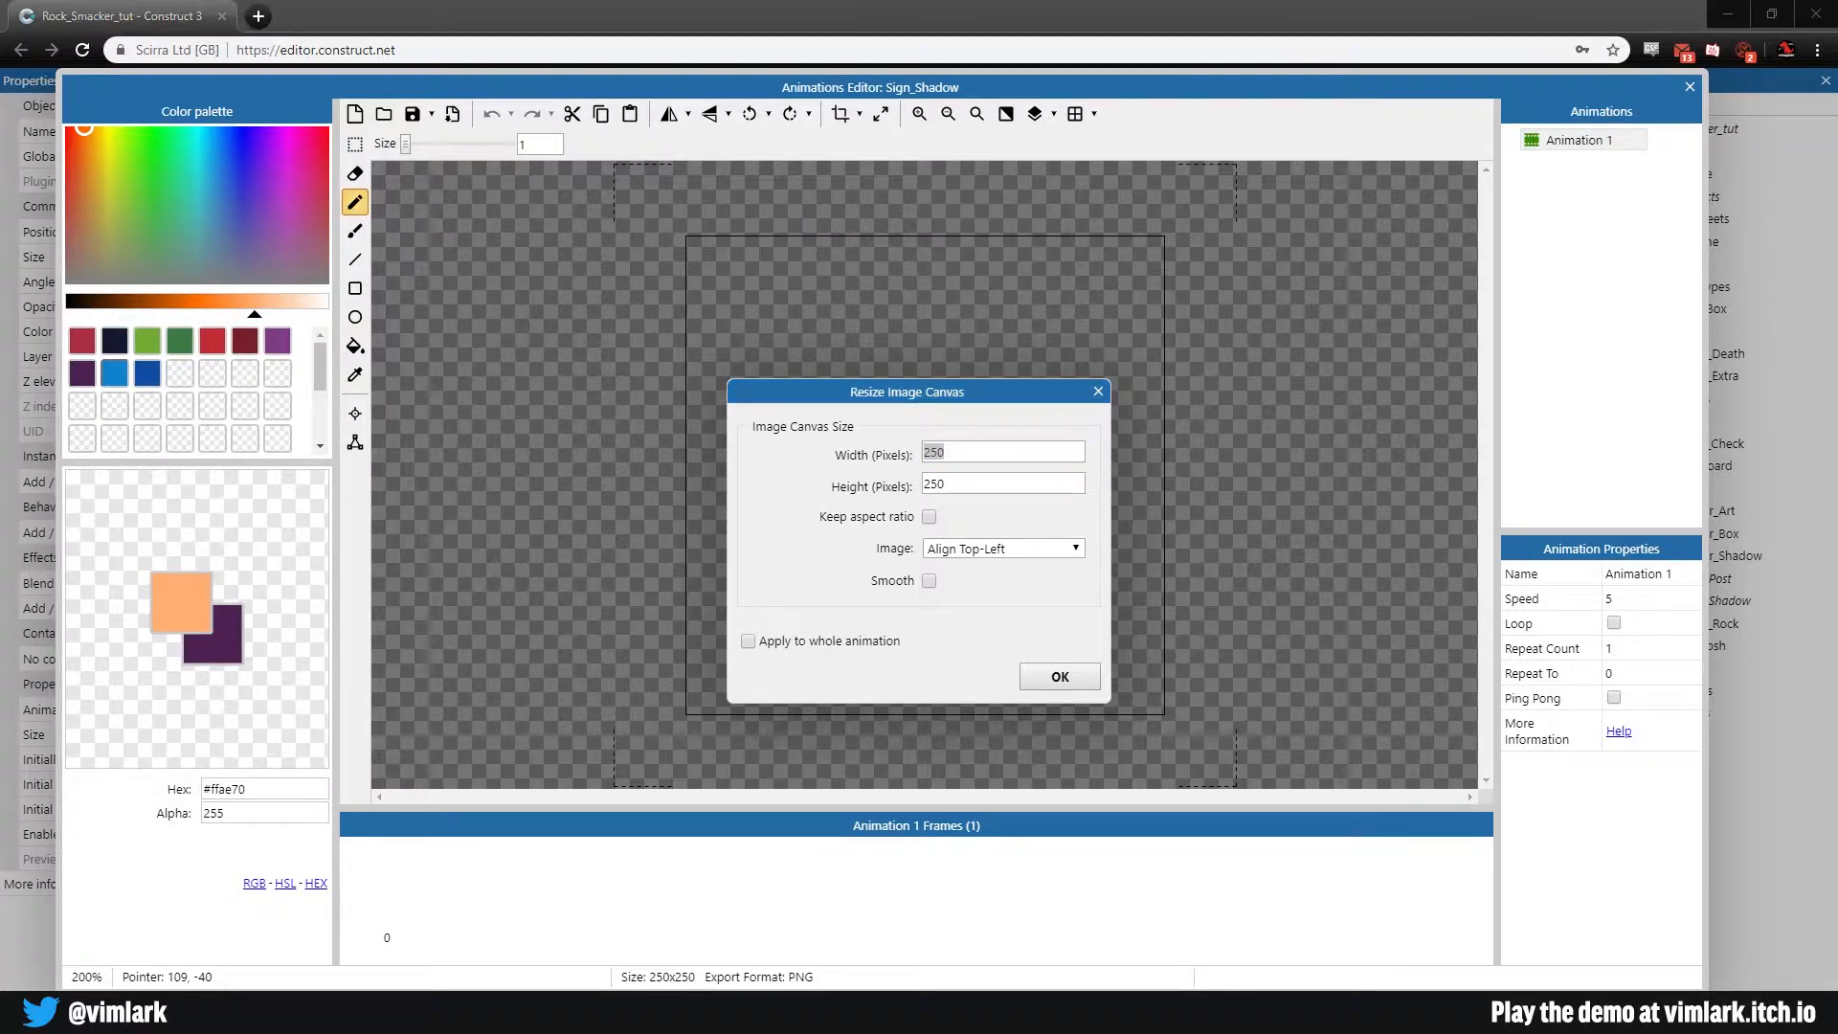
pyautogui.click(990, 451)
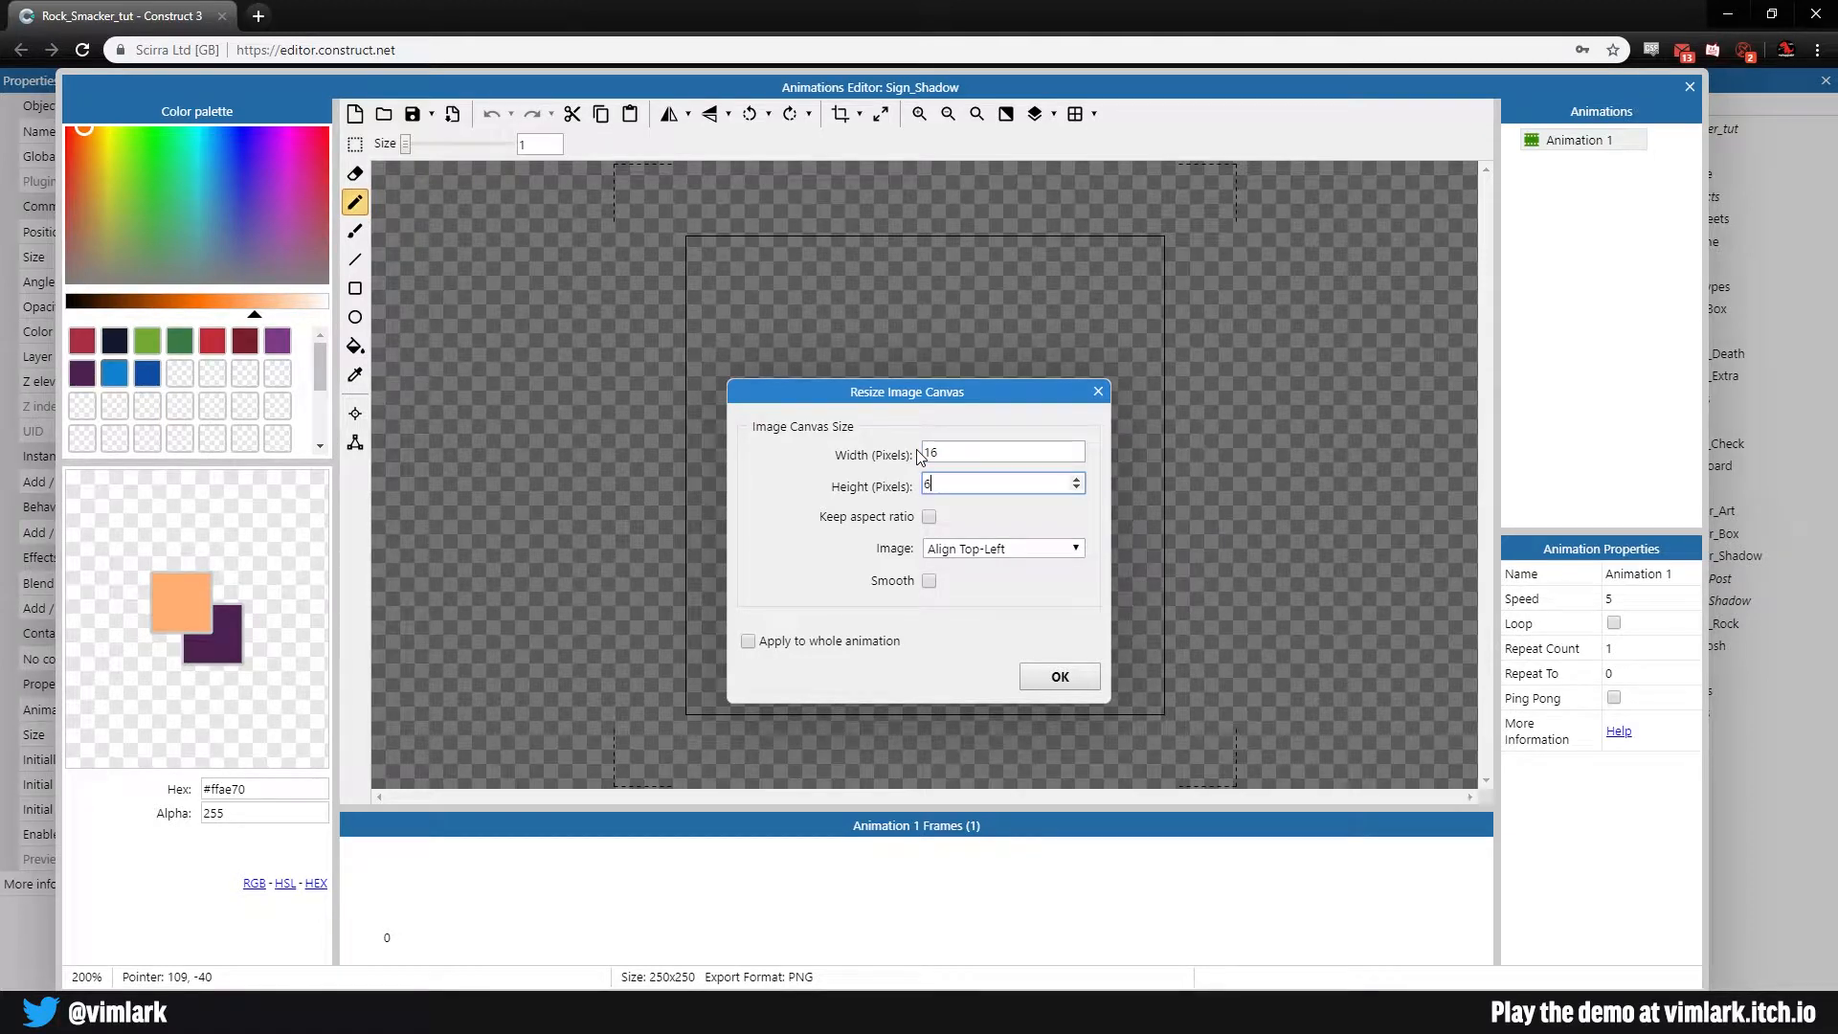
pyautogui.click(1057, 676)
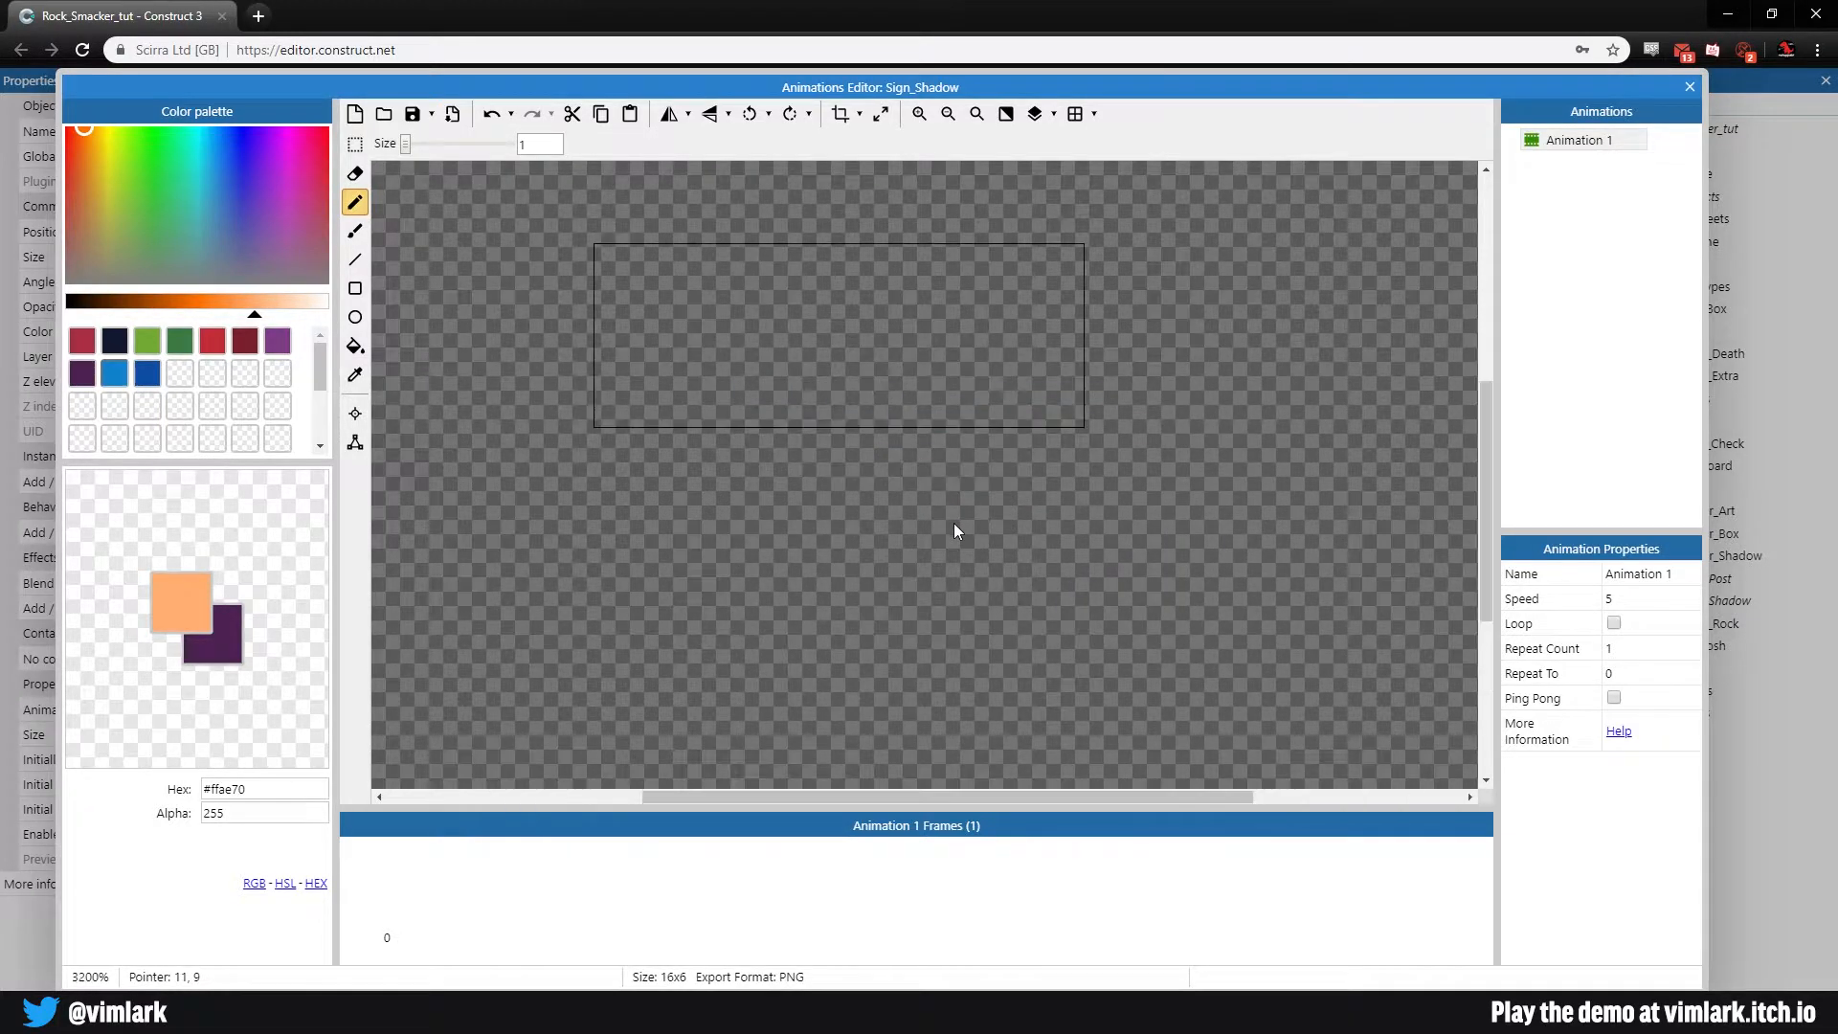
pyautogui.click(354, 443)
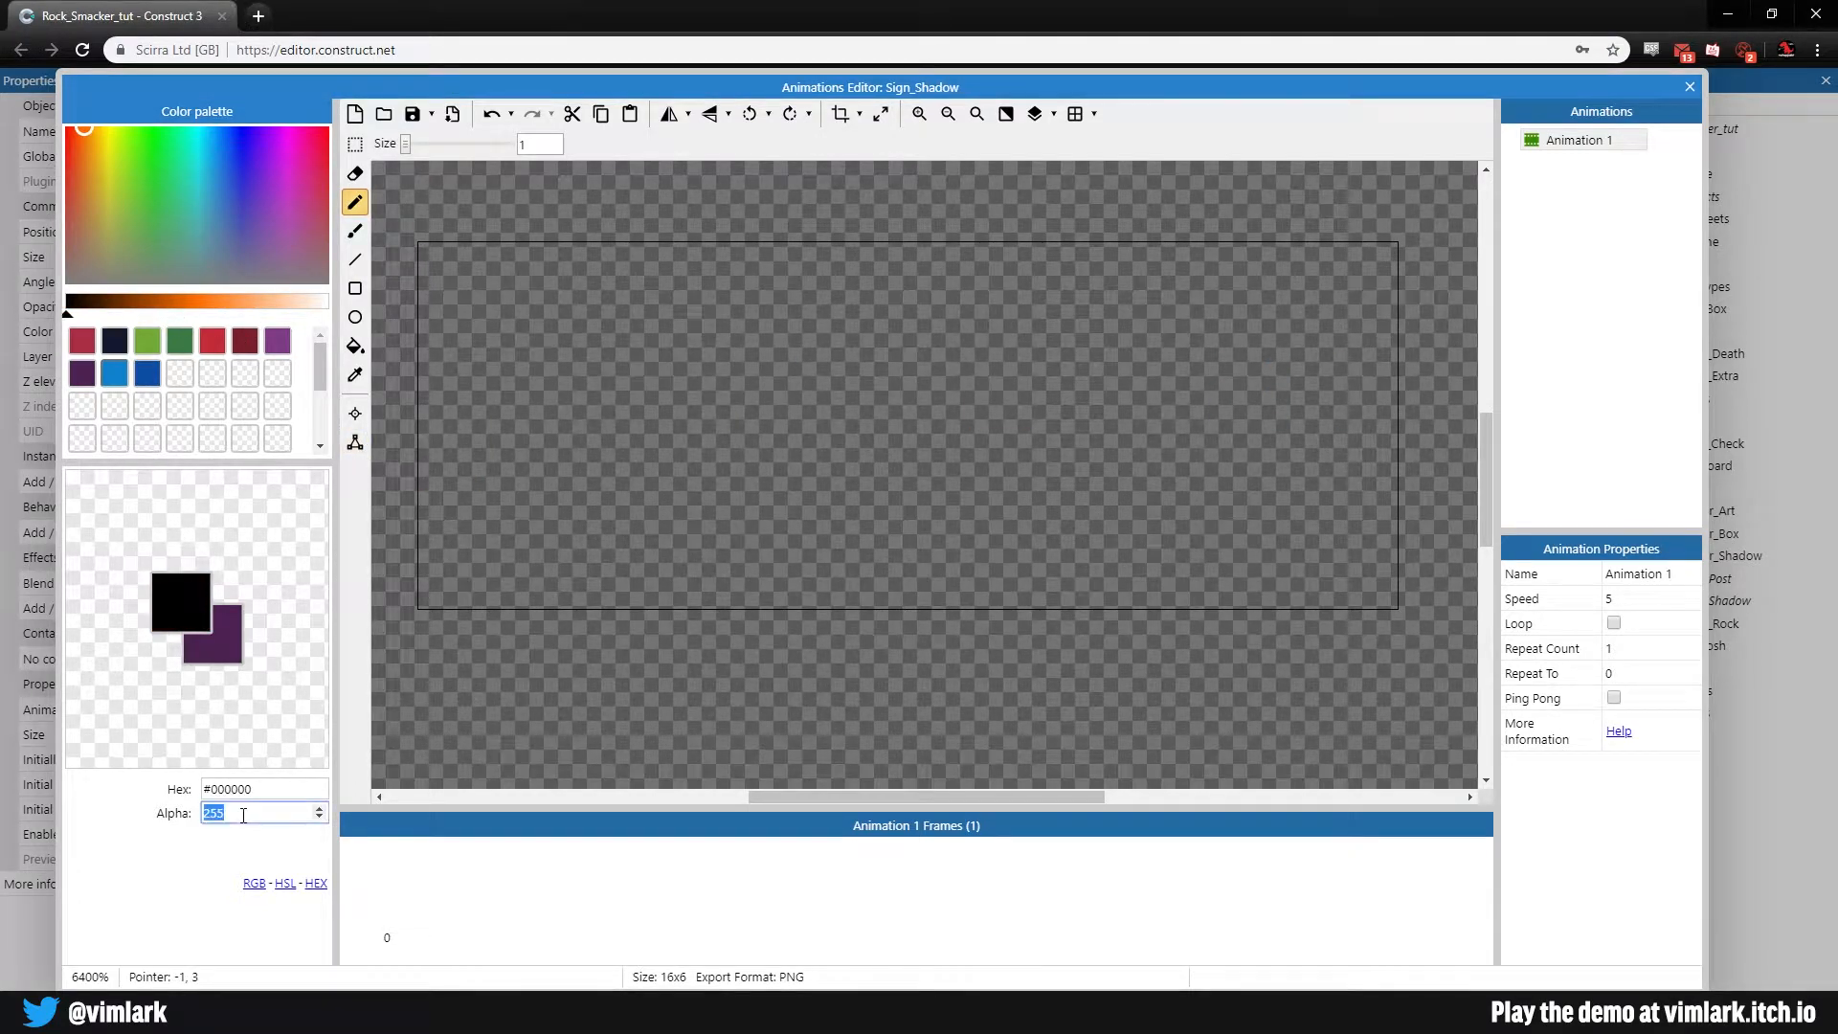
# Step: Set Alpha 150 and pencil a black shadow: a long horizontal bar with a taller middle block
pyautogui.write('150')
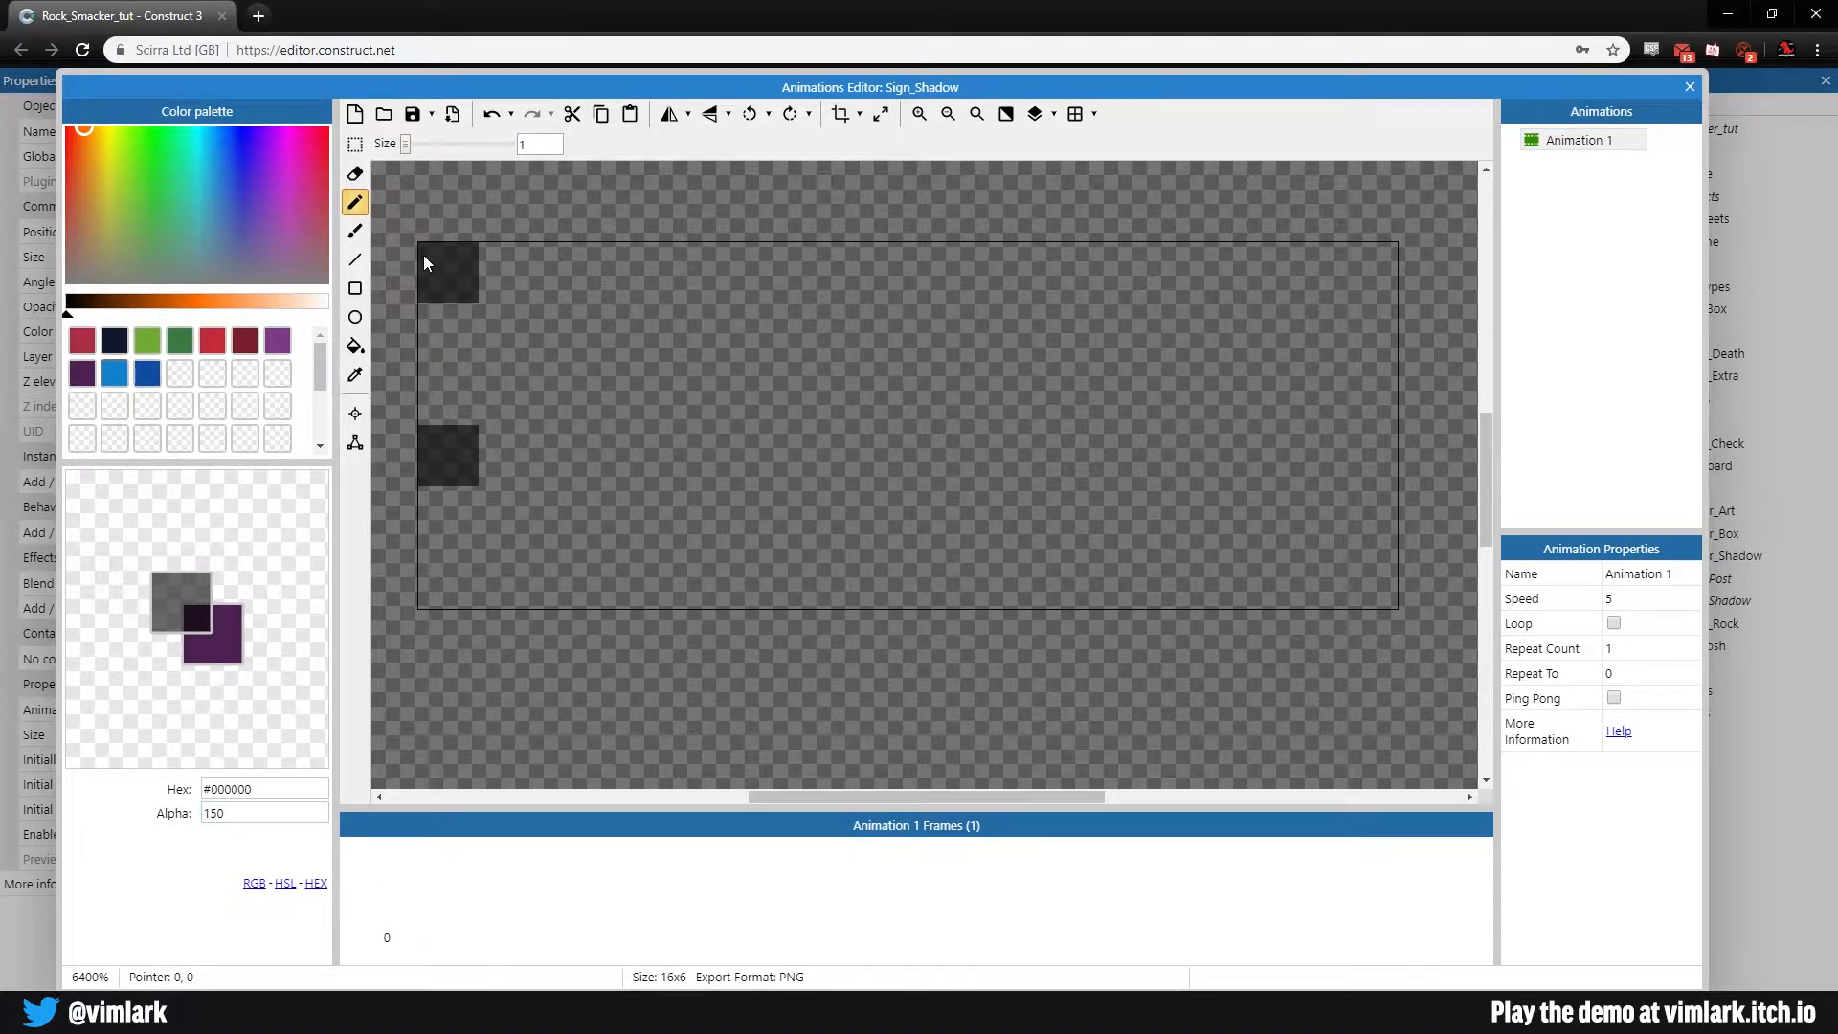
pyautogui.moveTo(448, 272); pyautogui.dragTo(448, 456)
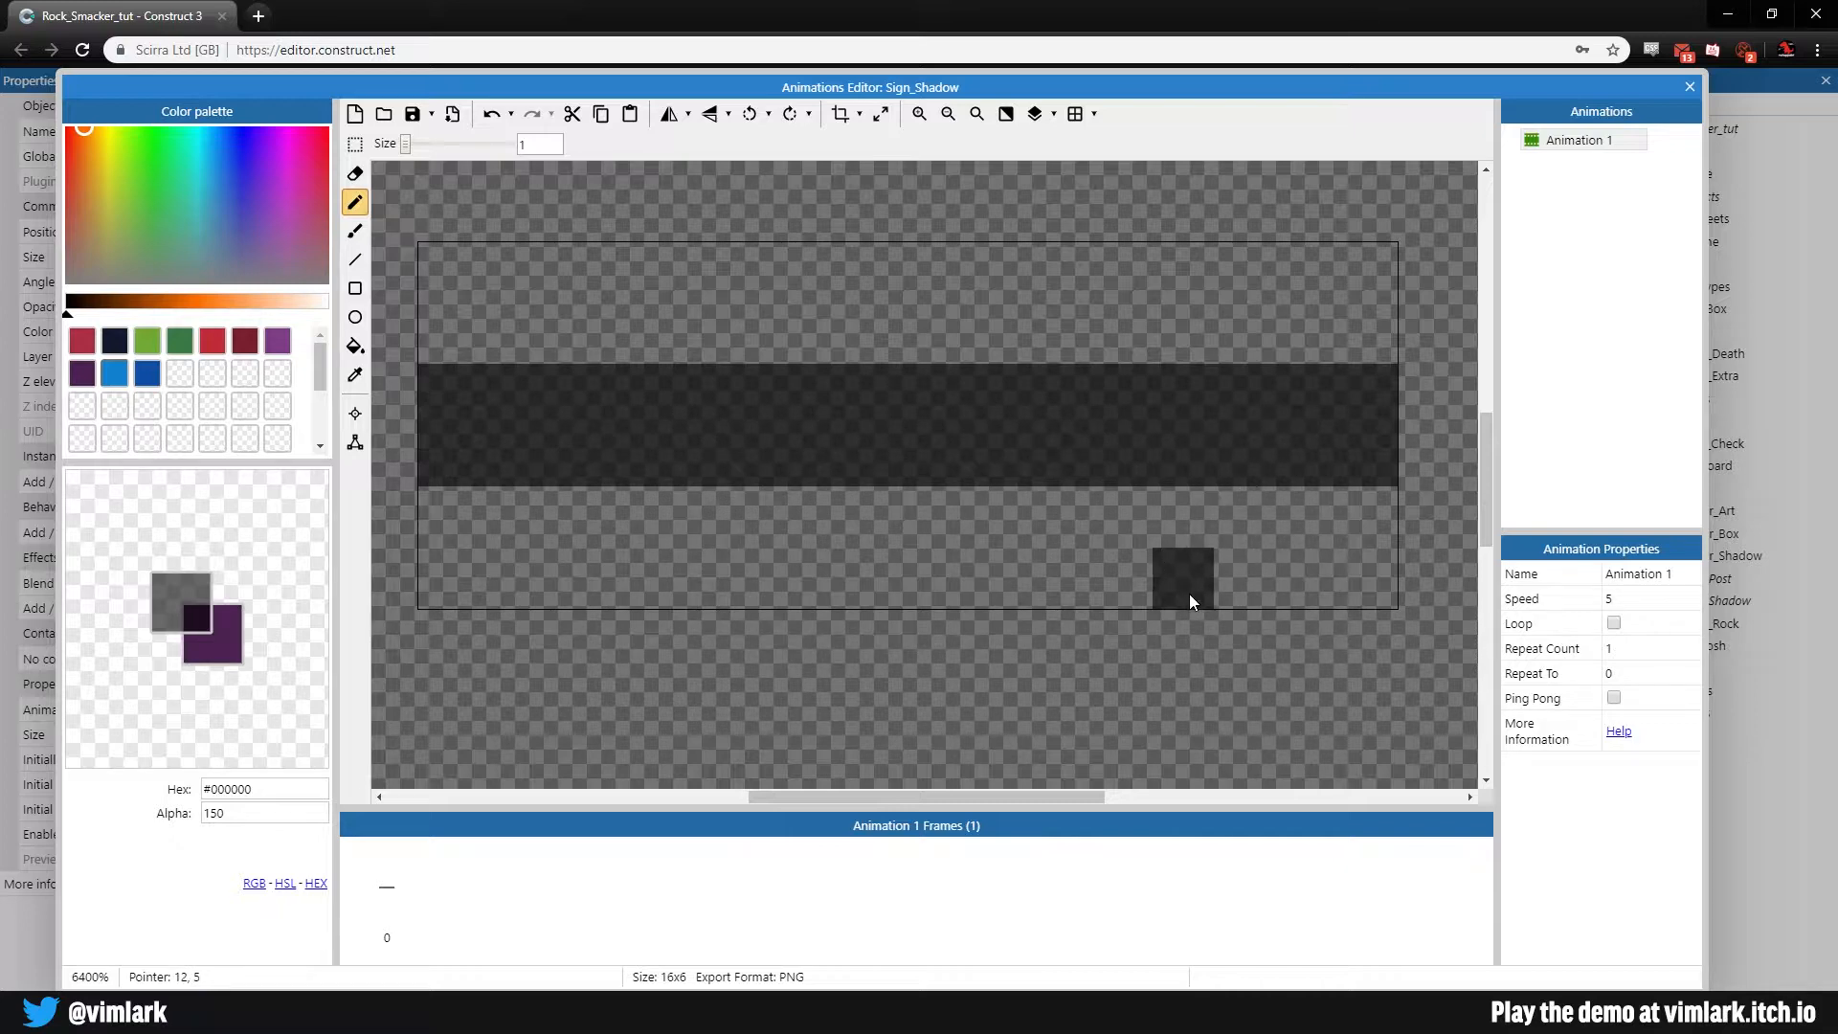
pyautogui.click(1181, 574)
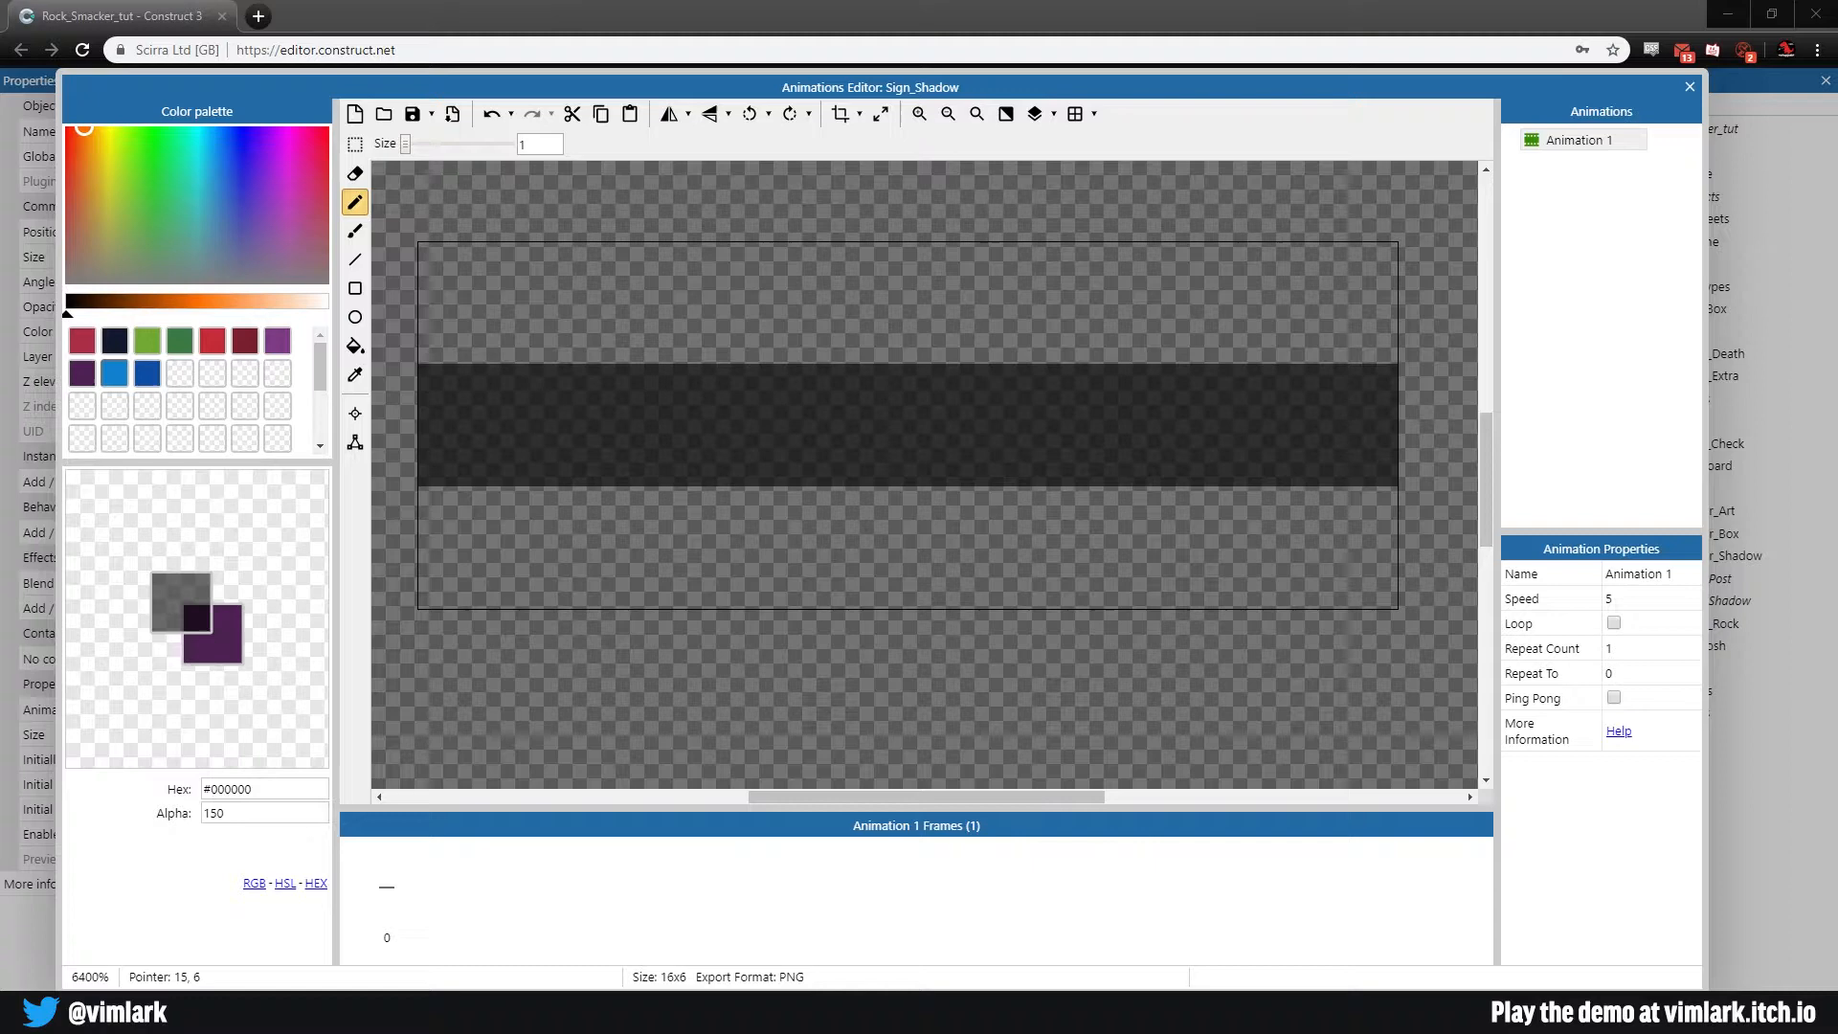
pyautogui.click(936, 397)
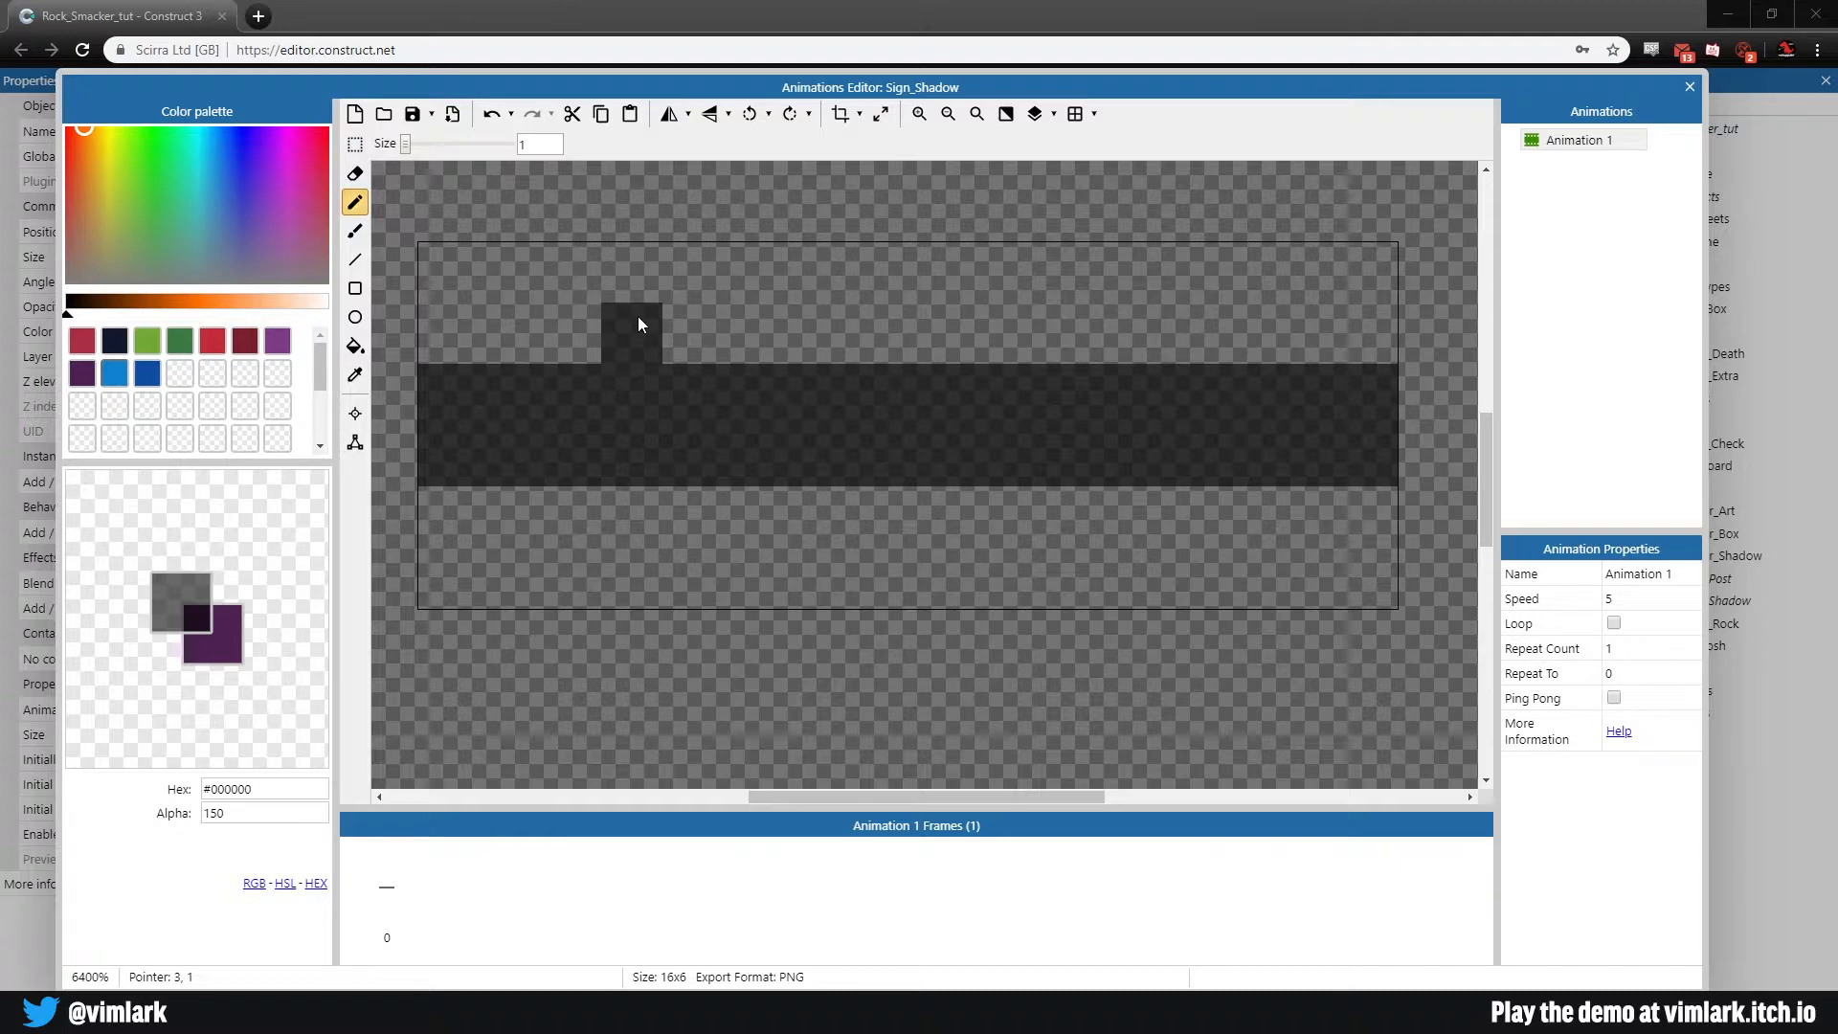
pyautogui.click(936, 397)
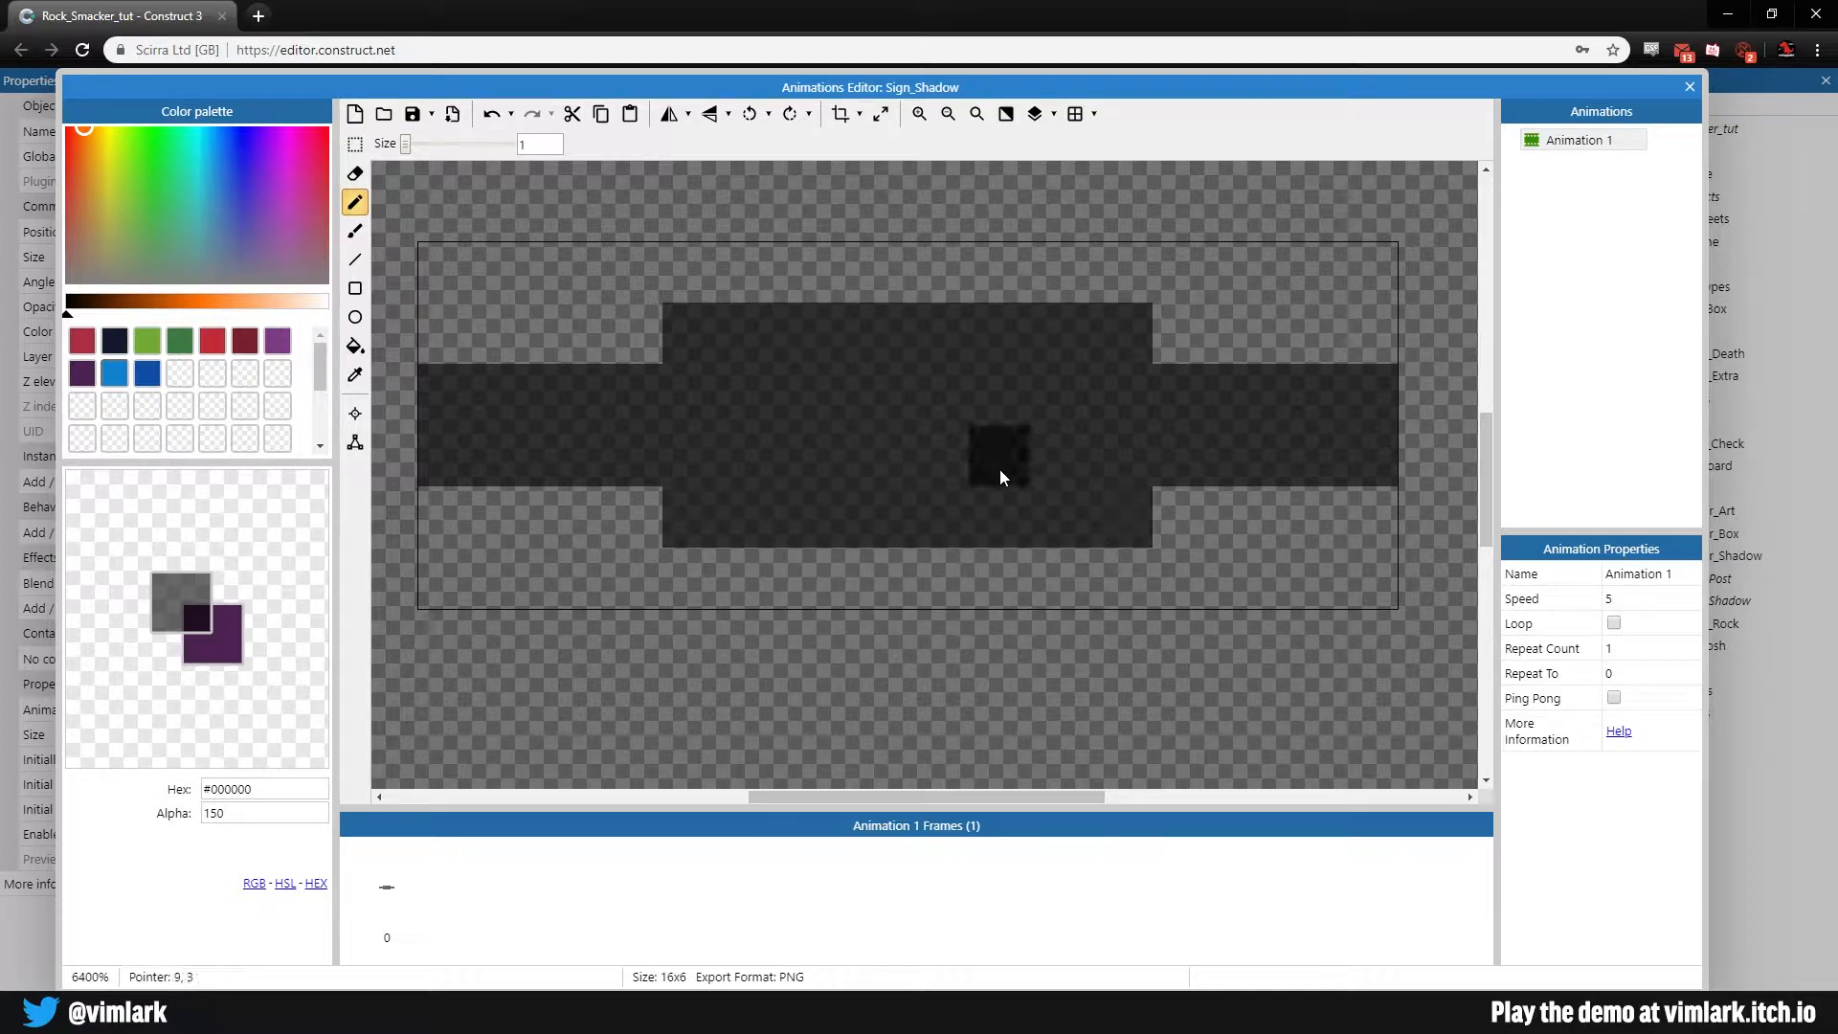
pyautogui.click(998, 454)
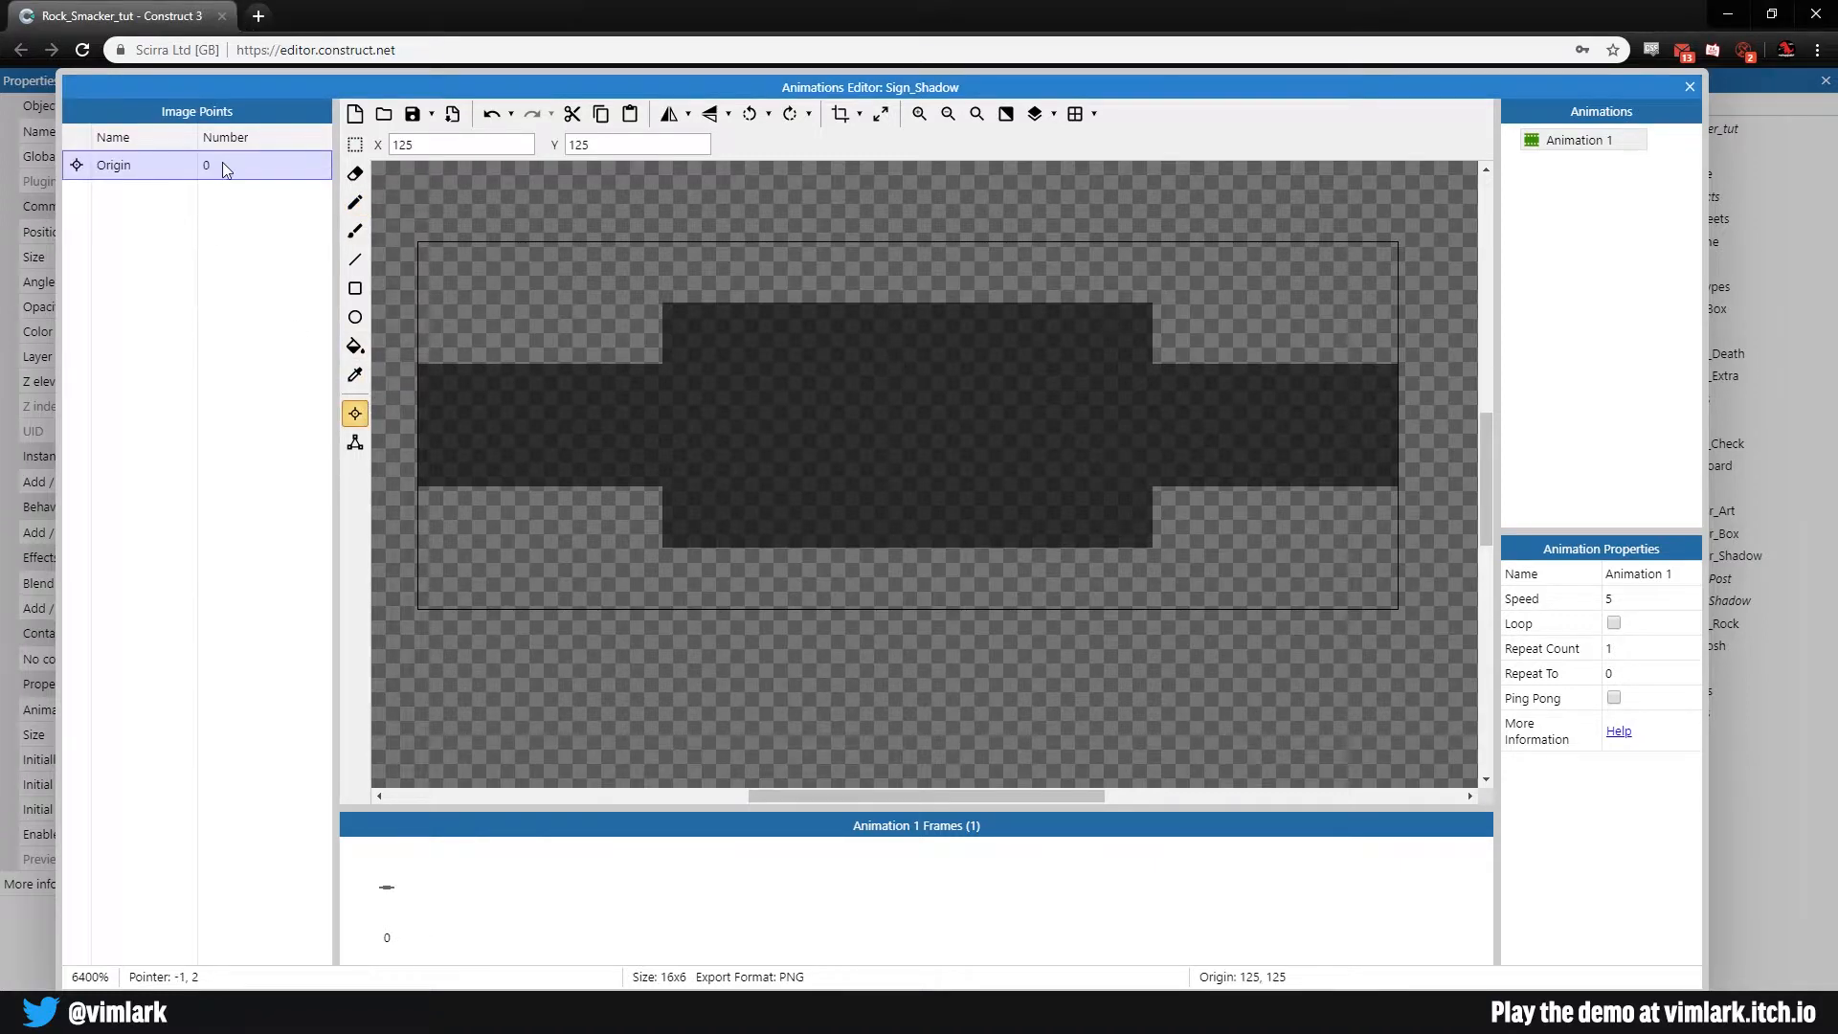
# Step: Set Sign_Shadow's origin to 0, -13 and close its image editor
pyautogui.click(948, 113)
pyautogui.write('0')
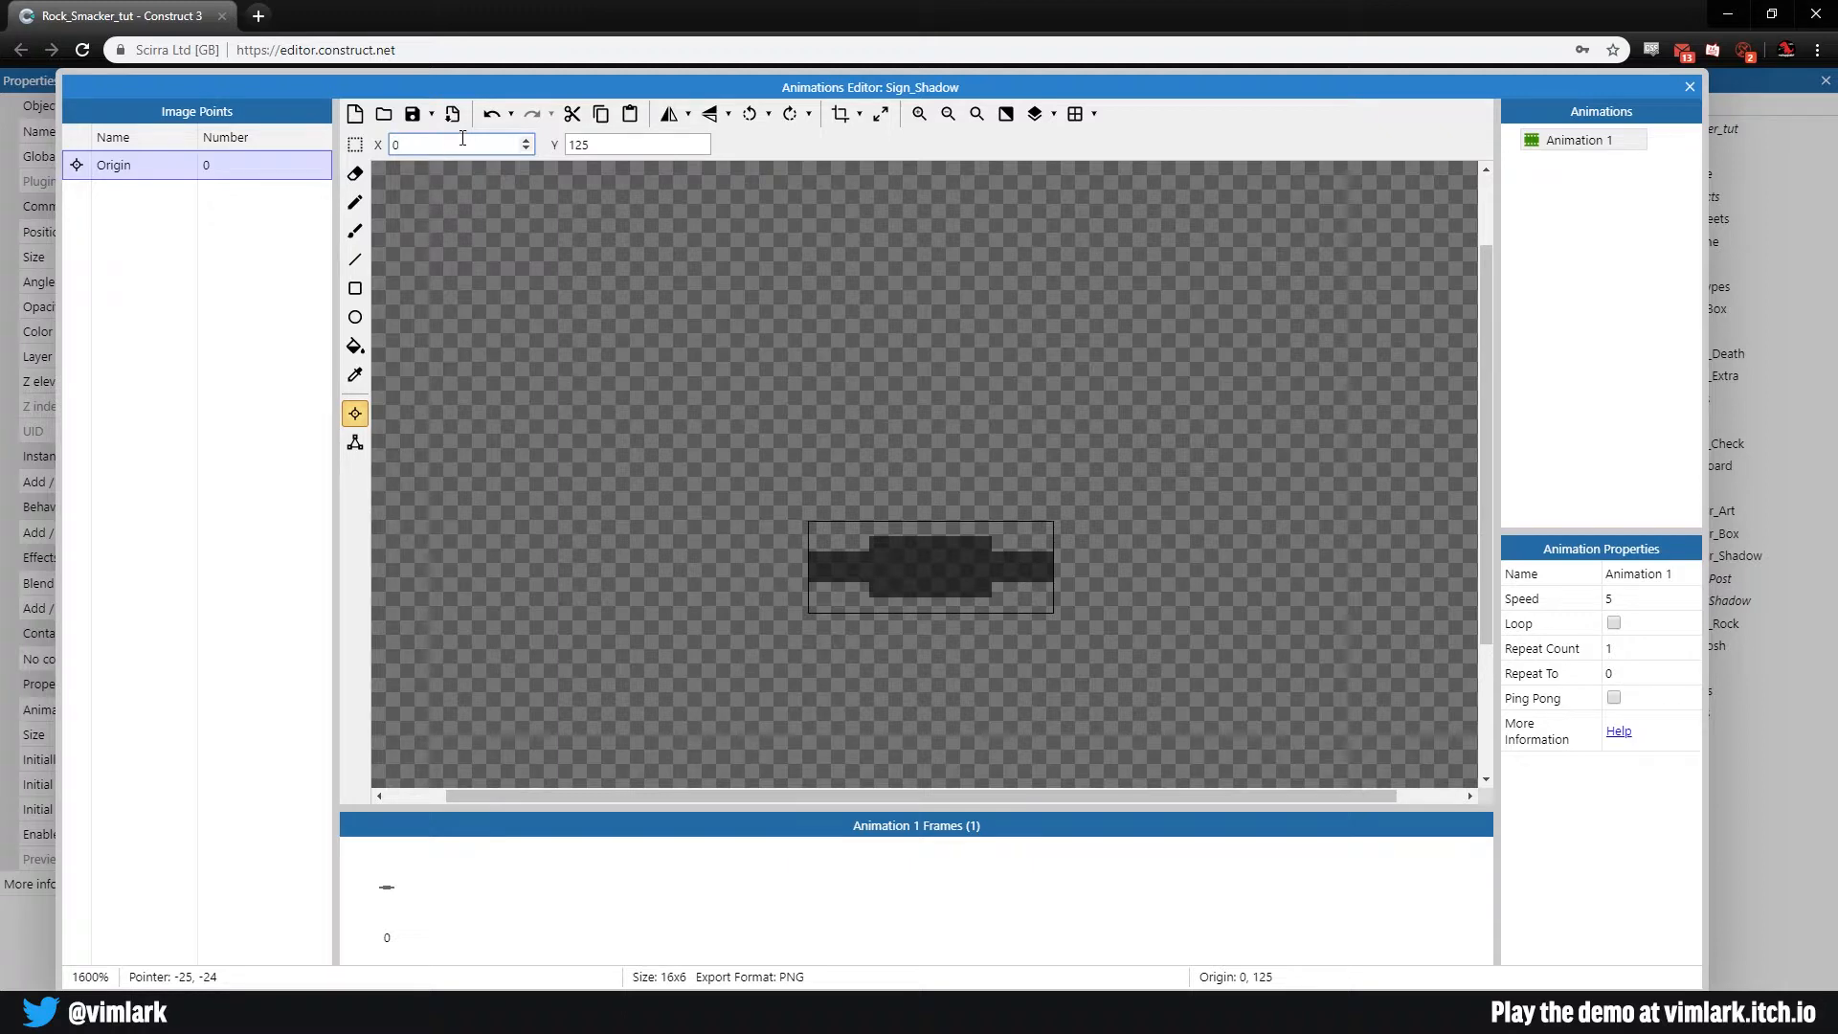
pyautogui.click(634, 144)
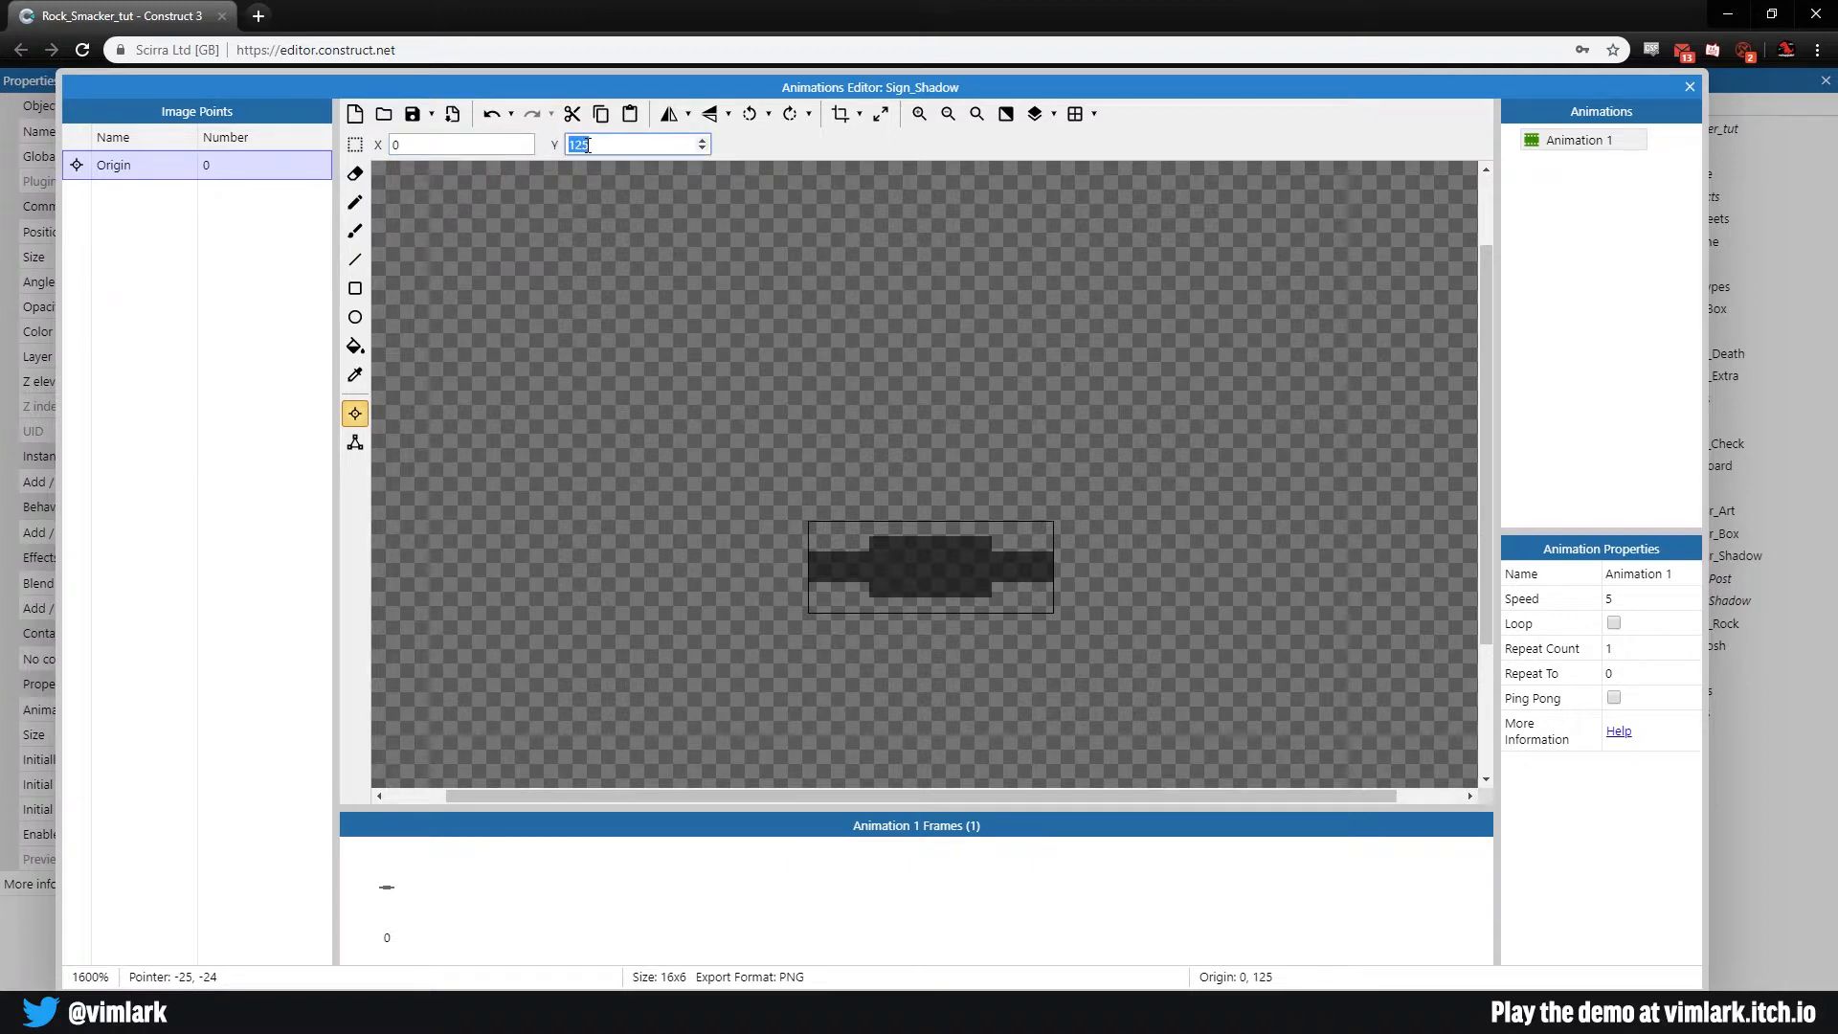
pyautogui.write('-13')
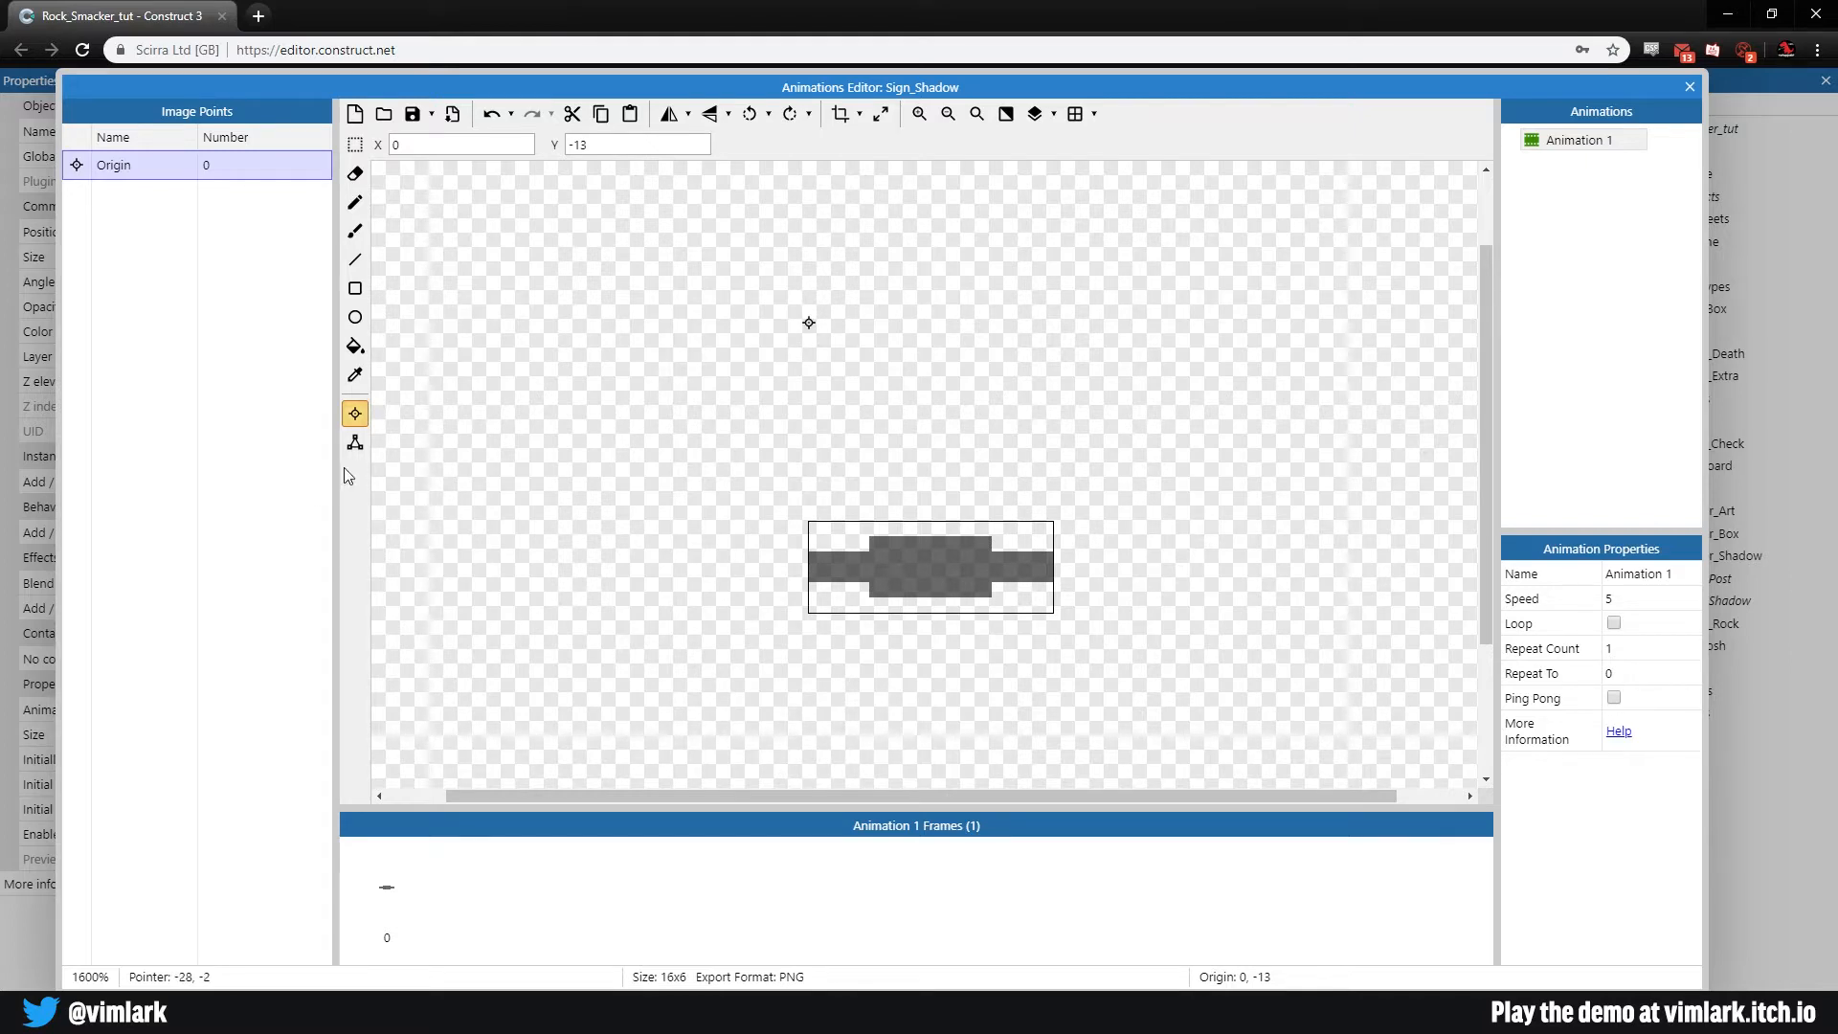
pyautogui.moveTo(1141, 346)
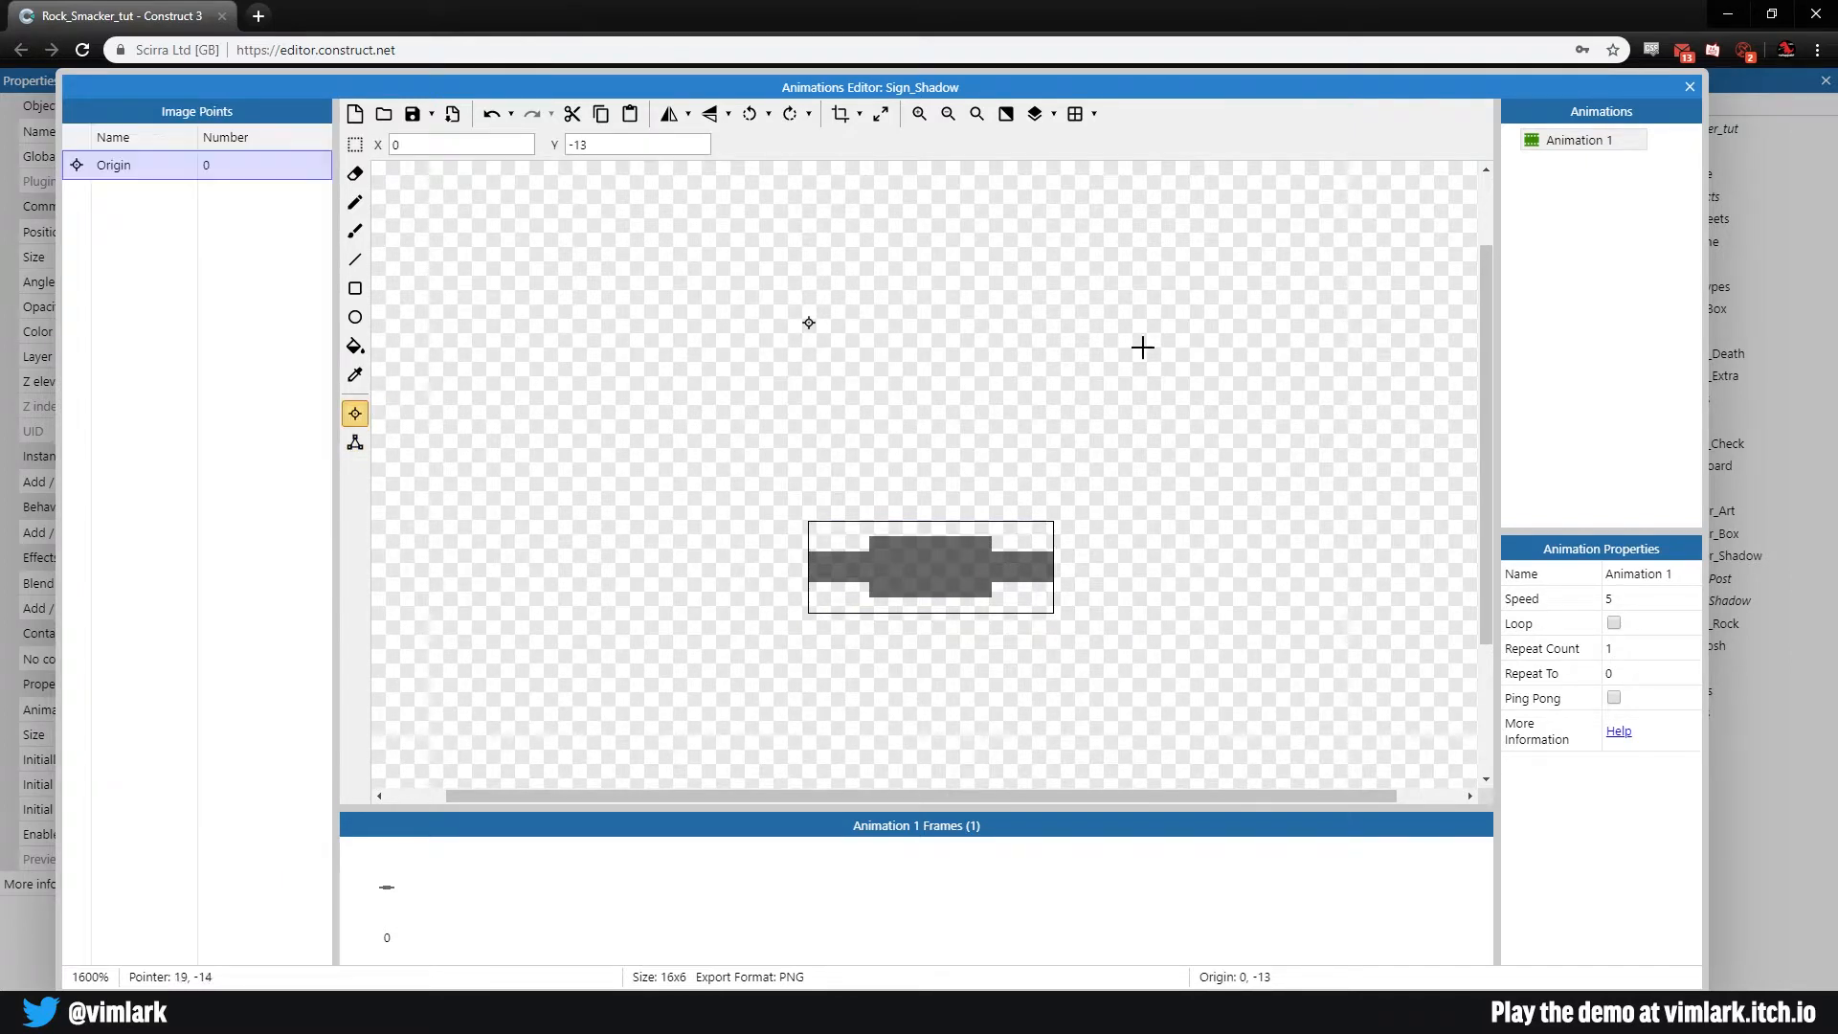
pyautogui.click(1688, 86)
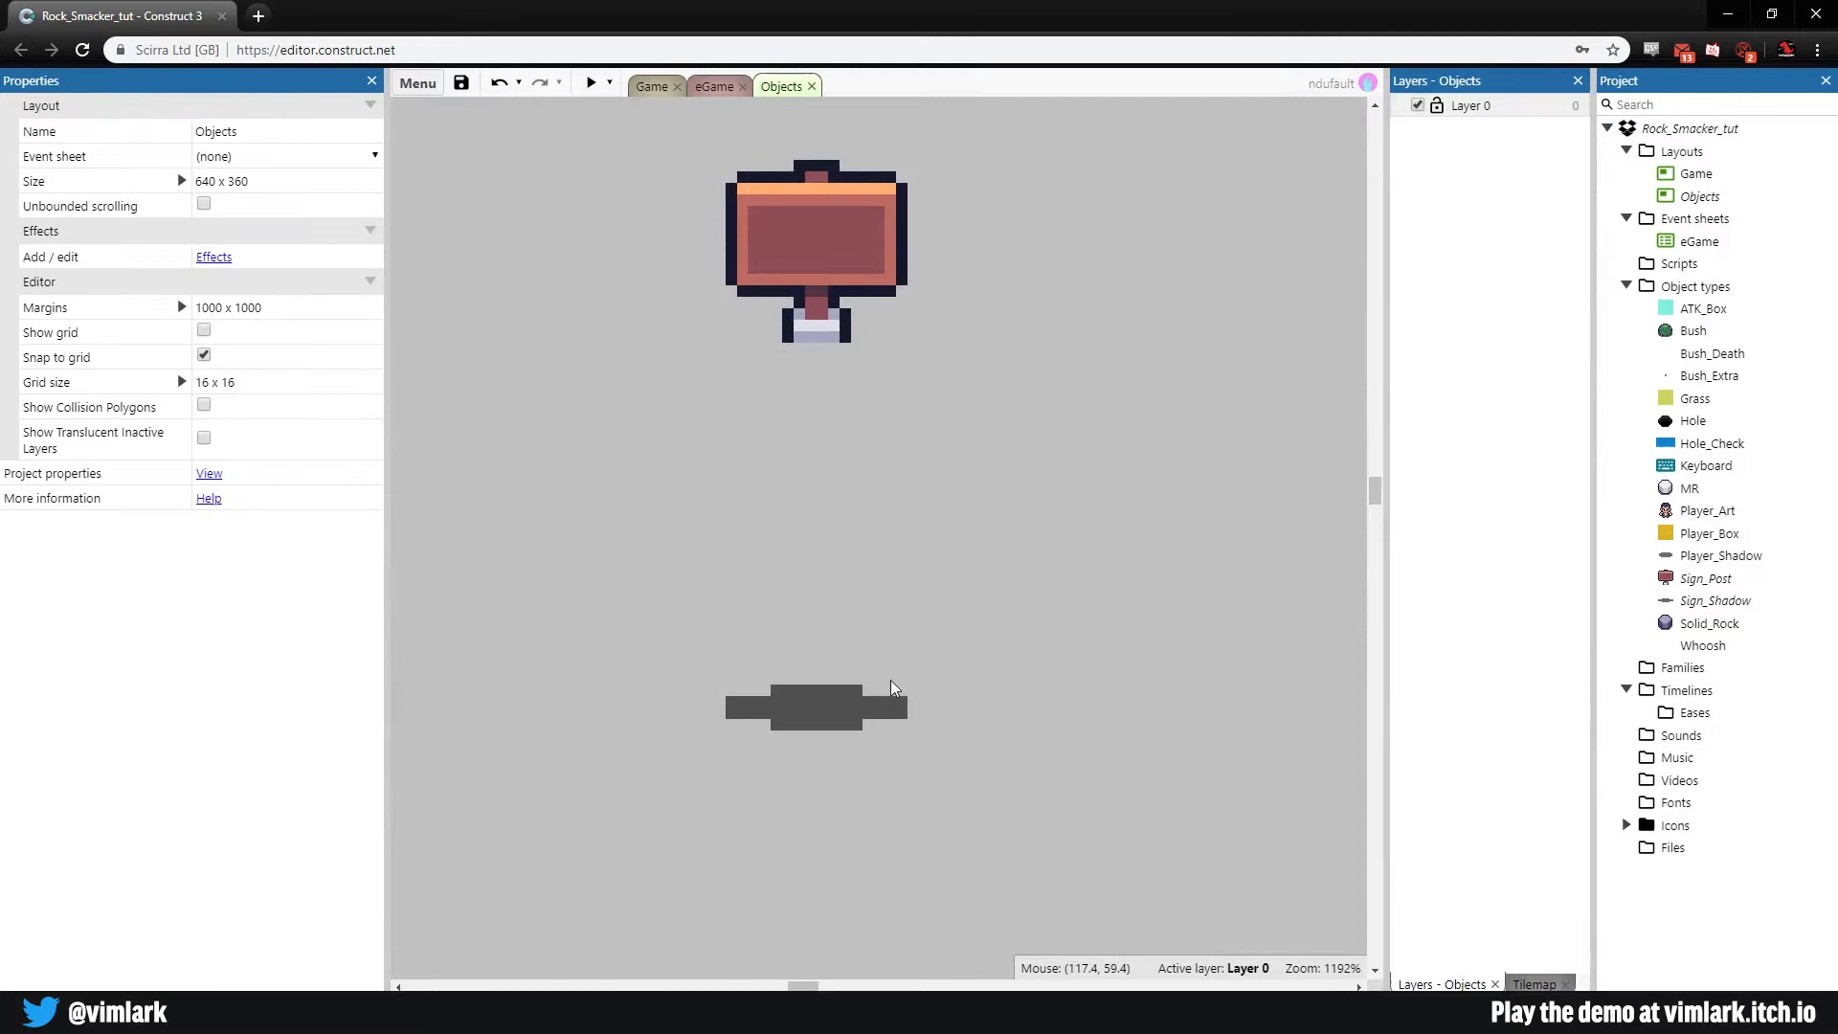
# Step: Check the shadow under the sign post's base, then leave it placed below the sign
pyautogui.click(816, 706)
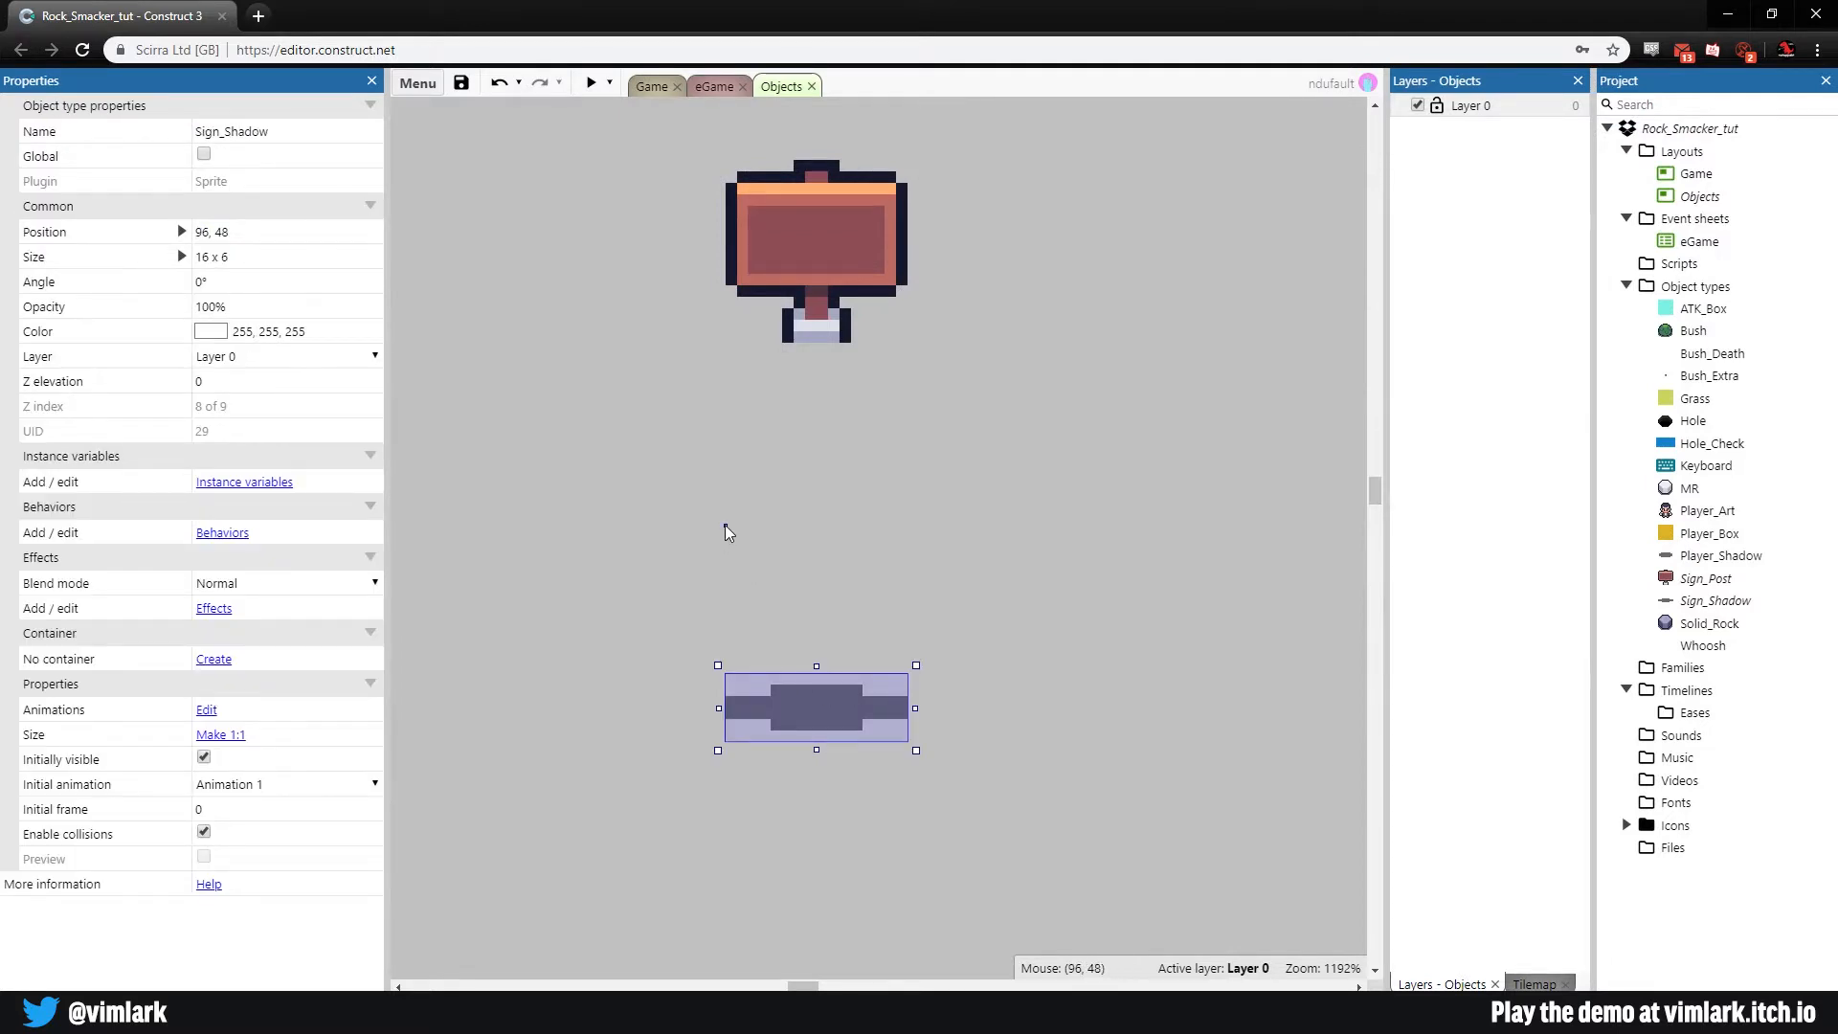
pyautogui.moveTo(816, 706); pyautogui.dragTo(816, 343)
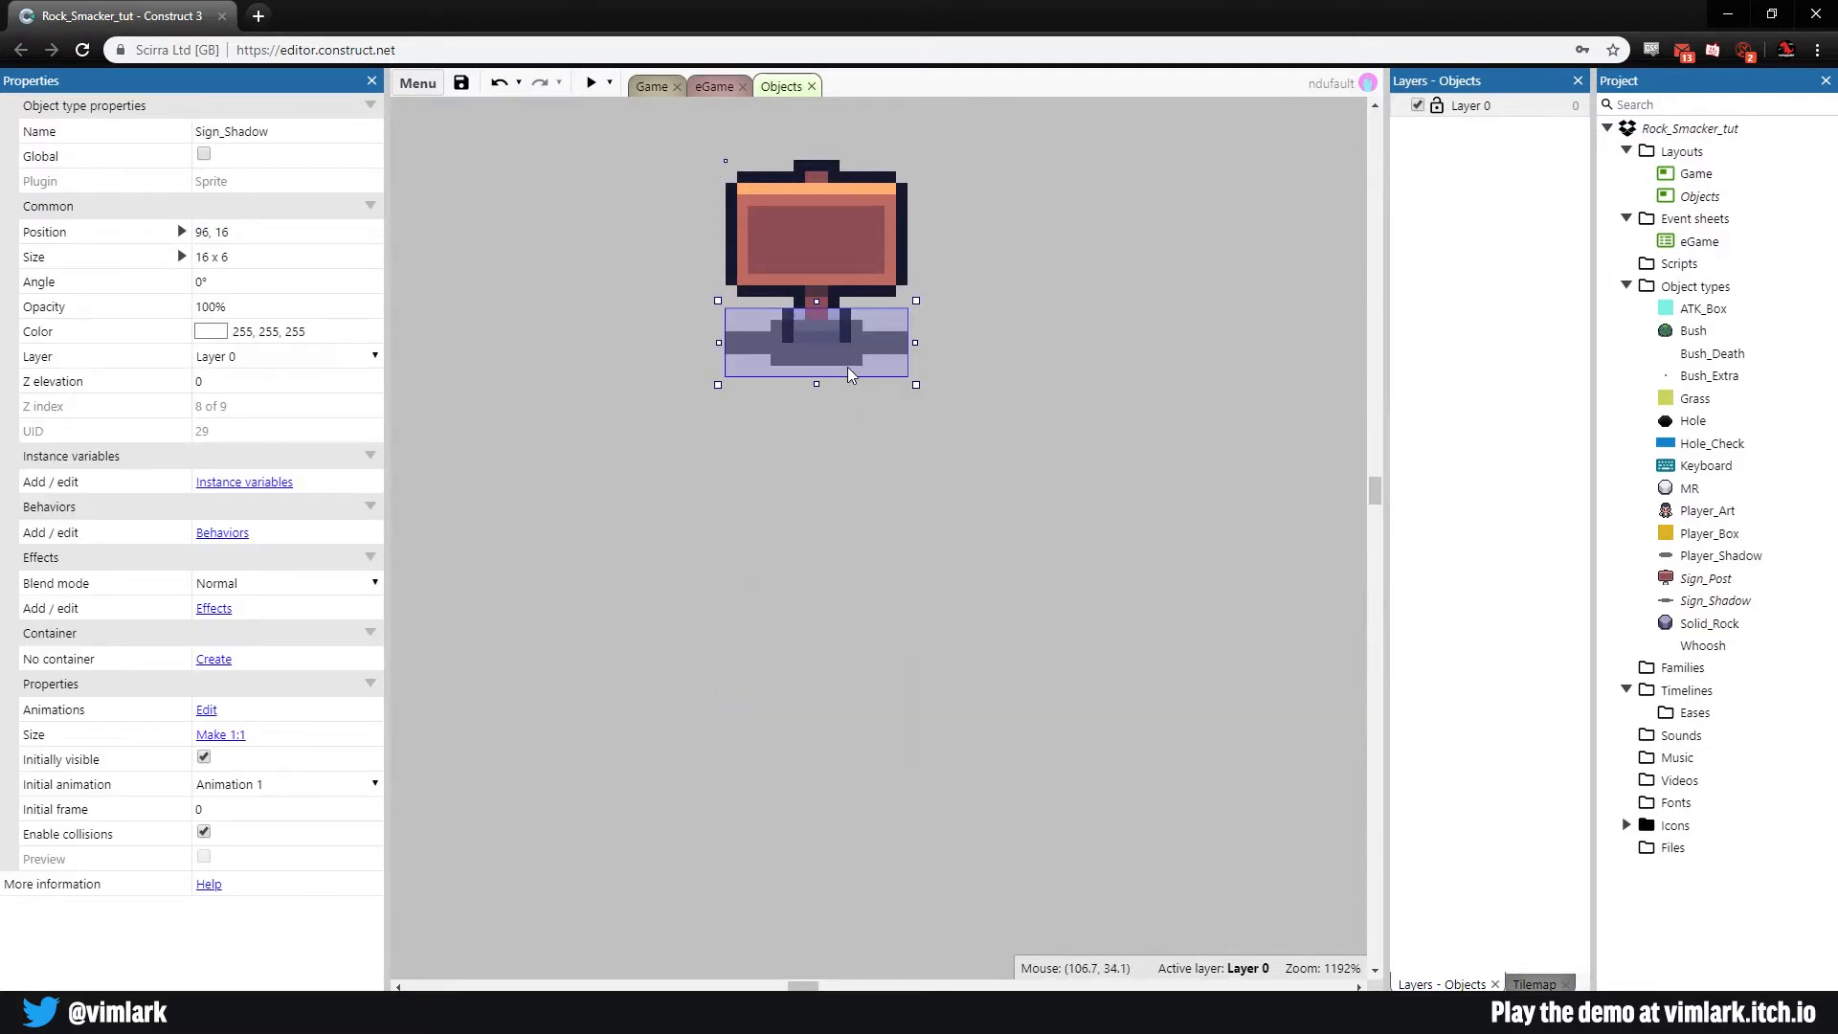
pyautogui.click(787, 222)
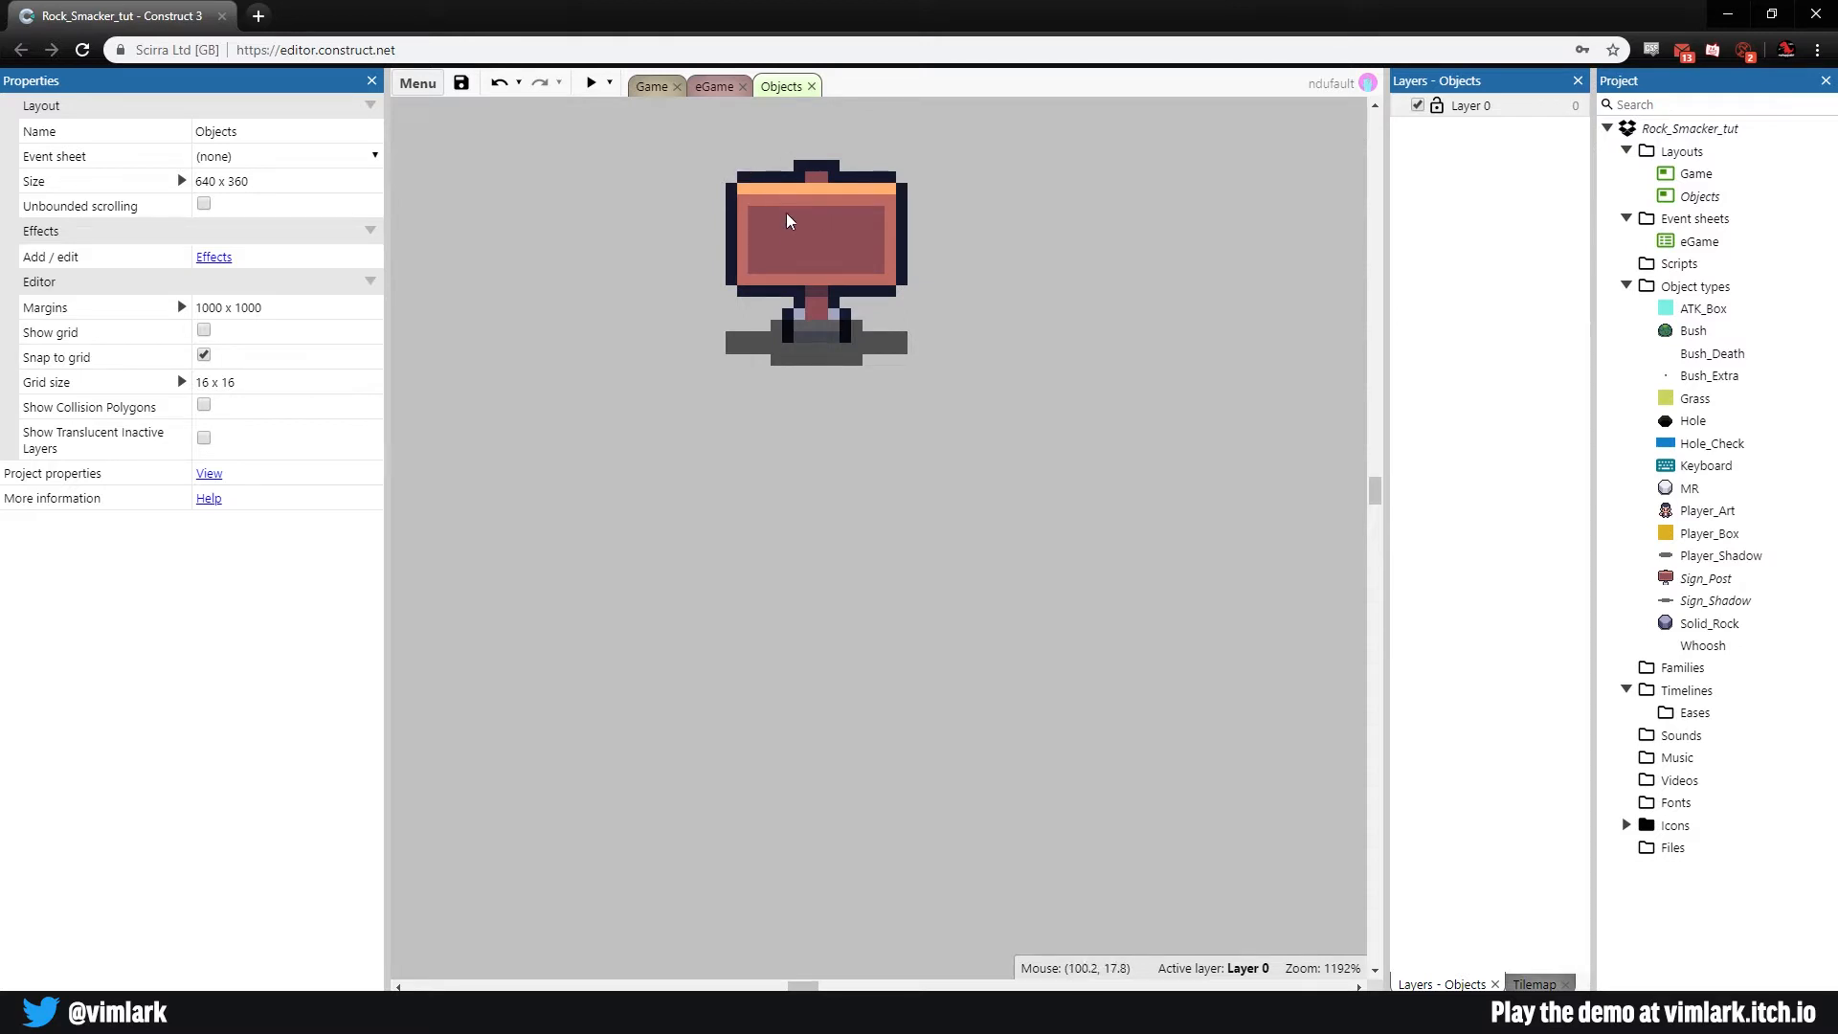
pyautogui.click(816, 525)
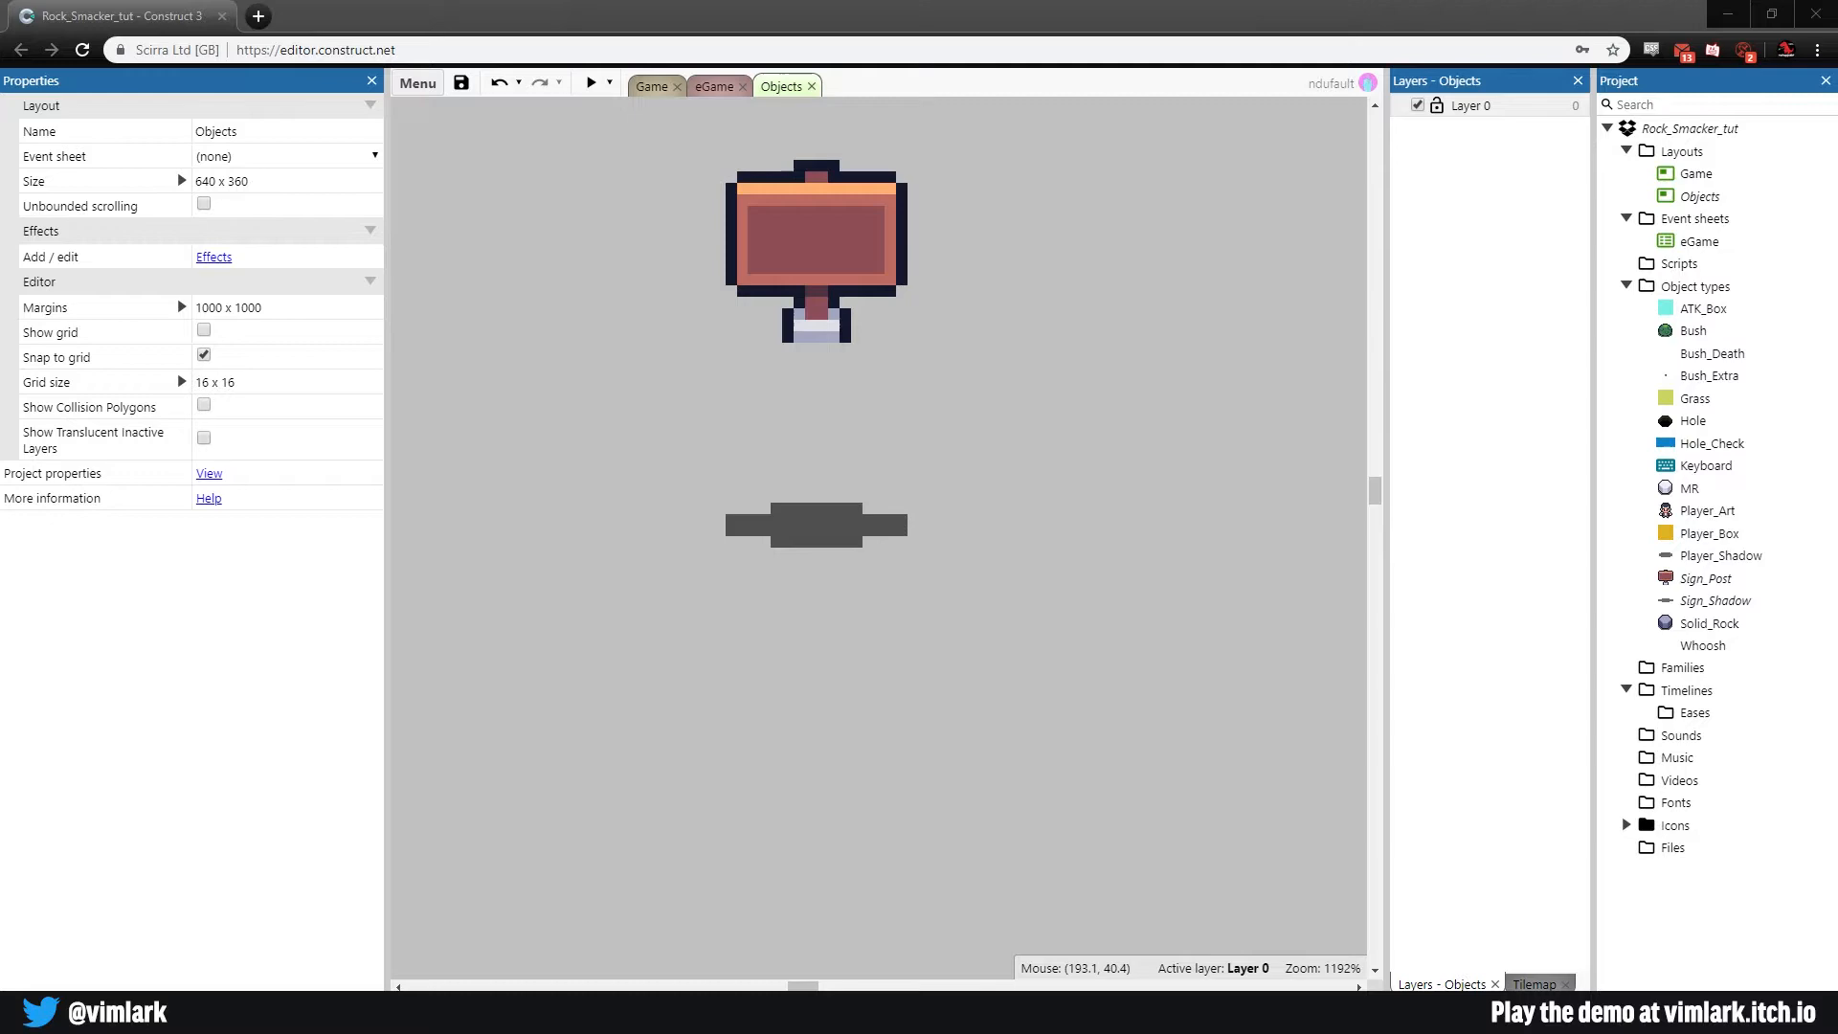
pyautogui.moveTo(1653, 406)
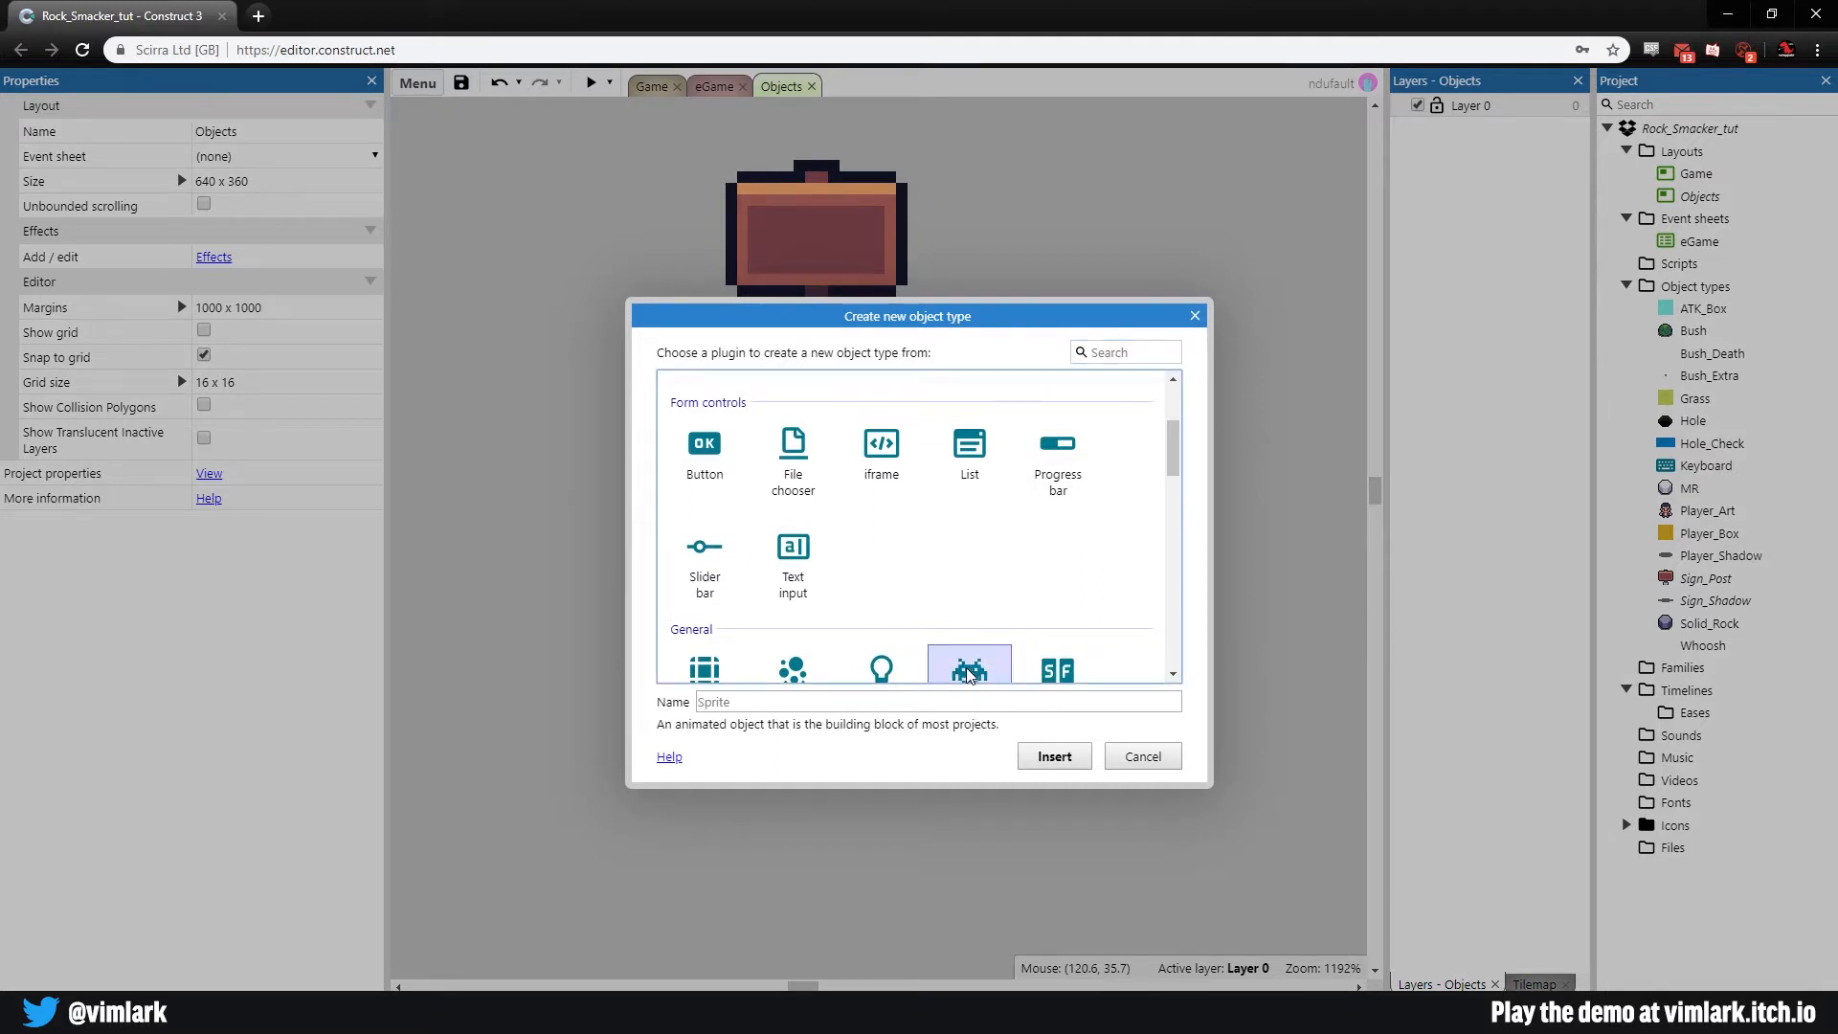
# Step: Insert a new Sprite named Sign_Check and resize its canvas to 16 by 32
pyautogui.write('Sign_Check')
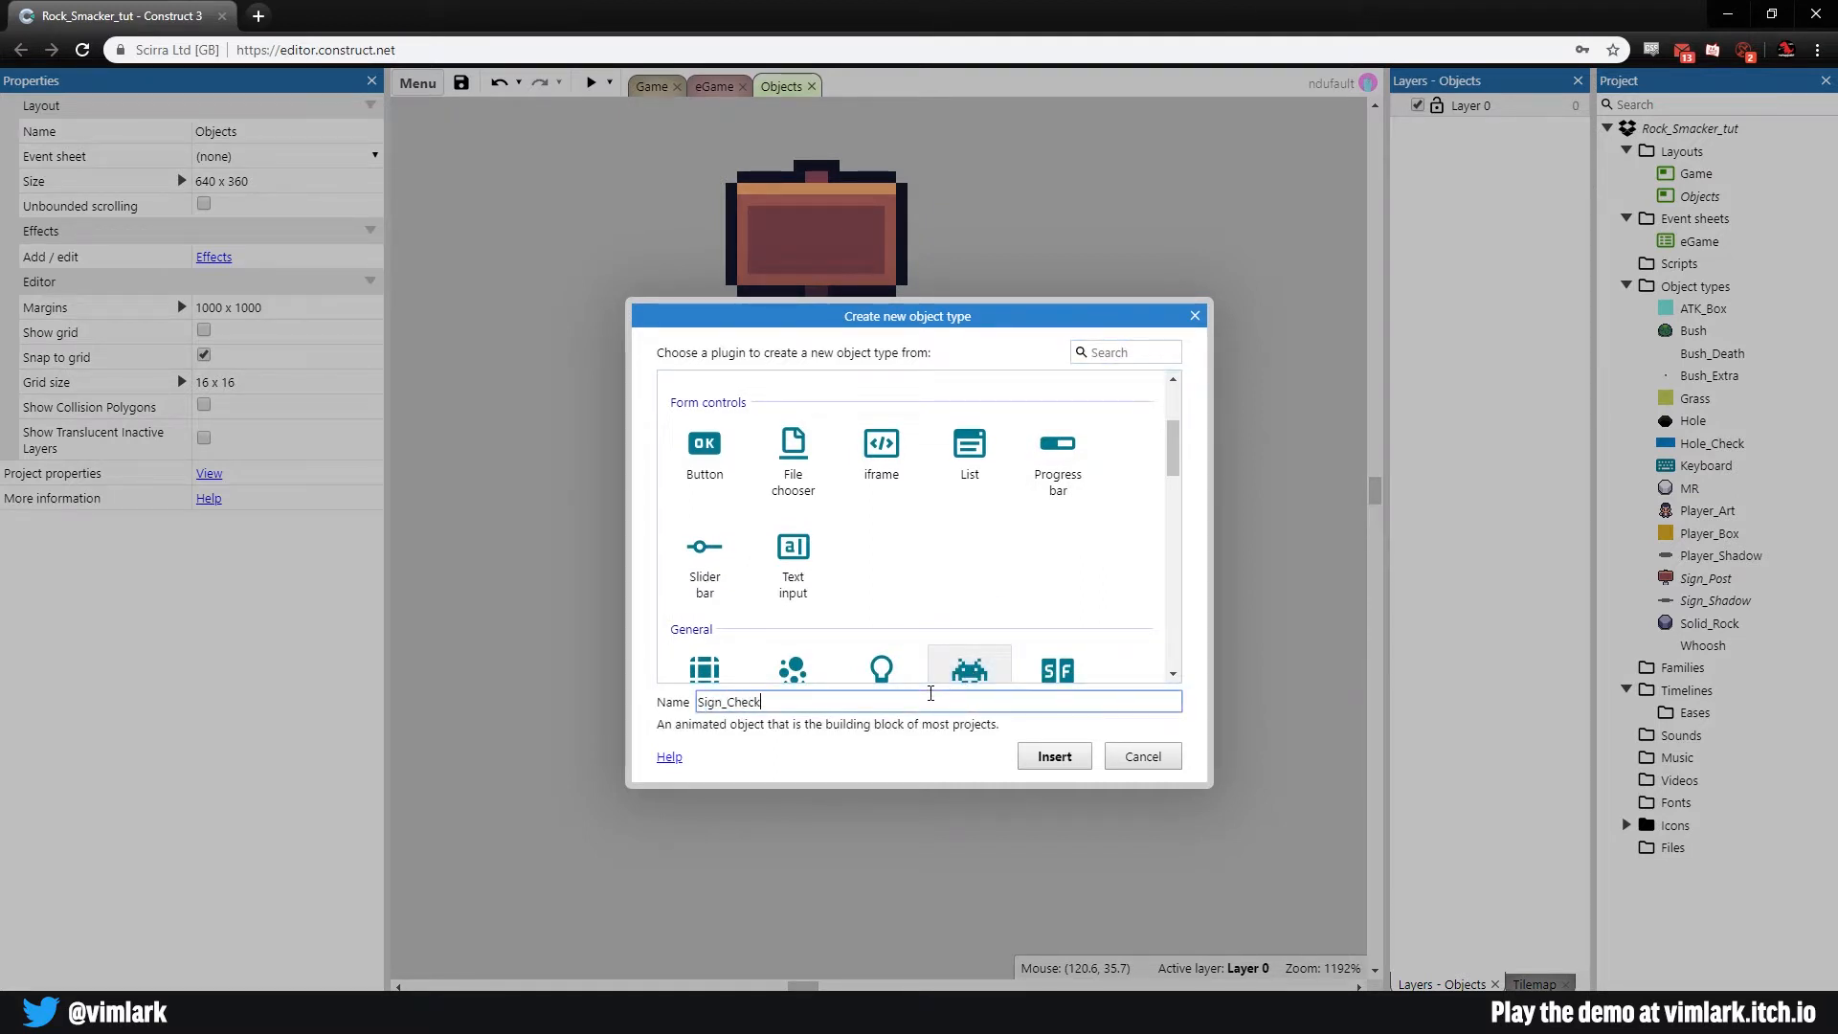
pyautogui.click(1051, 755)
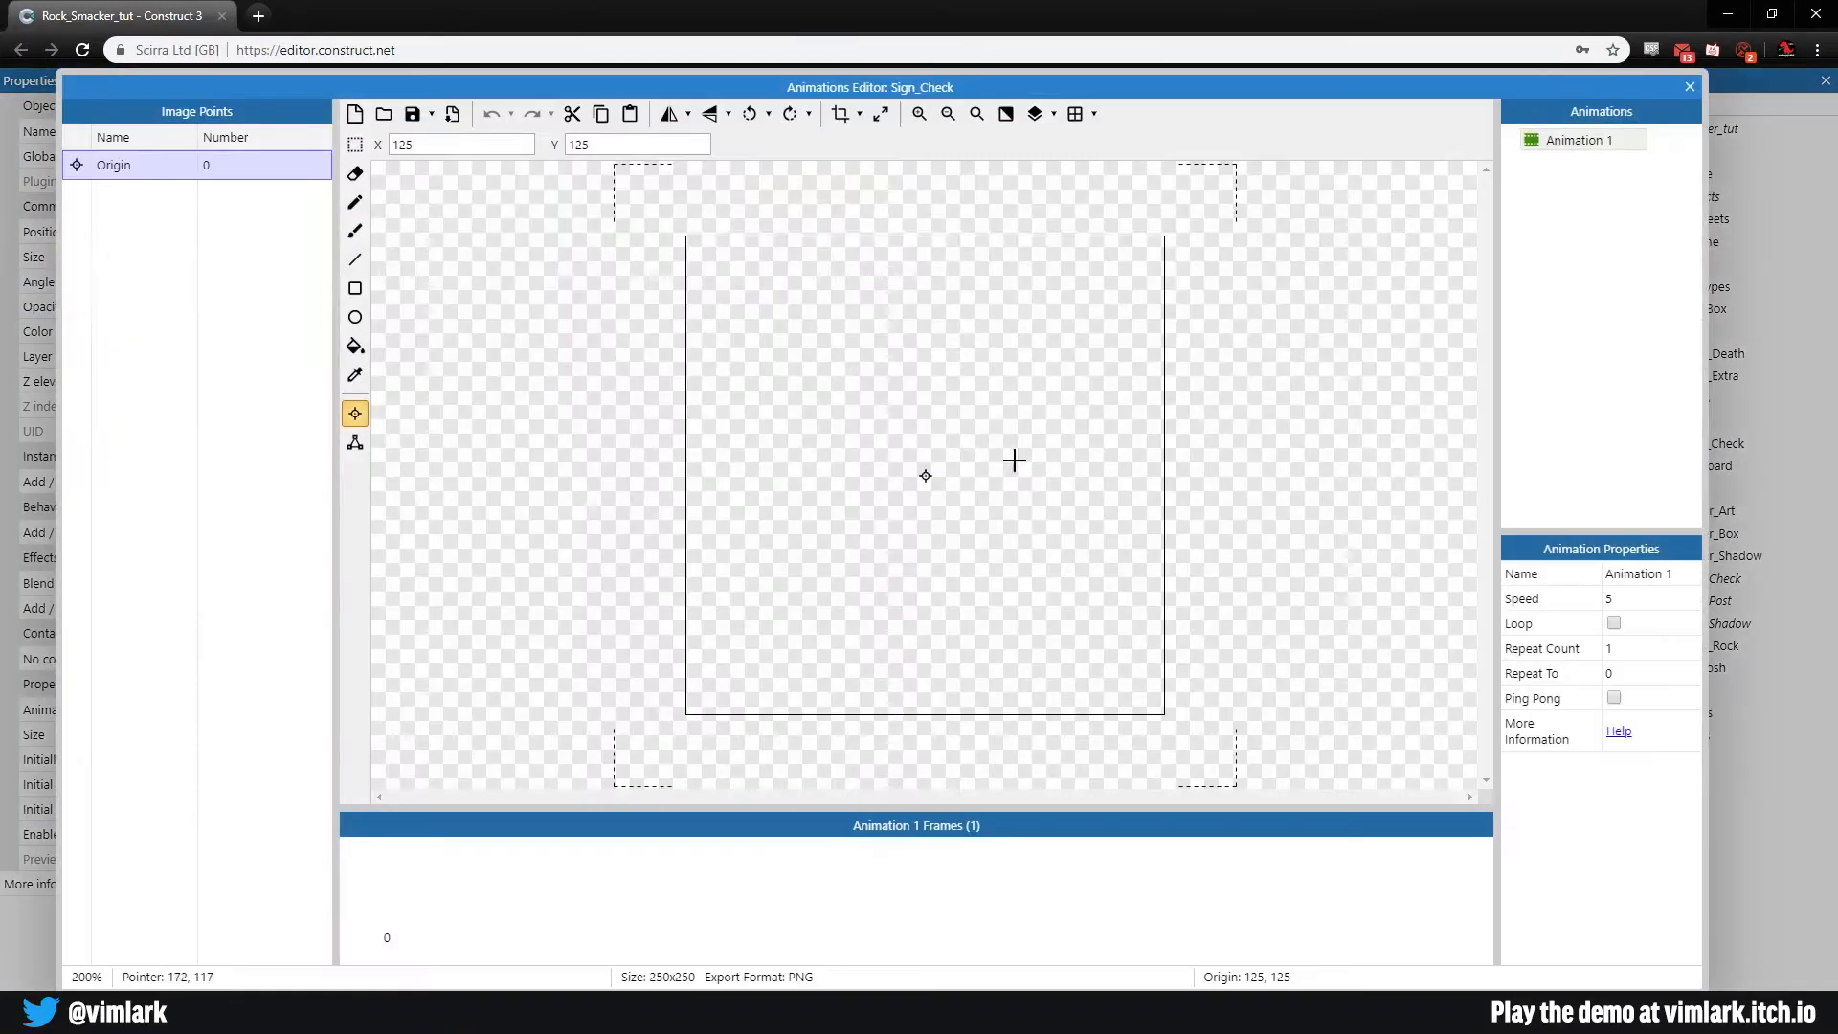
pyautogui.moveTo(845, 199)
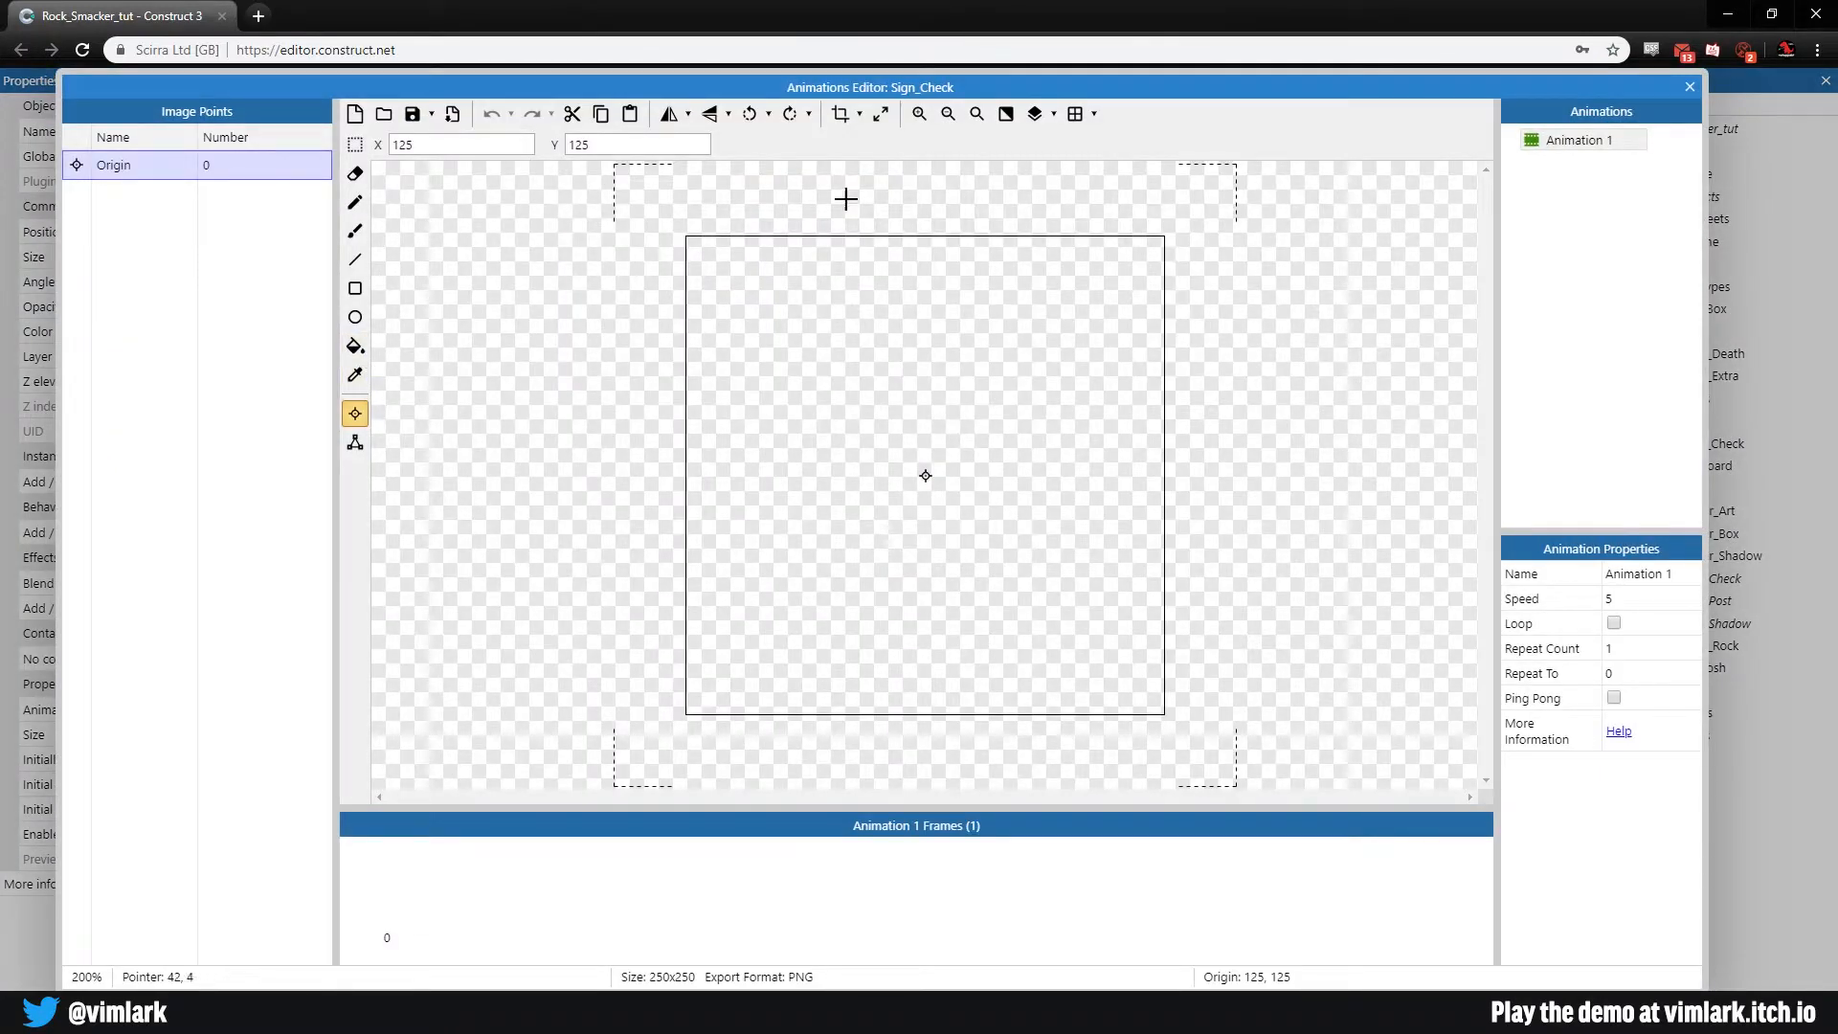
pyautogui.click(843, 113)
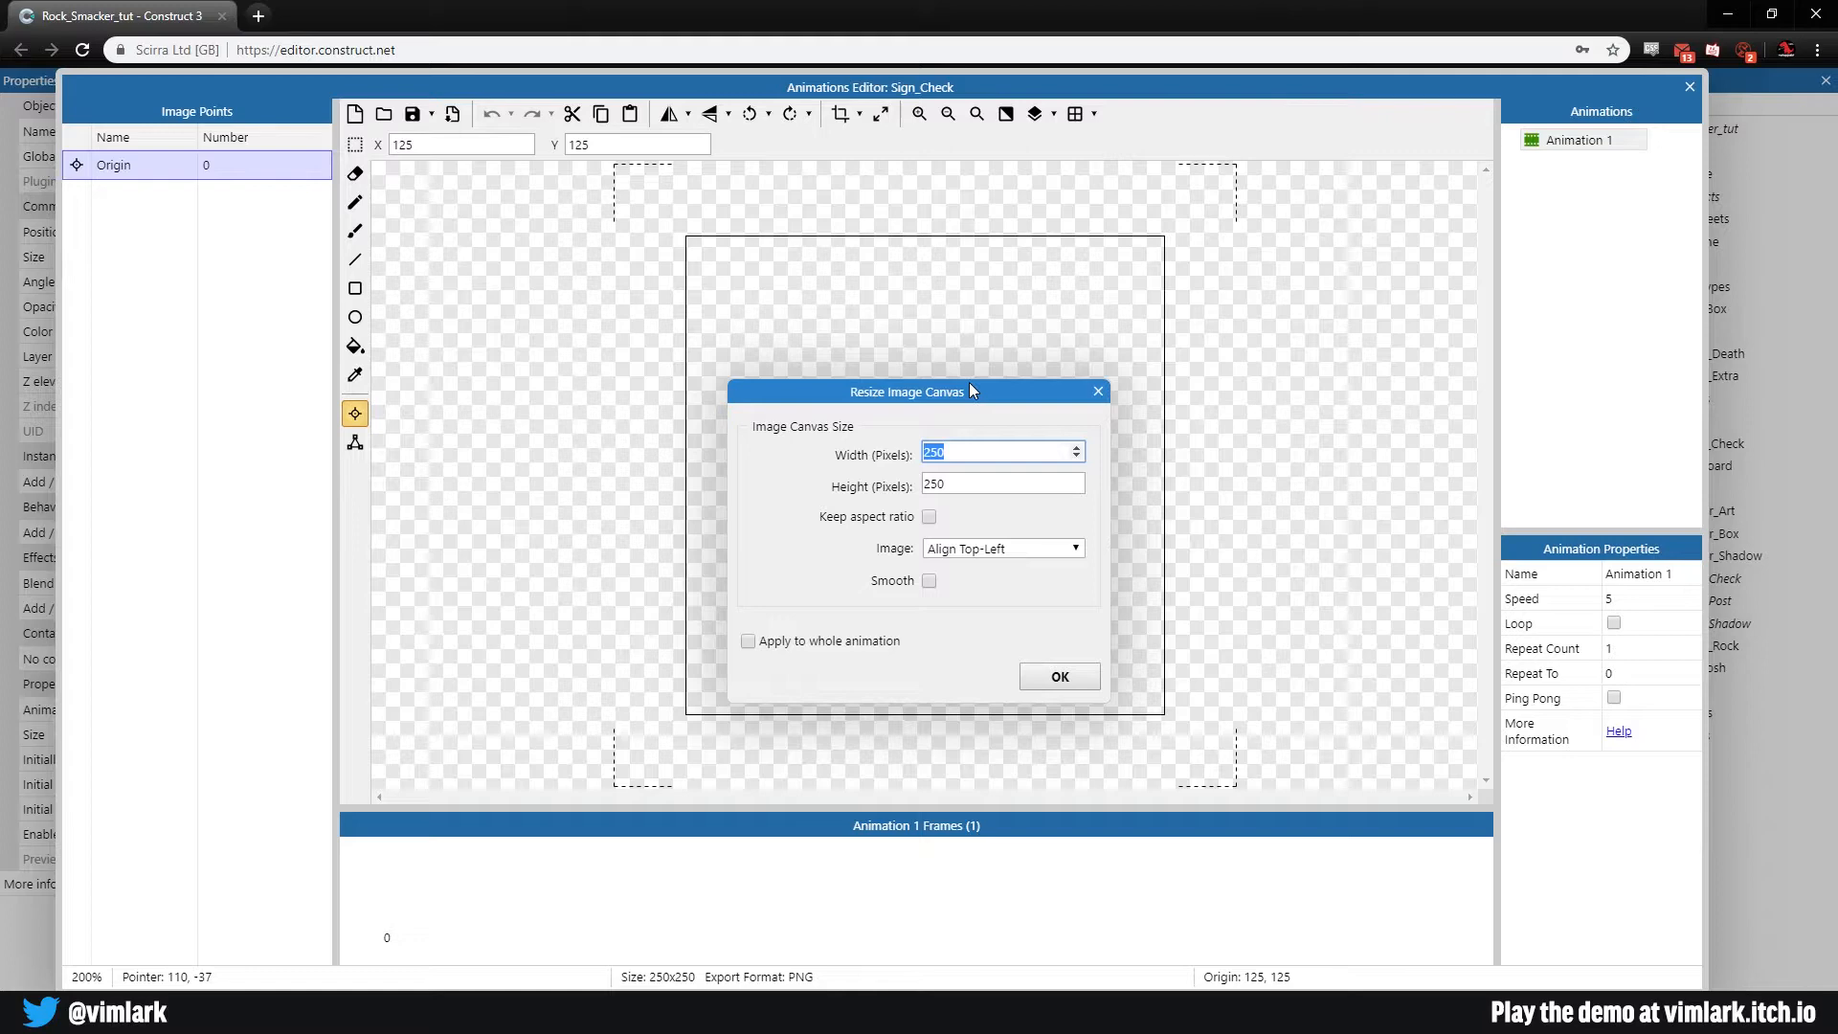
pyautogui.write('16')
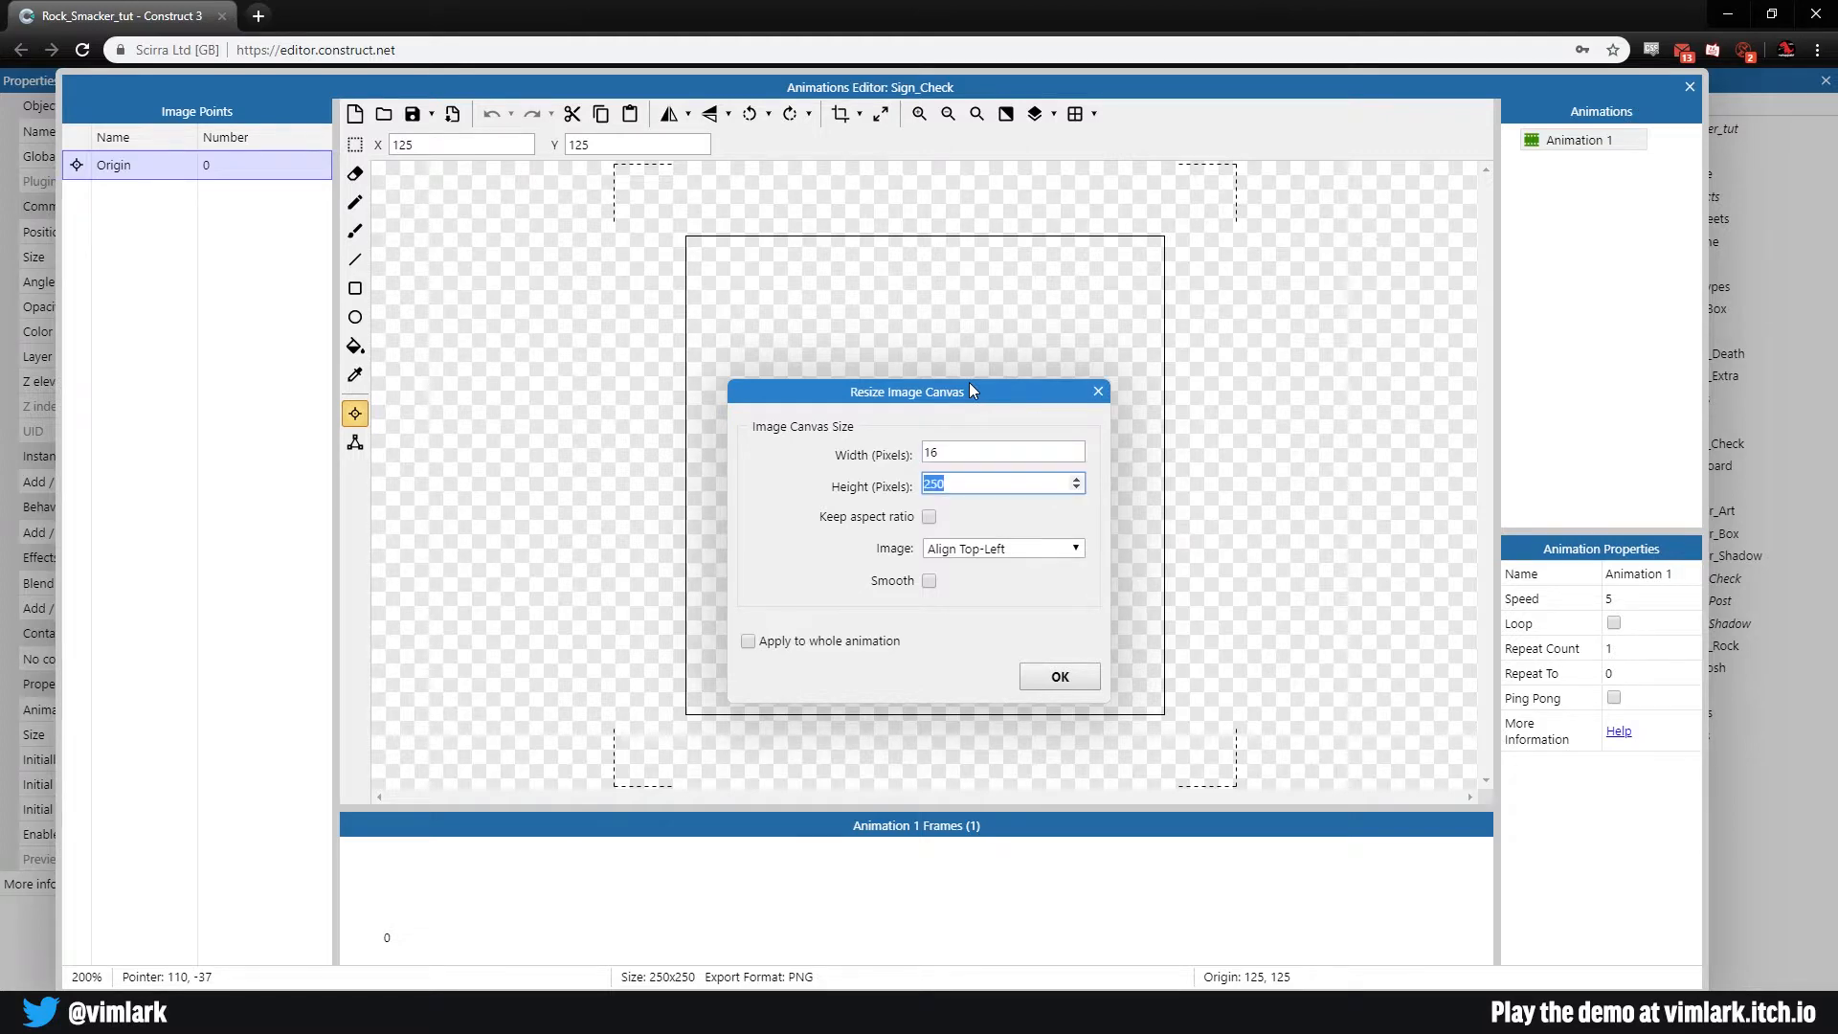
pyautogui.write('3')
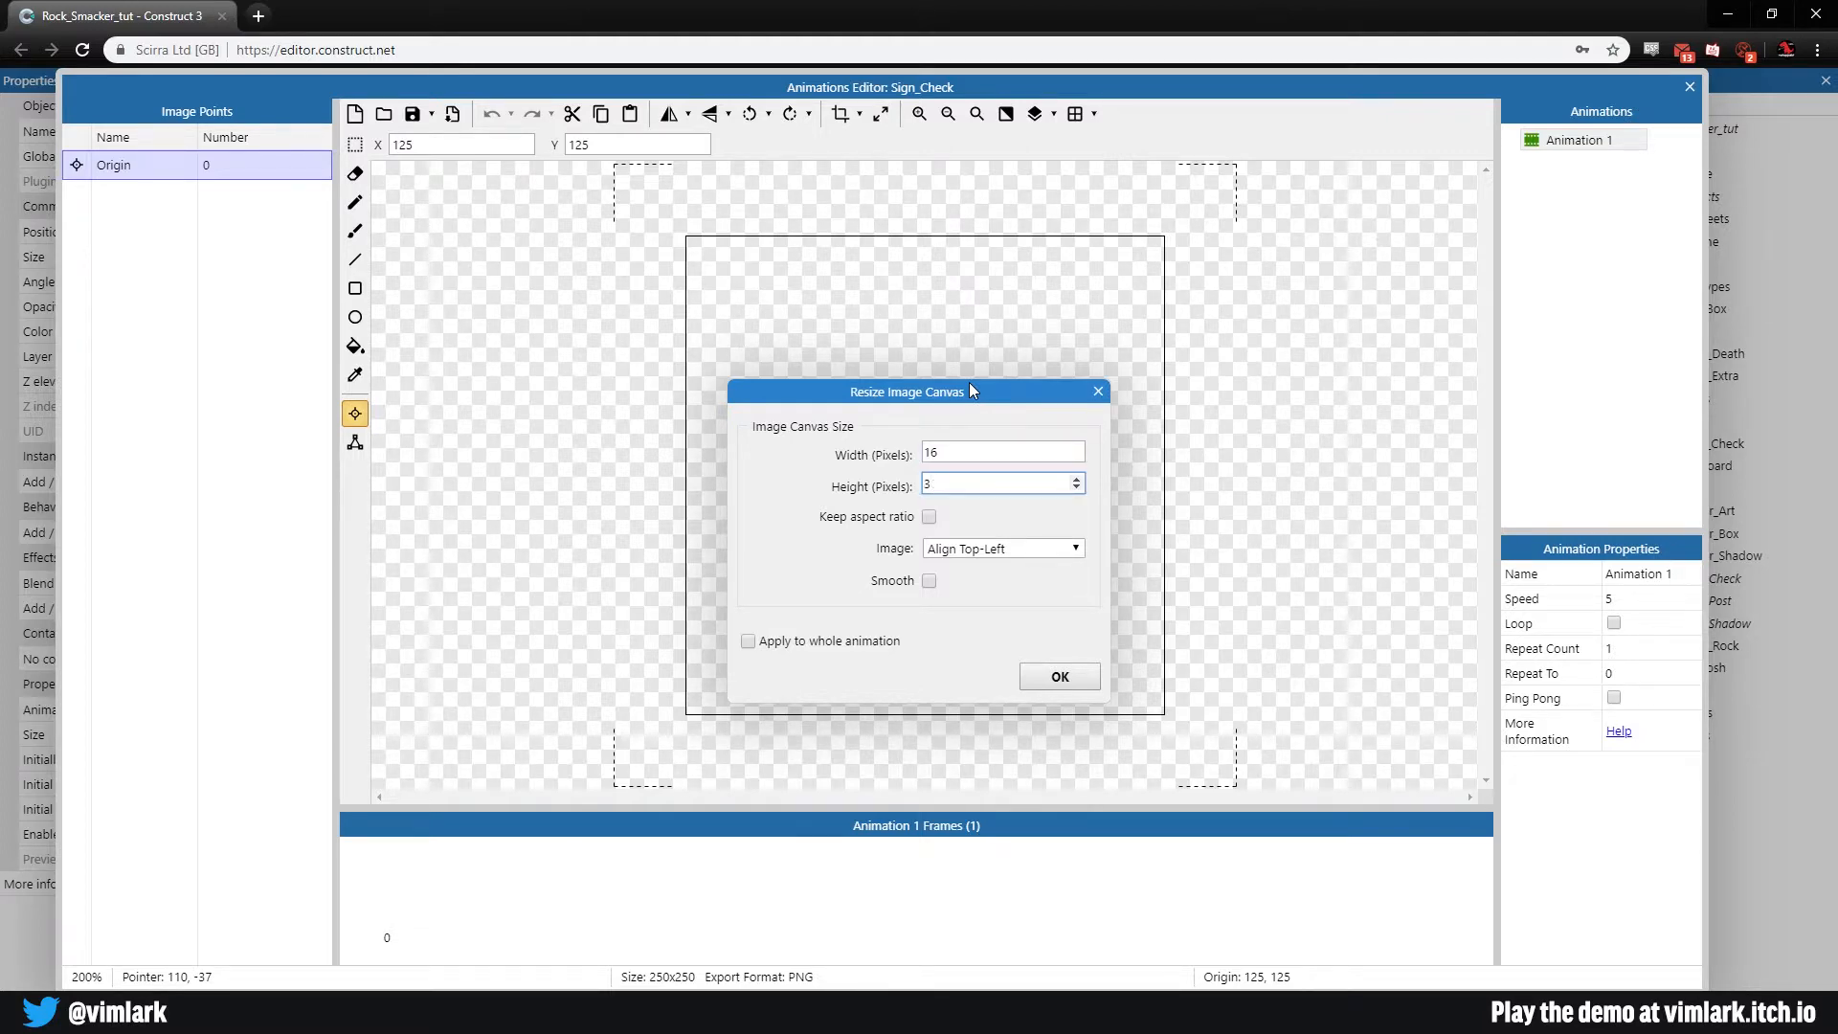
pyautogui.click(1057, 676)
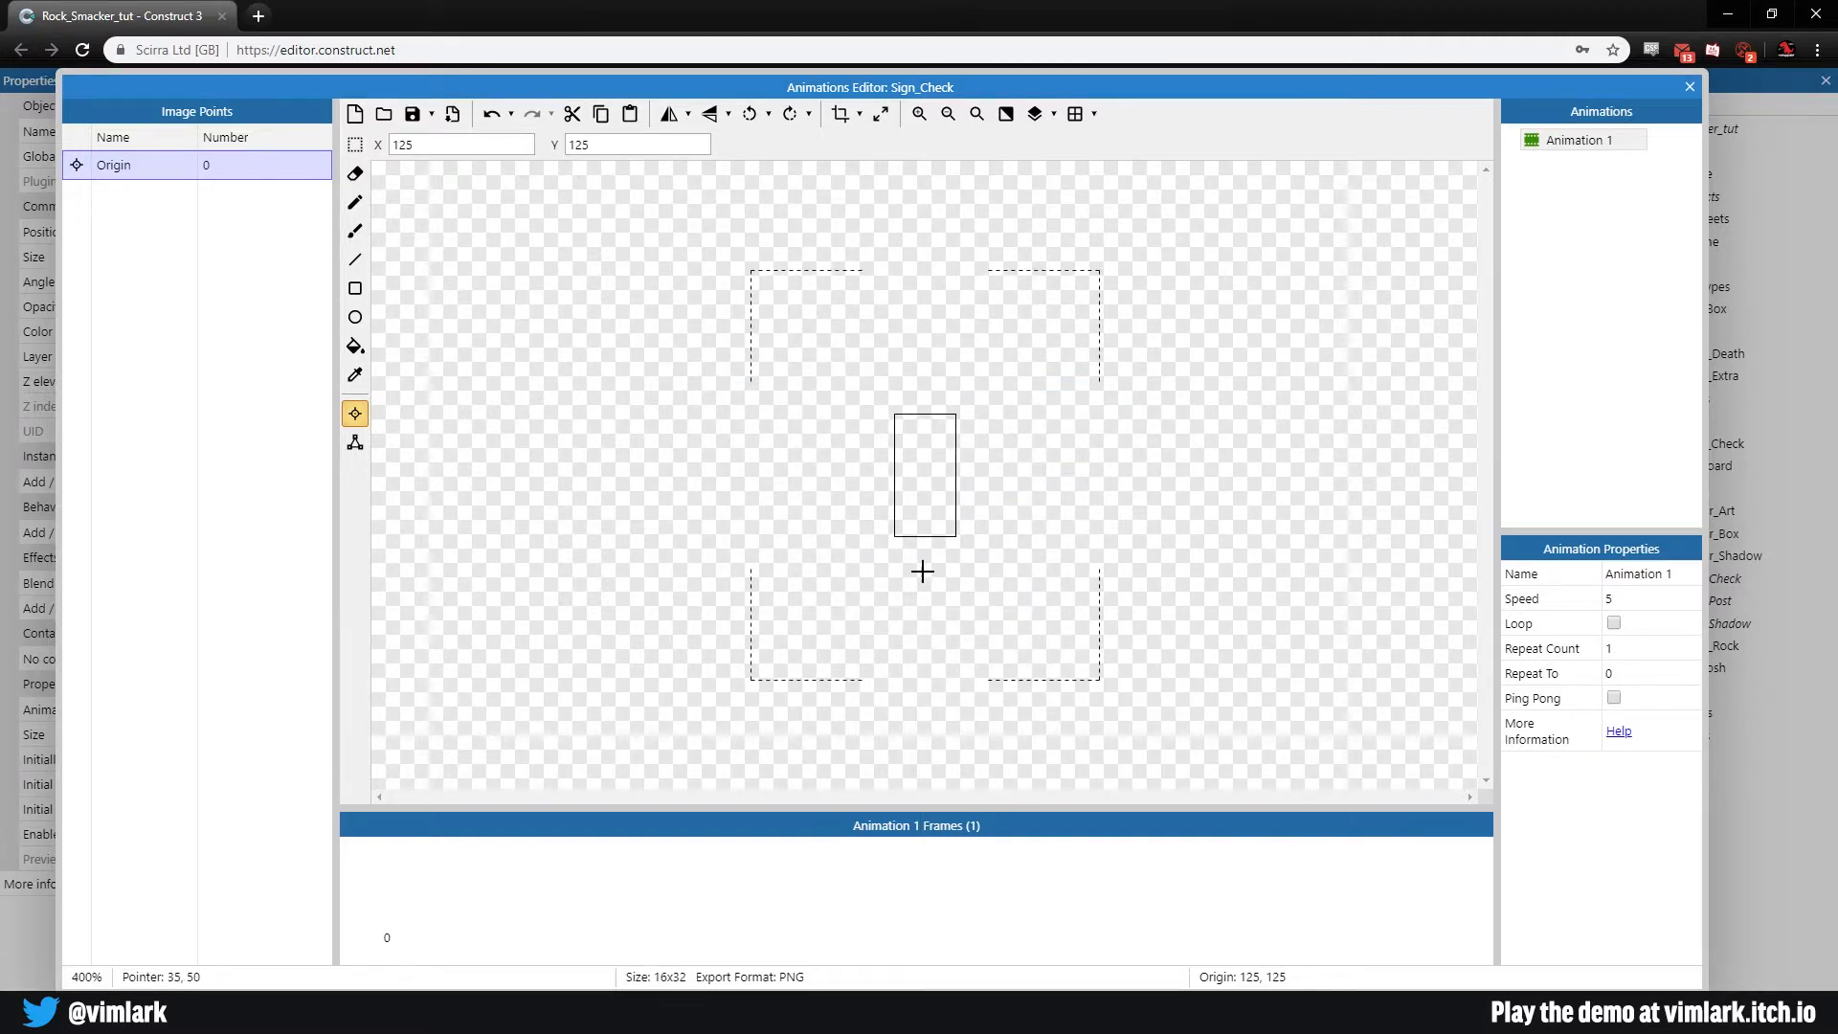
# Step: Set the origin to the top-left corner and bucket-fill the image with translucent cyan
pyautogui.rightClick(113, 165)
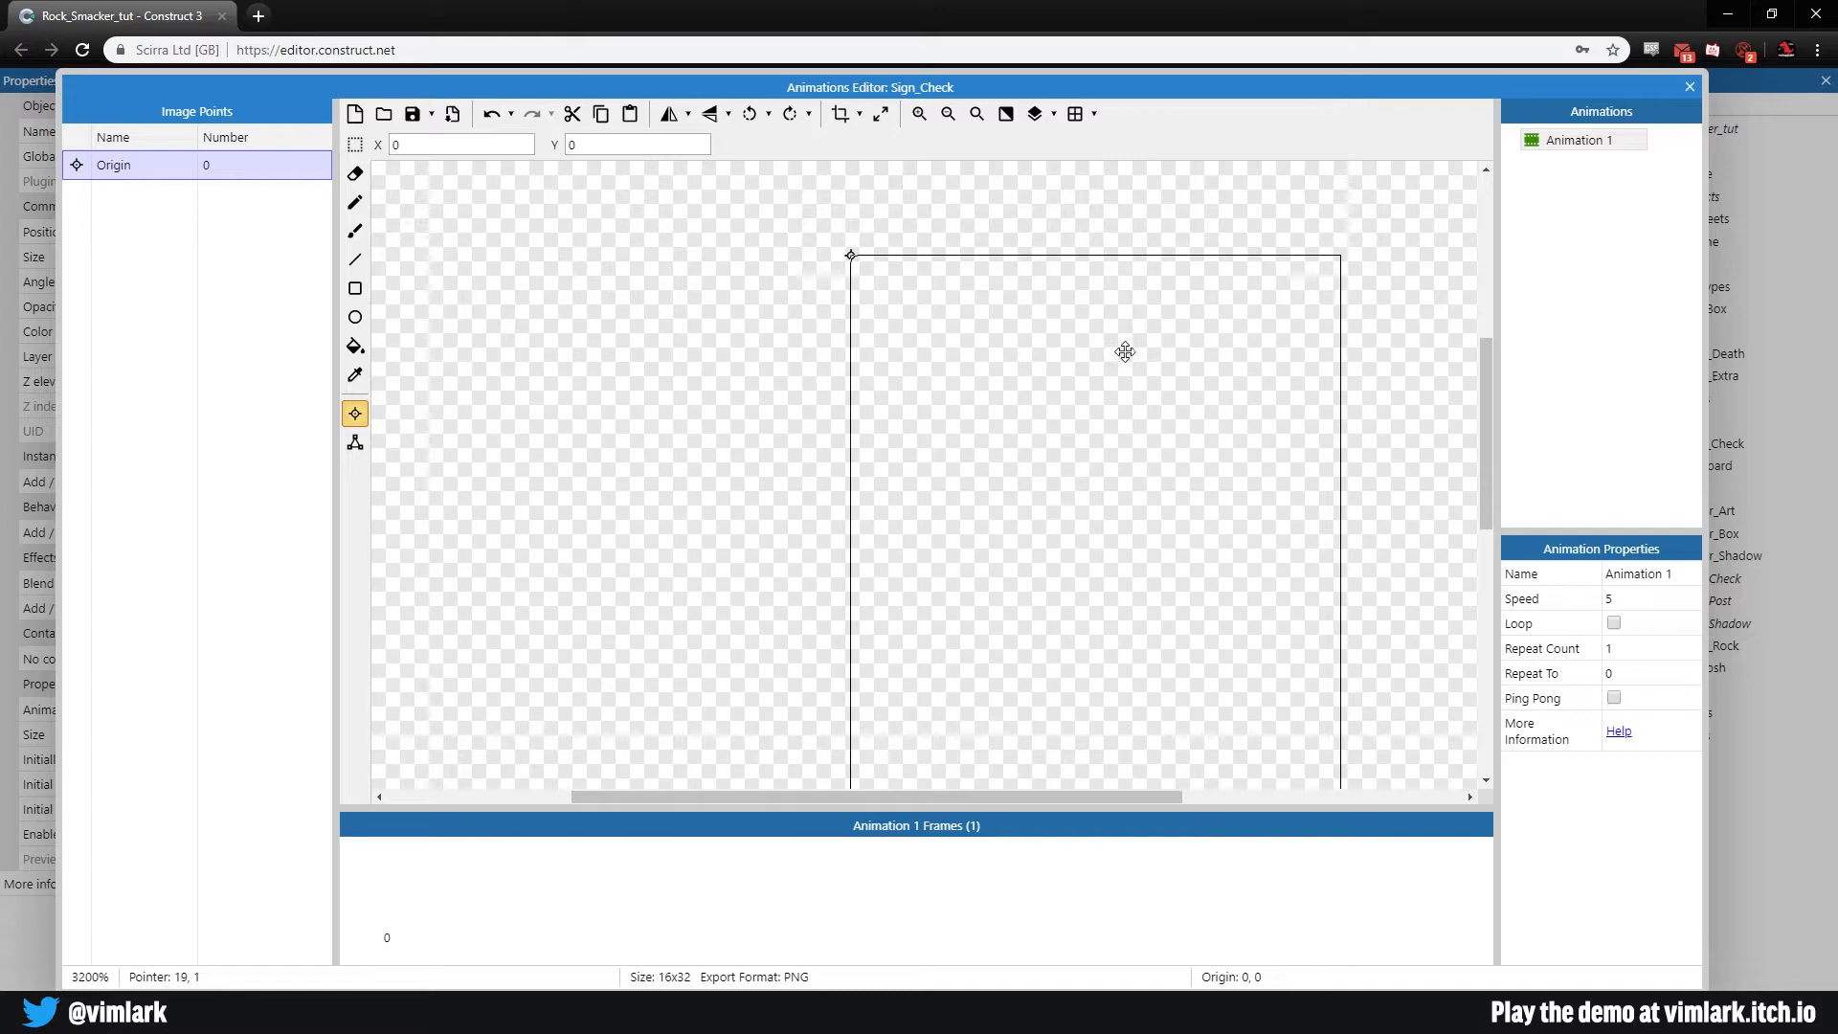
pyautogui.click(356, 344)
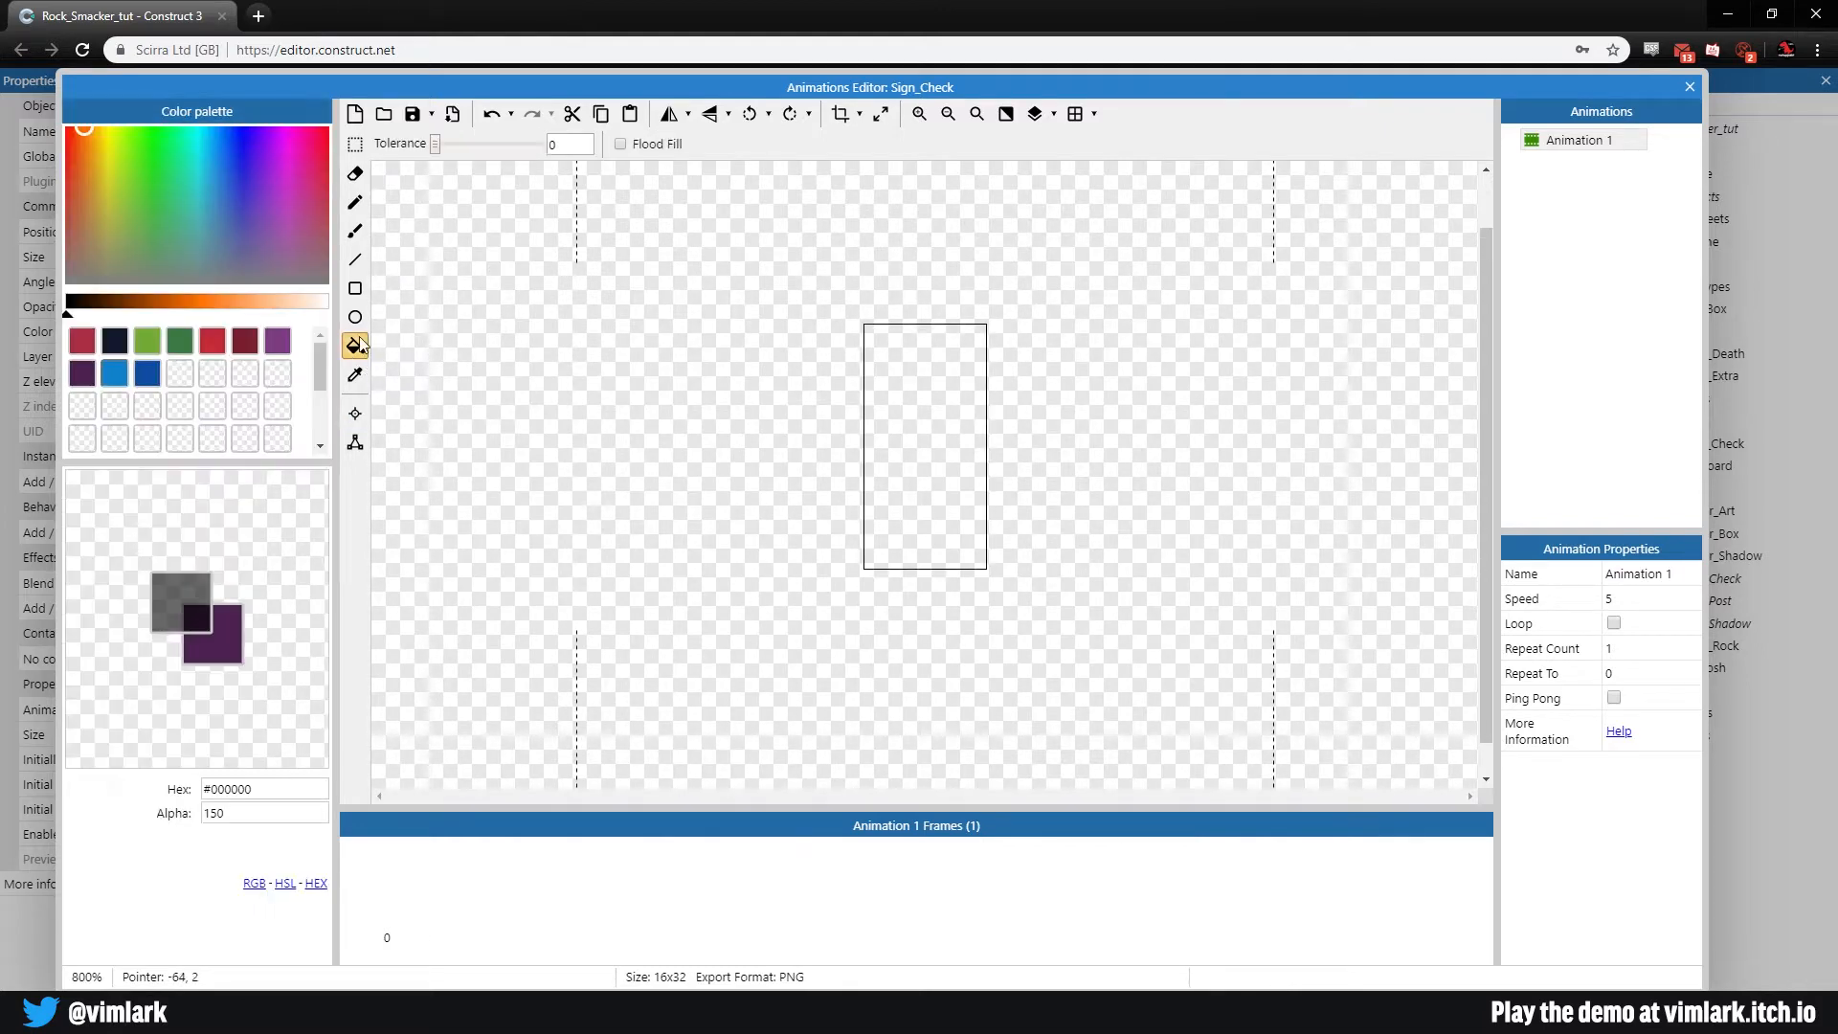
pyautogui.click(196, 180)
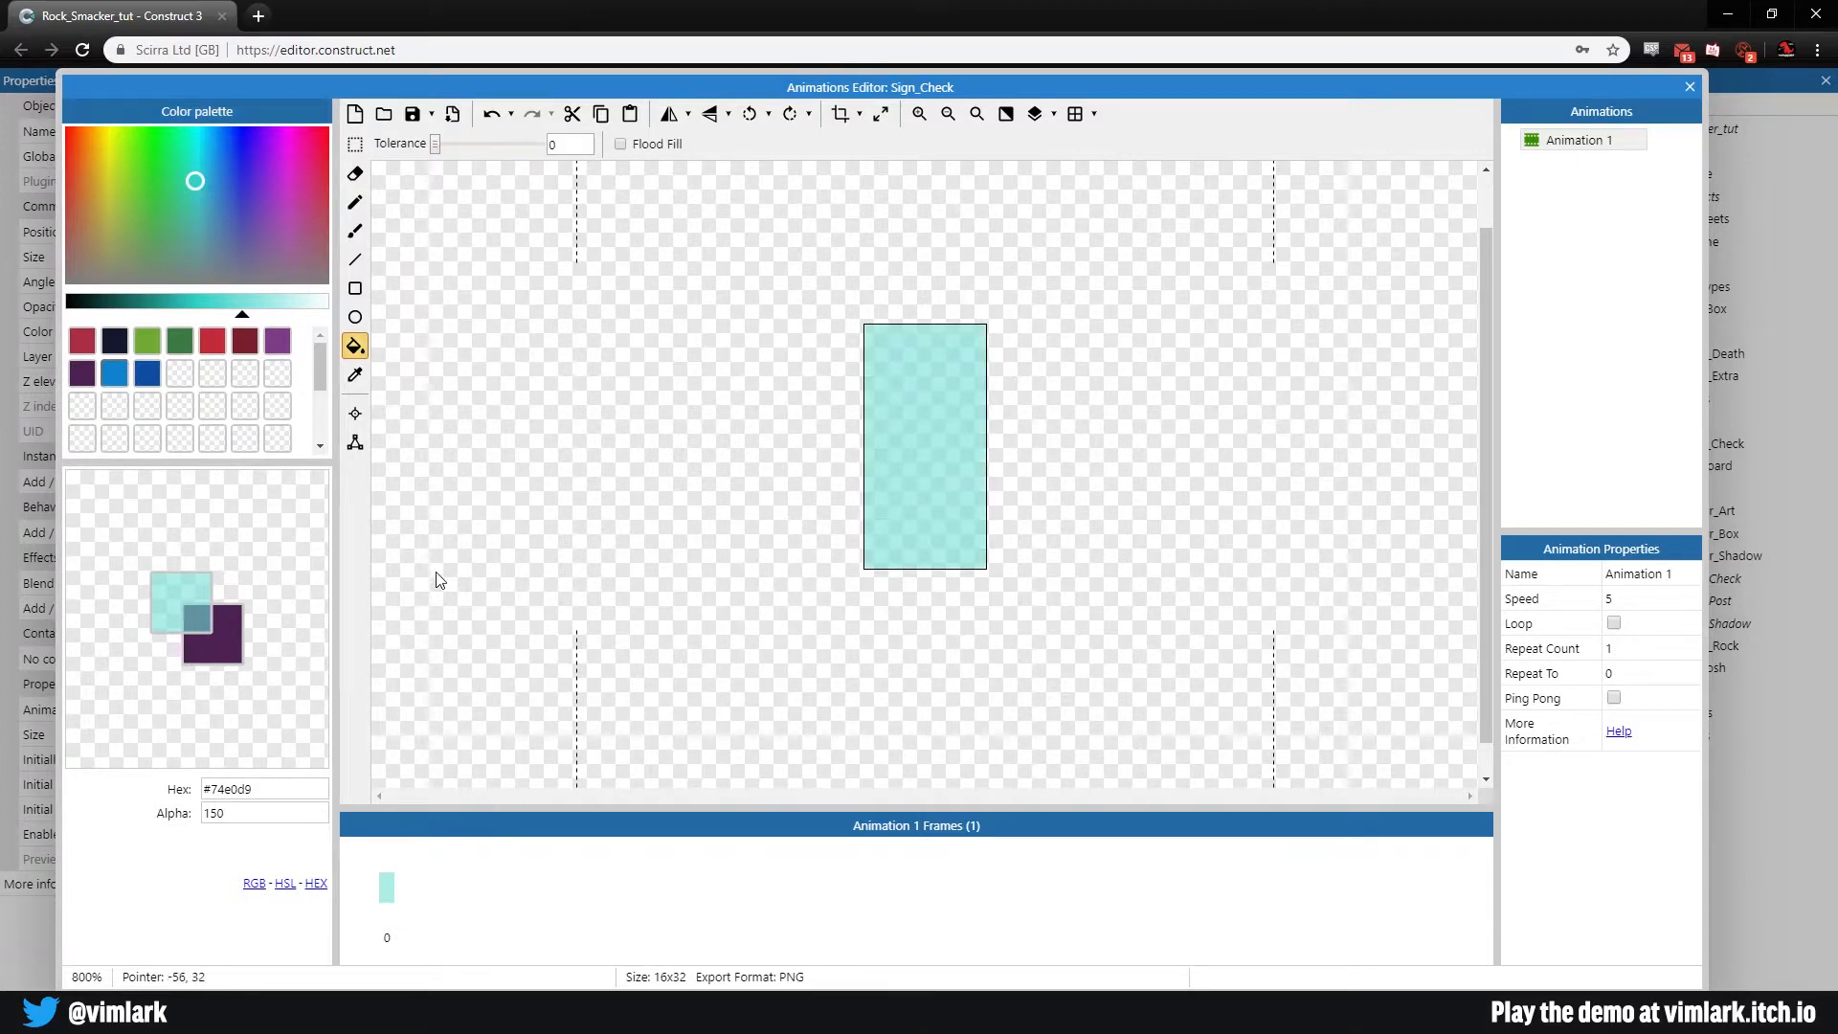
pyautogui.click(356, 443)
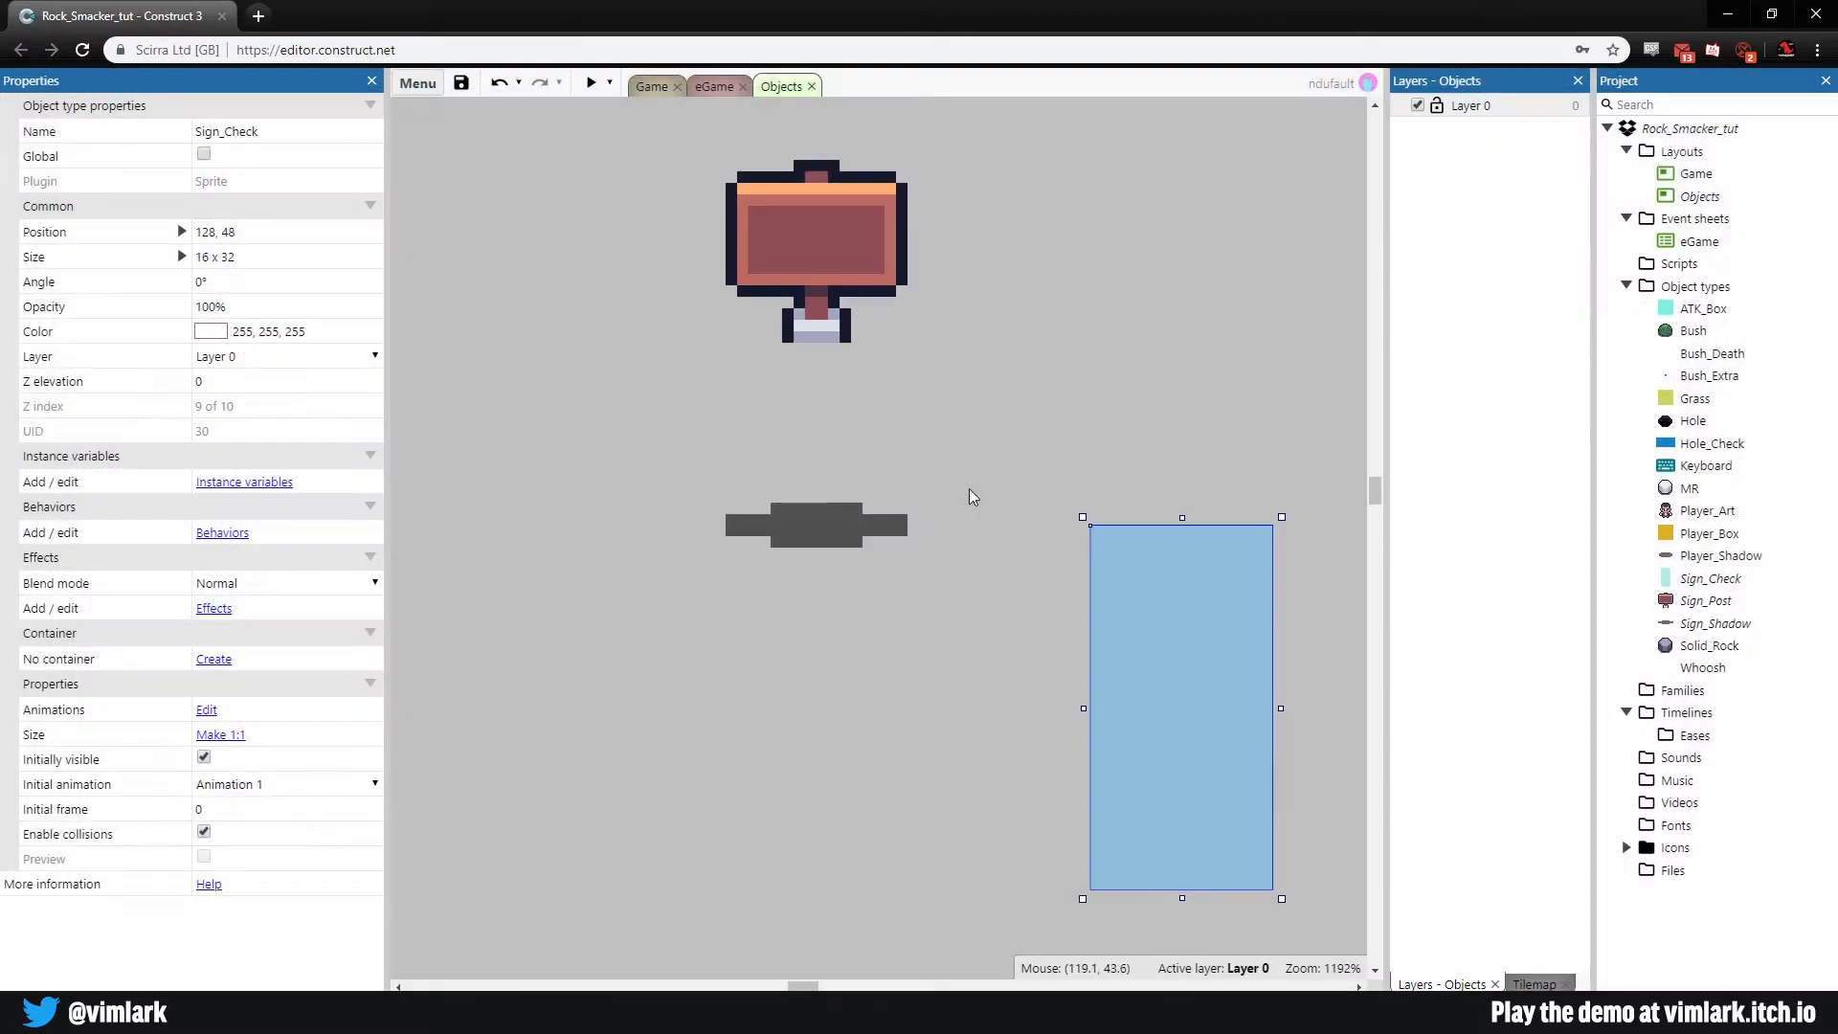
# Step: Move the check box beside the sign and create a container for Sign_Post holding Sign_Check
pyautogui.moveTo(1182, 707); pyautogui.dragTo(1000, 341)
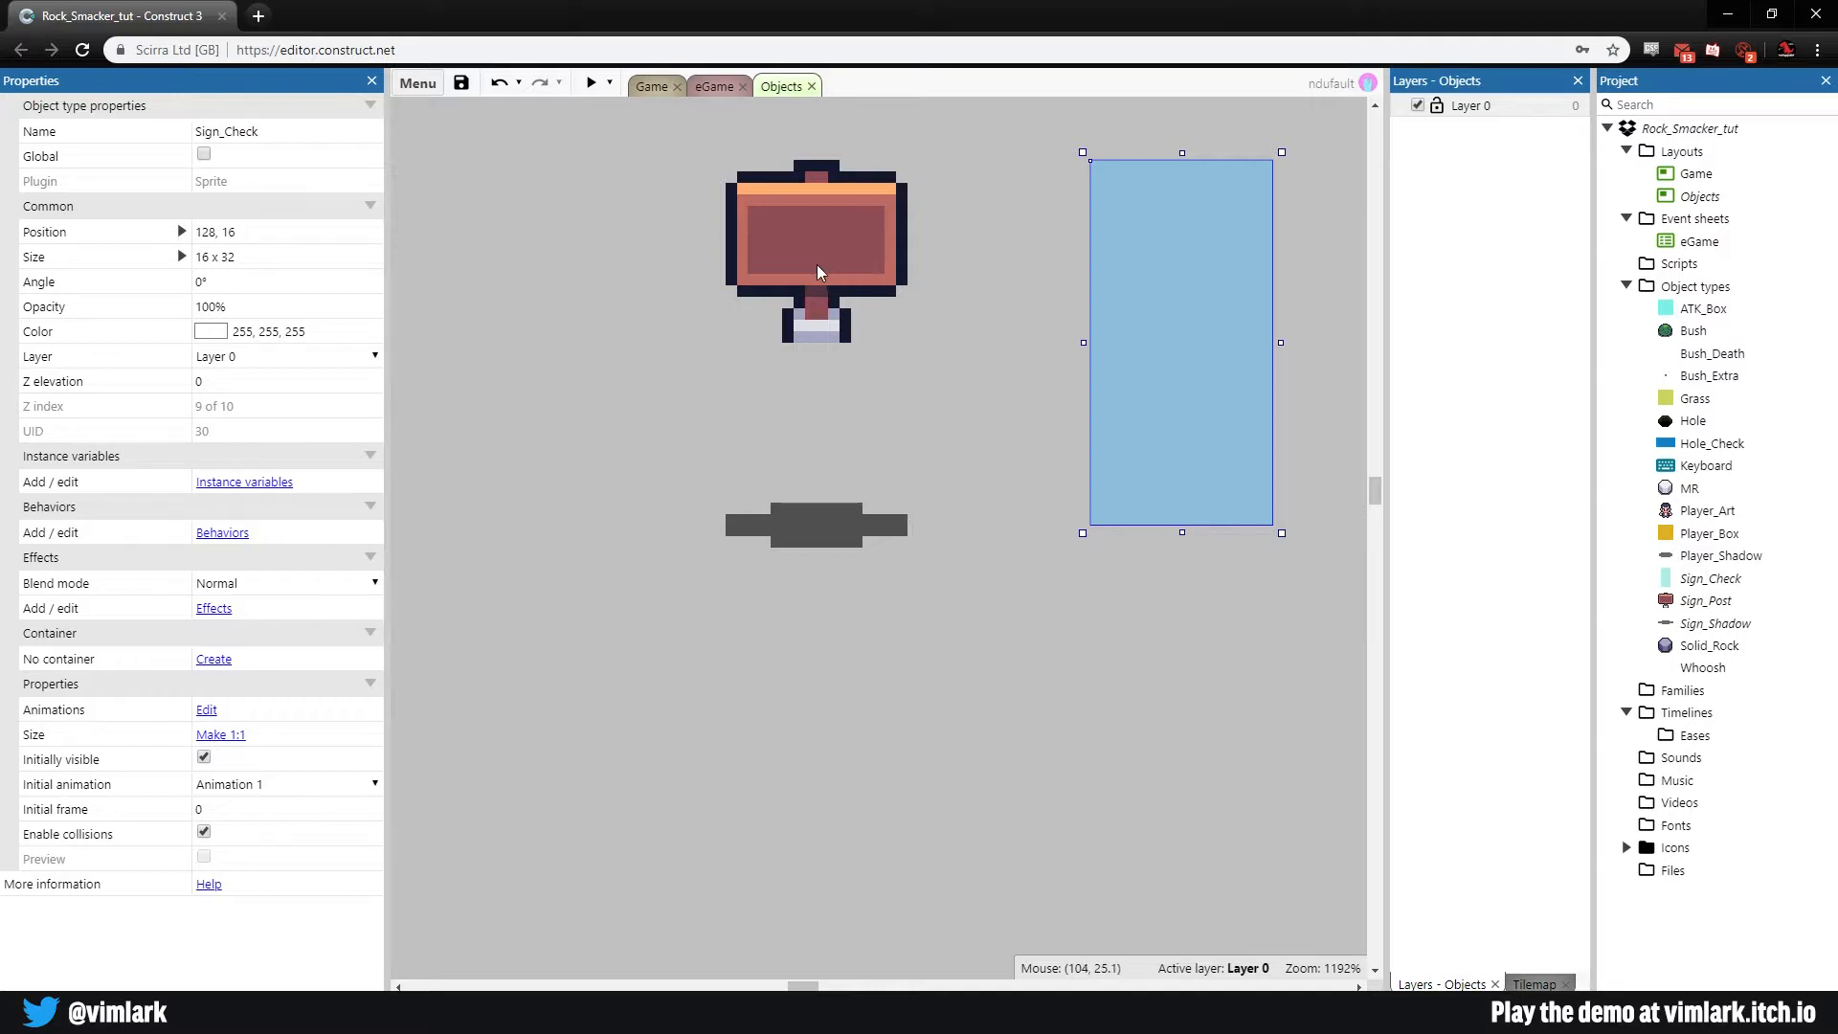
pyautogui.click(816, 253)
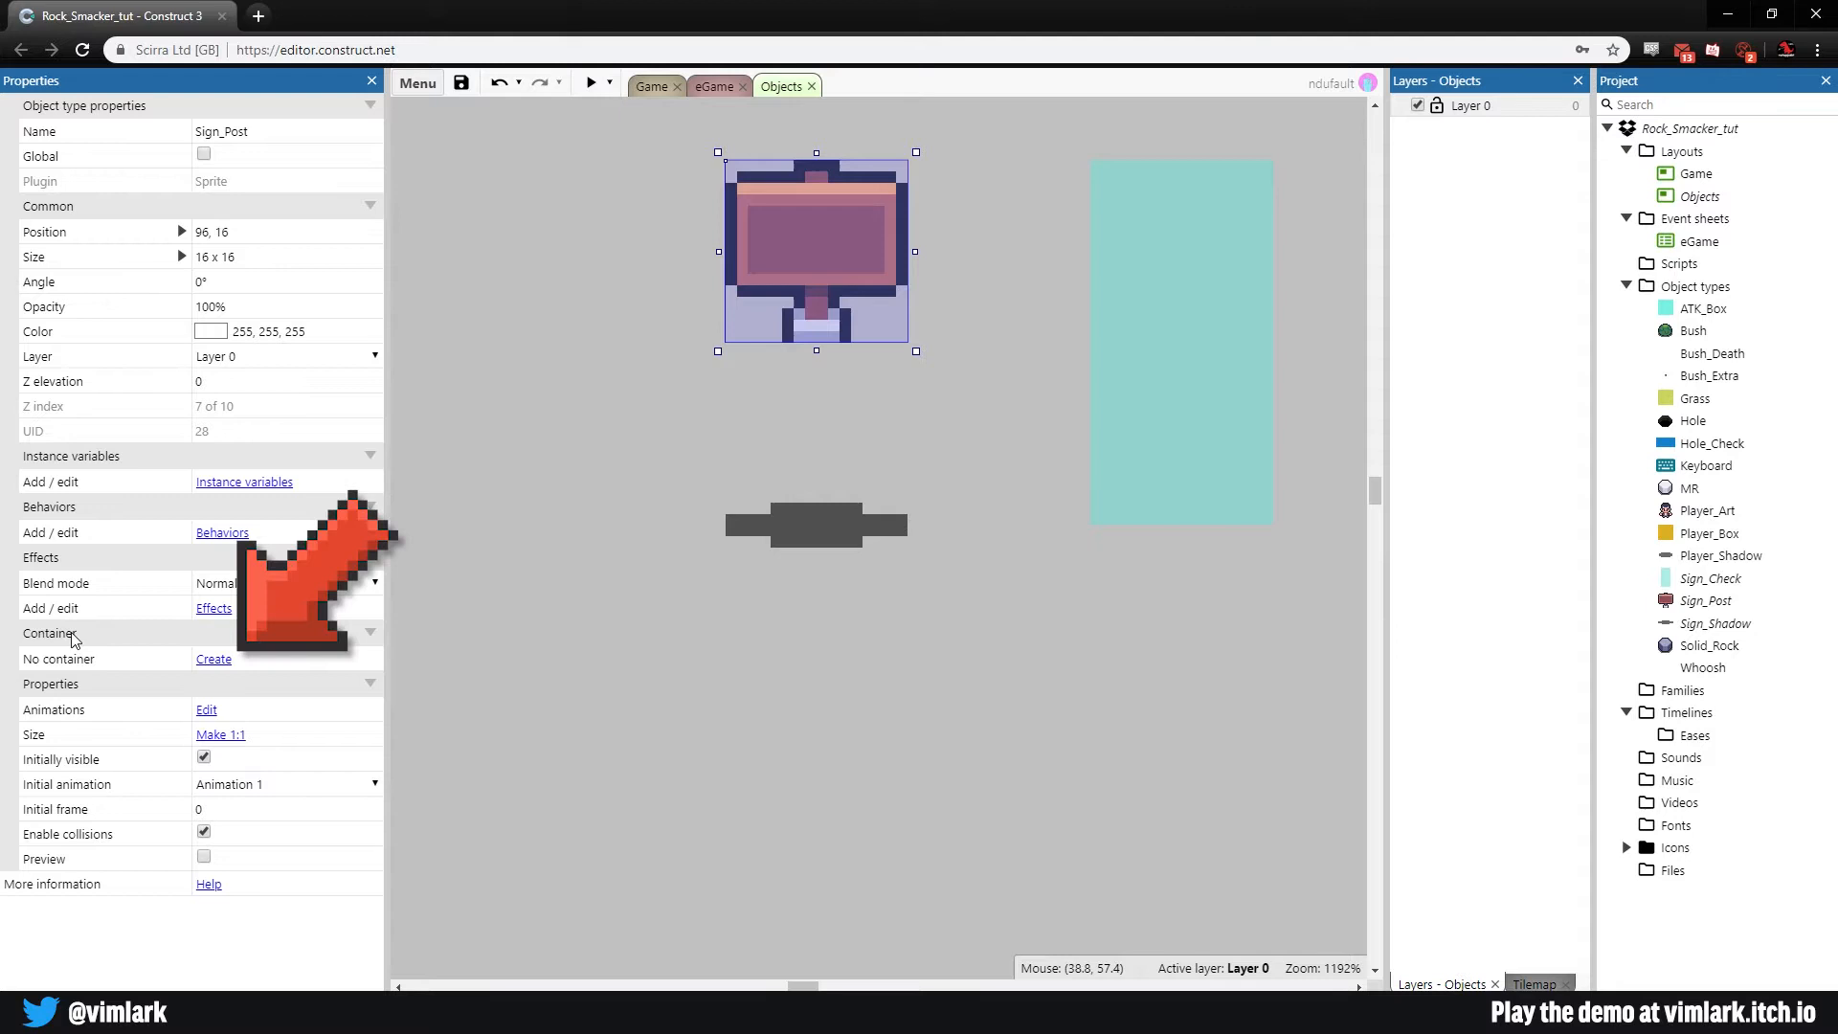
pyautogui.moveTo(78, 669)
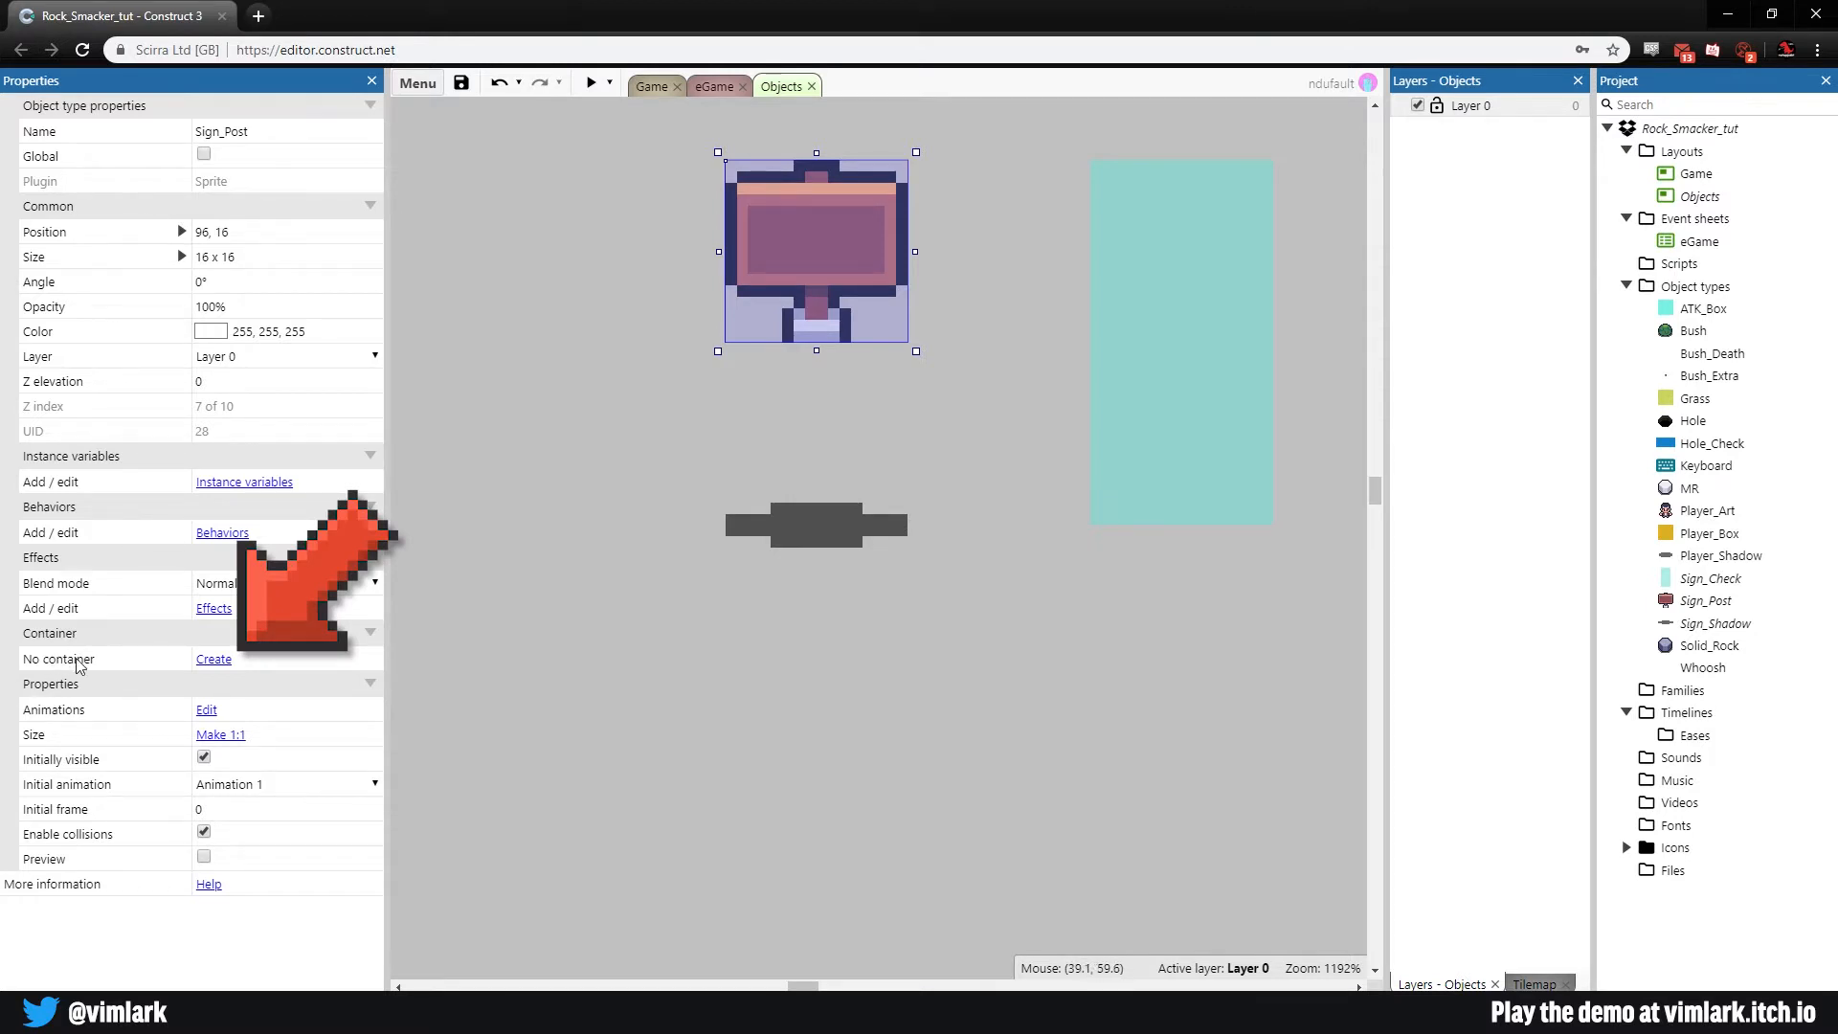
pyautogui.click(212, 657)
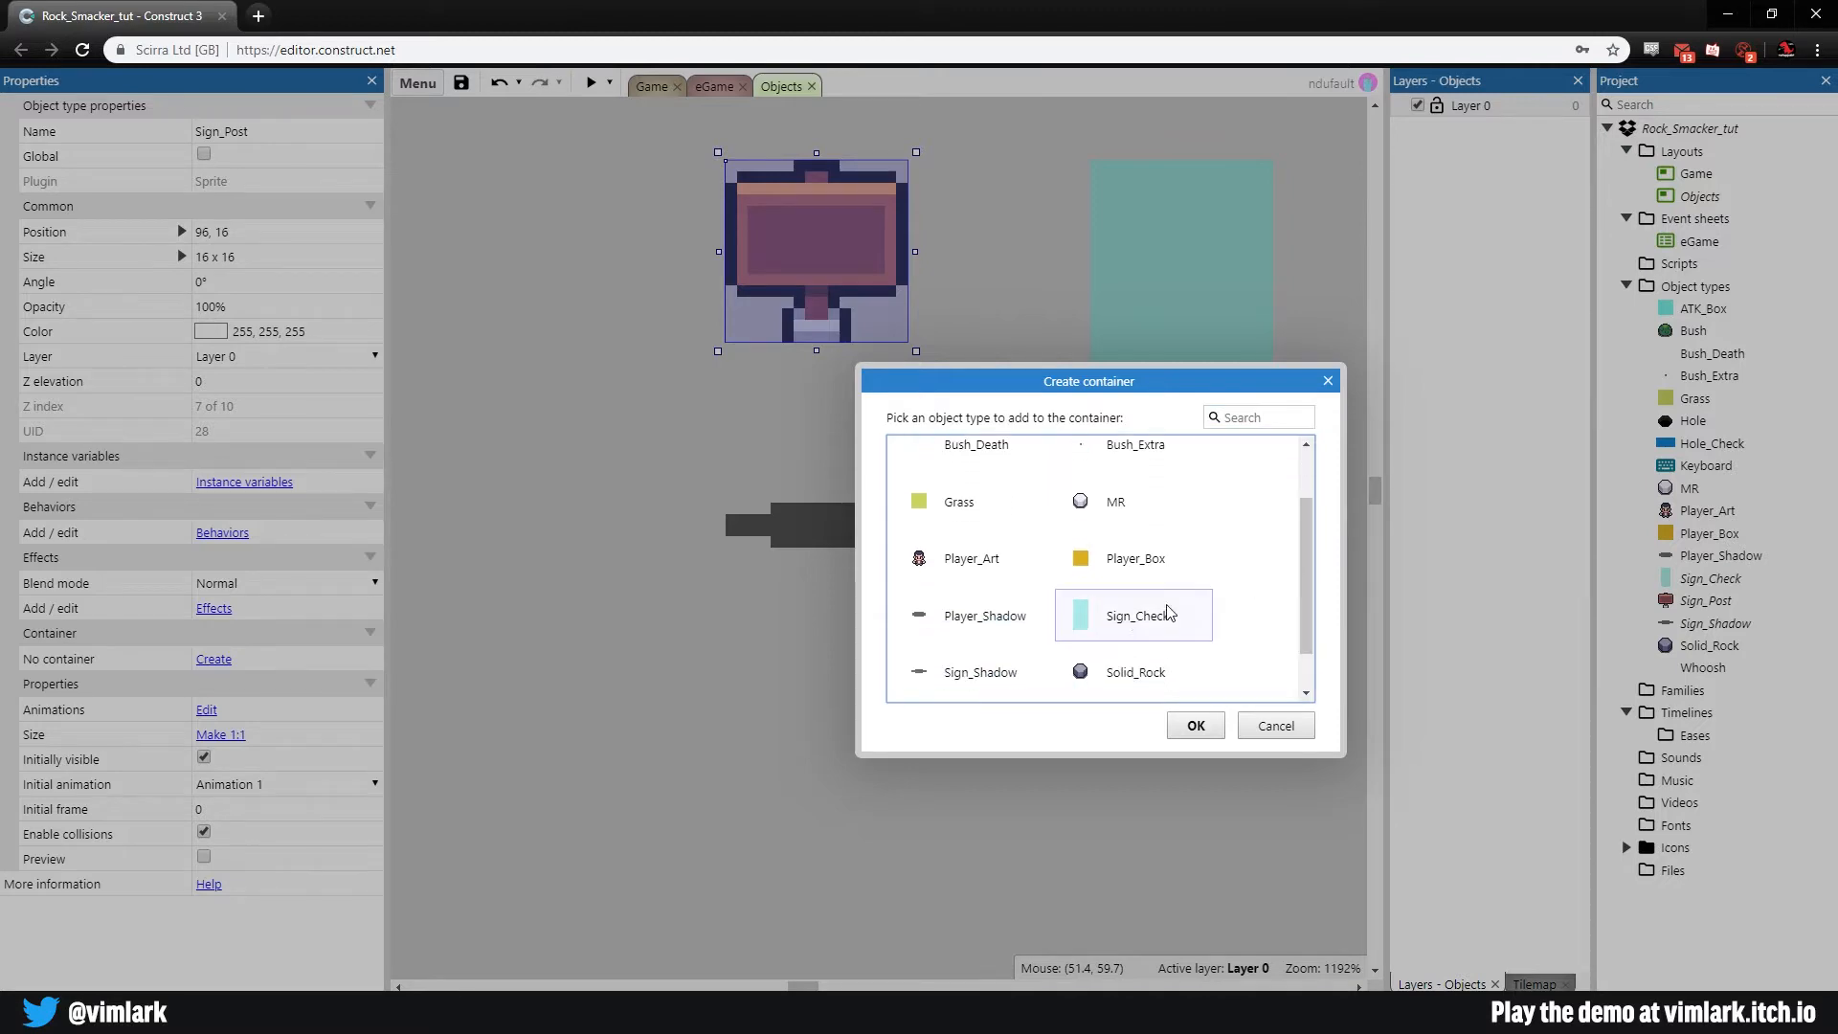
pyautogui.click(1193, 725)
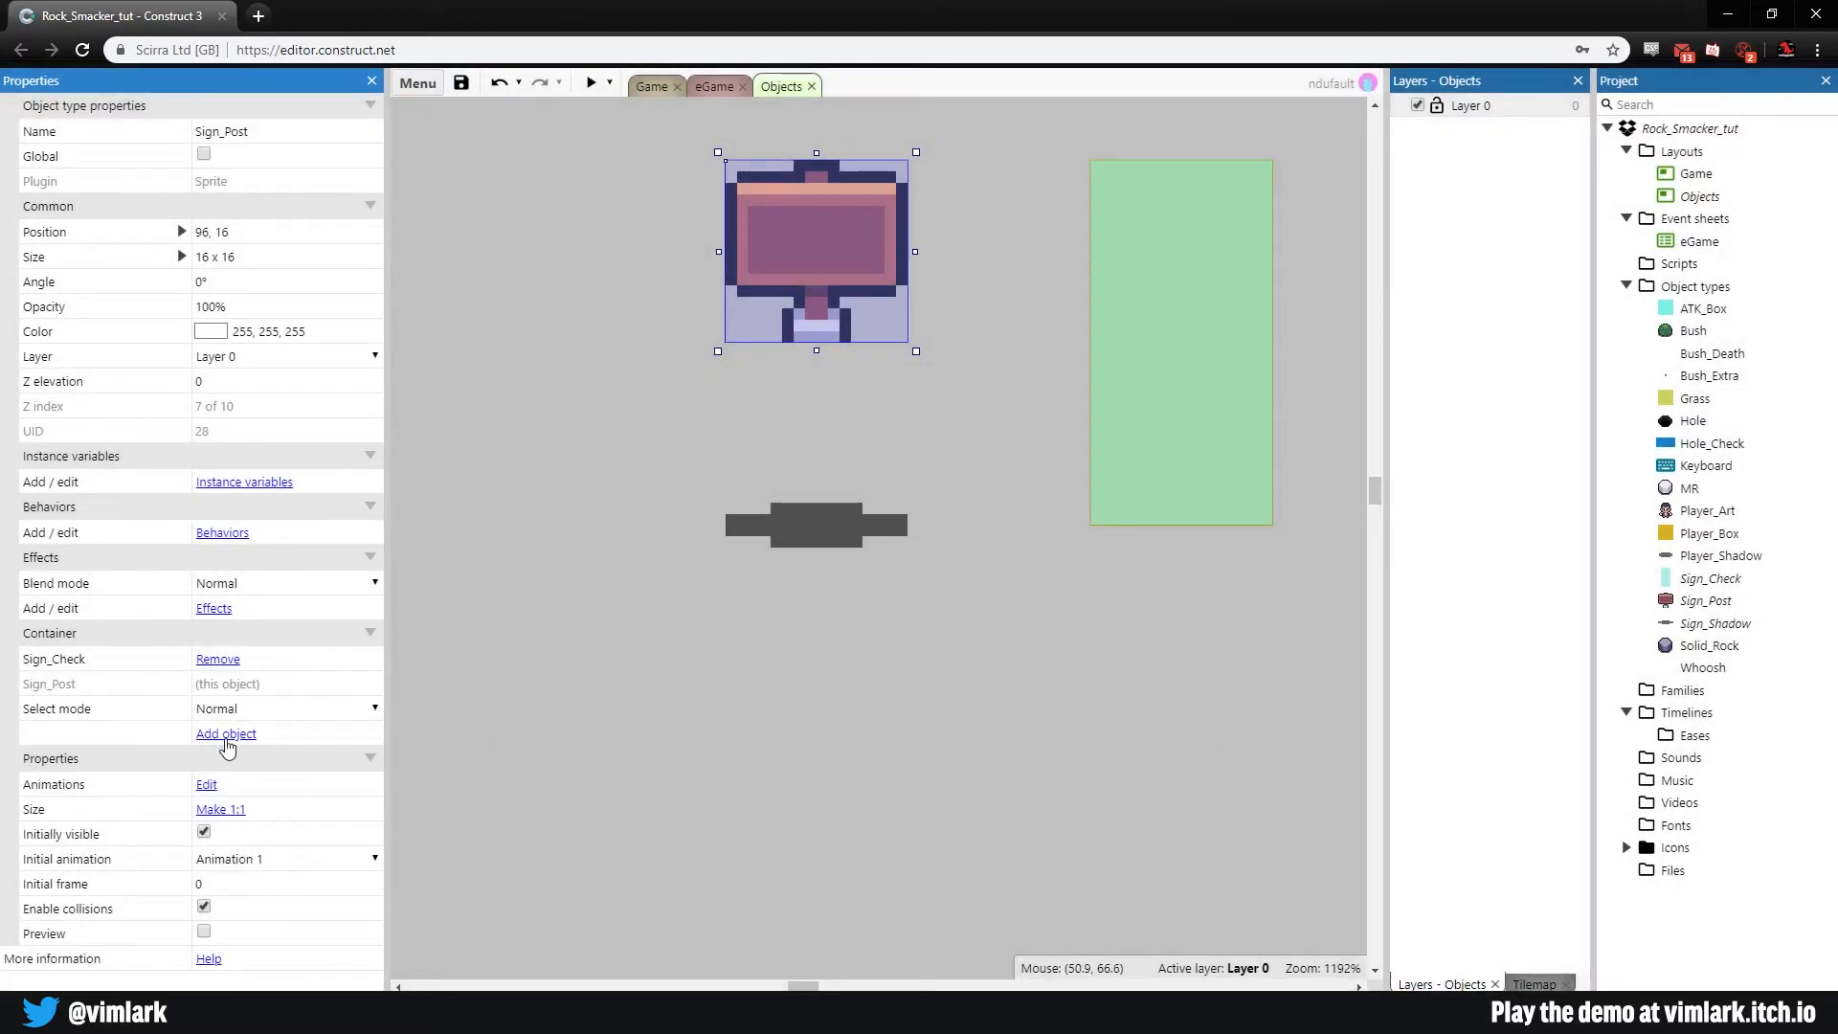
# Step: Add Sign_Shadow to the Sign_Post container as well
pyautogui.click(50, 634)
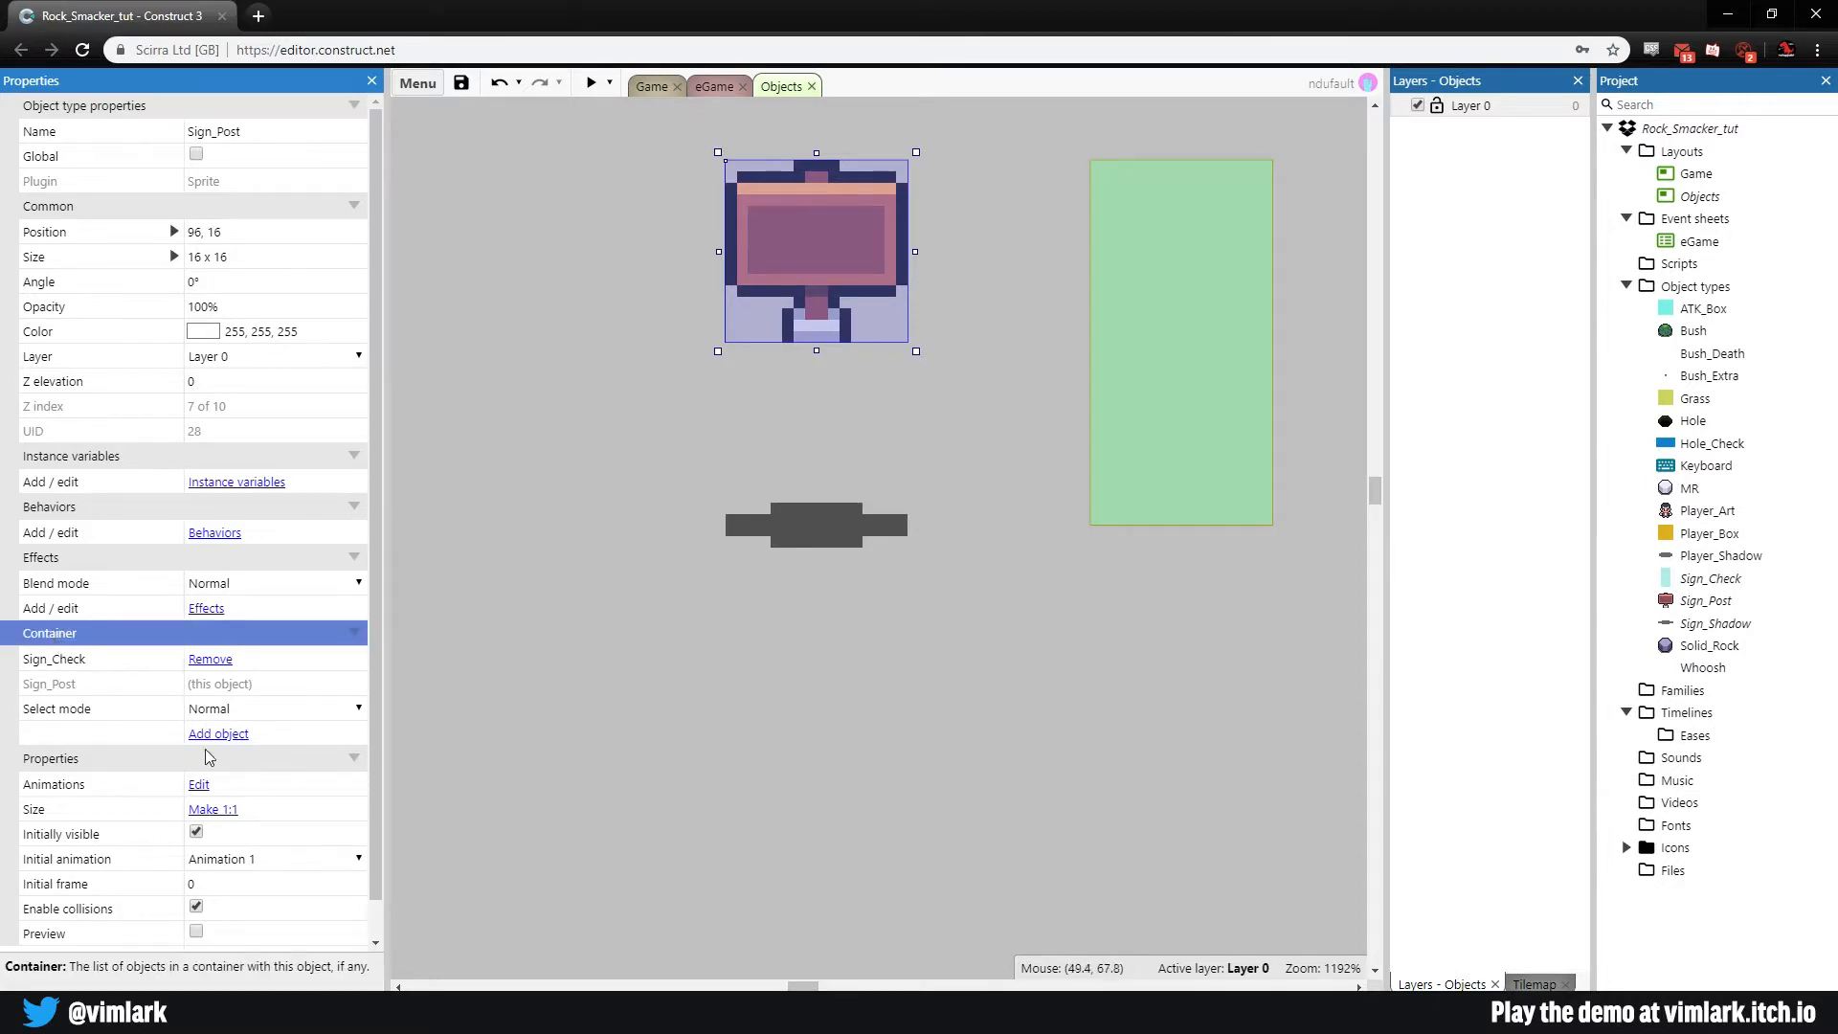
pyautogui.click(218, 734)
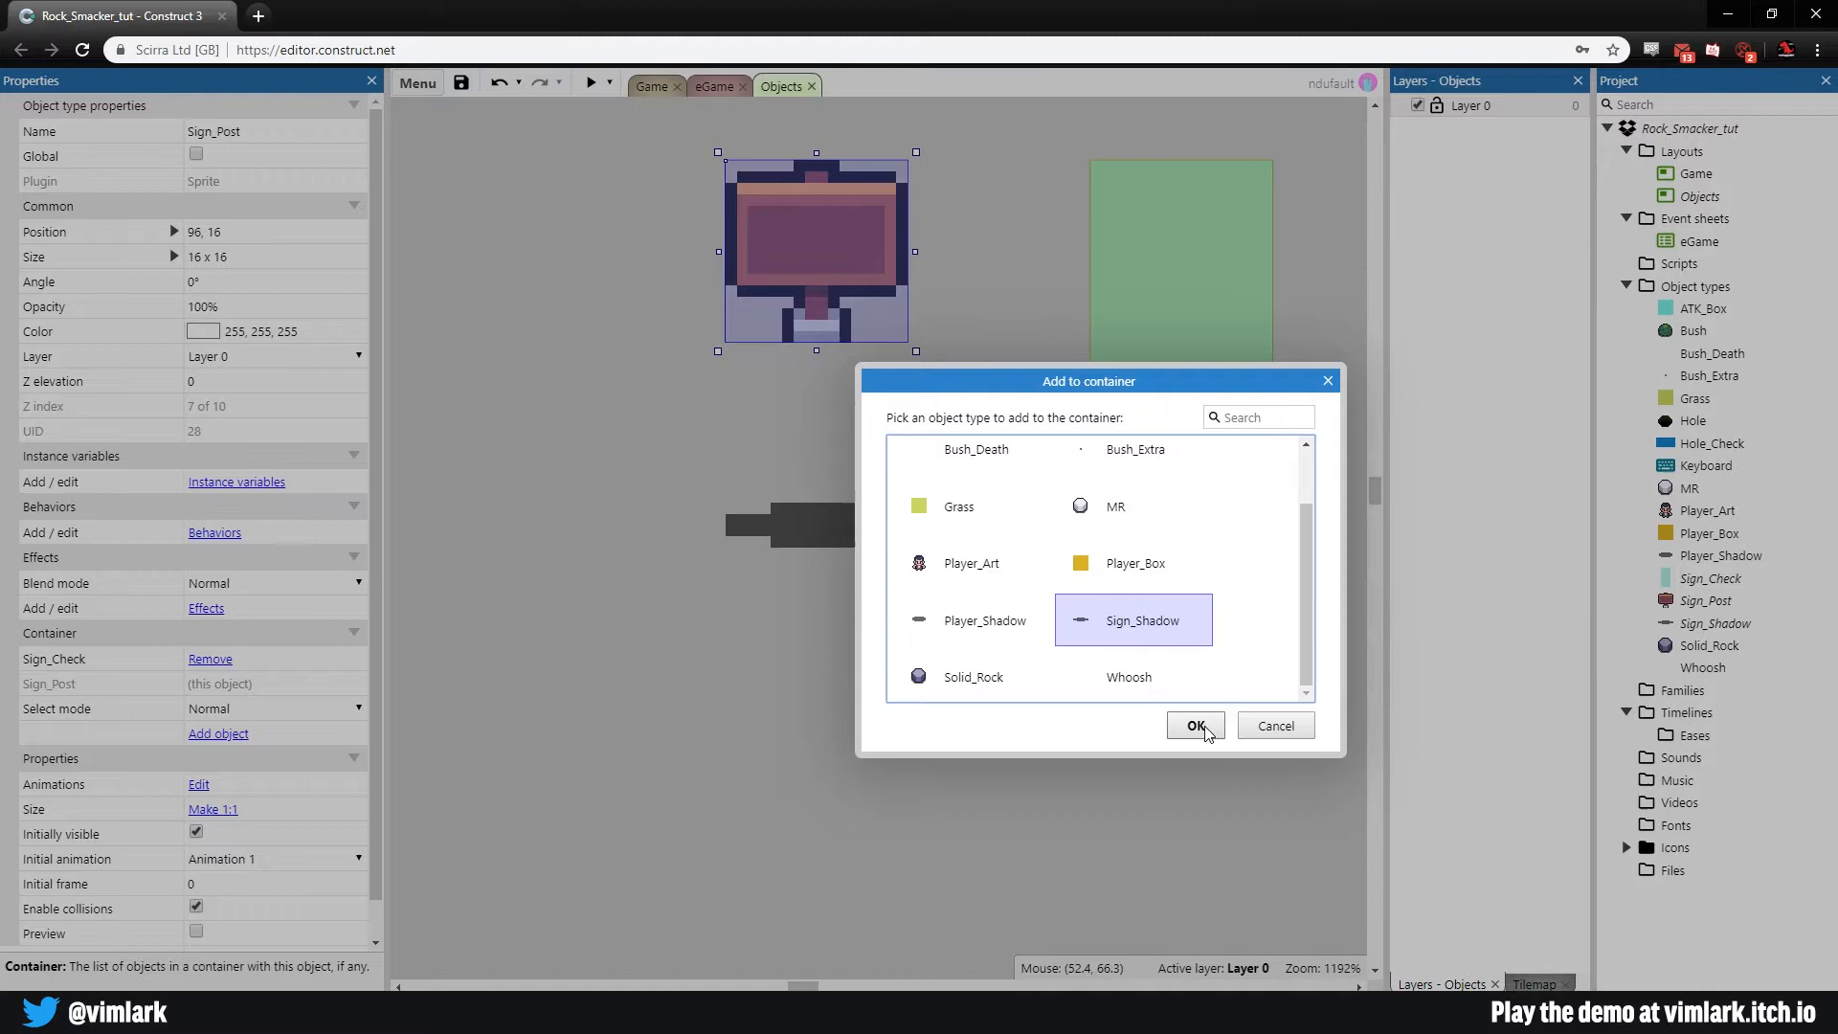
pyautogui.click(1193, 724)
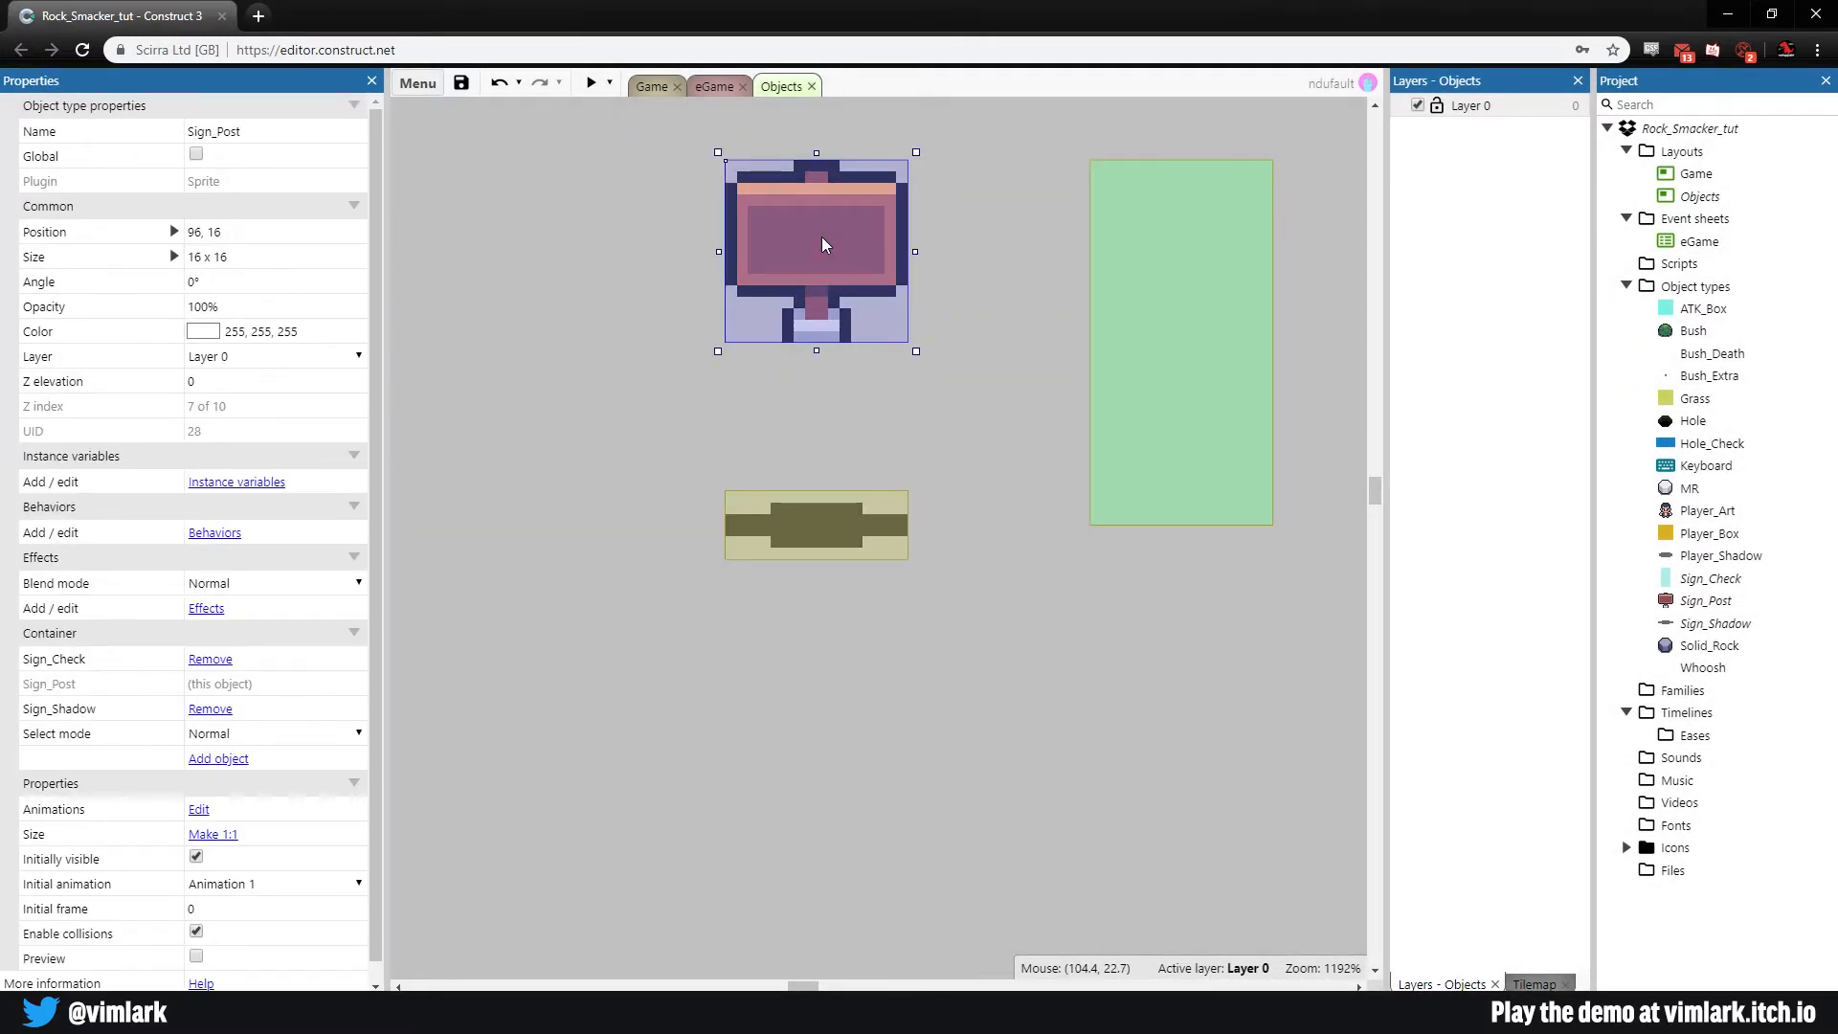
pyautogui.moveTo(1122, 287)
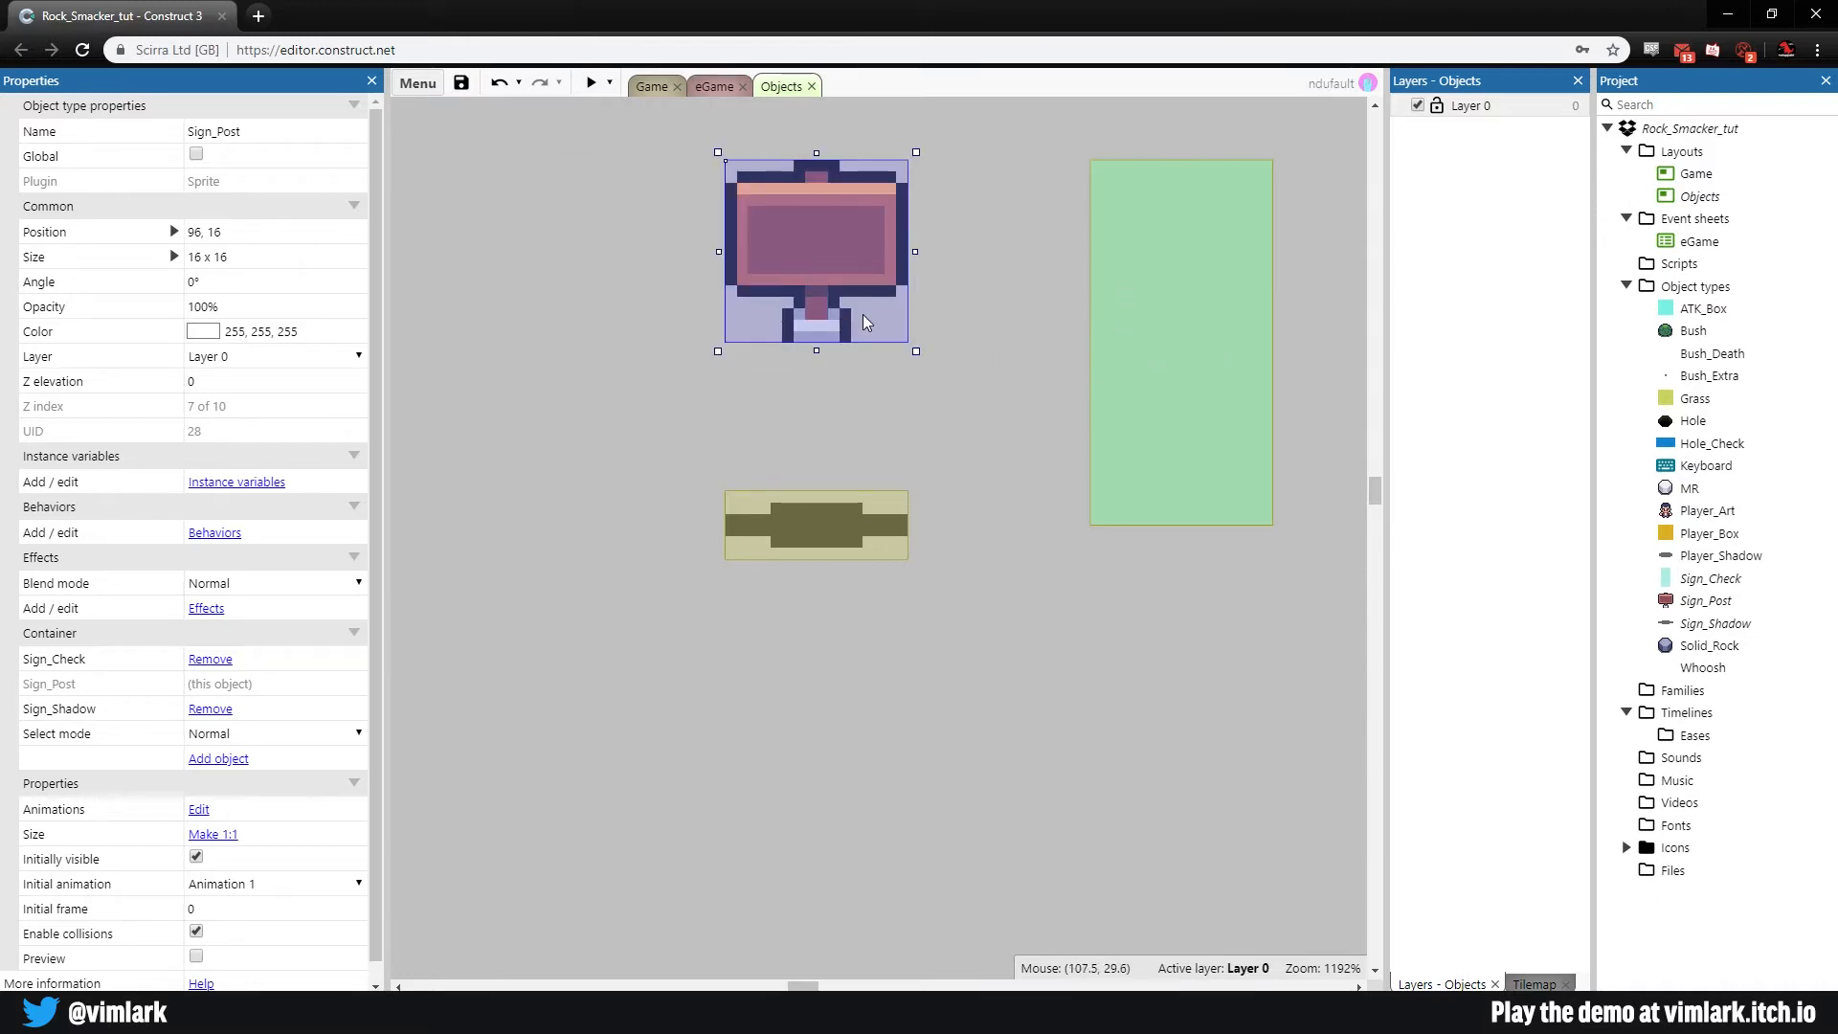
pyautogui.click(1017, 332)
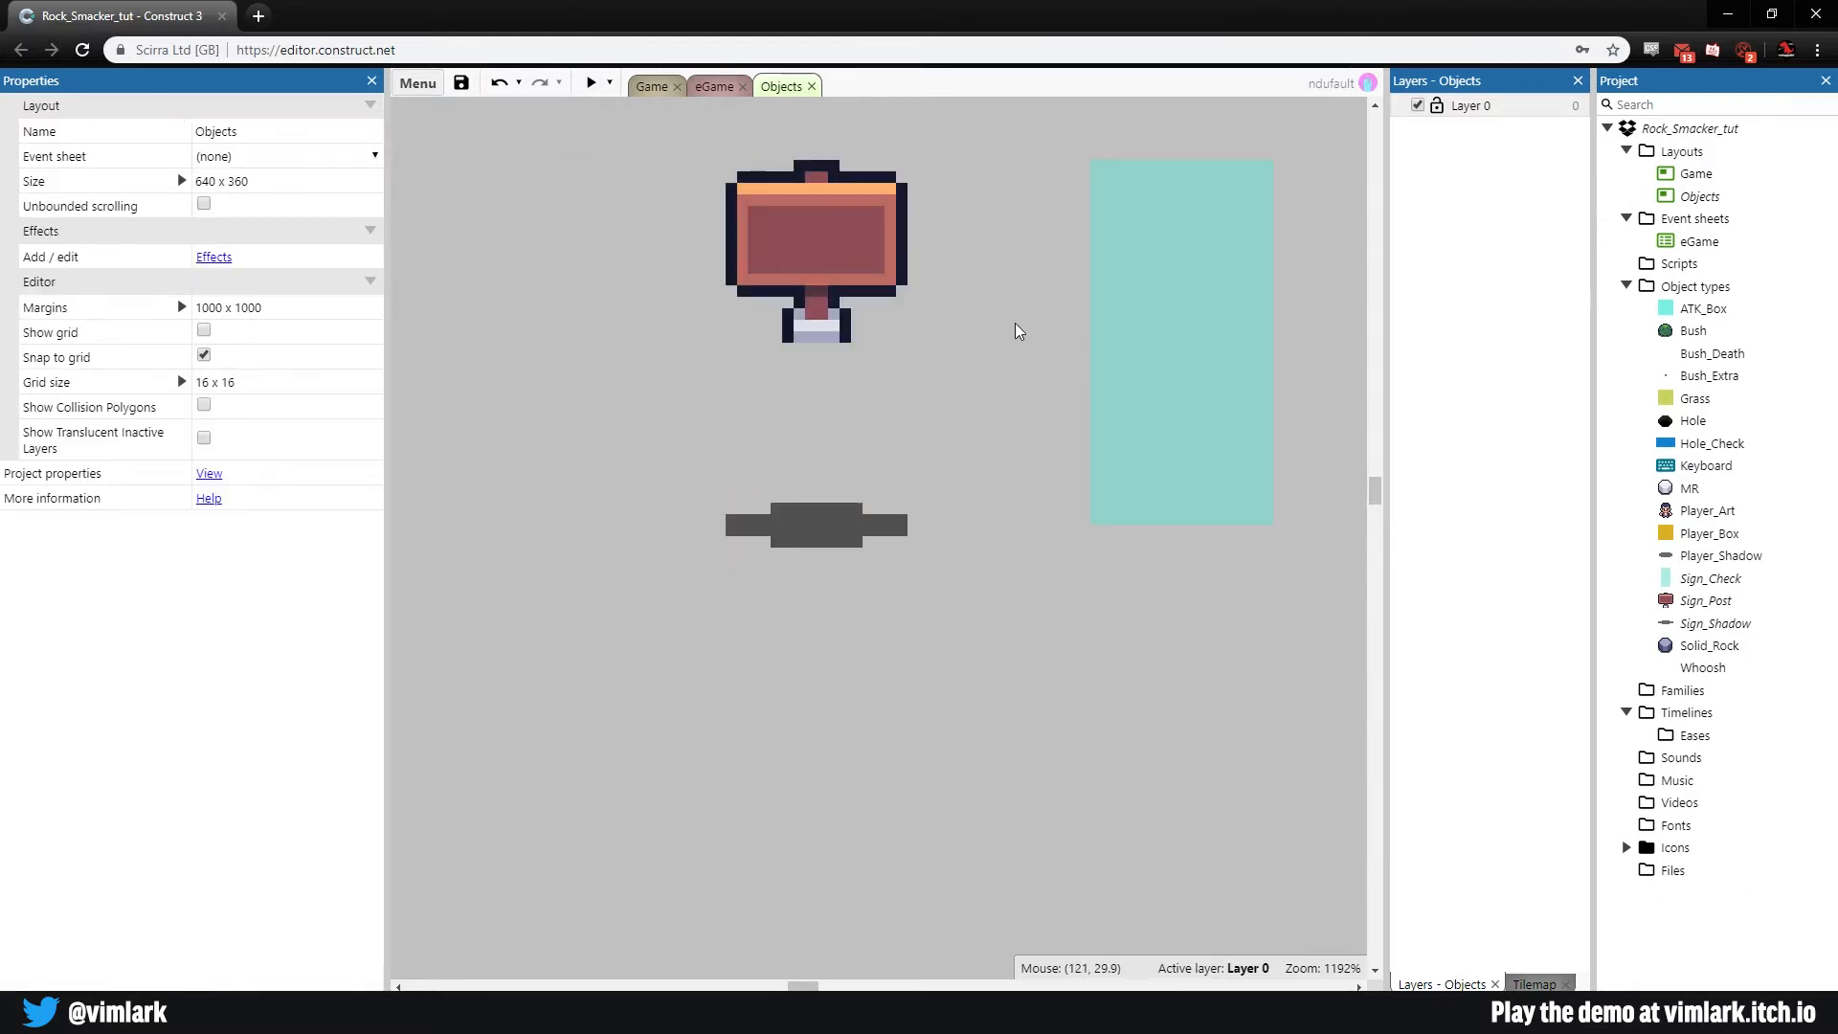
# Step: Place three Sign_Post instances in the Game layout level, then return to the Objects layout
pyautogui.click(651, 86)
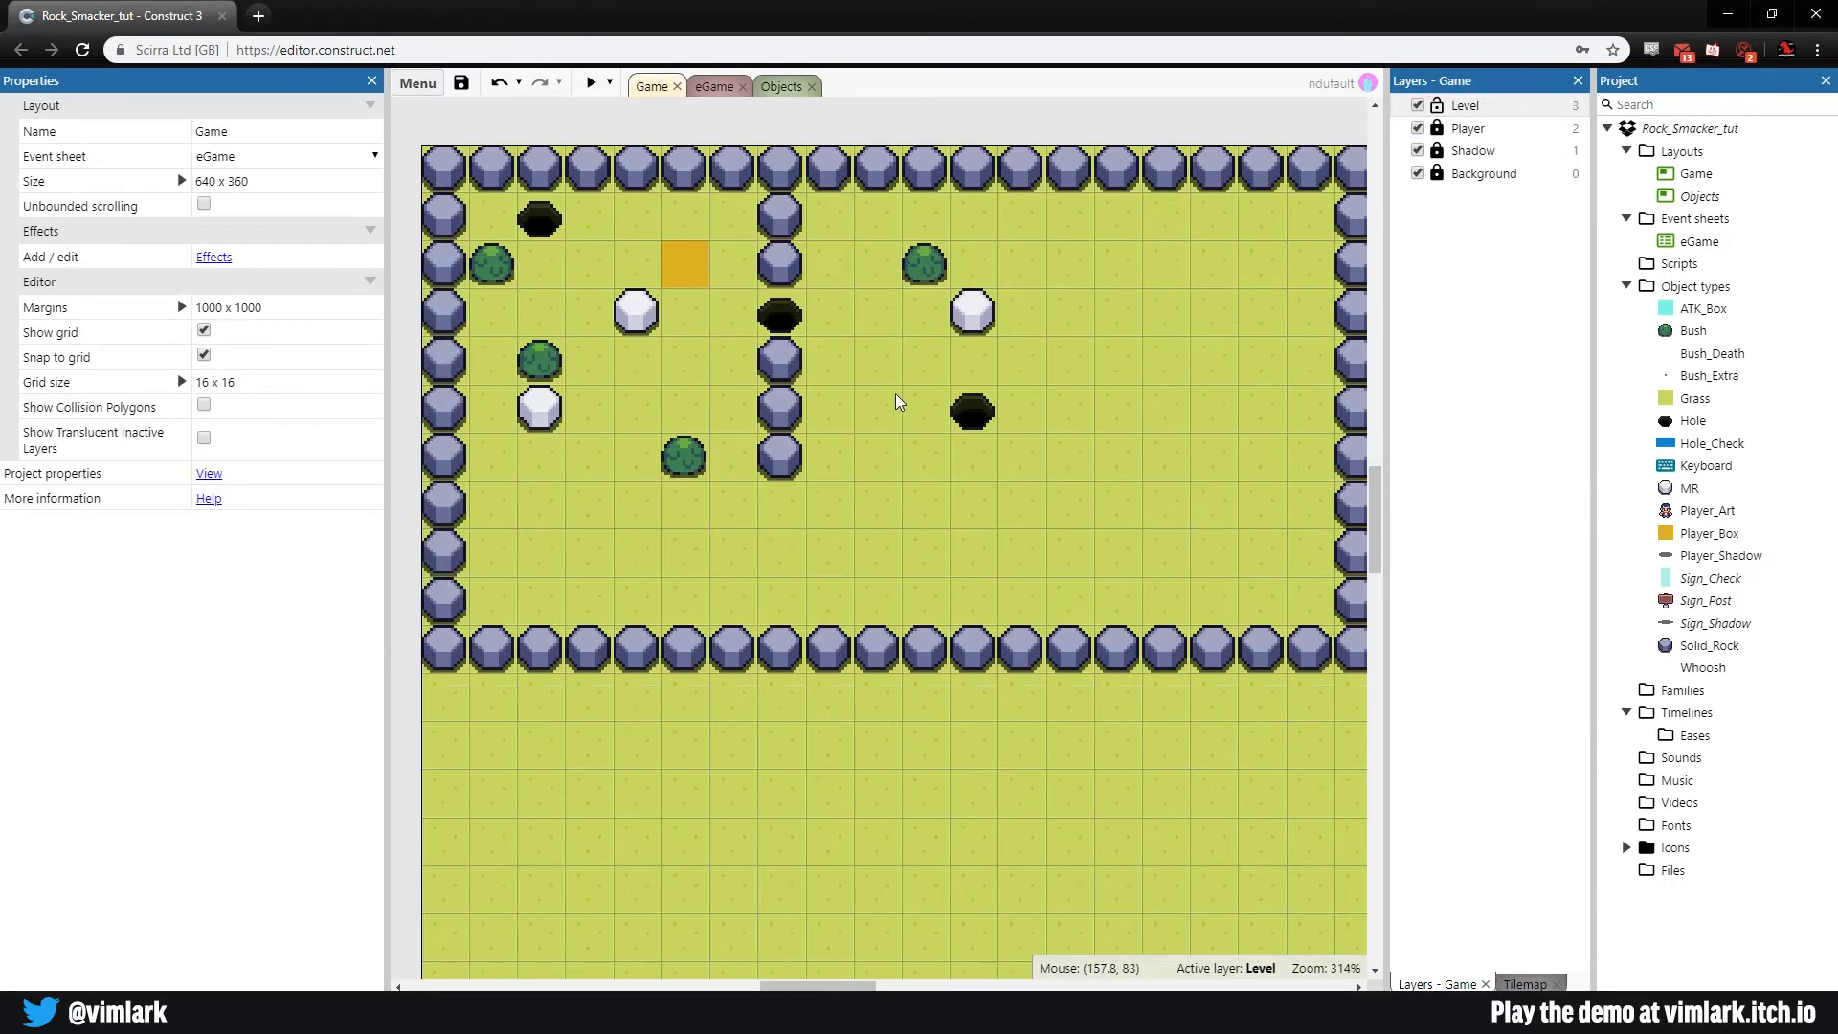
pyautogui.moveTo(875, 417)
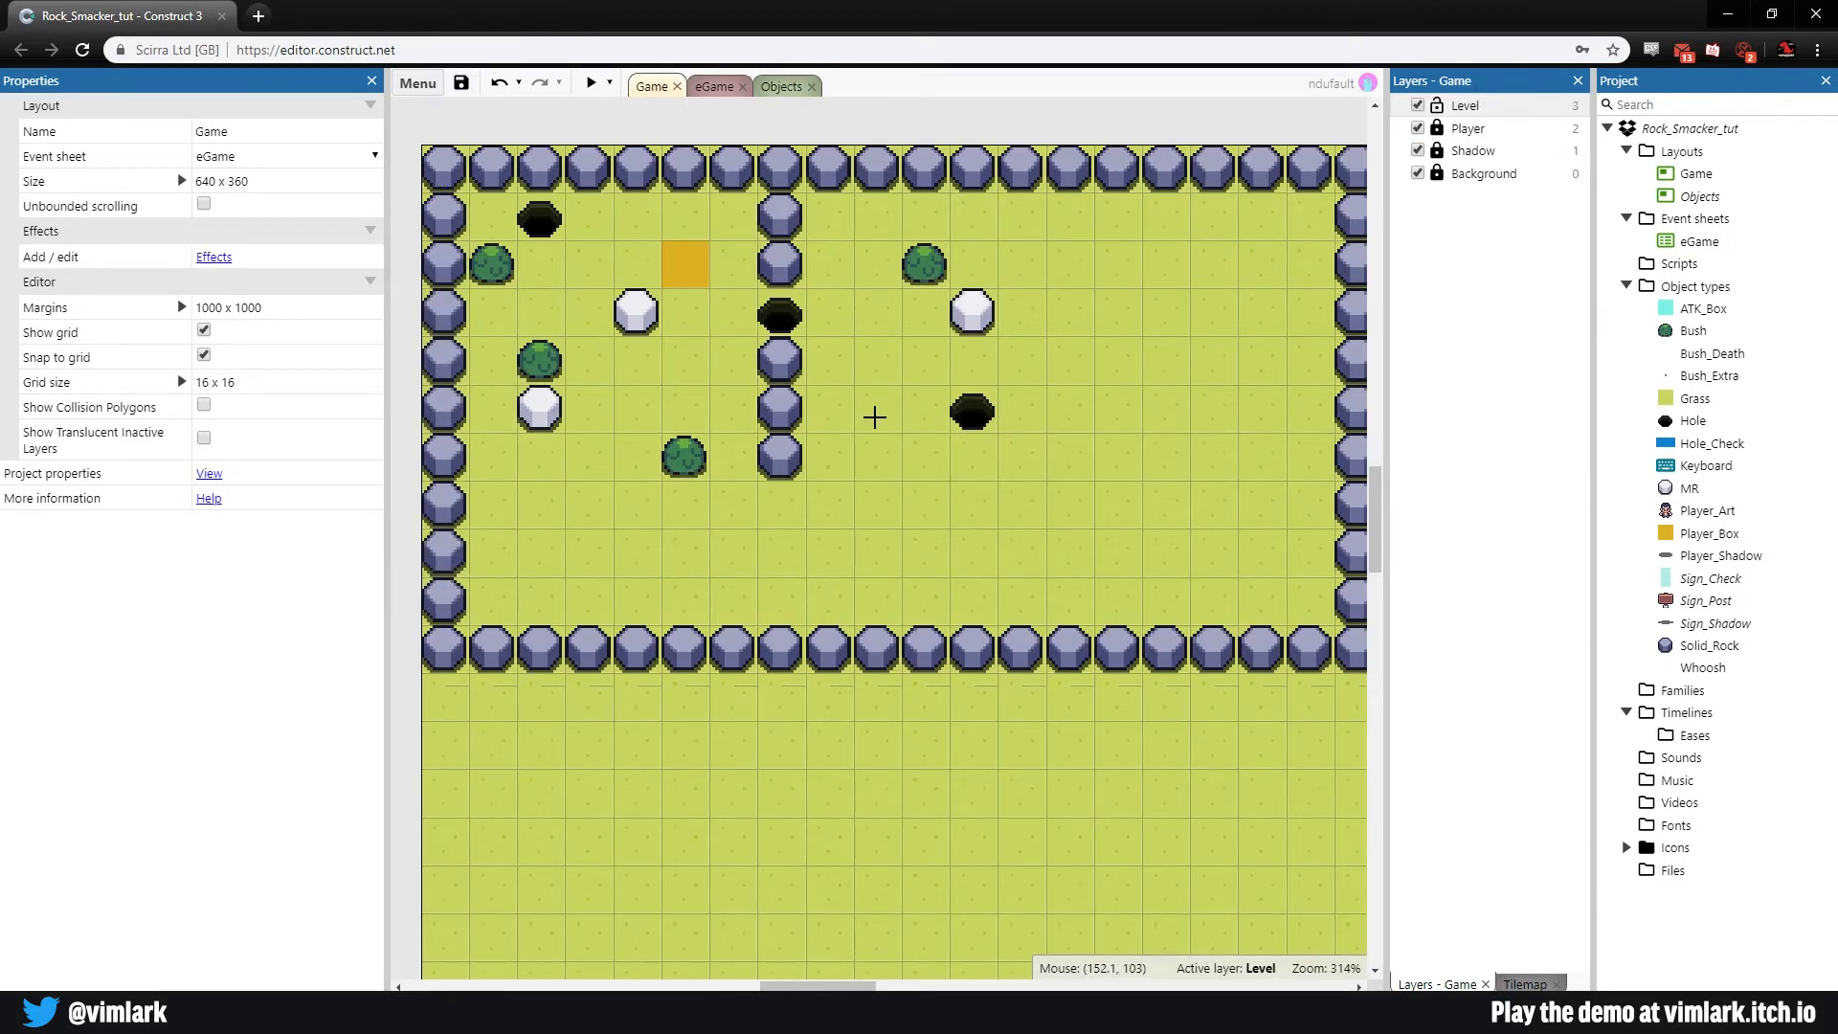
pyautogui.click(1020, 408)
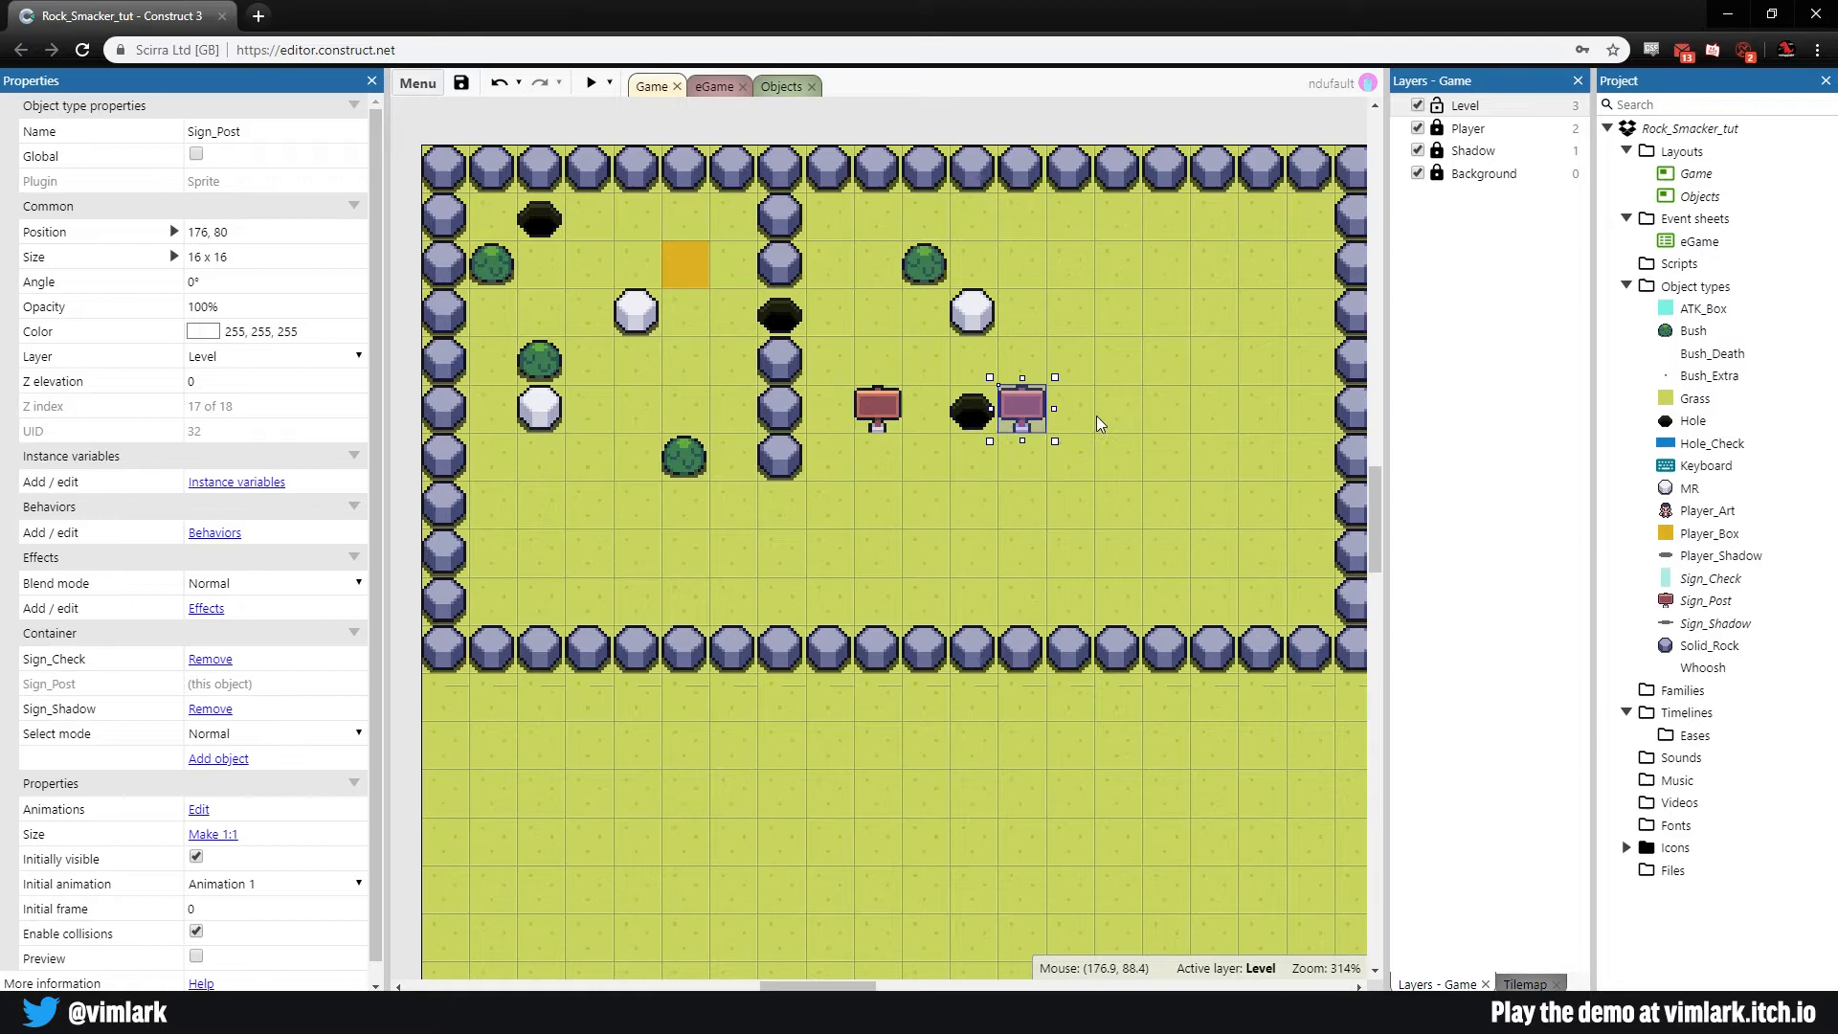
pyautogui.moveTo(1021, 406); pyautogui.dragTo(1260, 261)
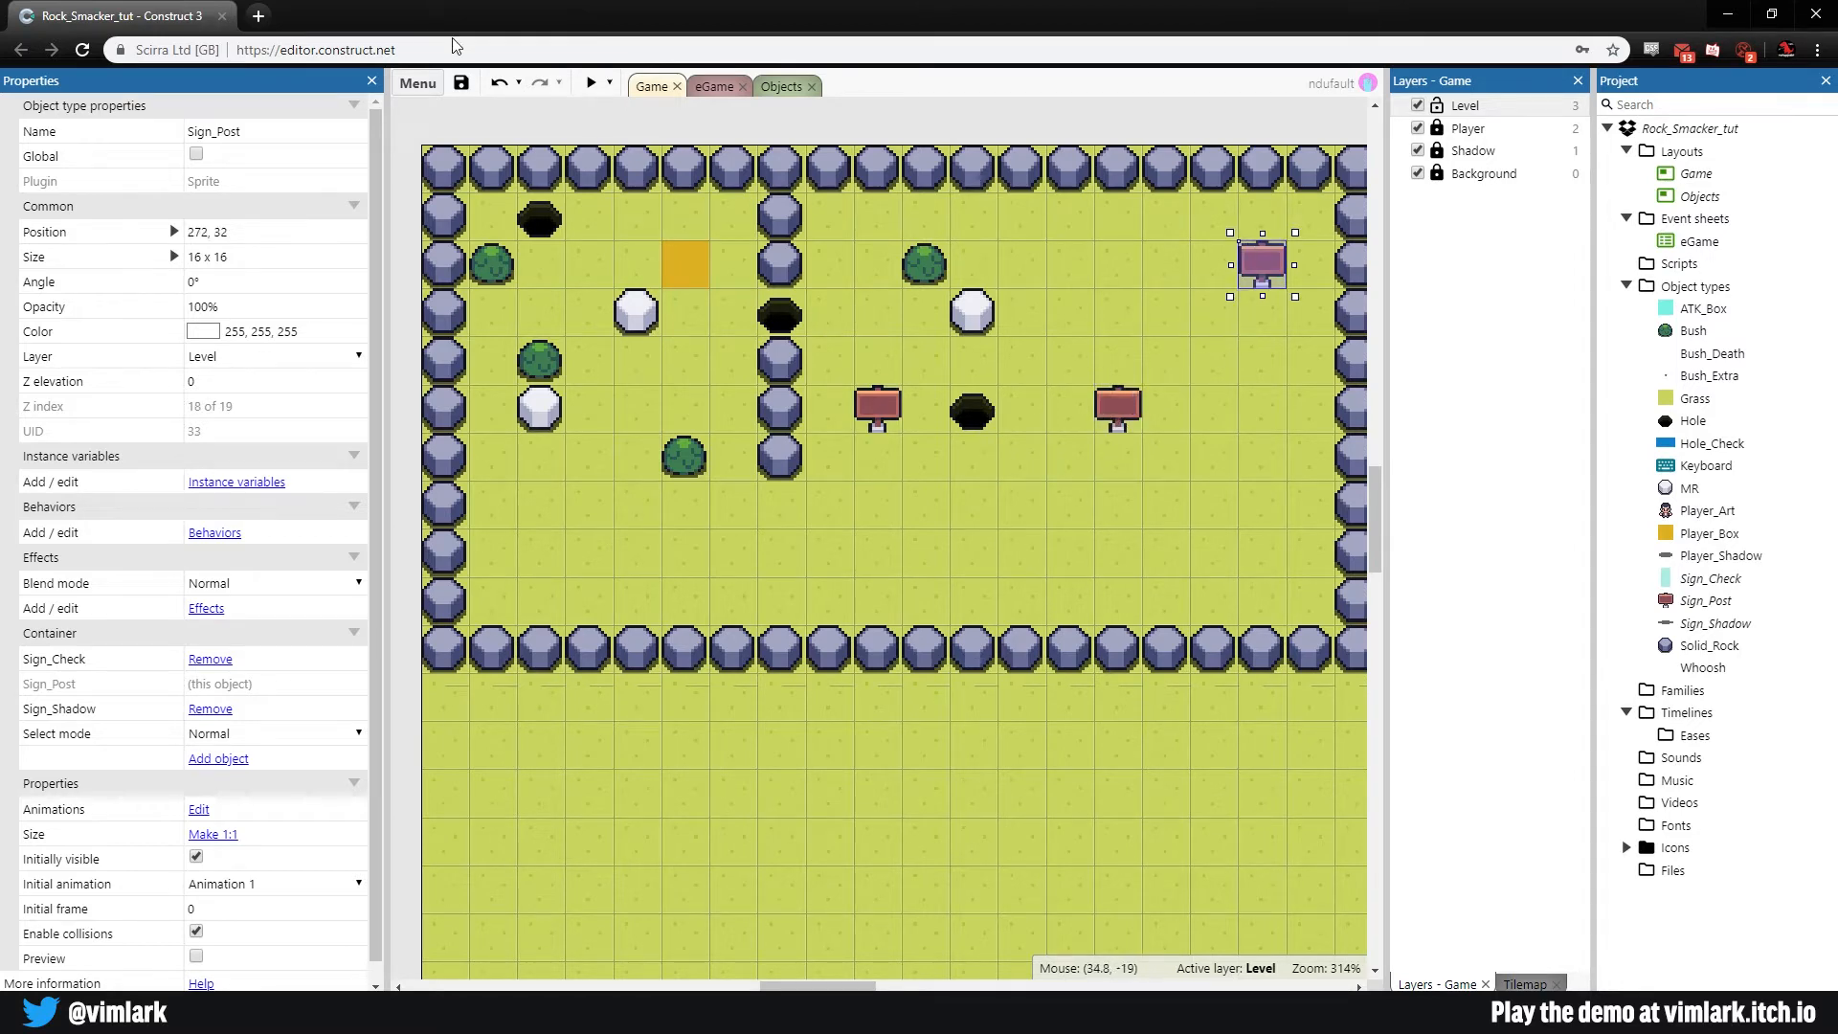
pyautogui.click(590, 83)
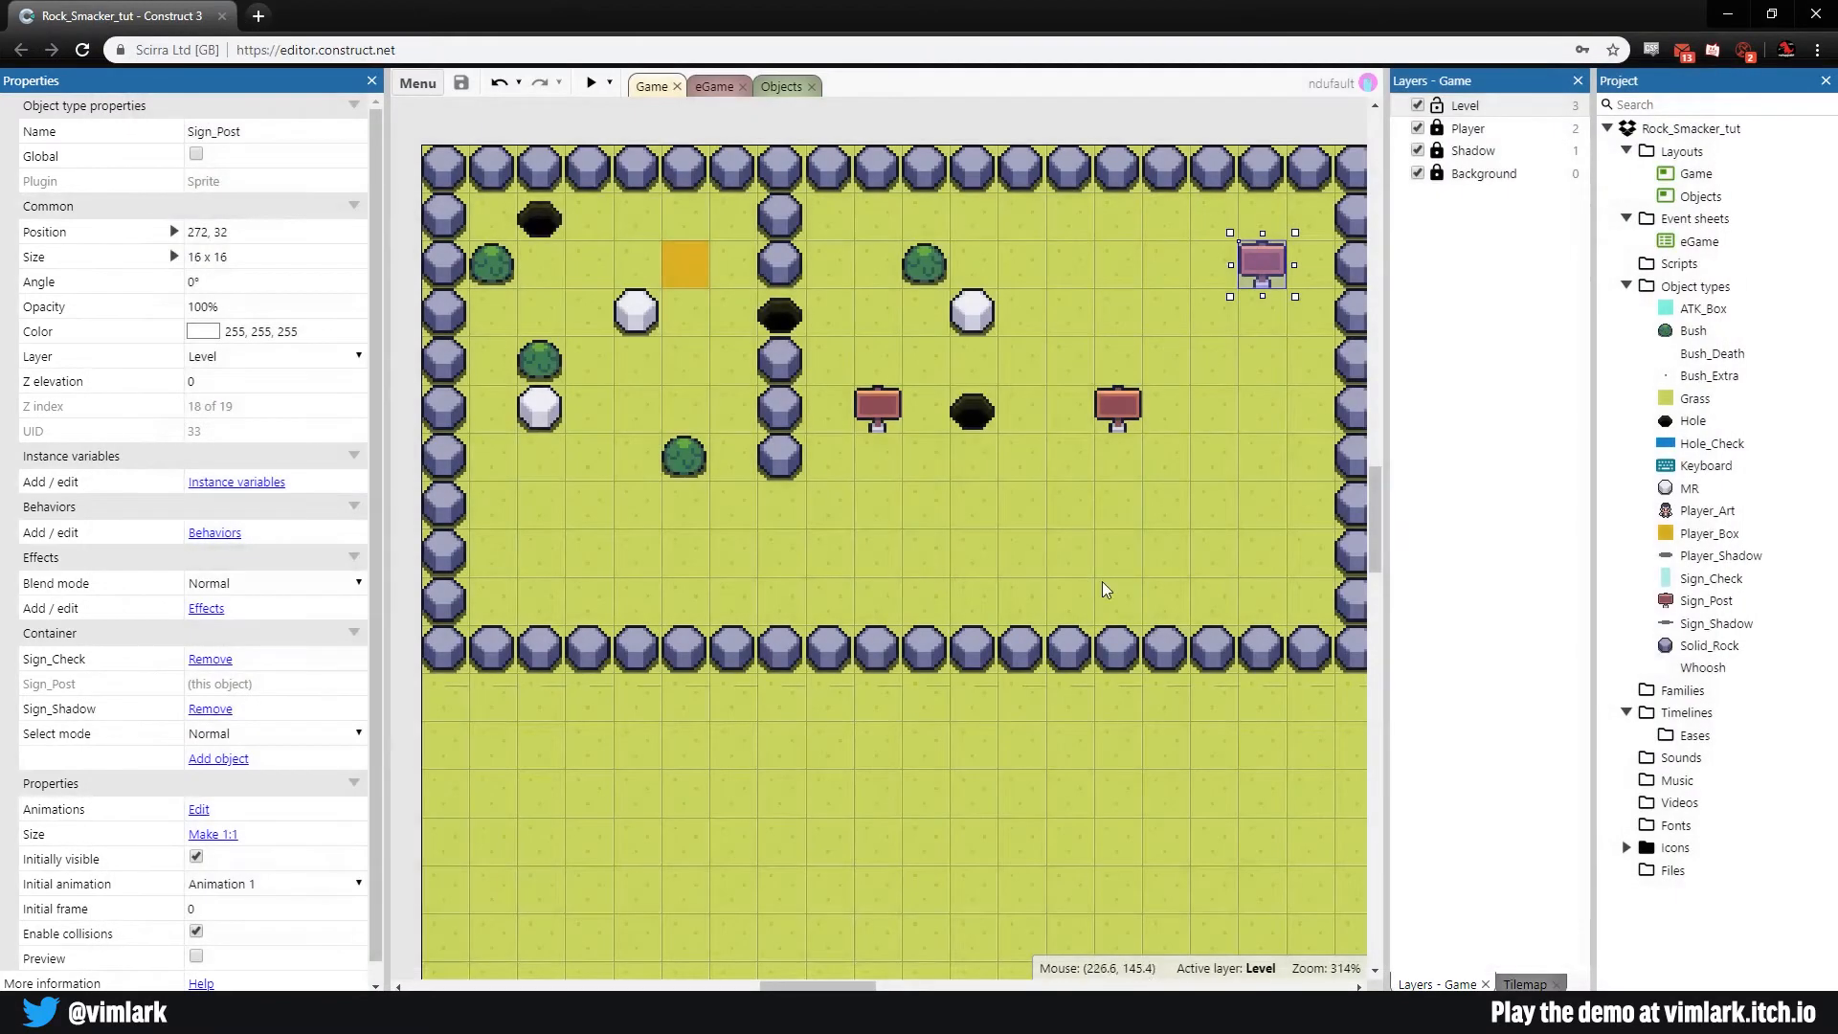
pyautogui.click(781, 86)
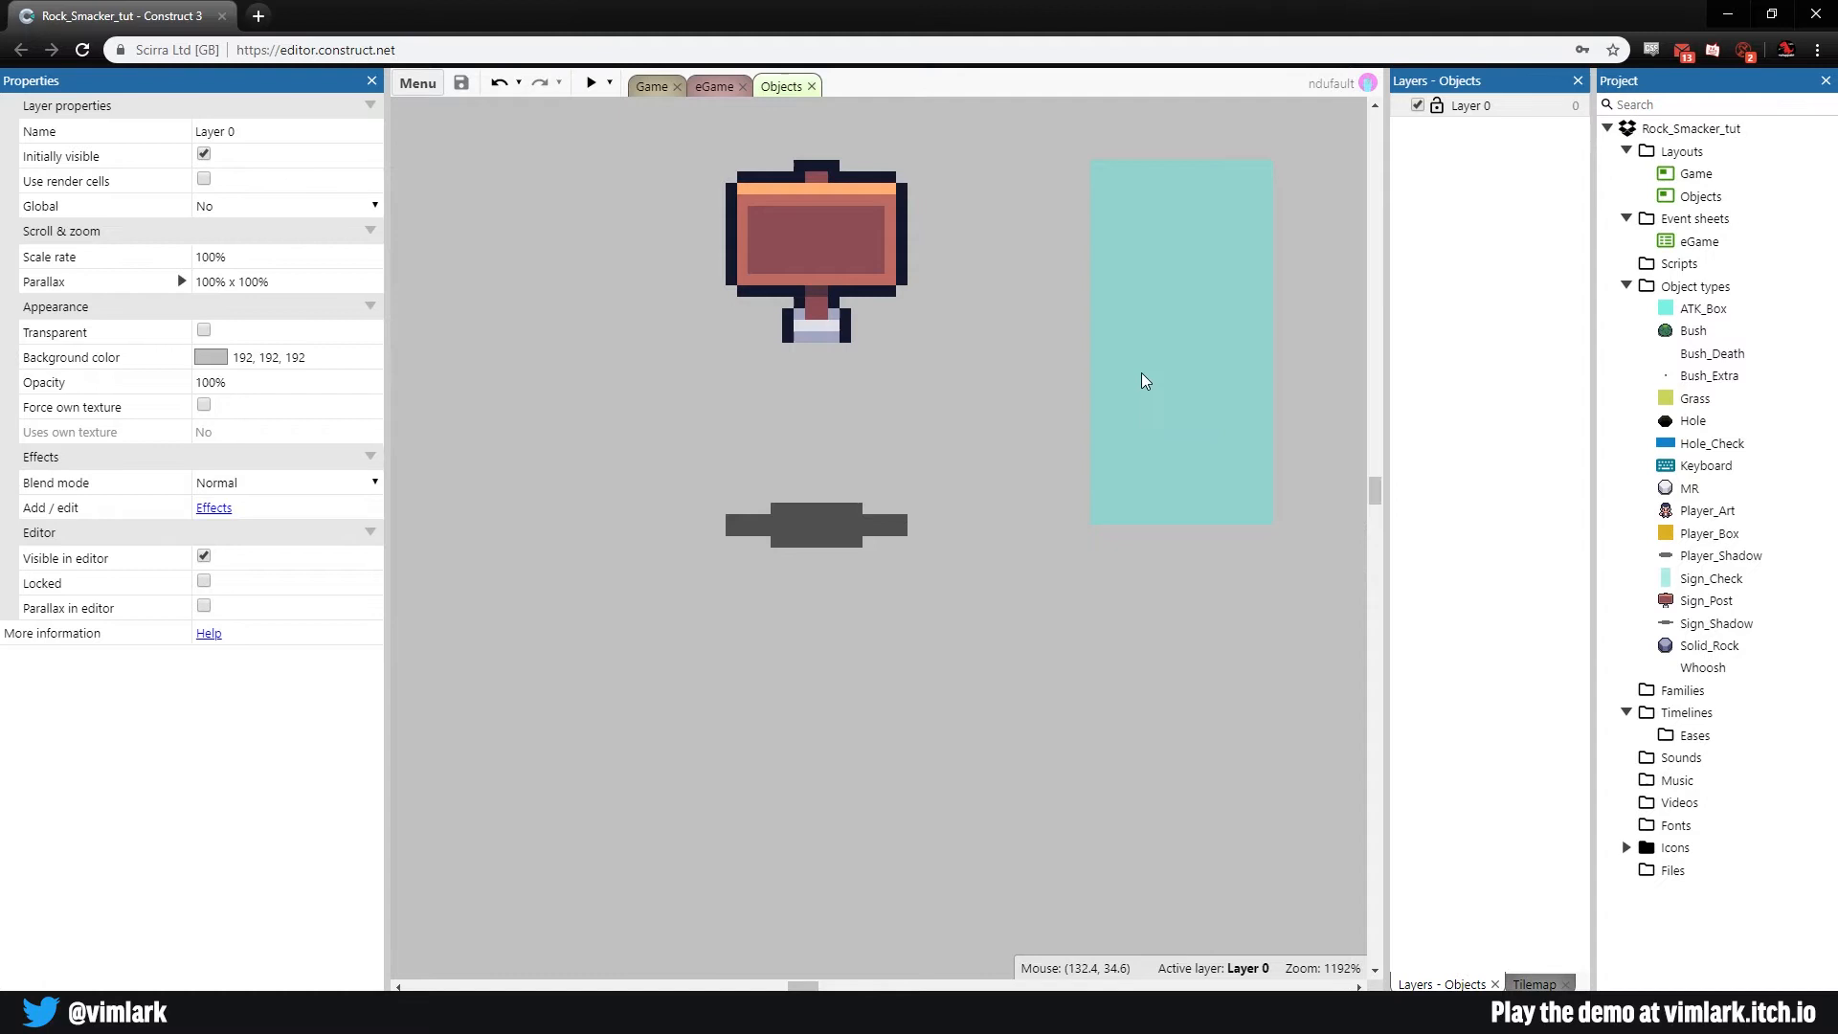
# Step: Untick Initially visible for Sign_Check and switch to the eGame event sheet
pyautogui.click(1182, 341)
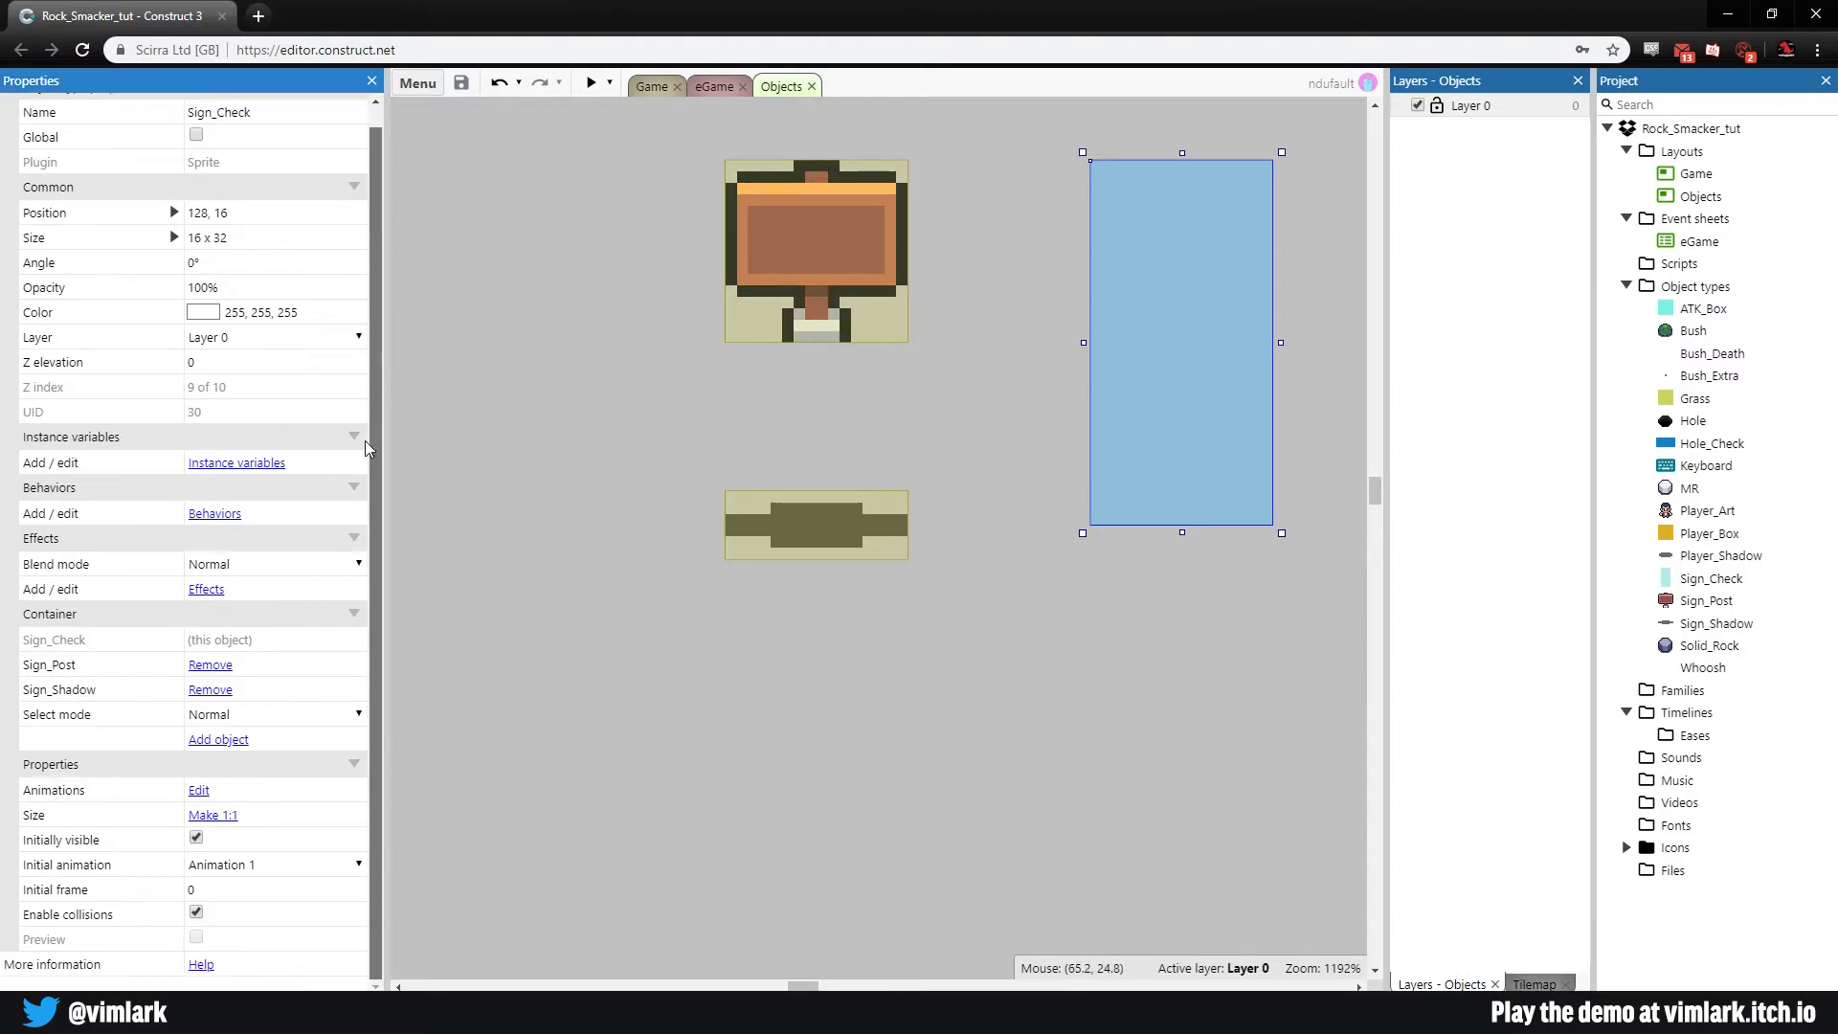
pyautogui.click(195, 837)
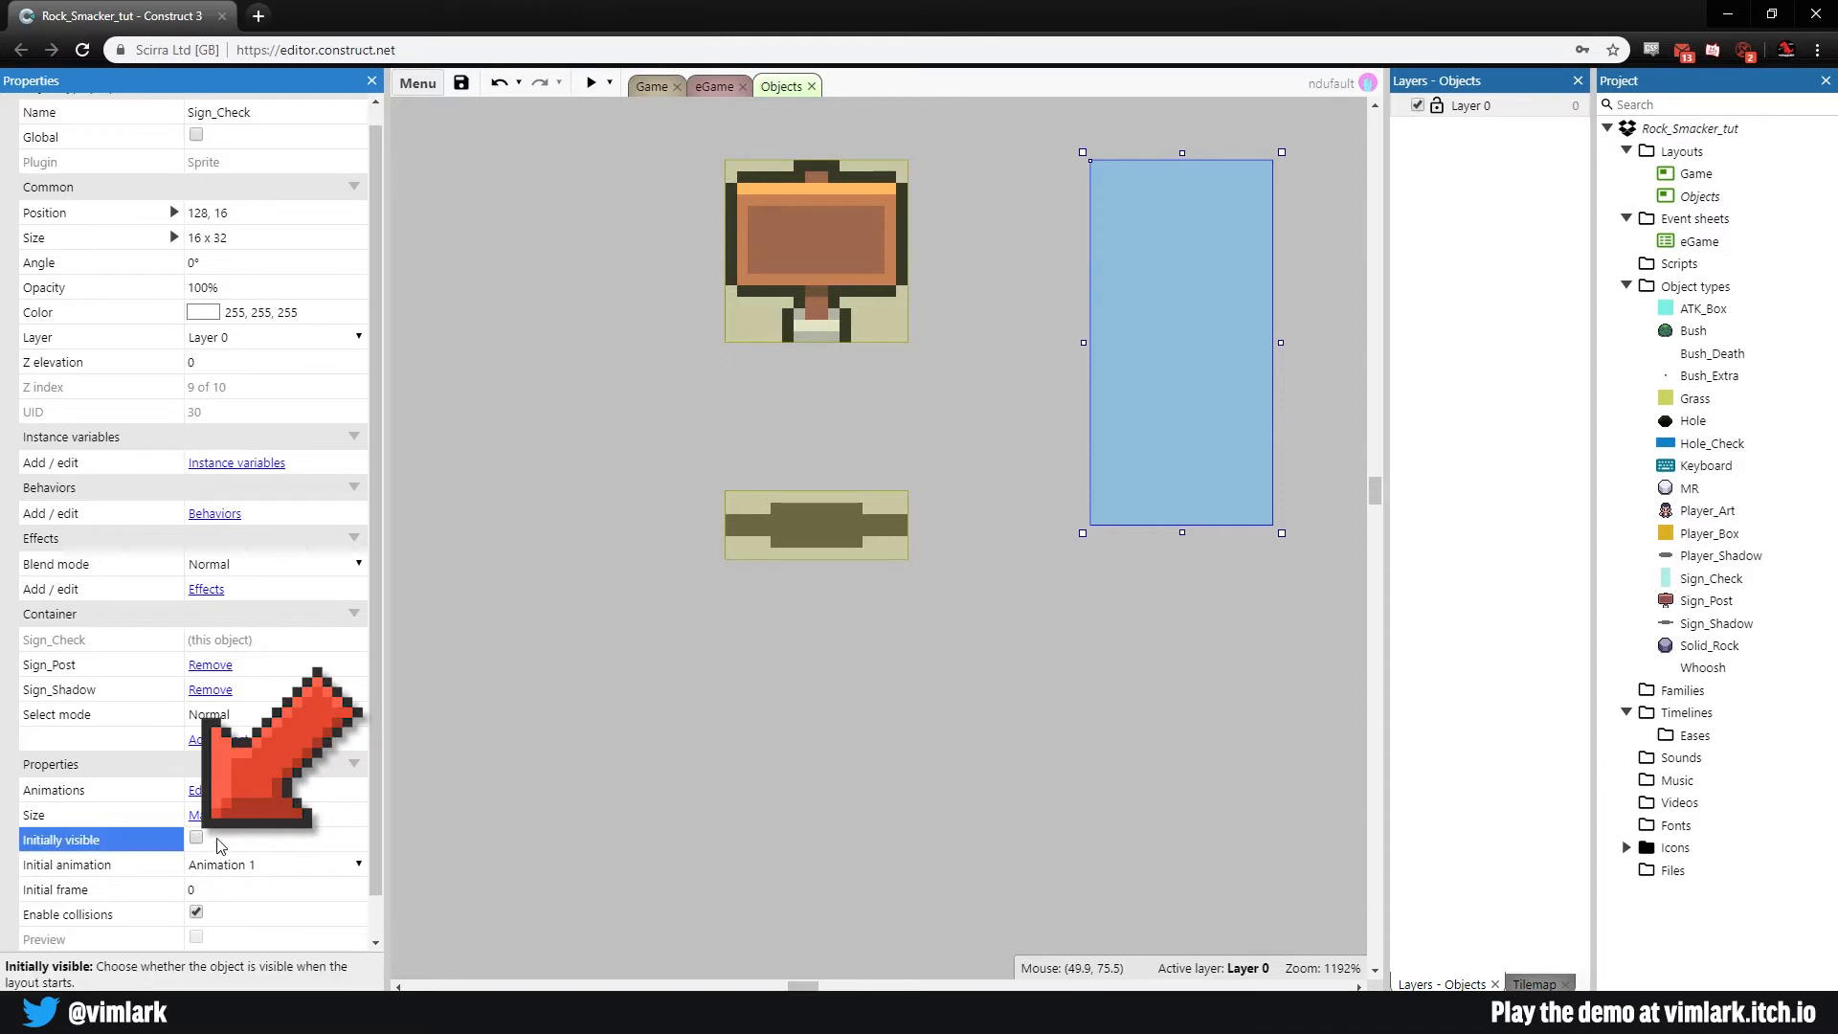
pyautogui.click(714, 86)
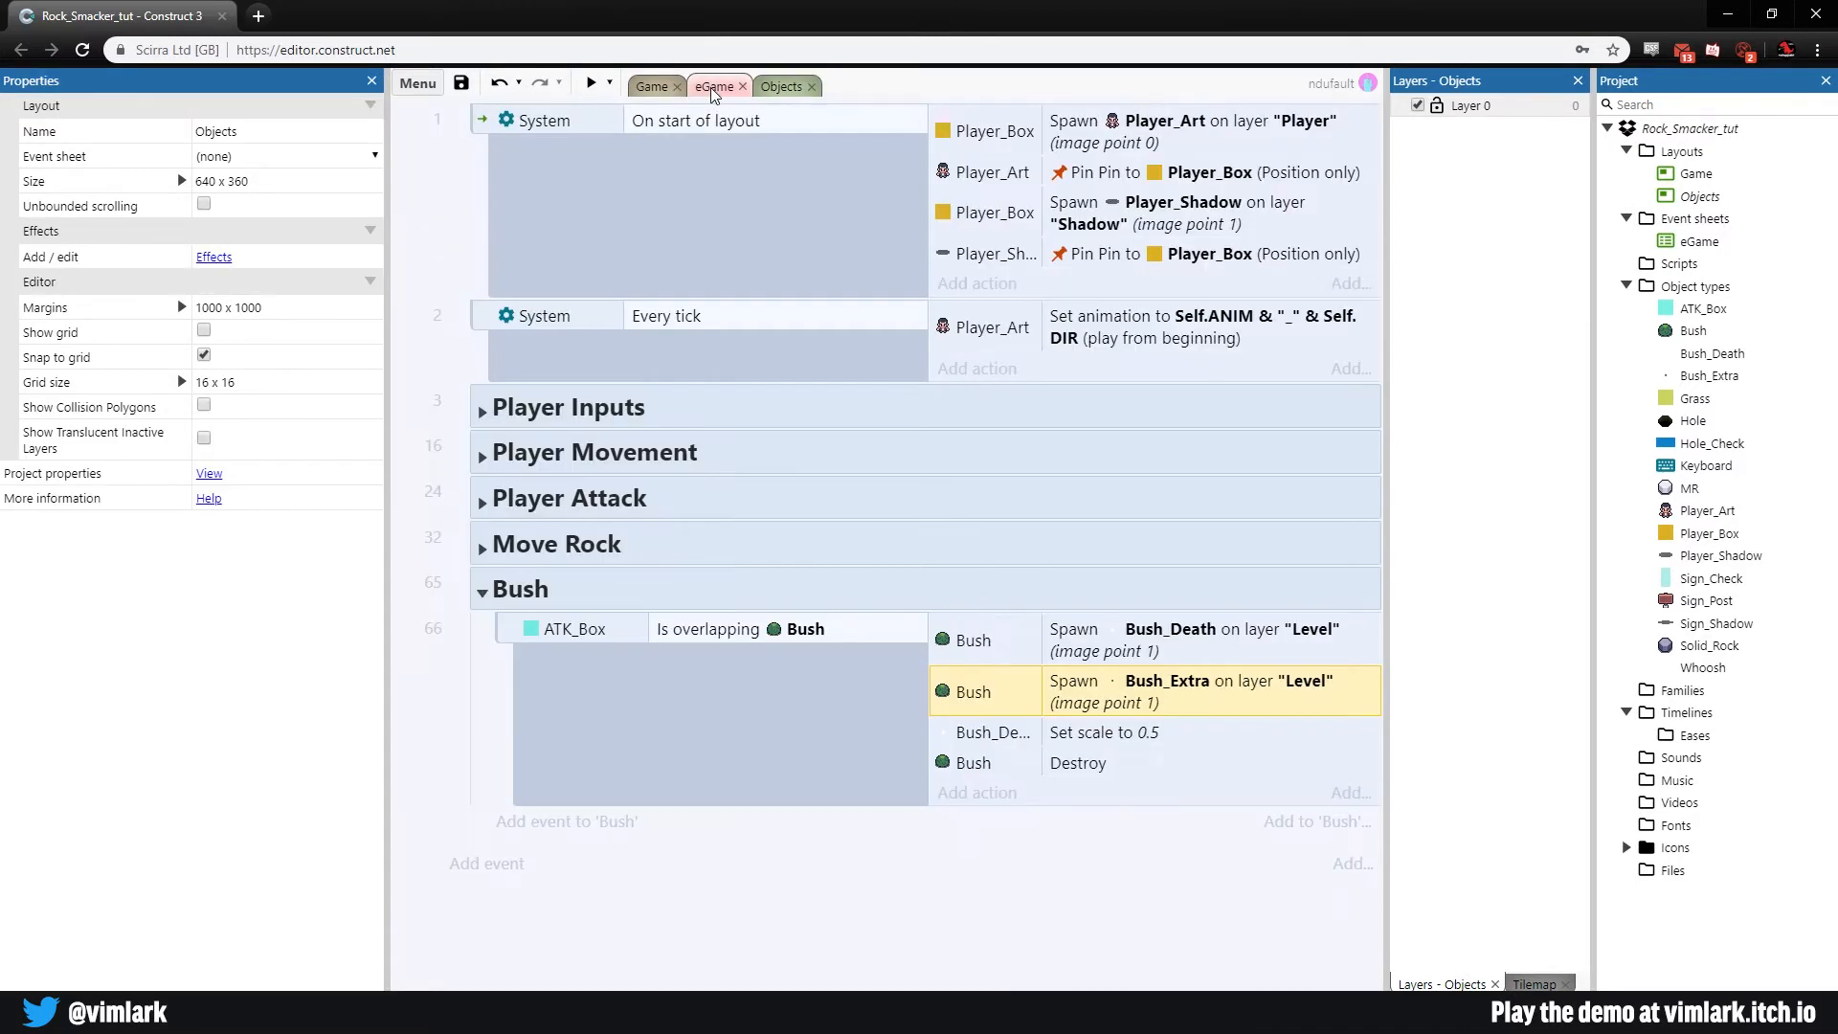
# Step: Add a start-of-layout action moving Sign_Shadow to layer "Shadow"
pyautogui.click(781, 86)
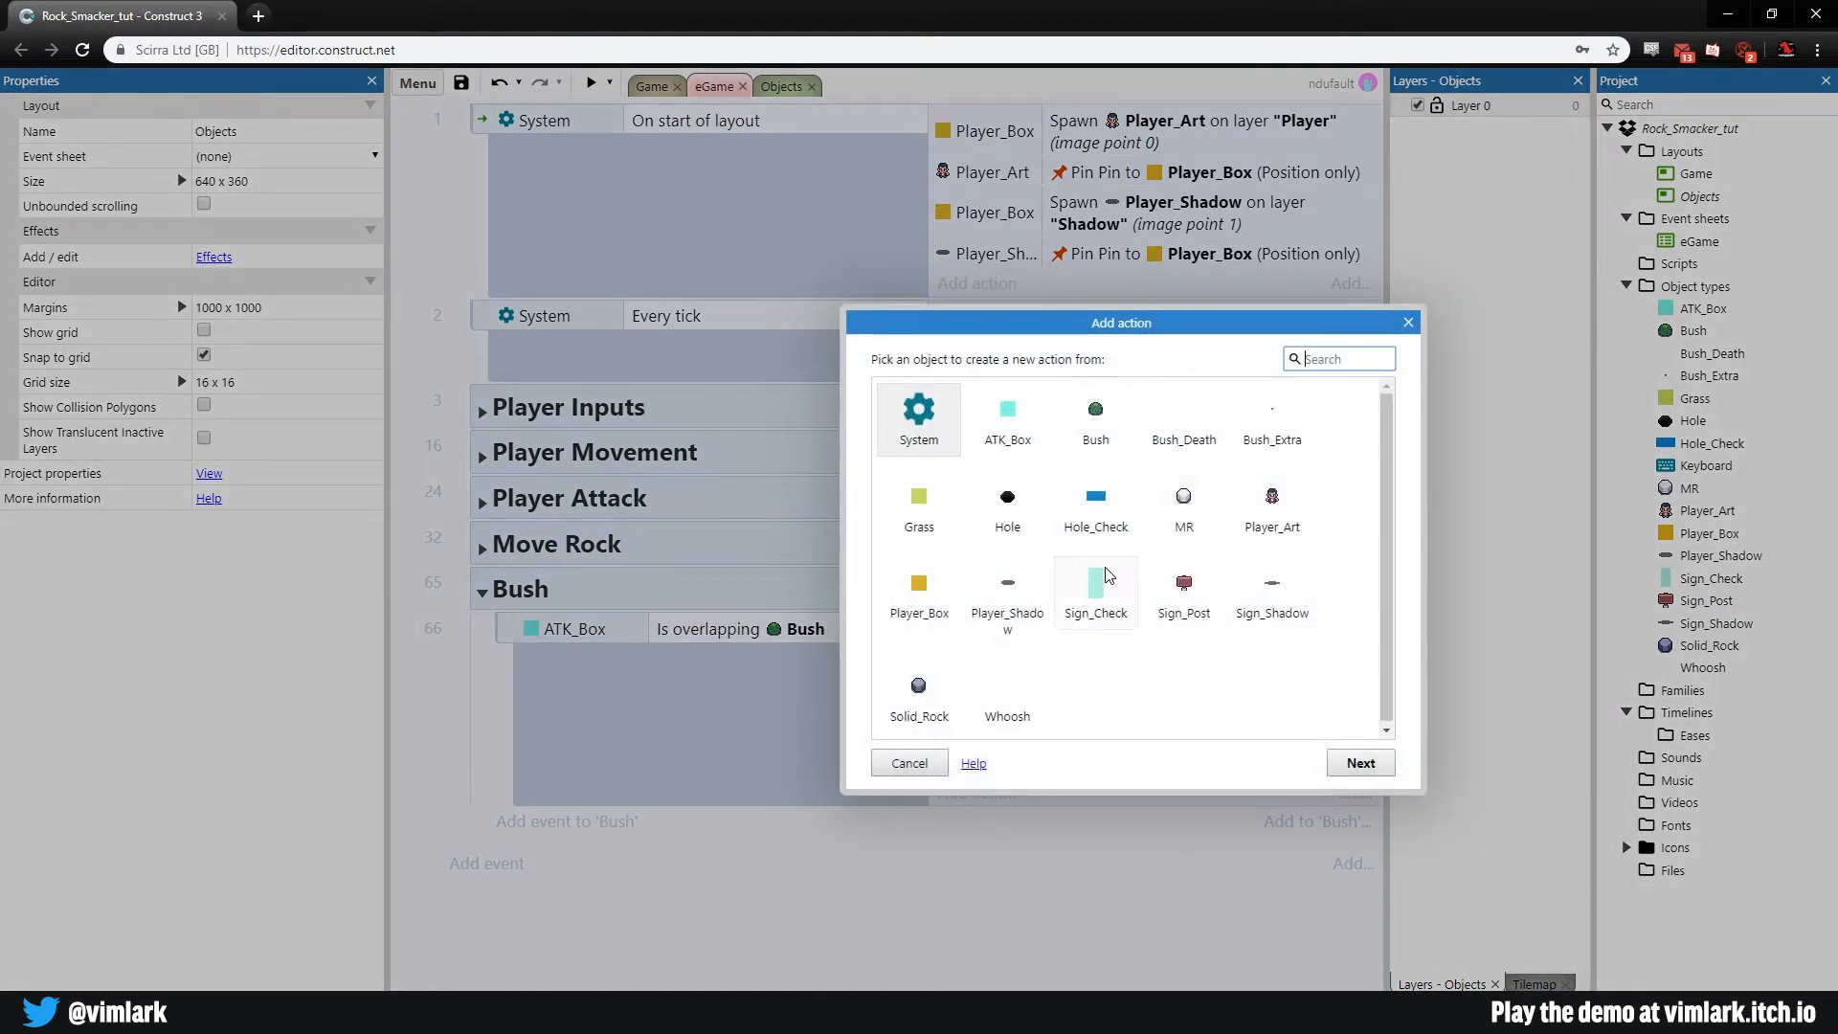
pyautogui.moveTo(1272, 591)
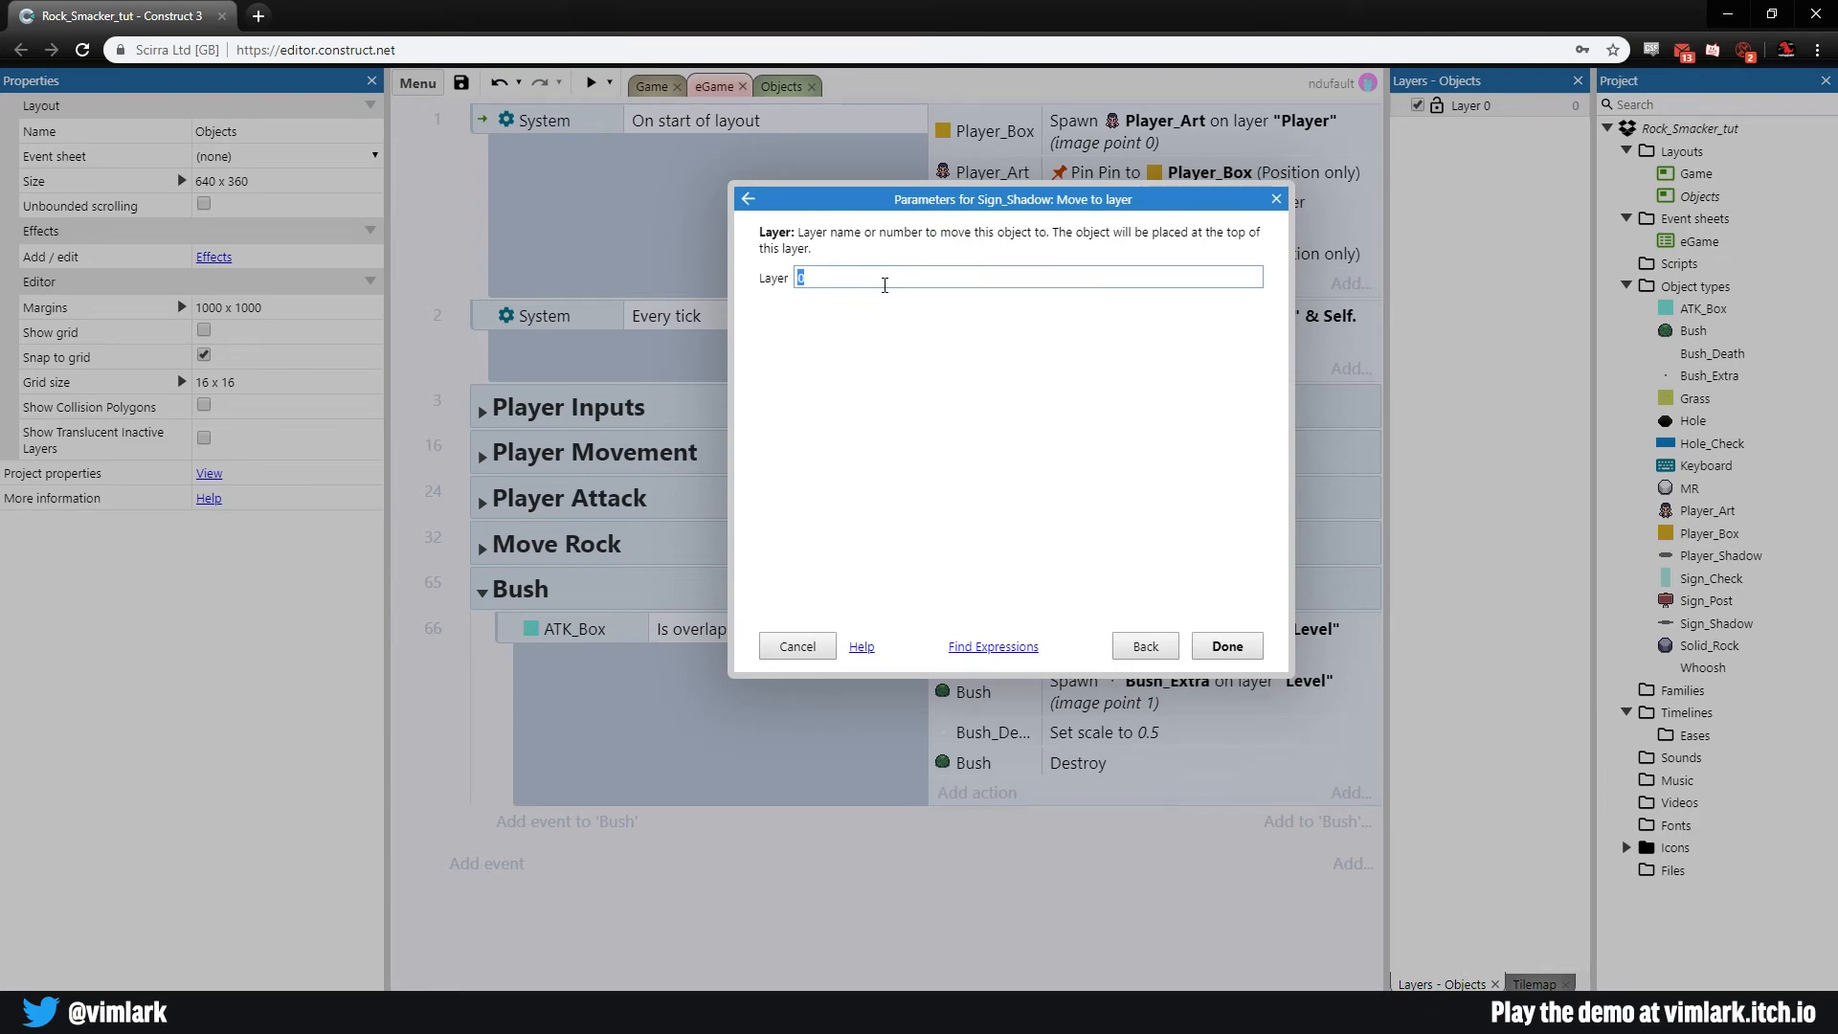
pyautogui.write('"Shadow"')
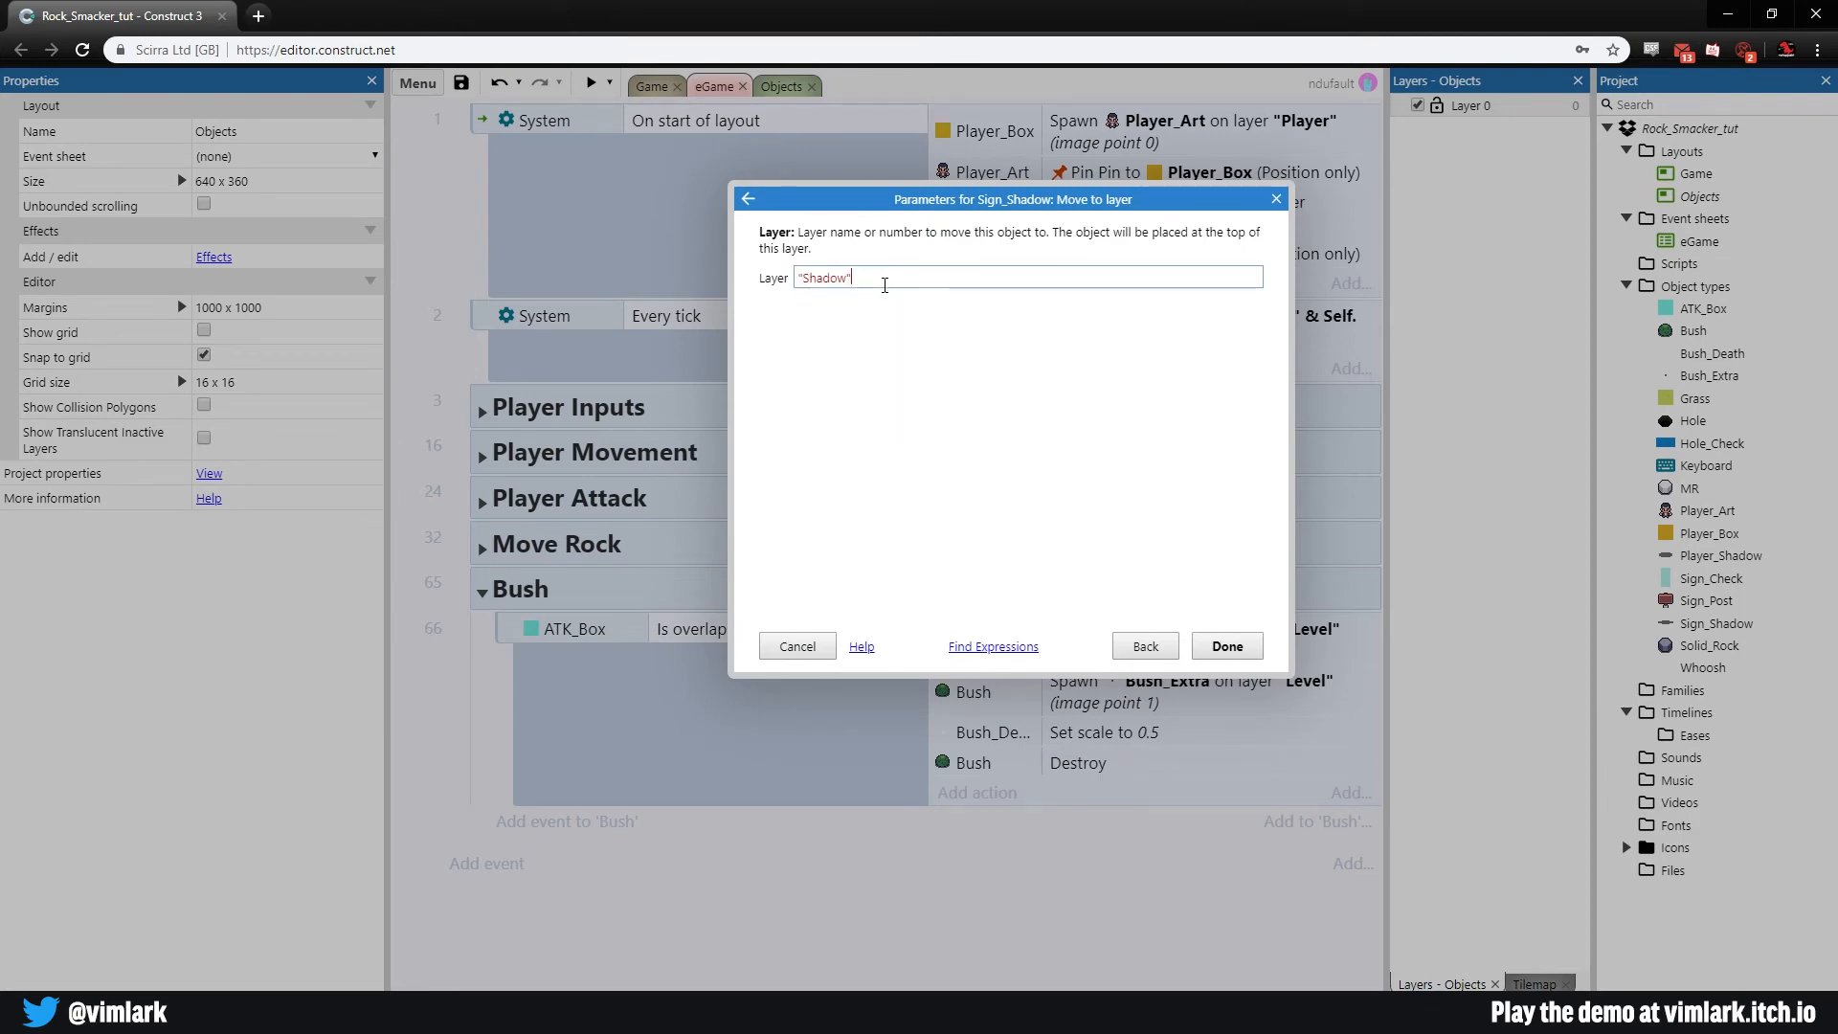
pyautogui.click(1223, 645)
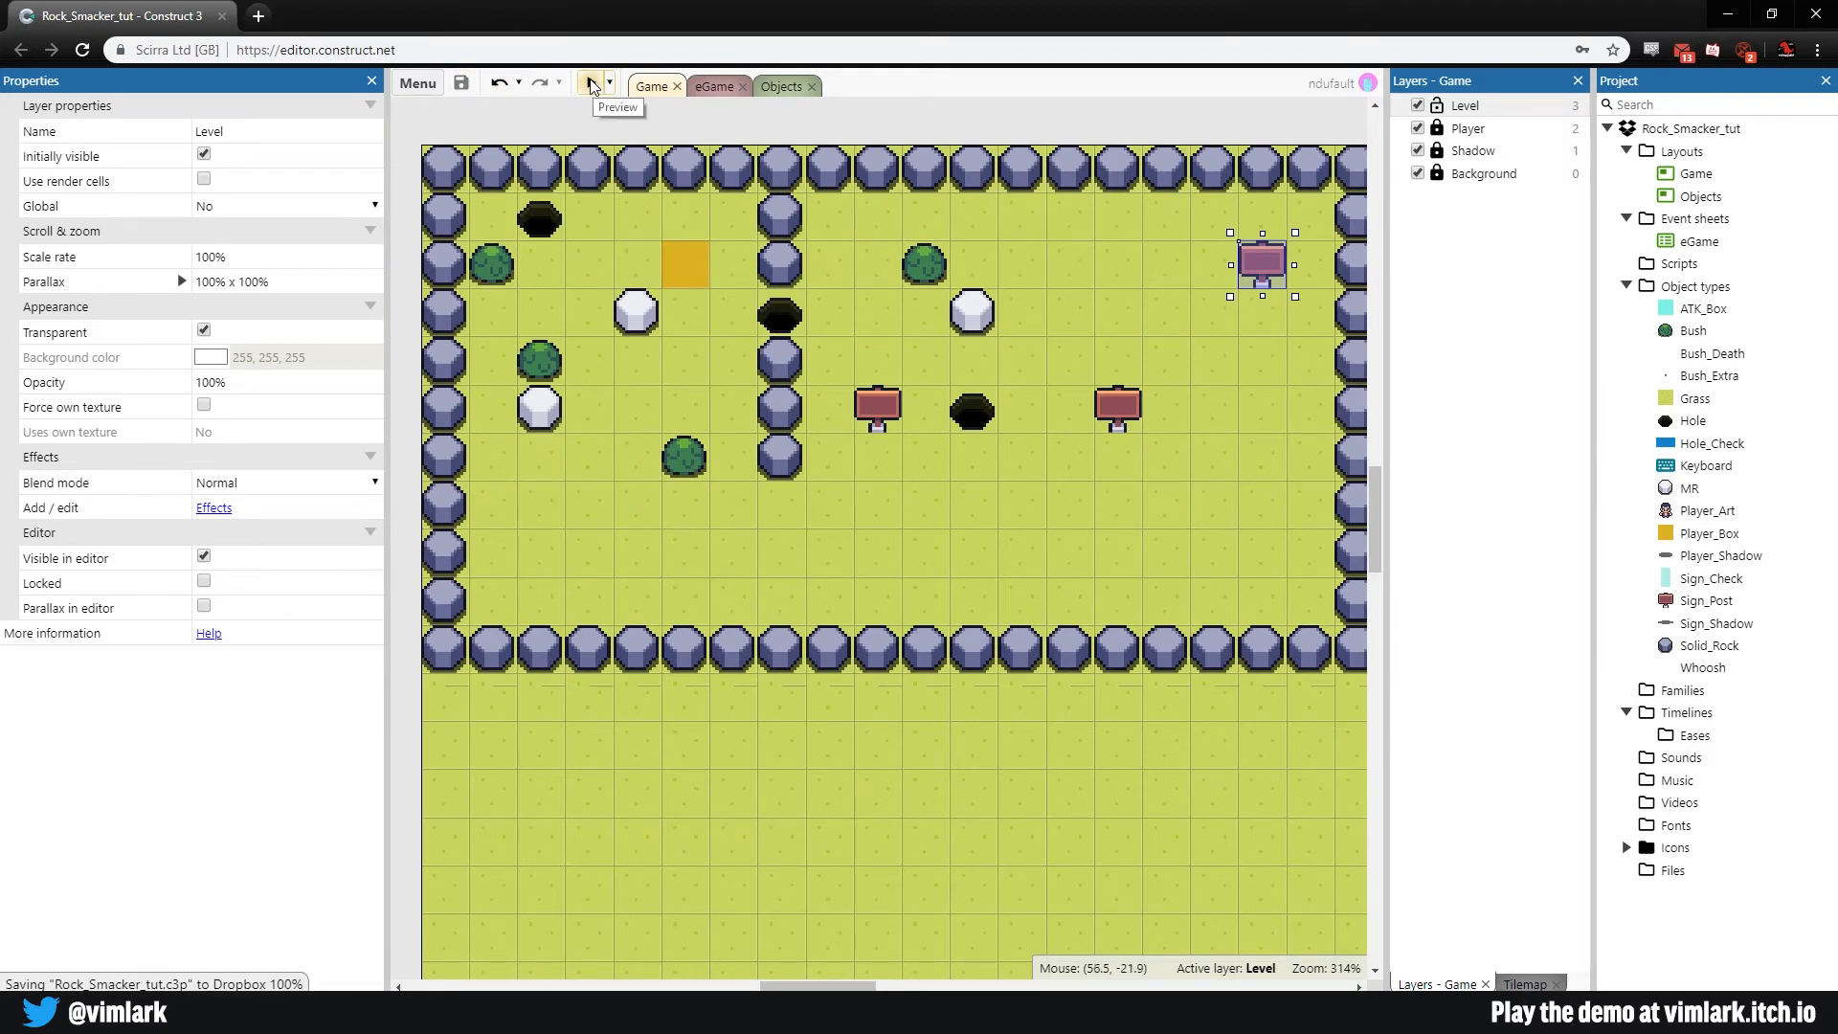
pyautogui.click(592, 82)
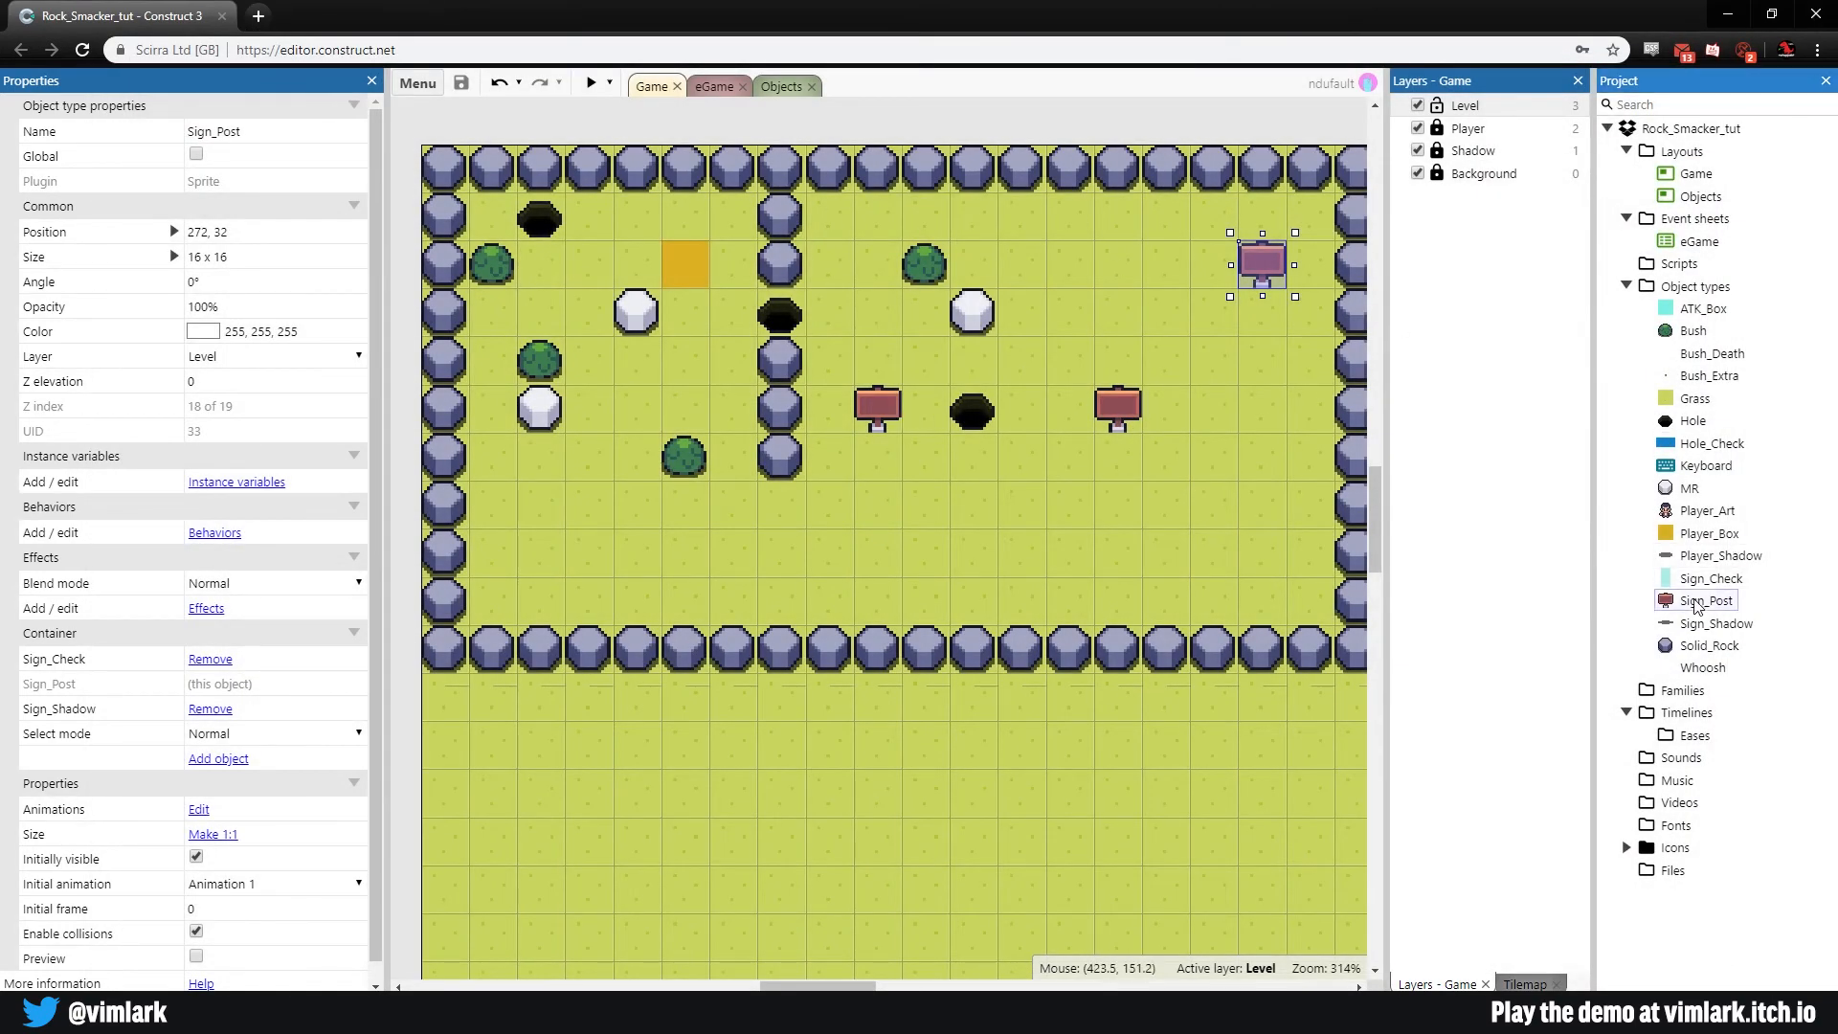
# Step: Add the Solid behavior to Sign_Post and save the project
pyautogui.click(214, 531)
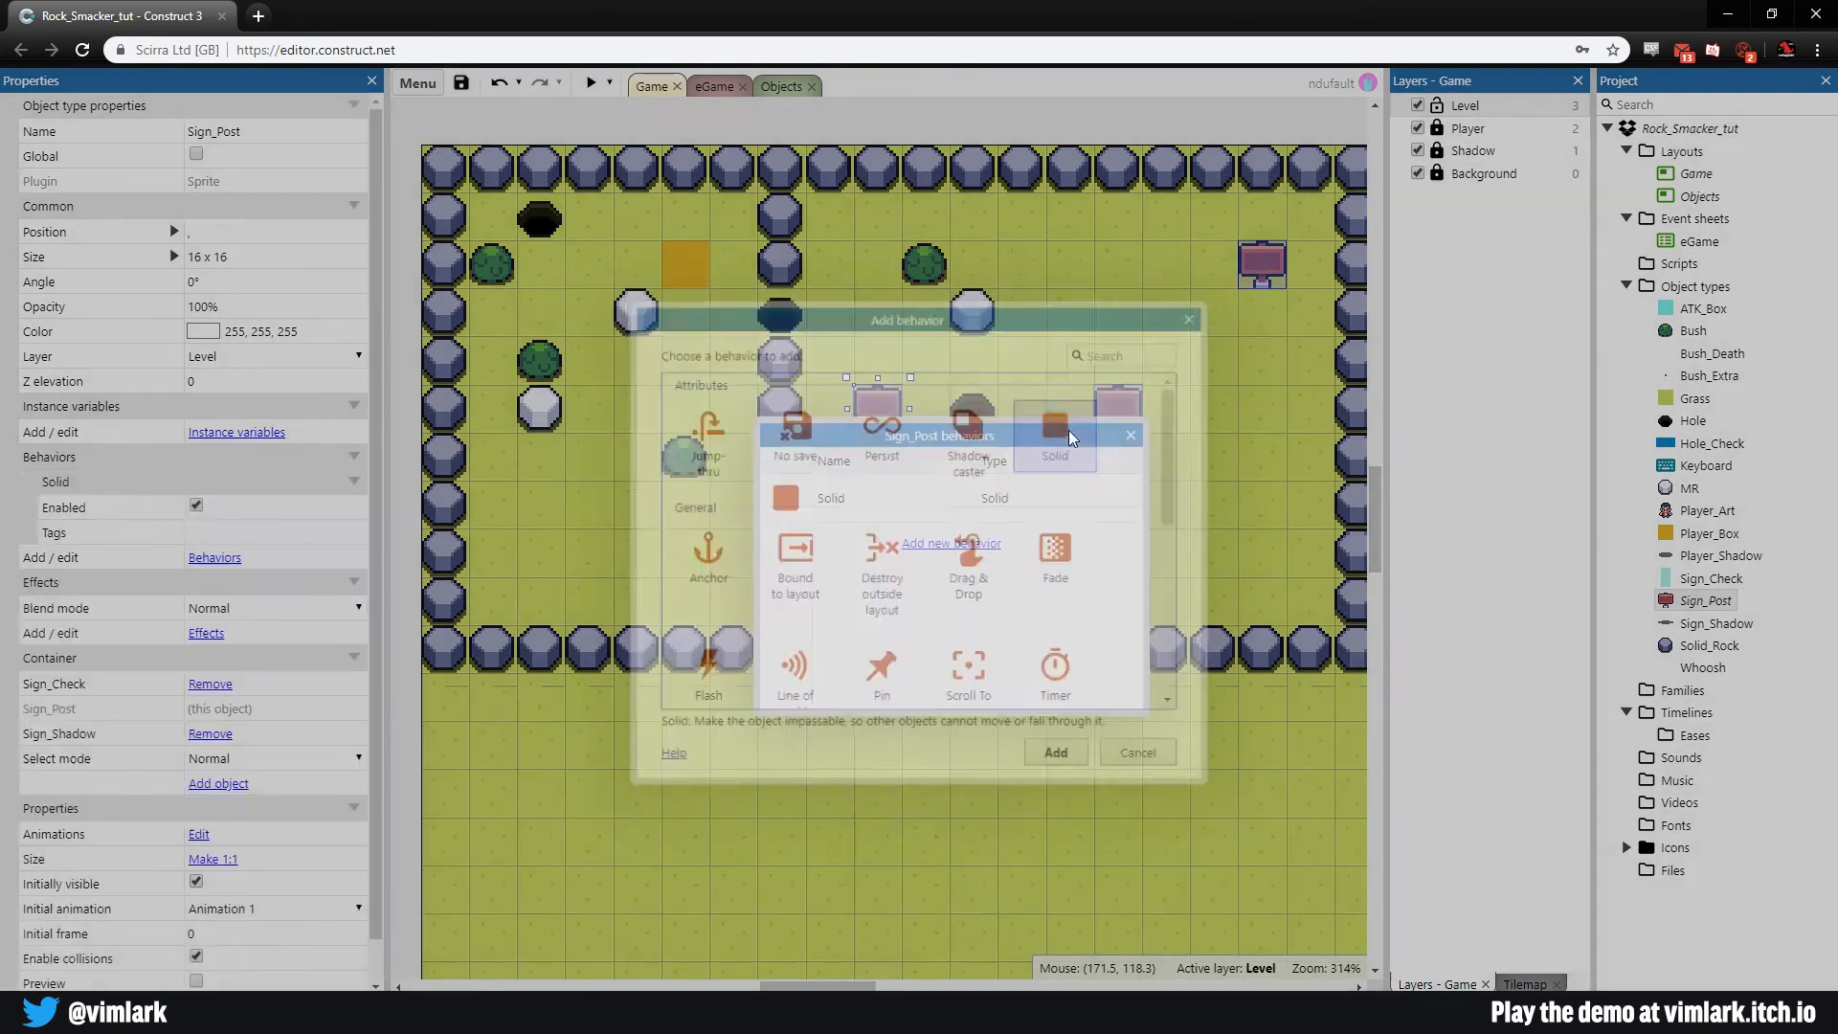
pyautogui.click(1134, 751)
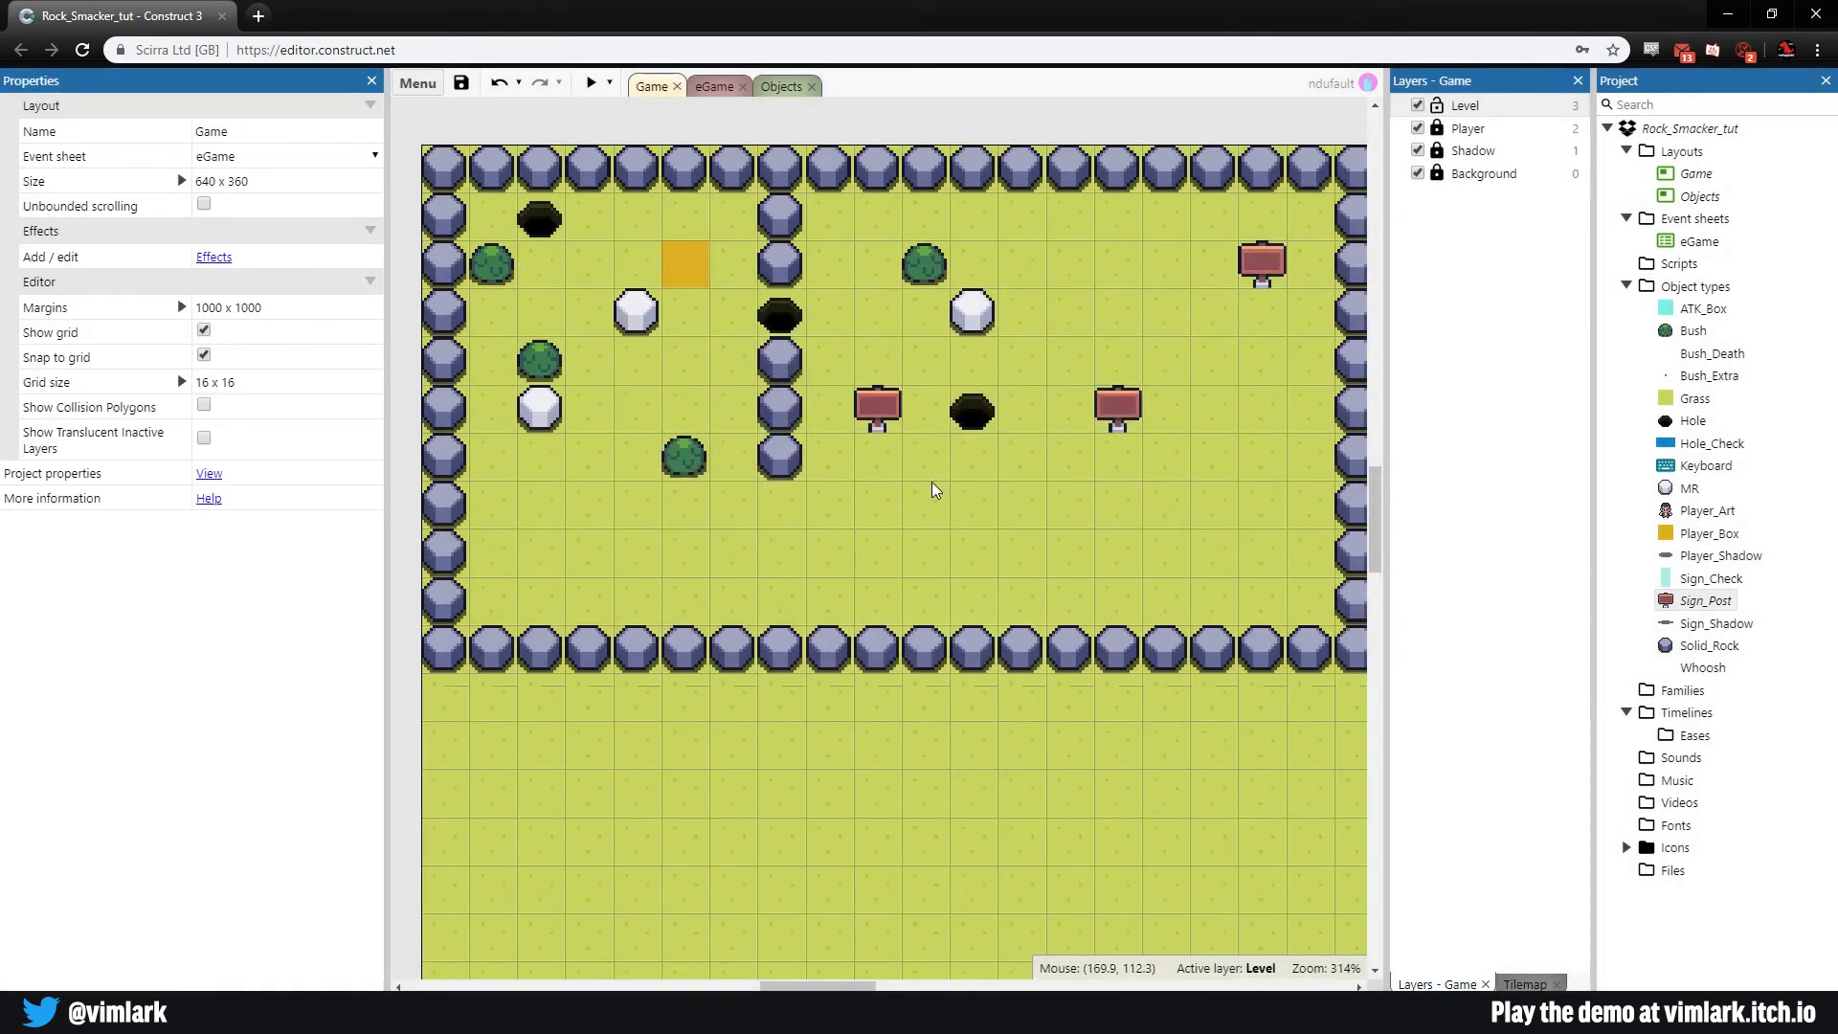
pyautogui.click(462, 82)
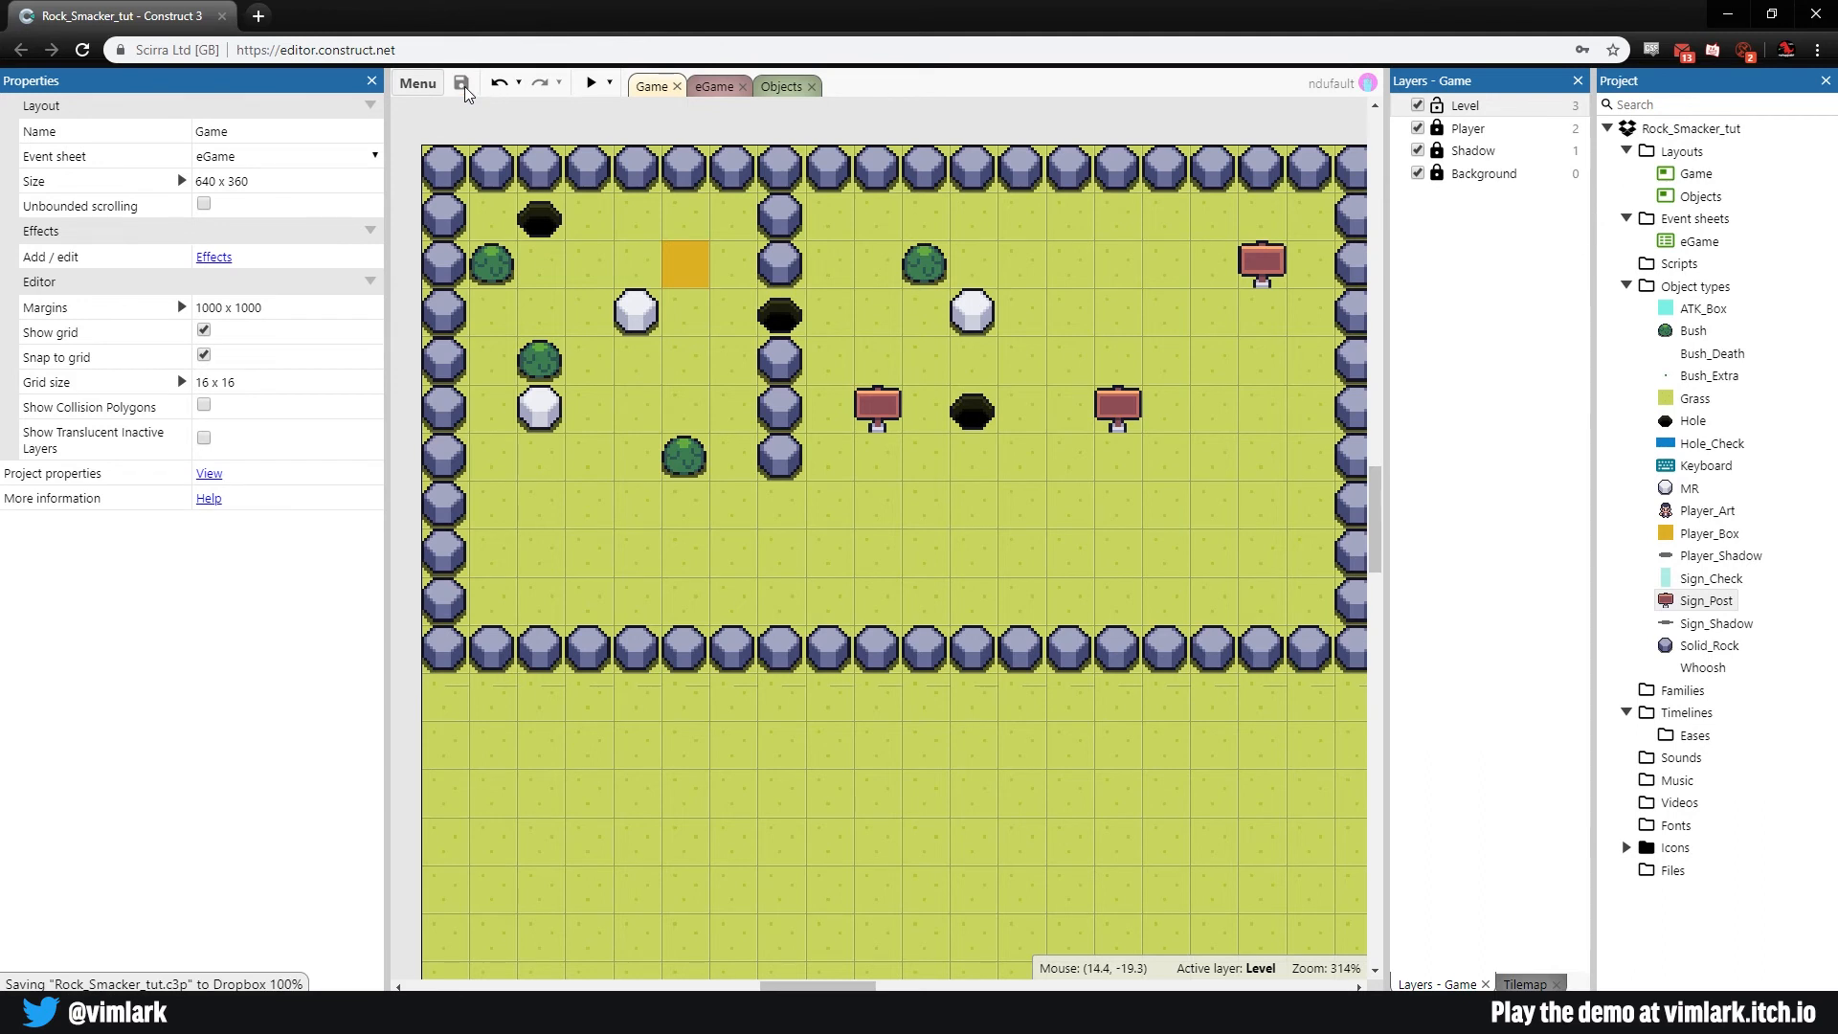